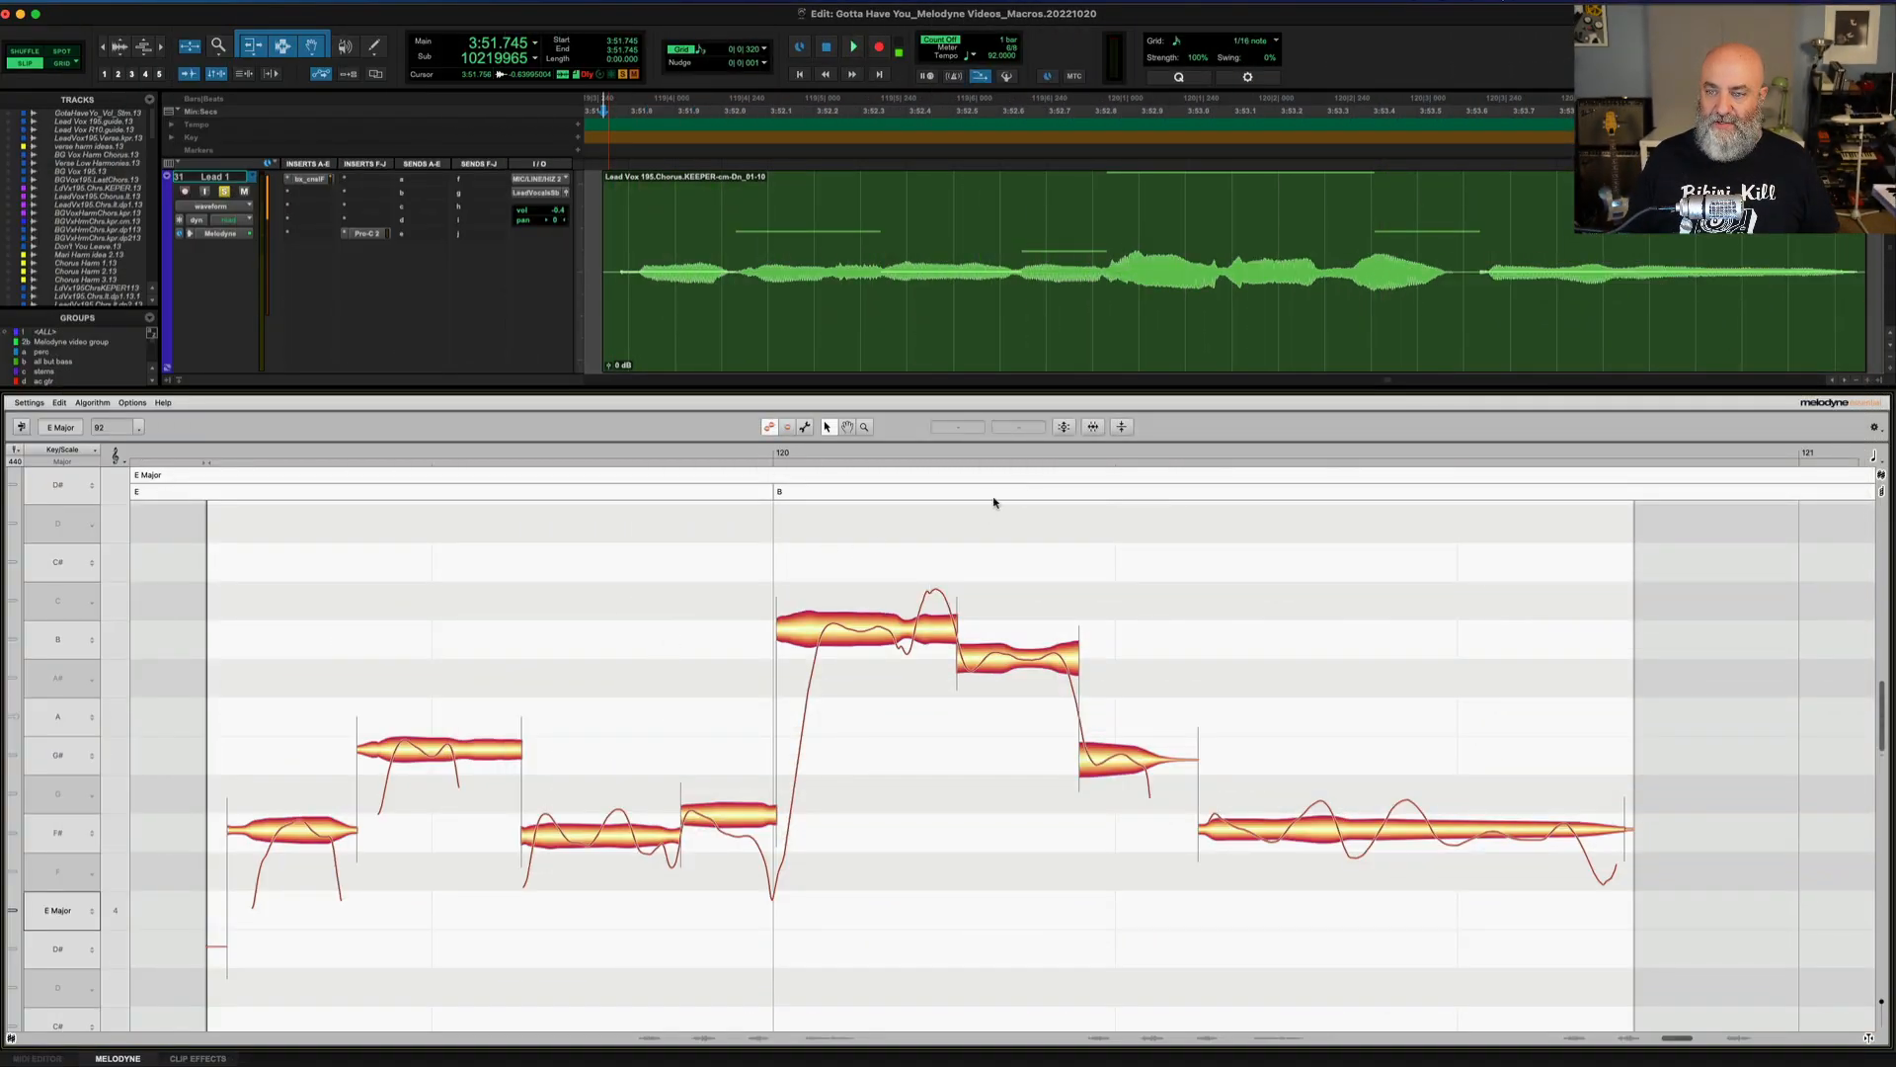
mouse_move(1063, 427)
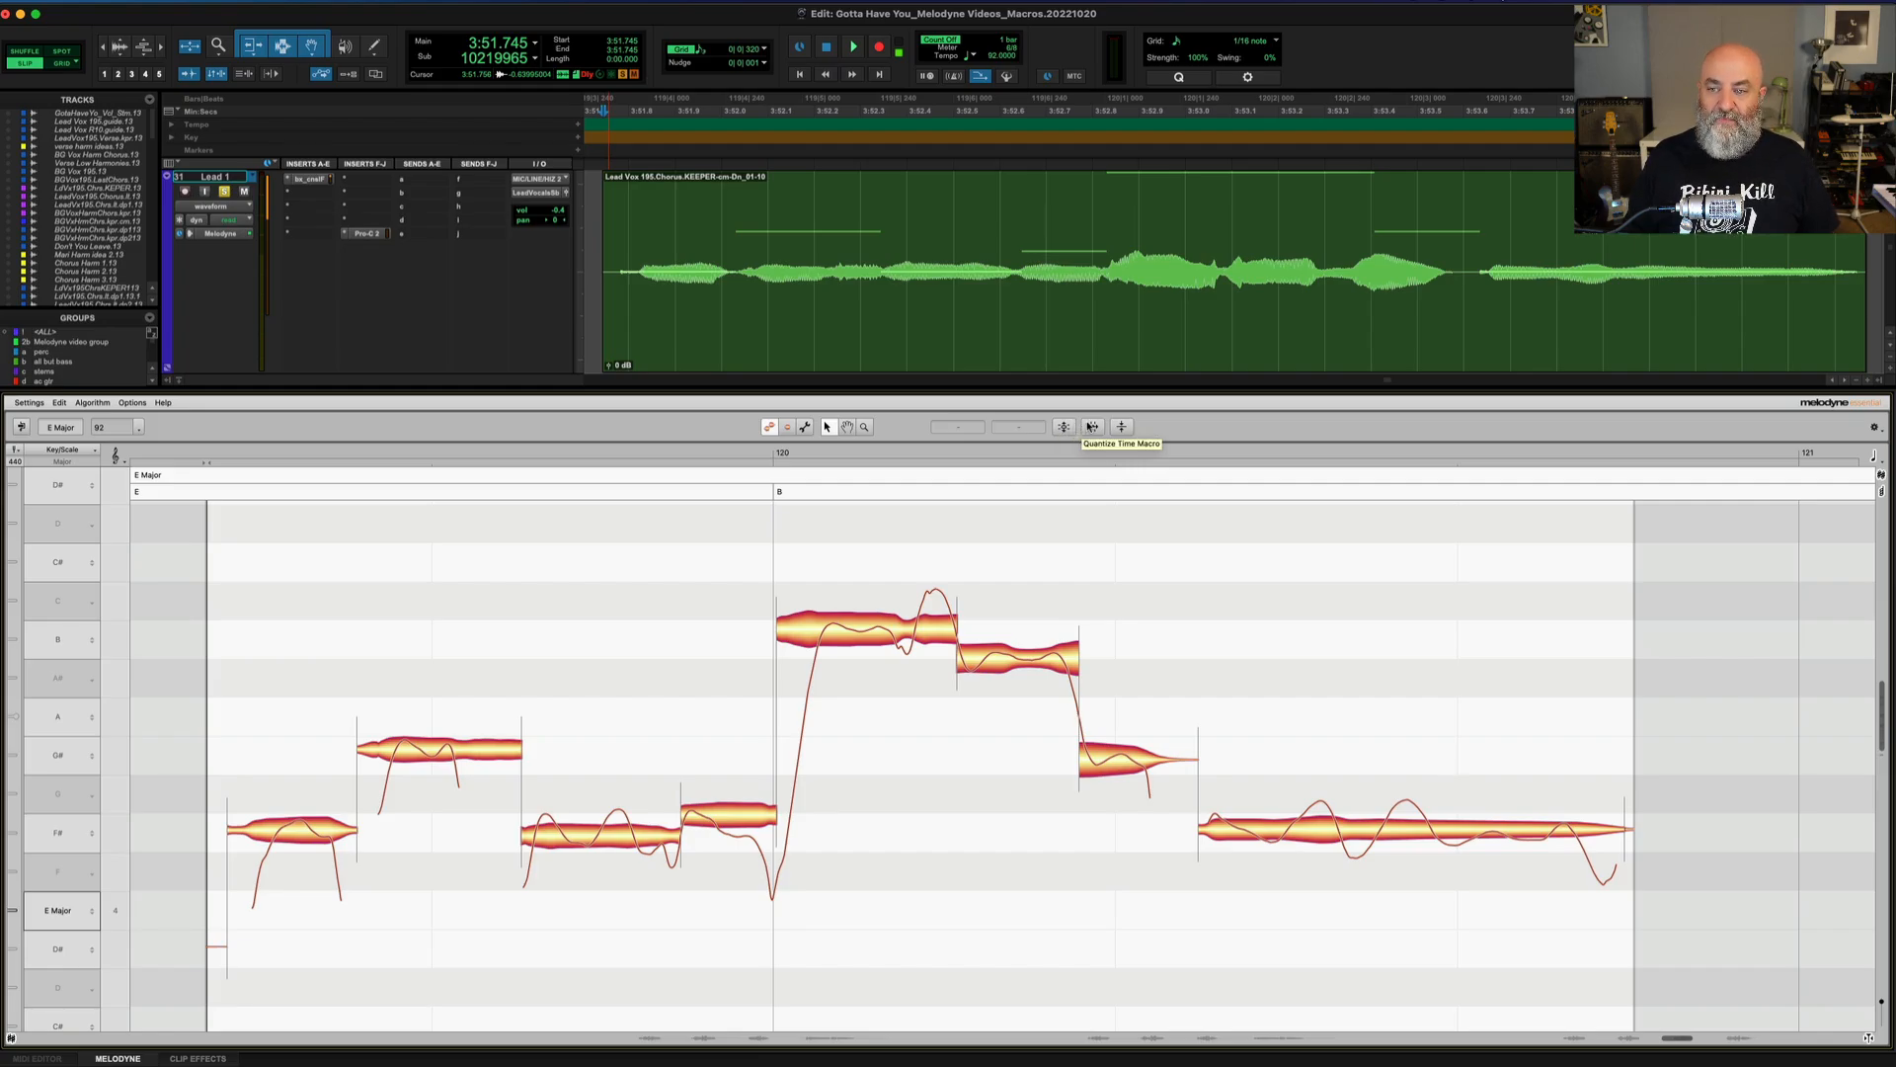
mouse_move(1119, 427)
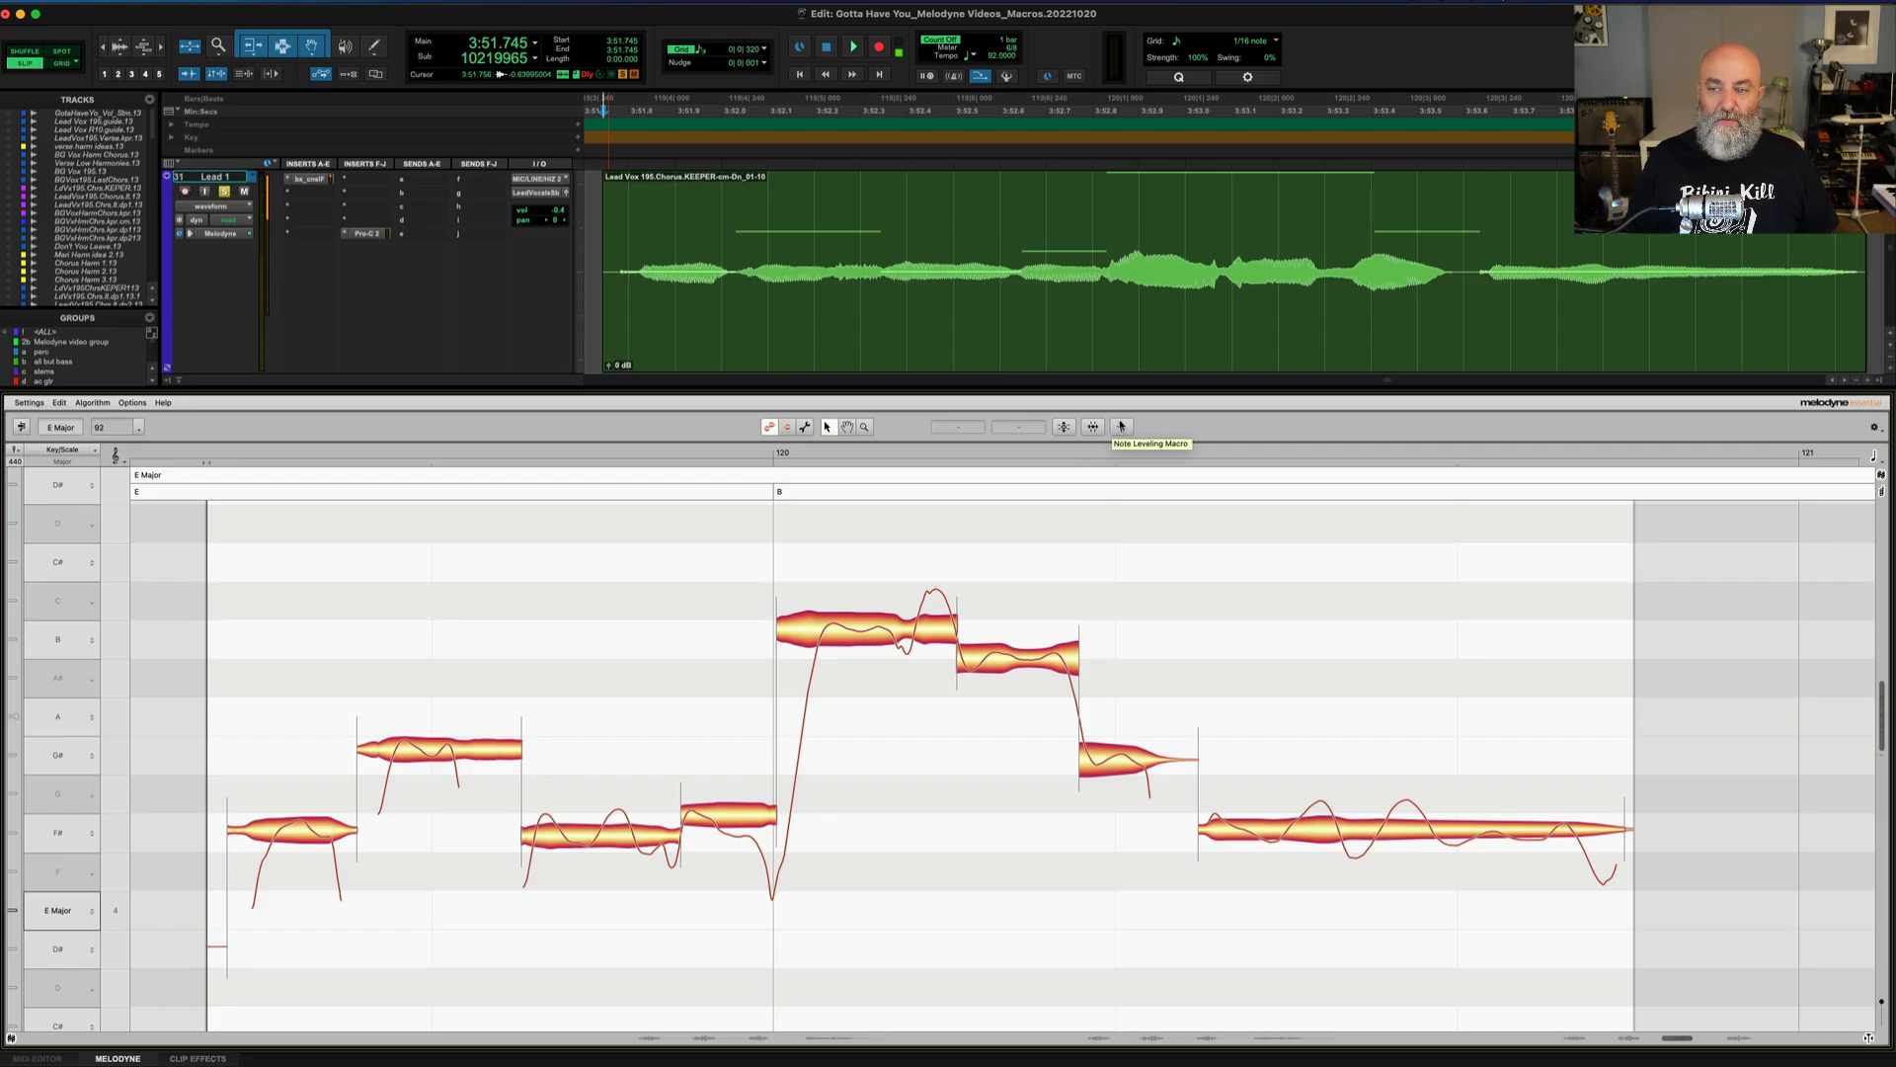
mouse_move(1091, 427)
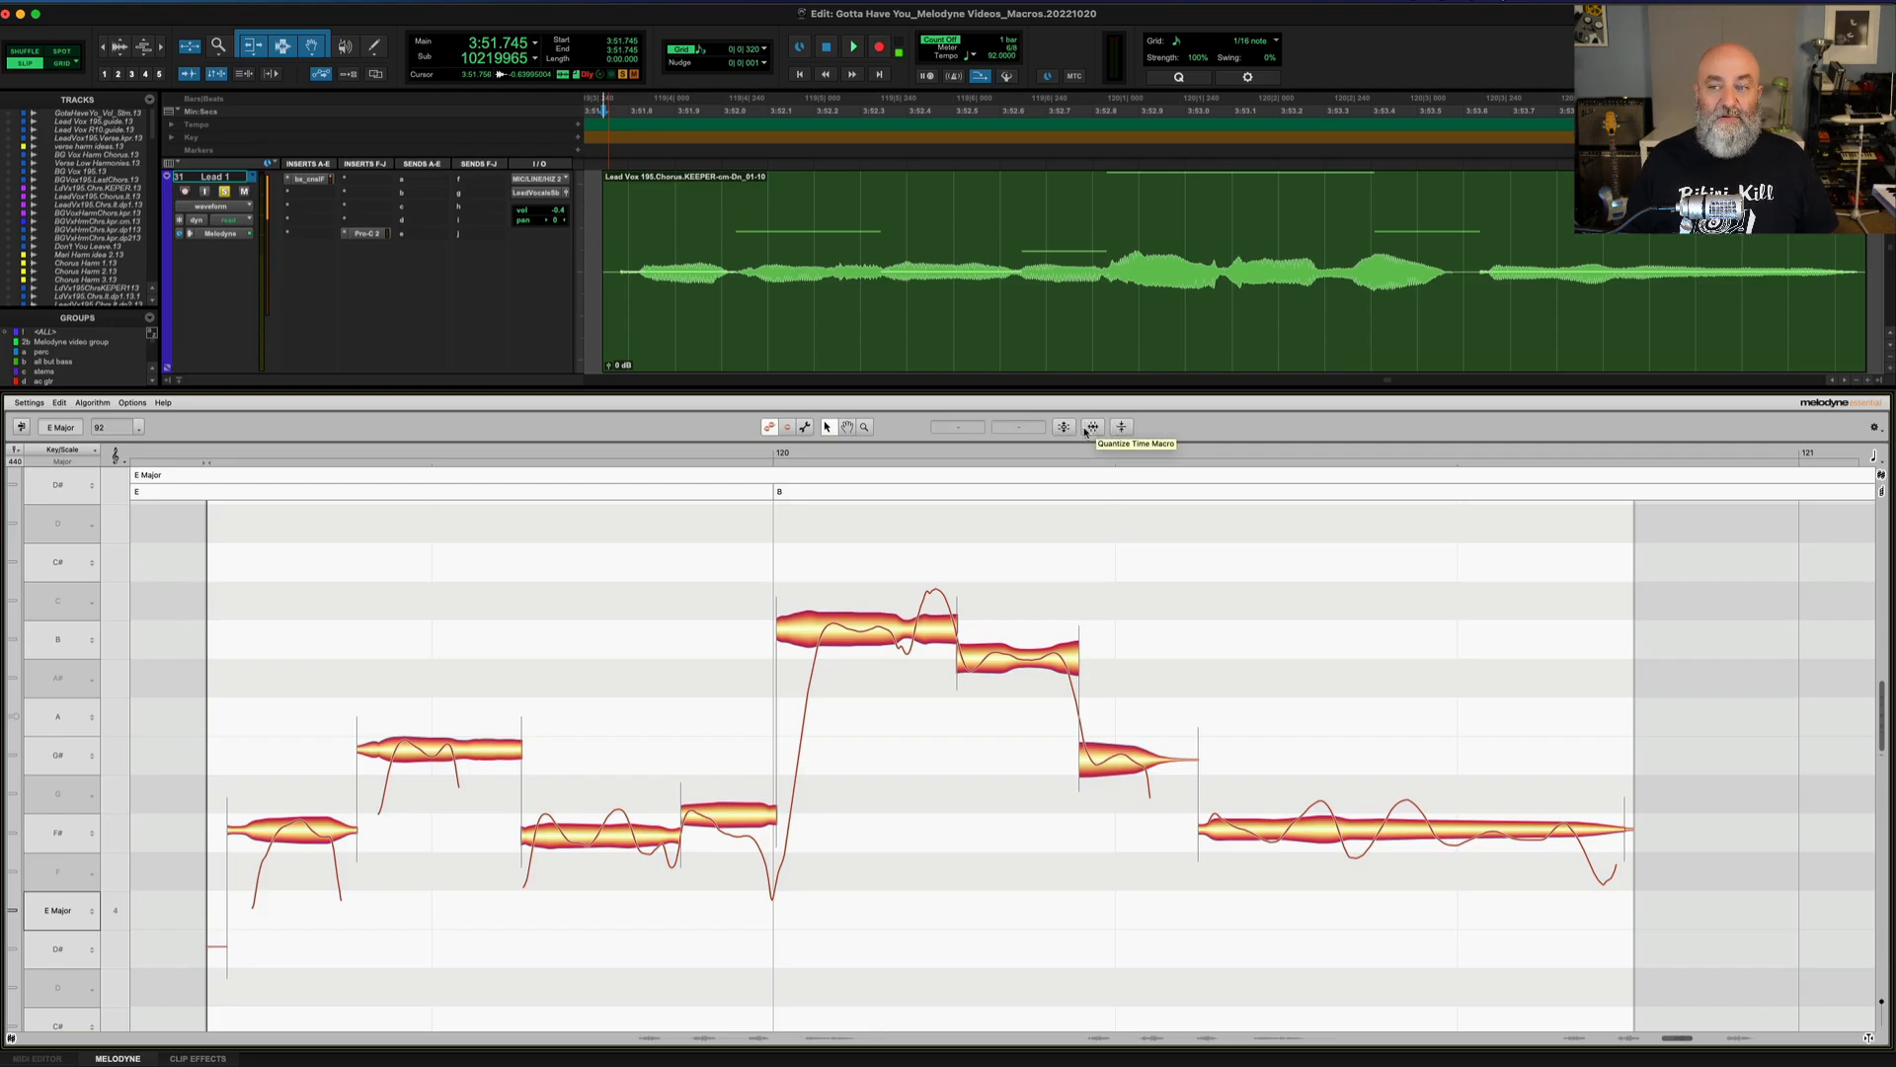
mouse_move(1063, 427)
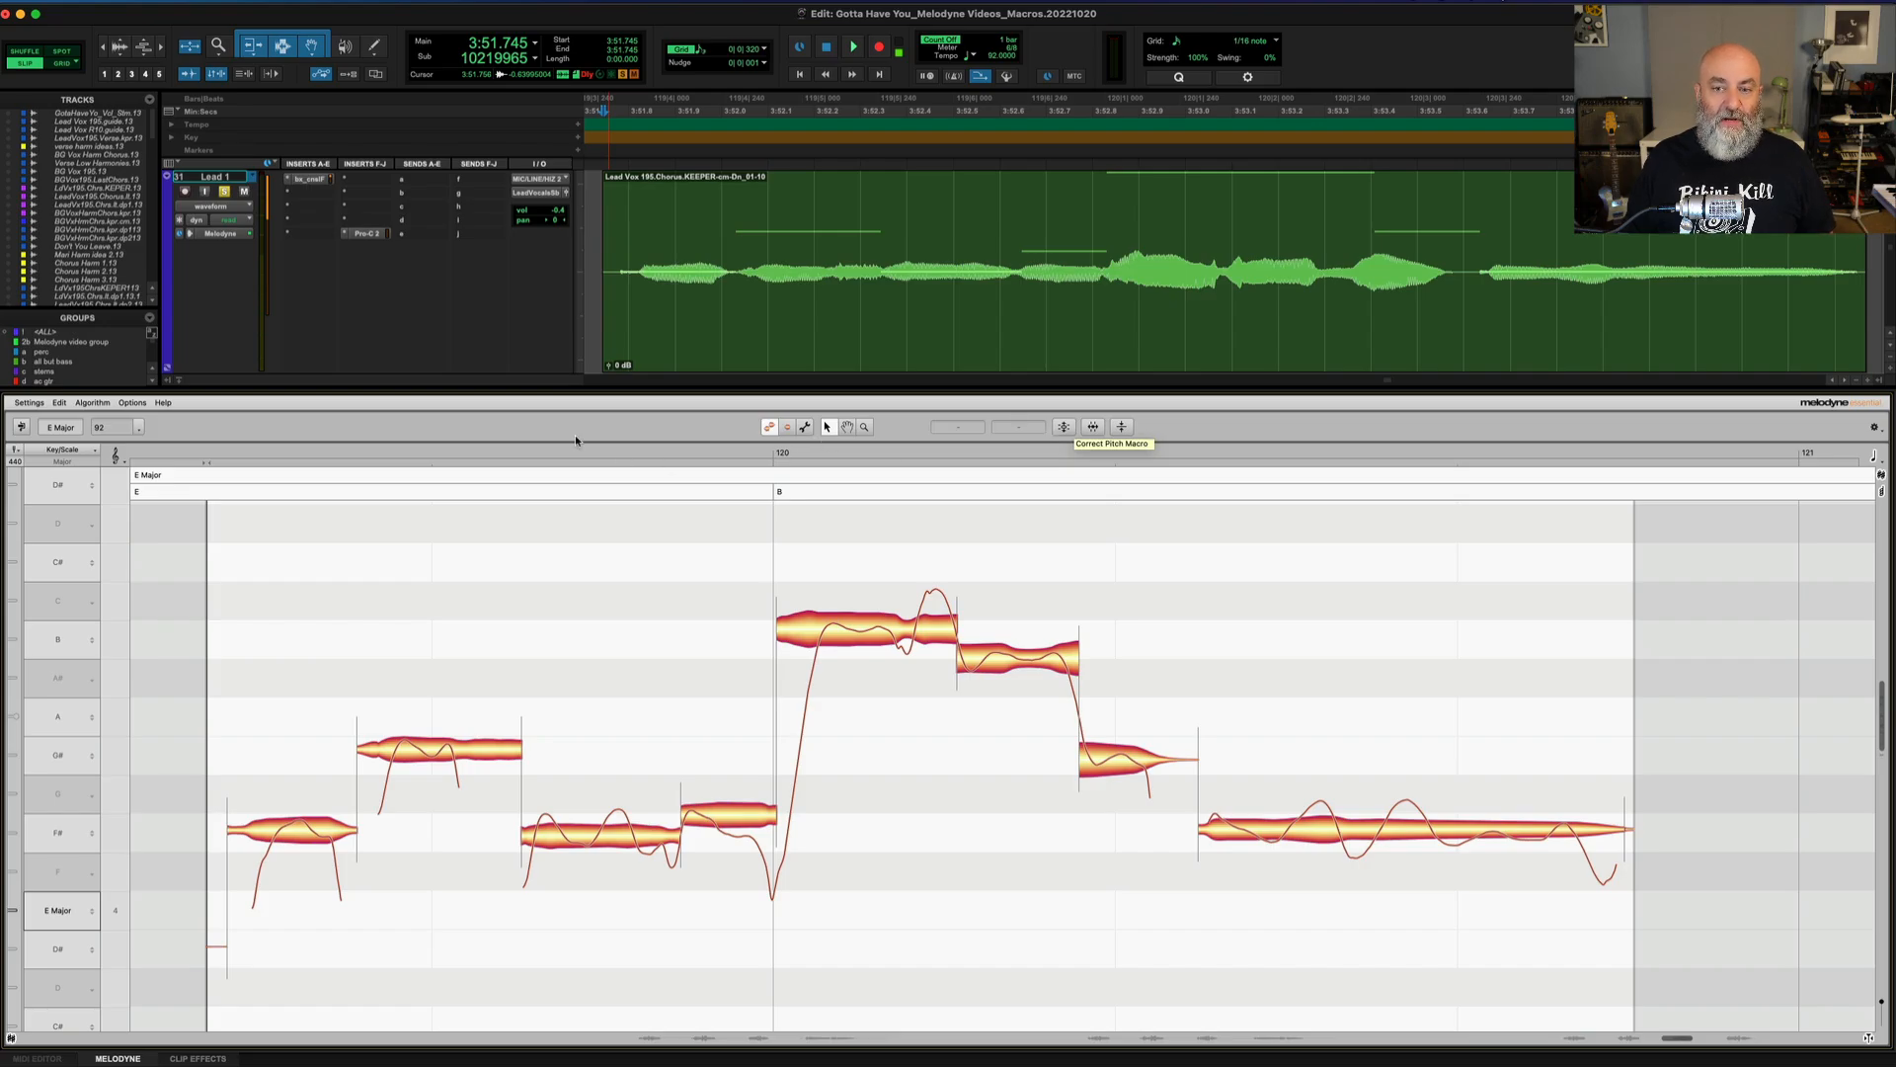
mouse_move(466, 438)
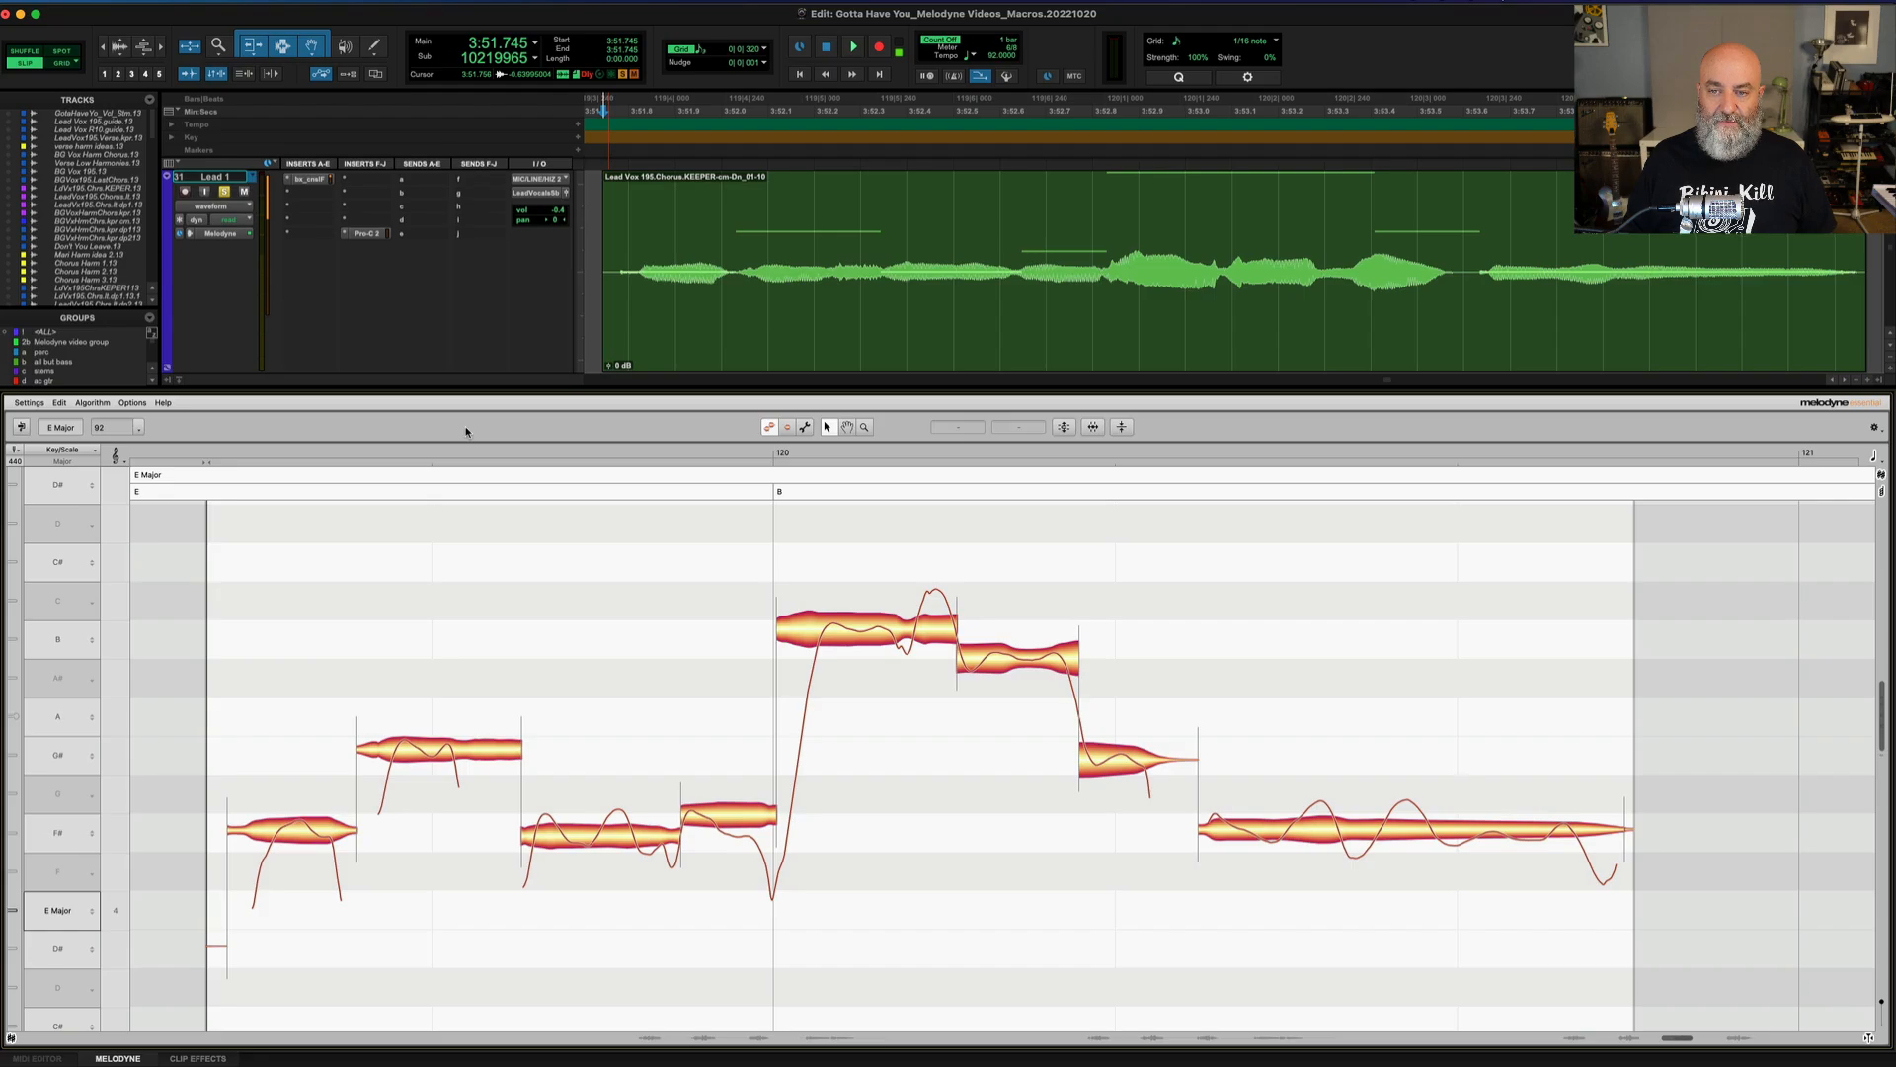
- Audition the vocal phrase, then marquee-select every note of it for pitch correction
click(853, 45)
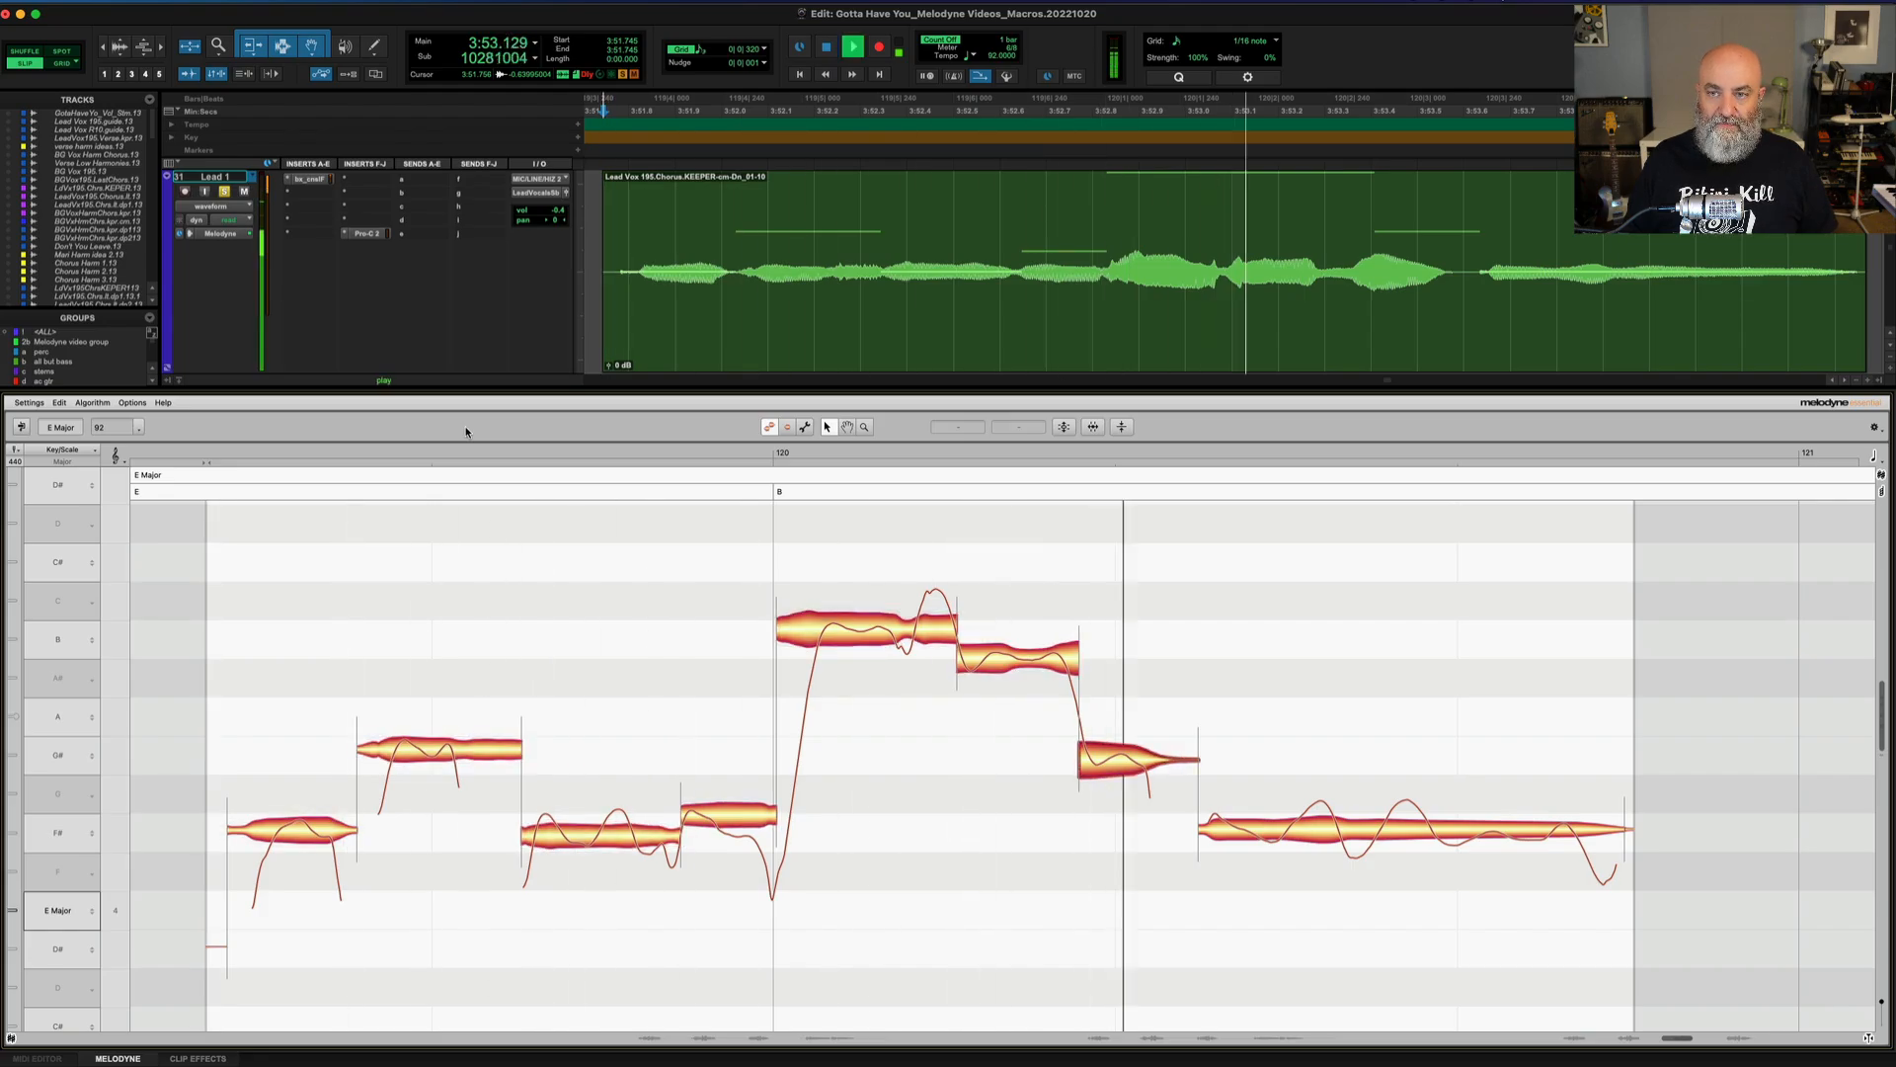
click(850, 46)
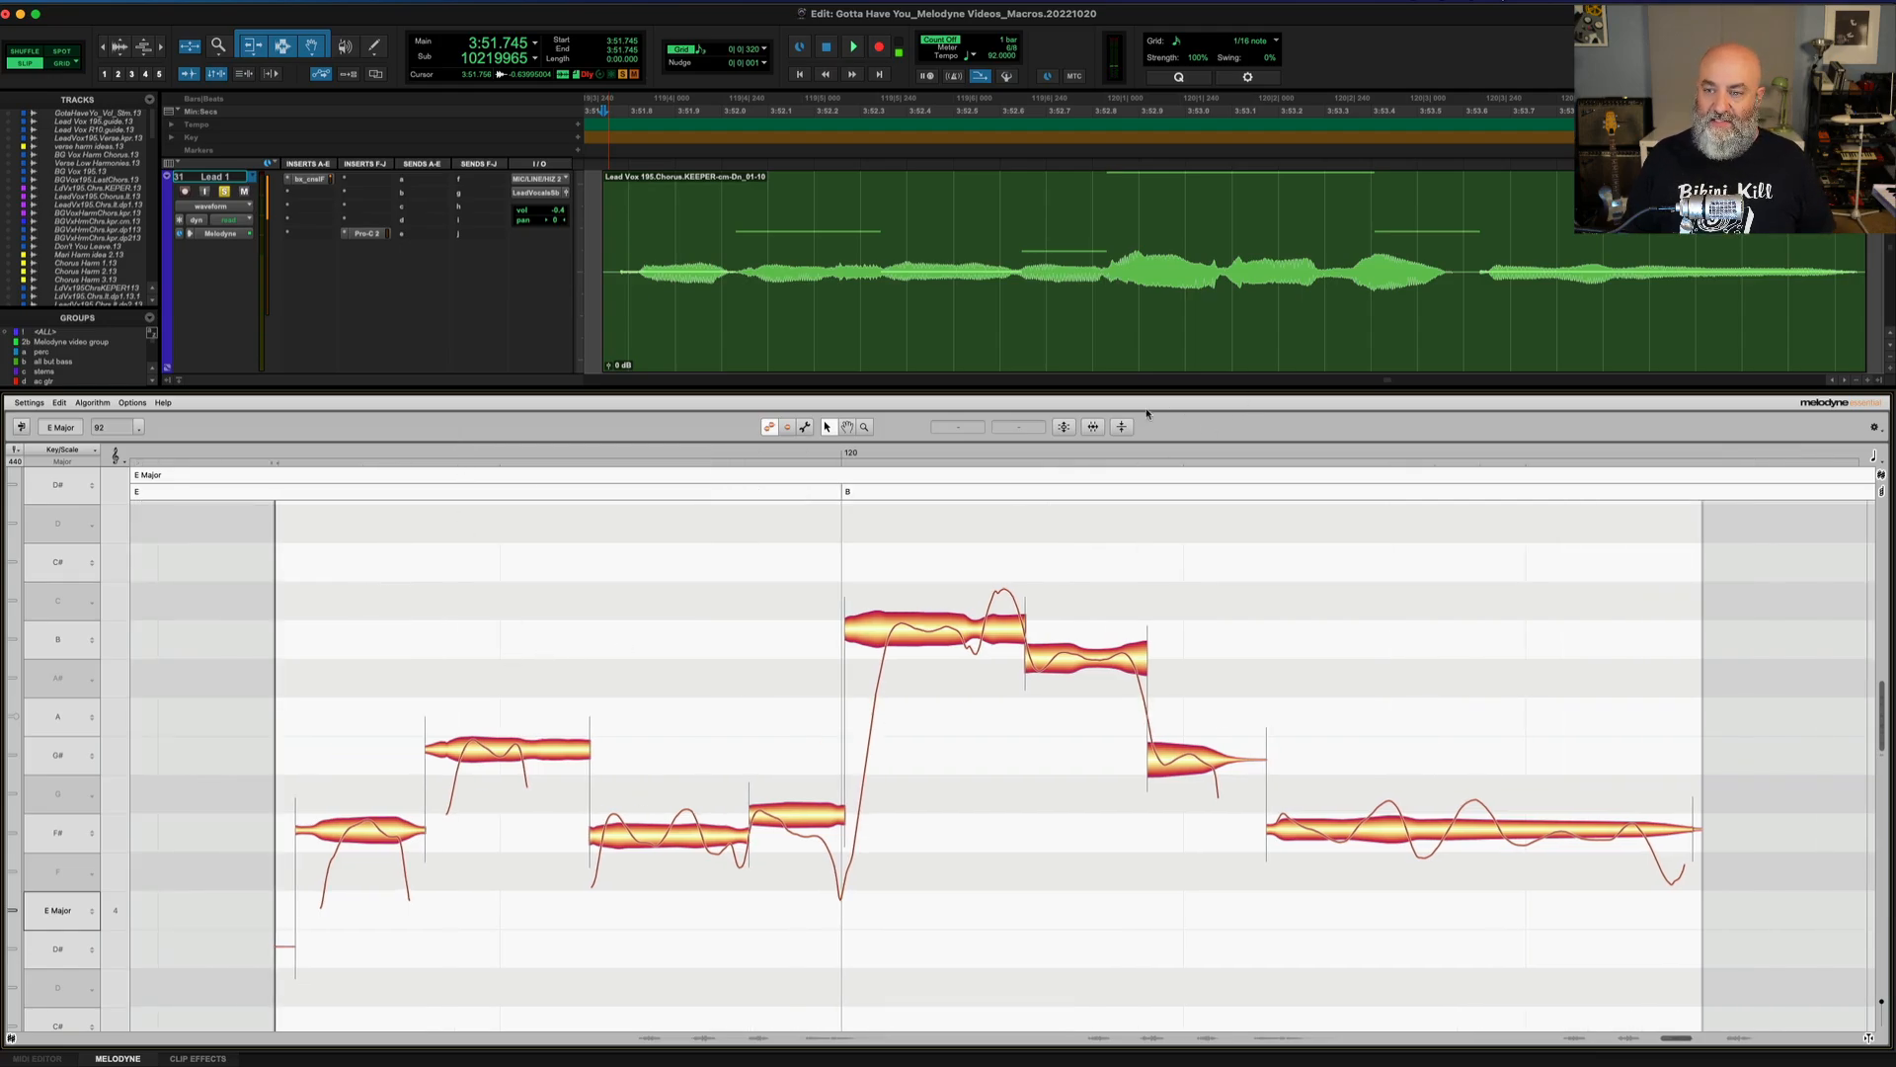
mouse_move(1065, 427)
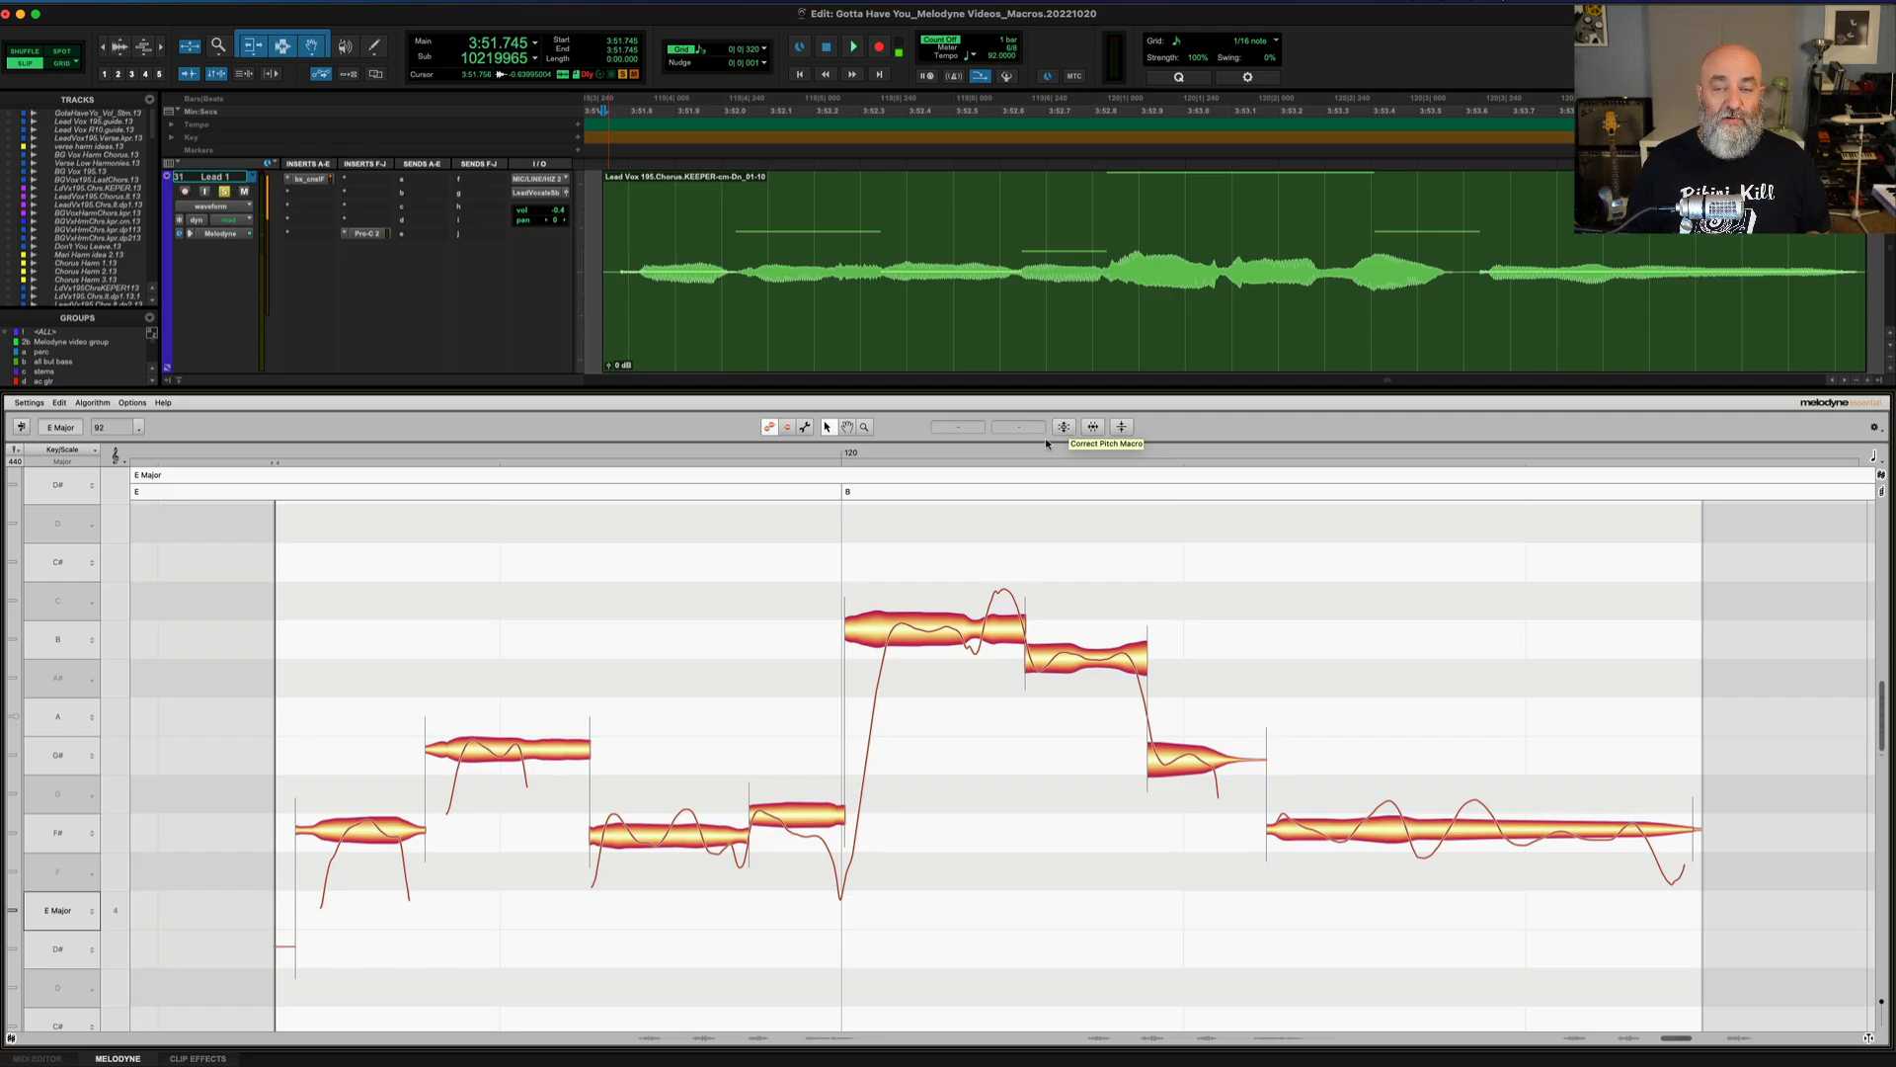
mouse_move(774, 551)
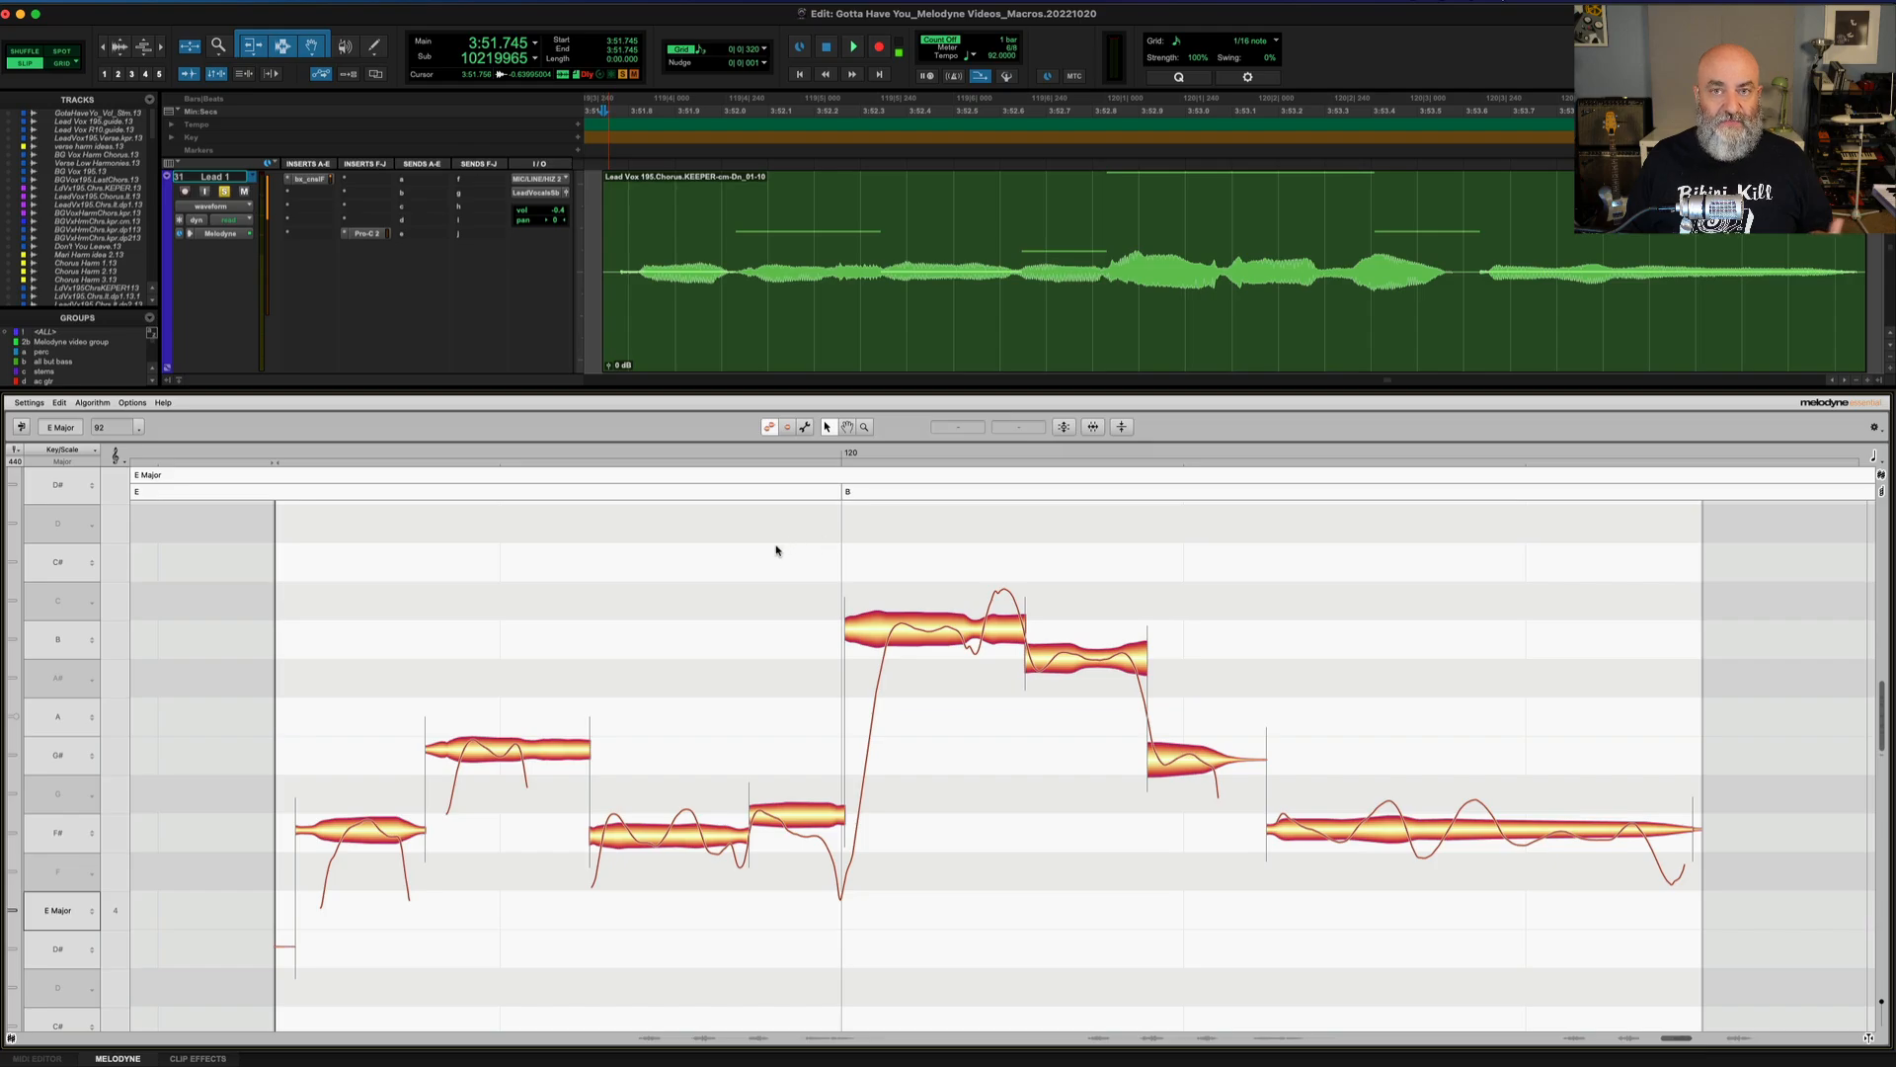
mouse_move(749, 545)
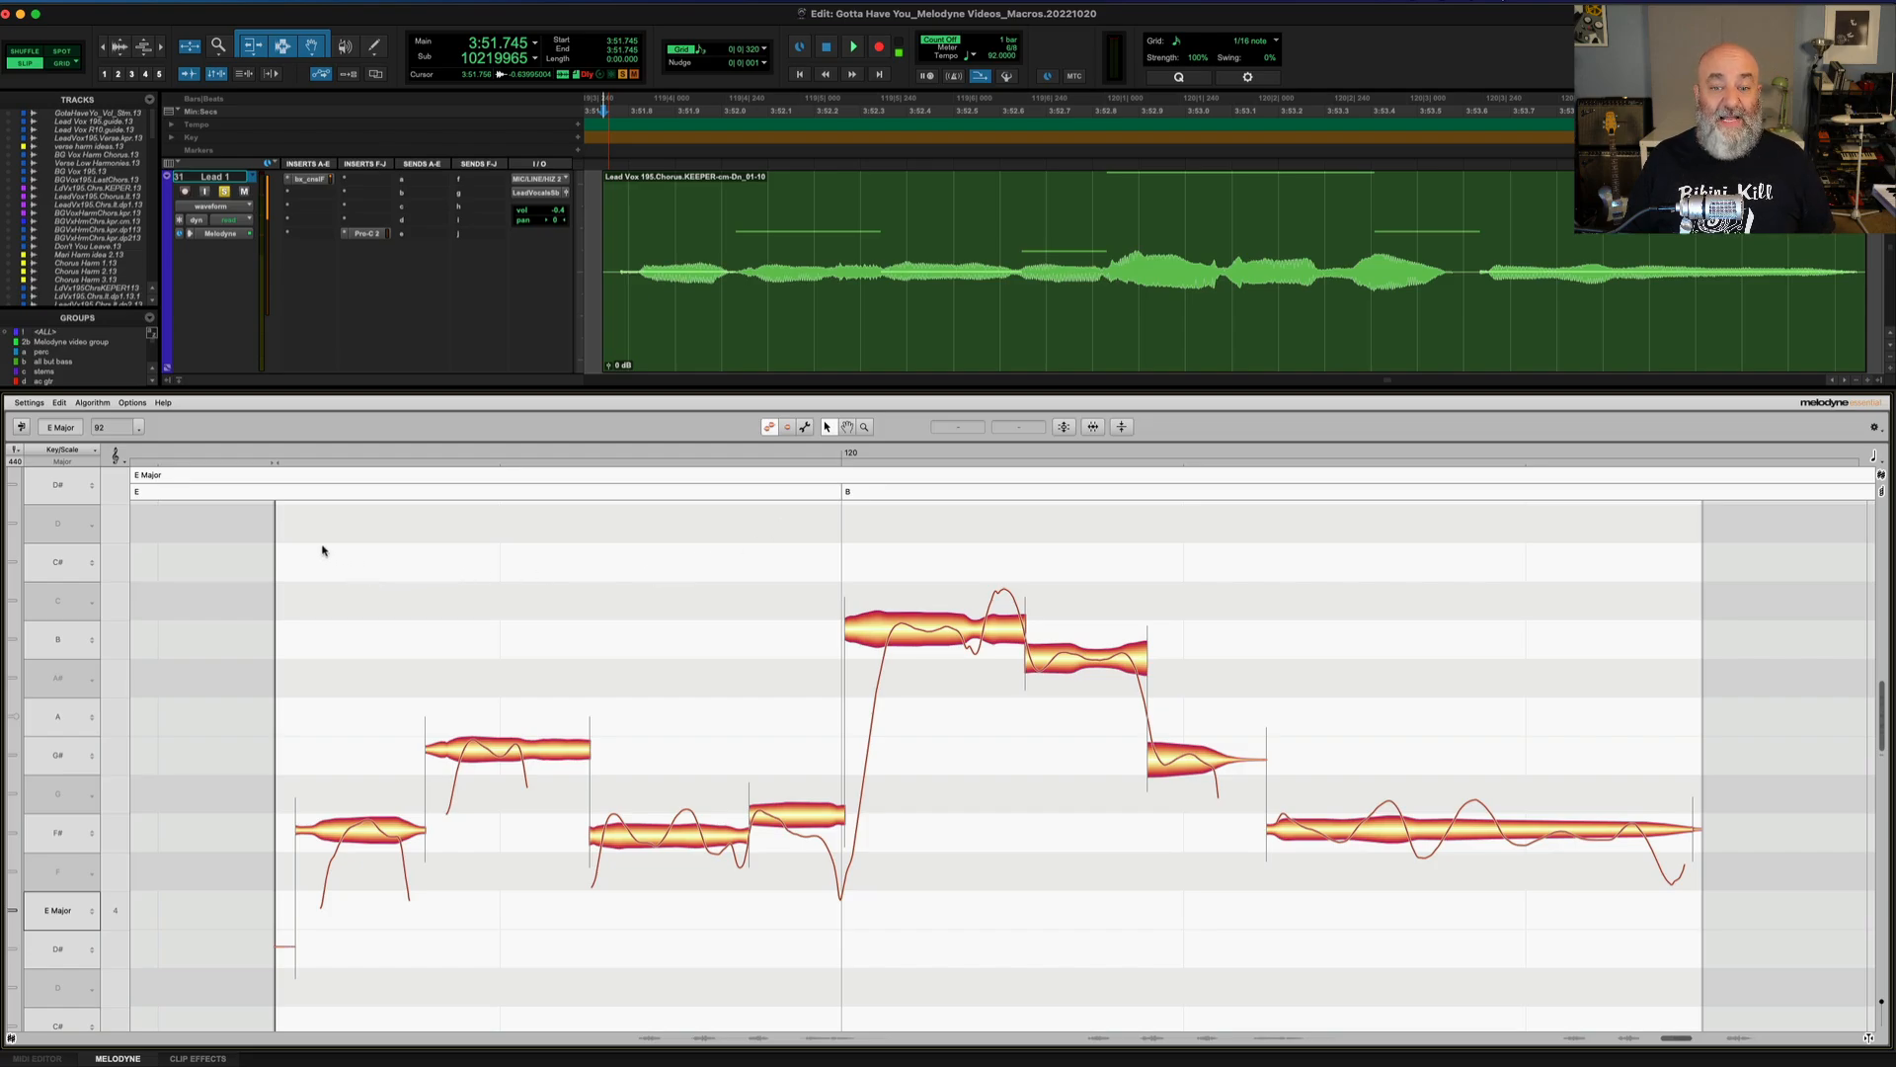
drag(322, 551, 1464, 883)
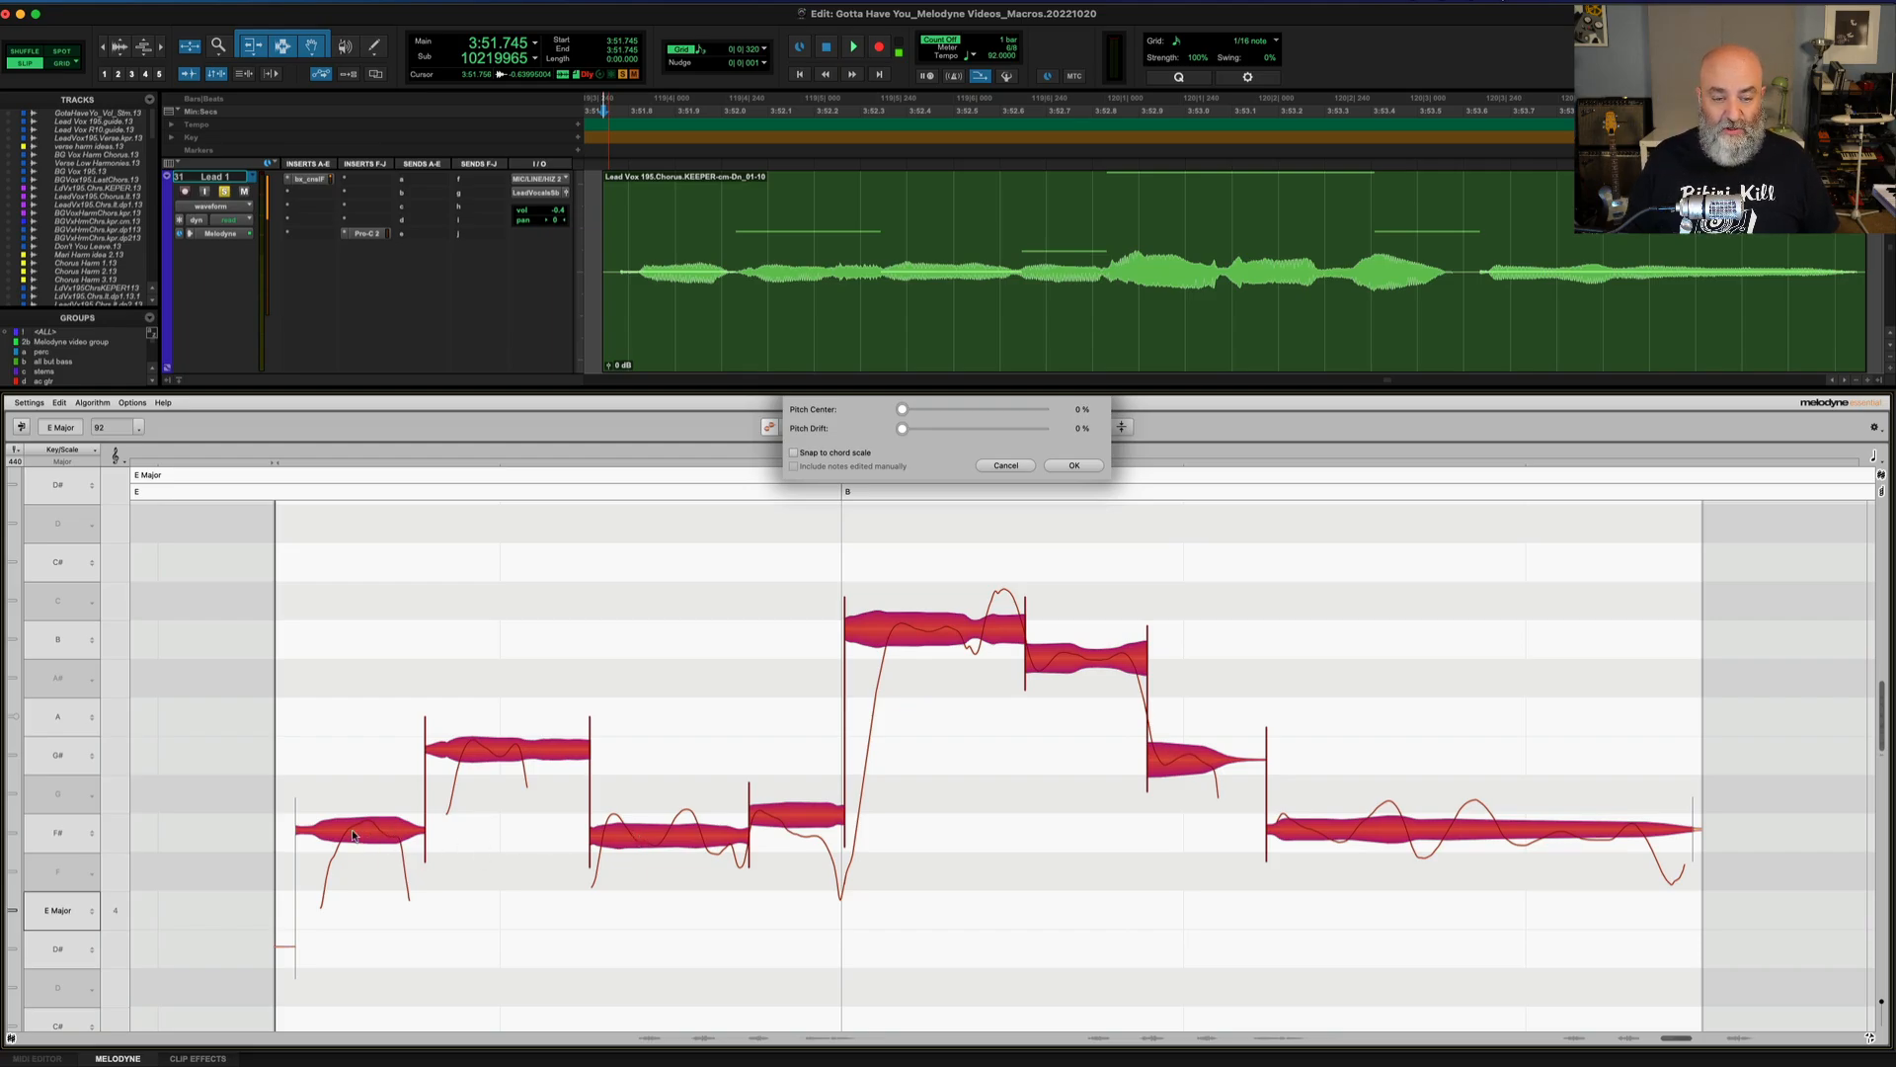
mouse_move(62, 842)
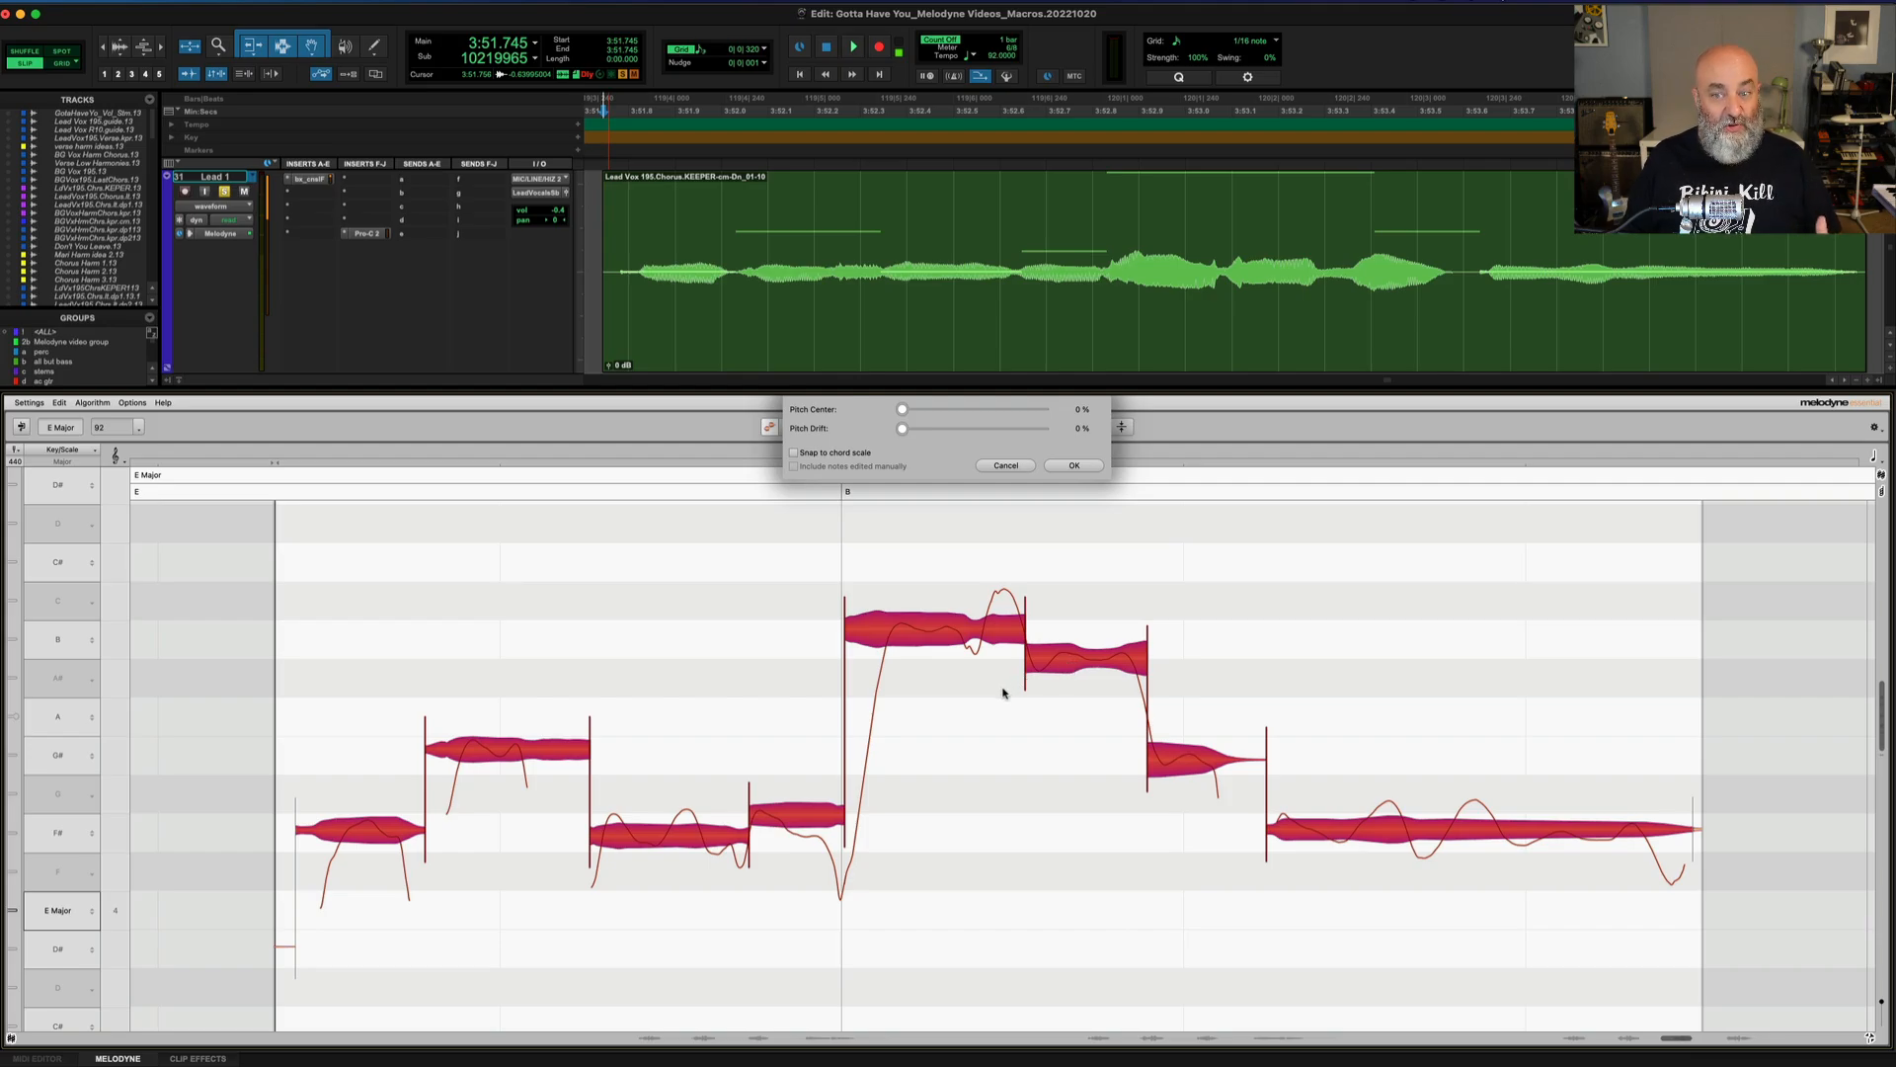
mouse_move(1003, 683)
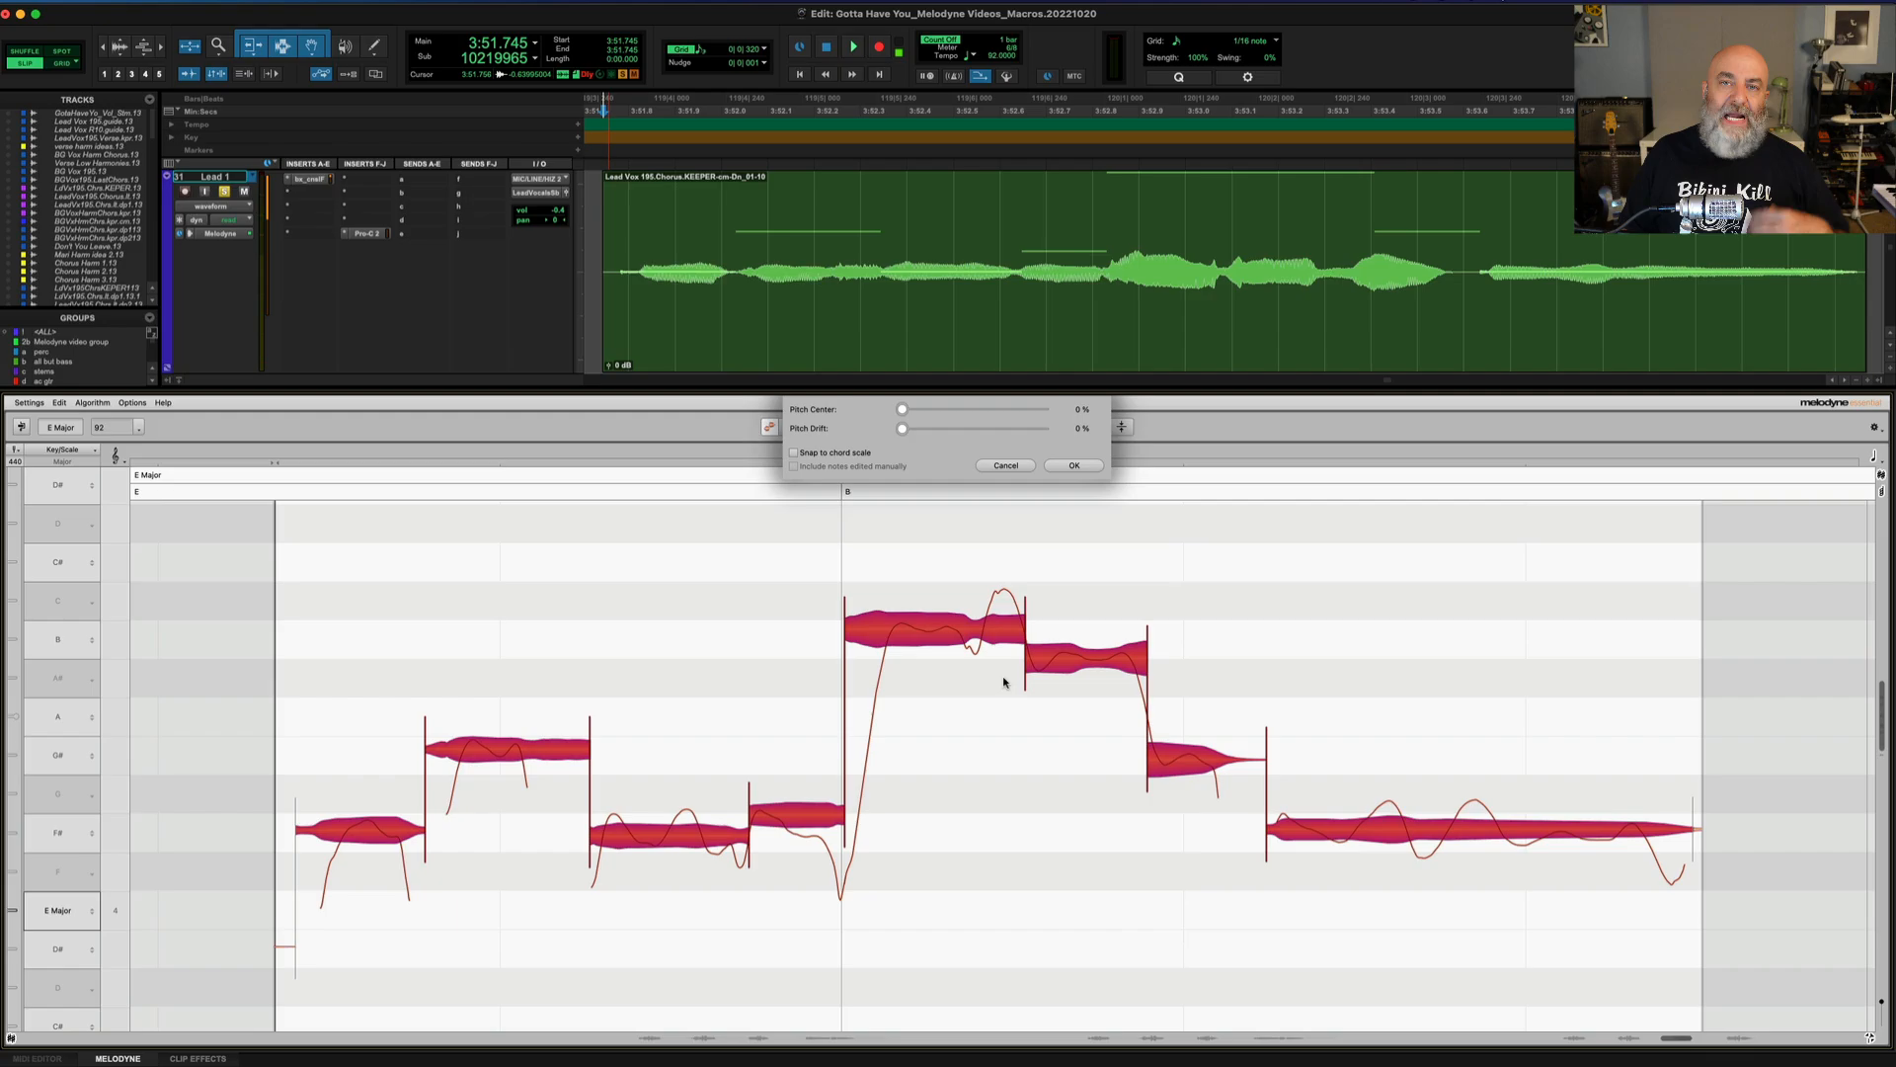
mouse_move(992, 677)
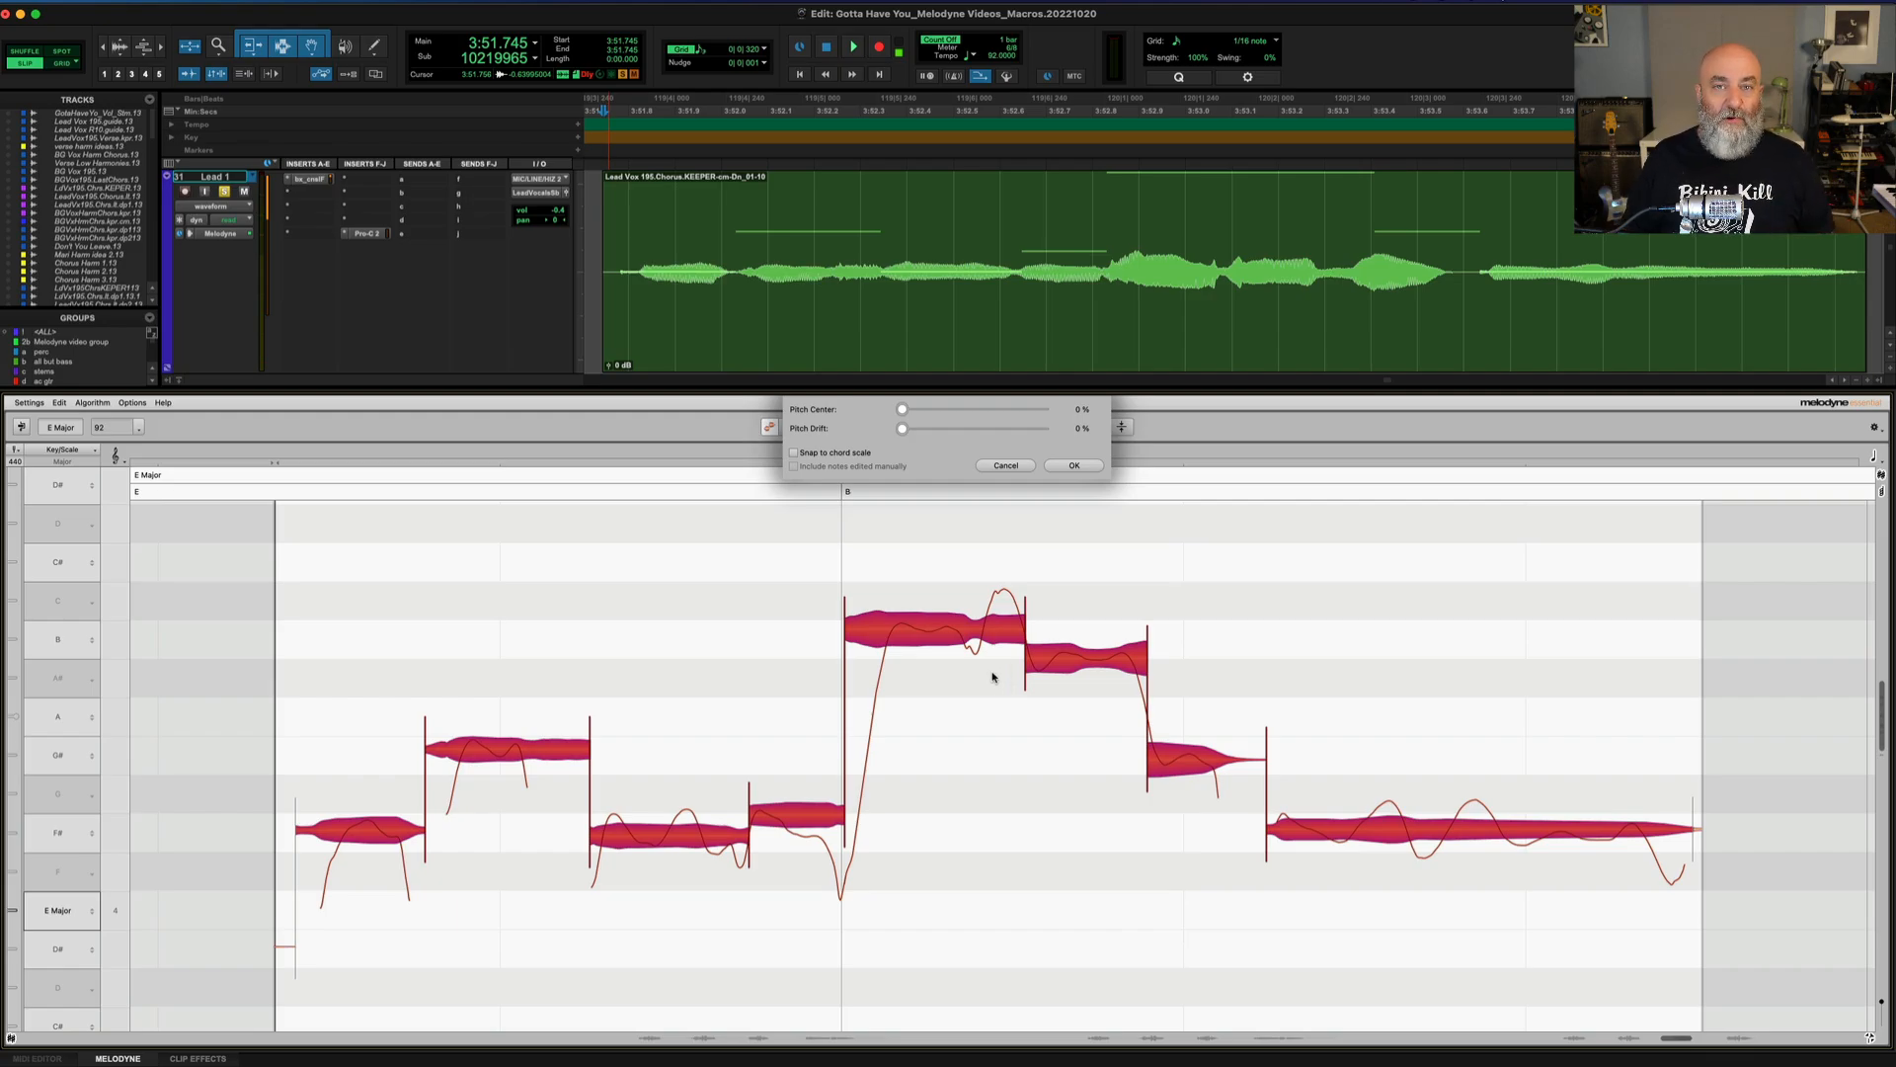
mouse_move(951, 648)
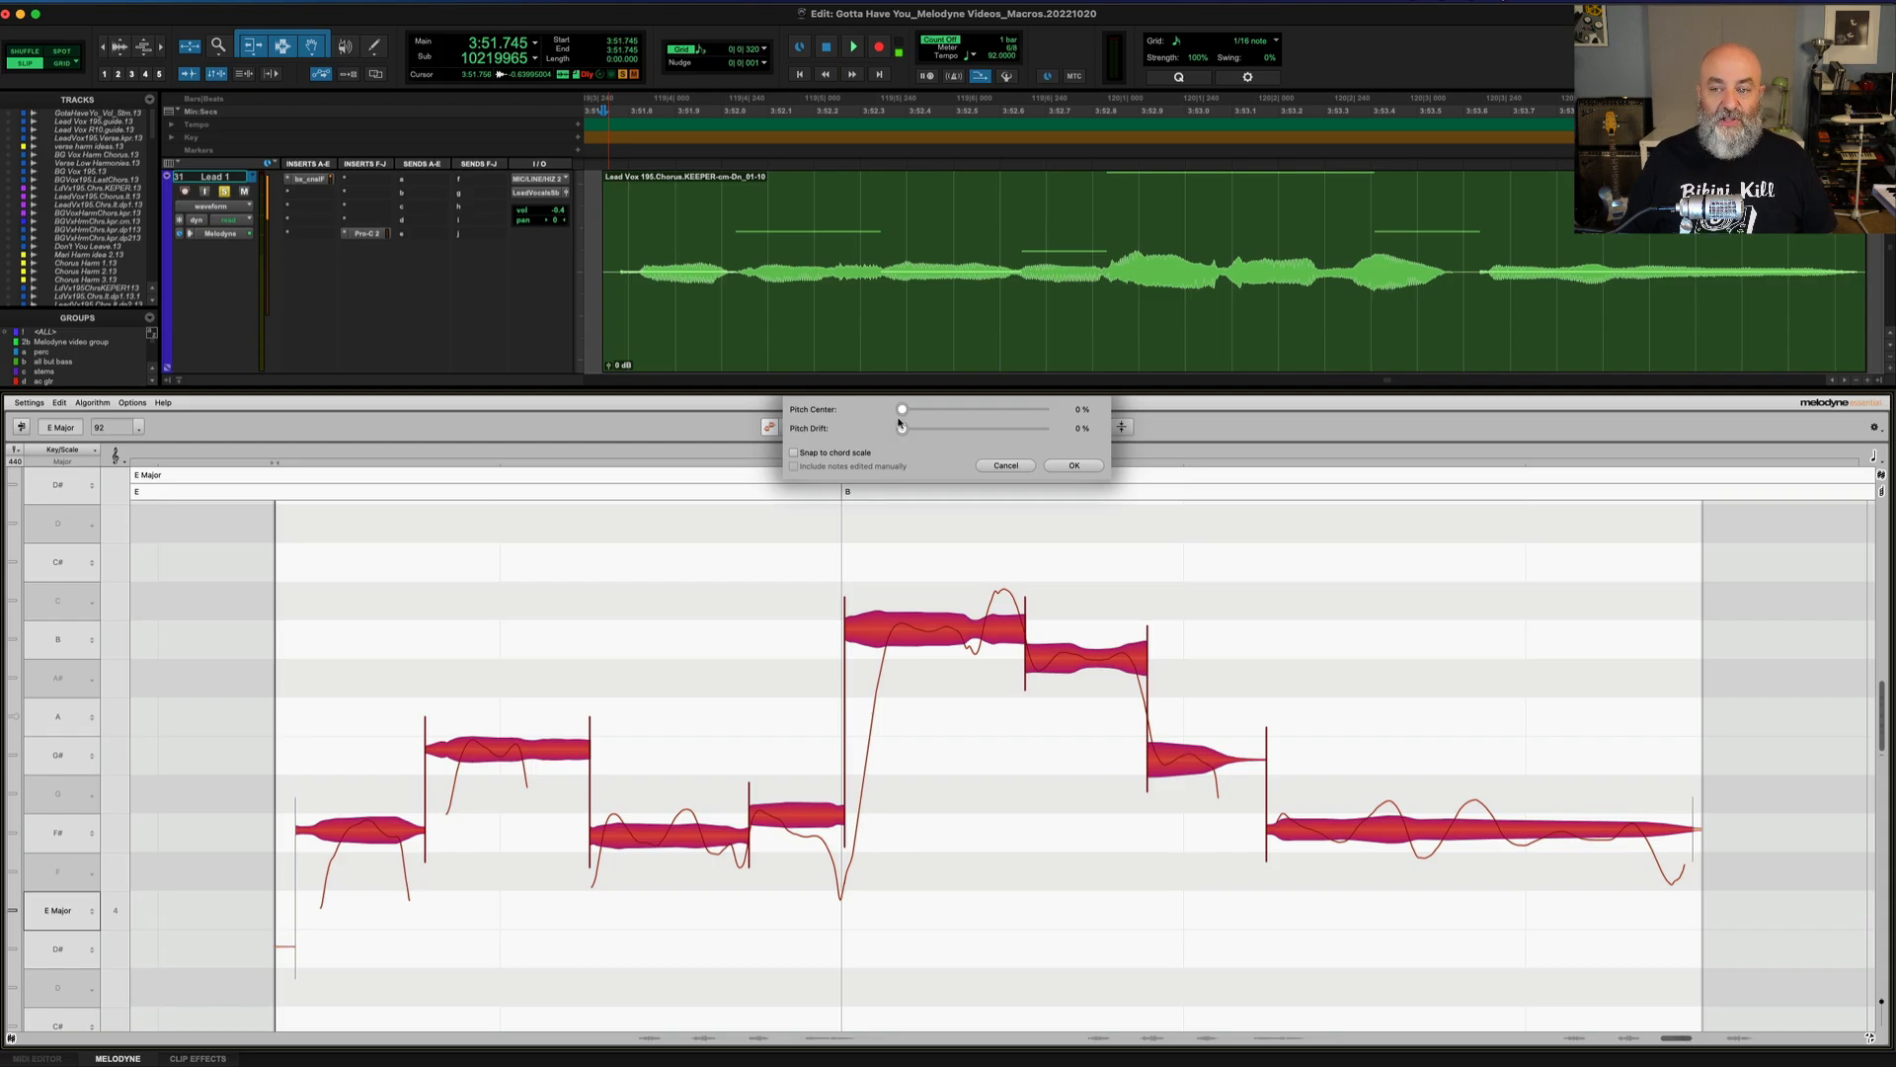
drag(901, 409, 909, 409)
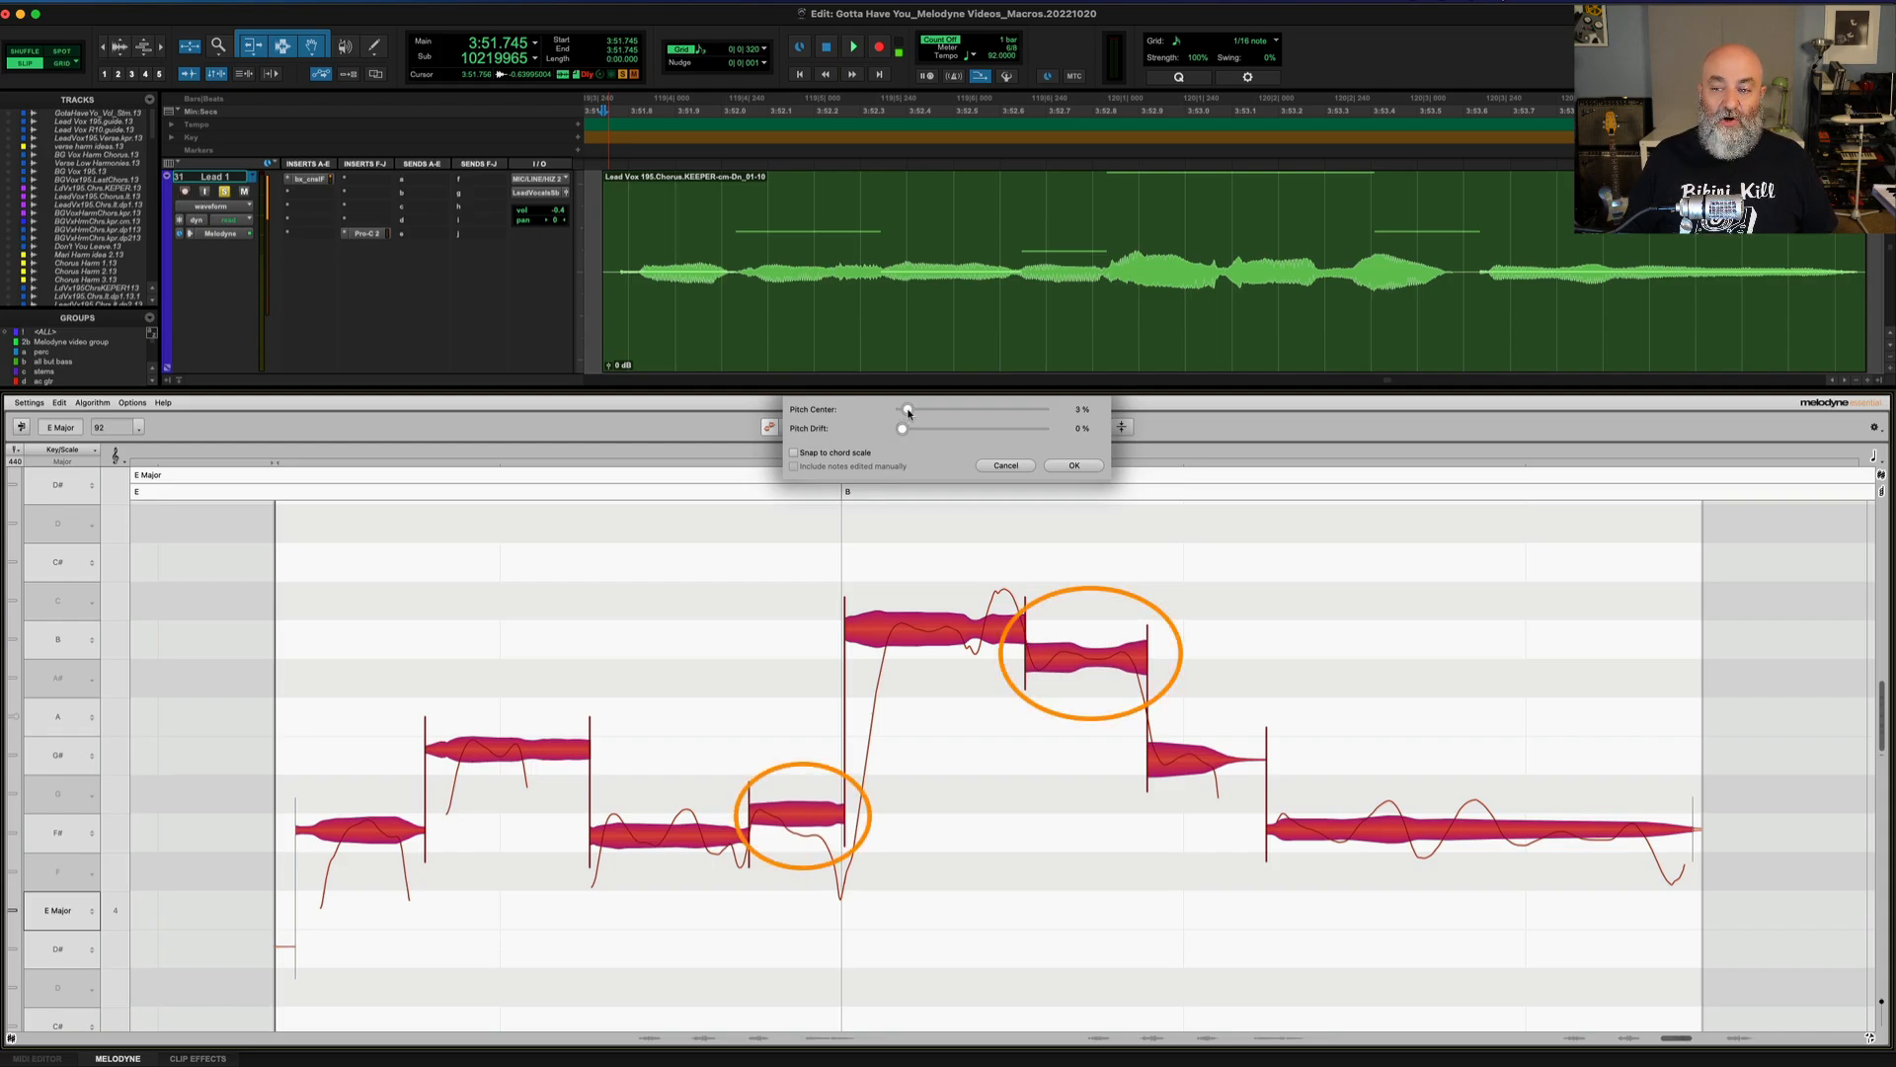
drag(907, 411, 927, 411)
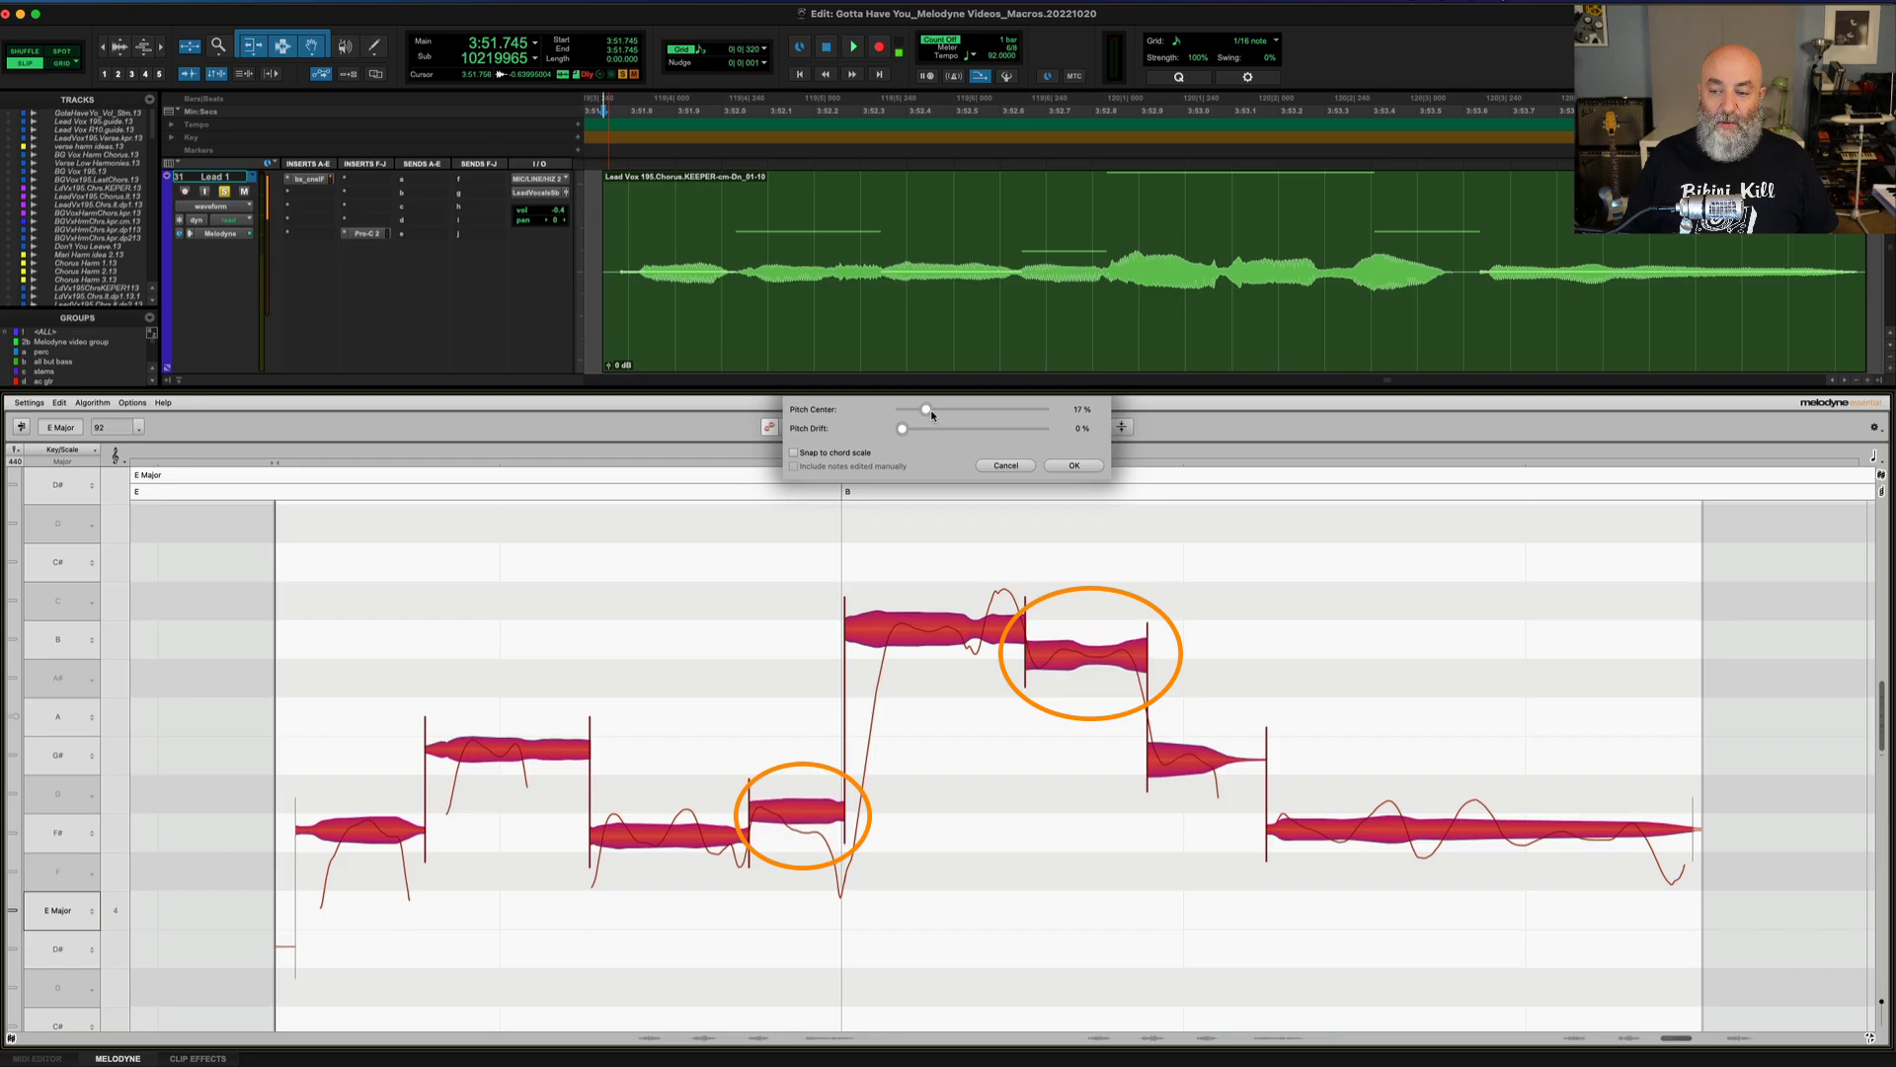
drag(927, 411, 912, 411)
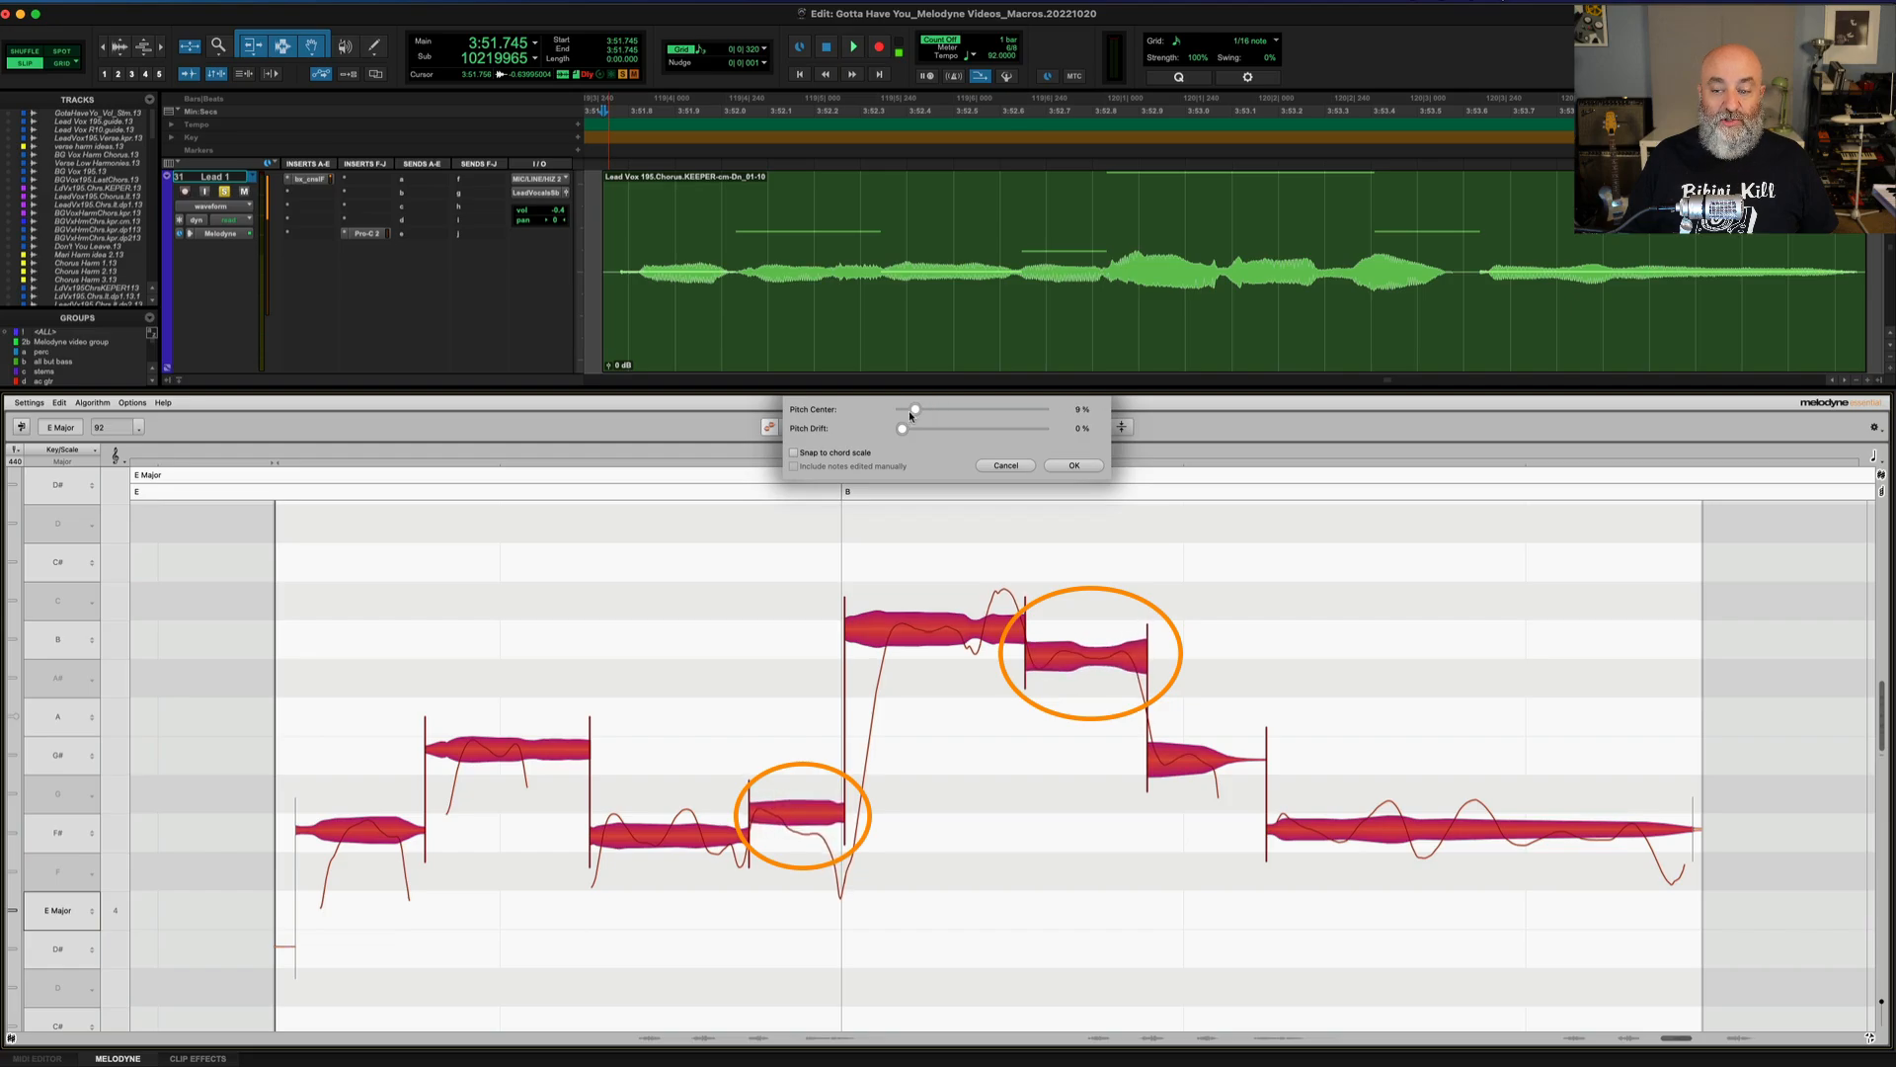
drag(915, 411, 909, 411)
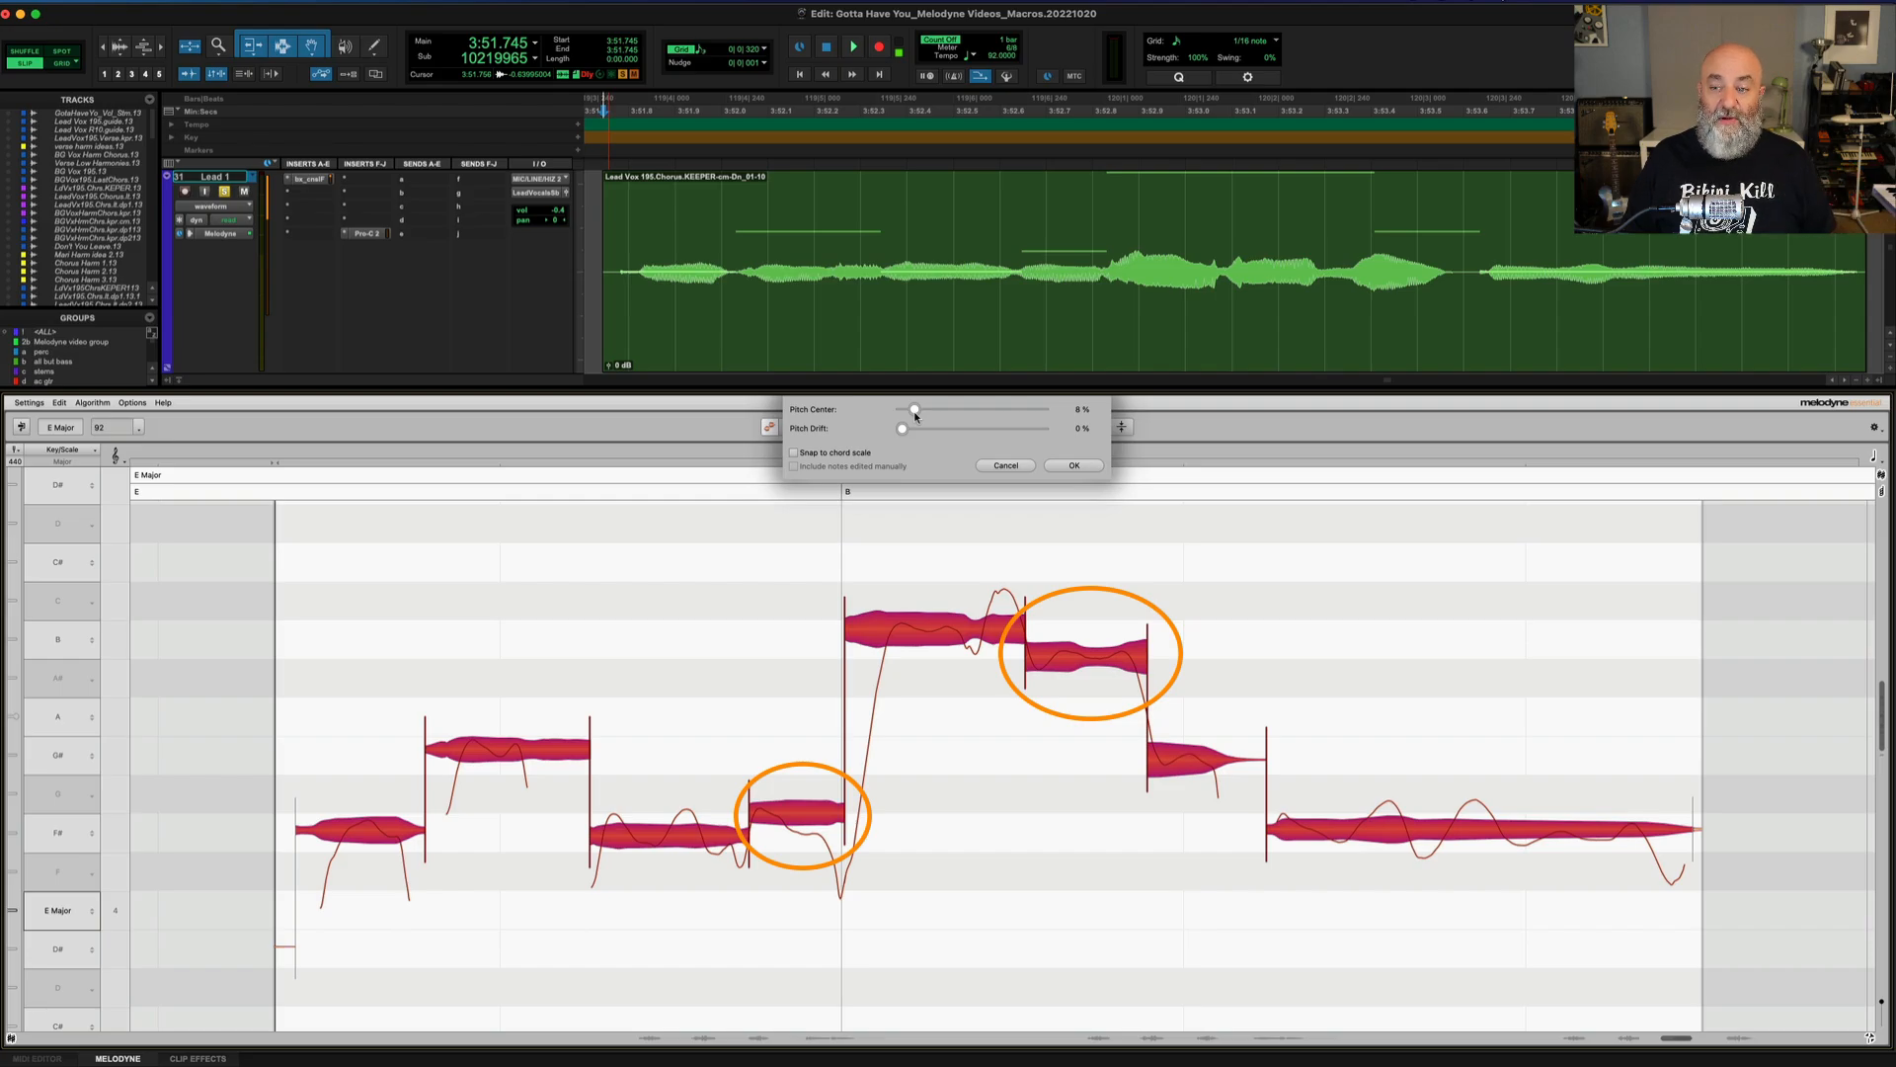
drag(913, 411, 954, 411)
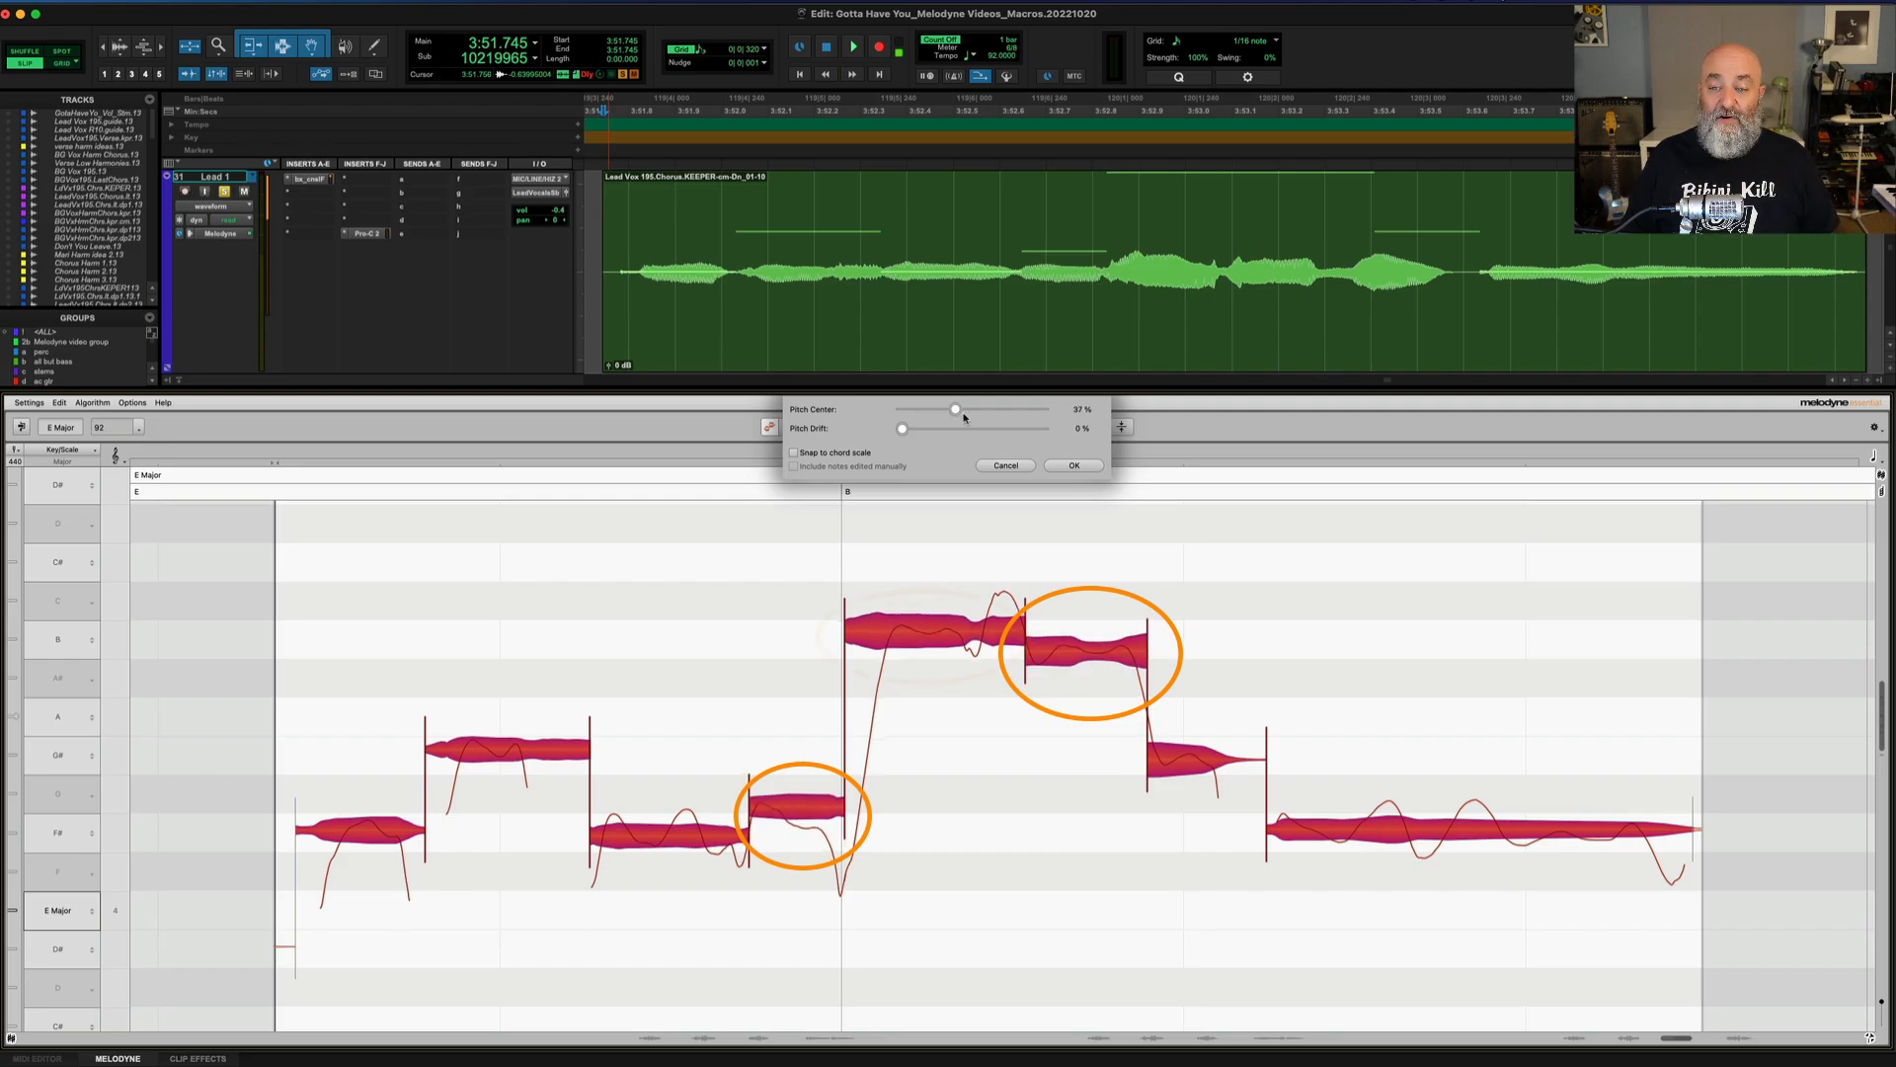
drag(956, 410, 968, 411)
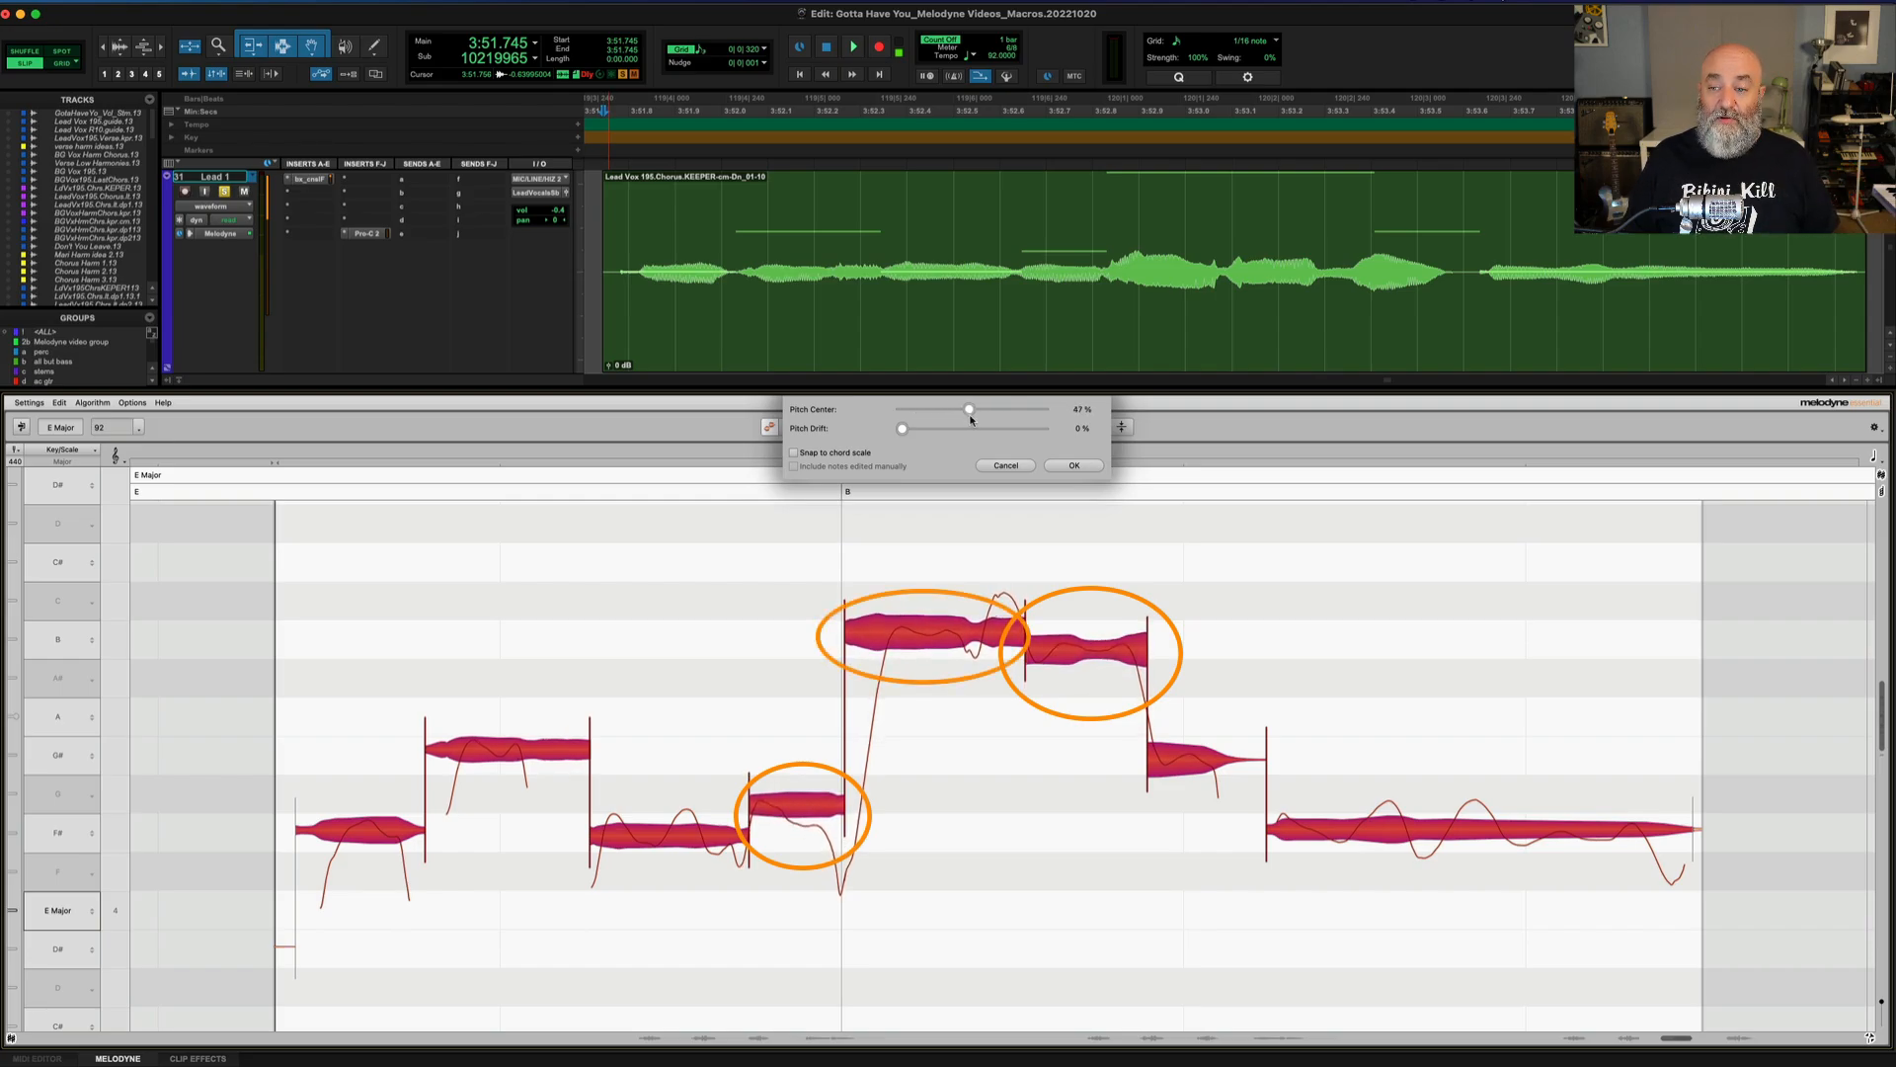
drag(968, 411, 995, 411)
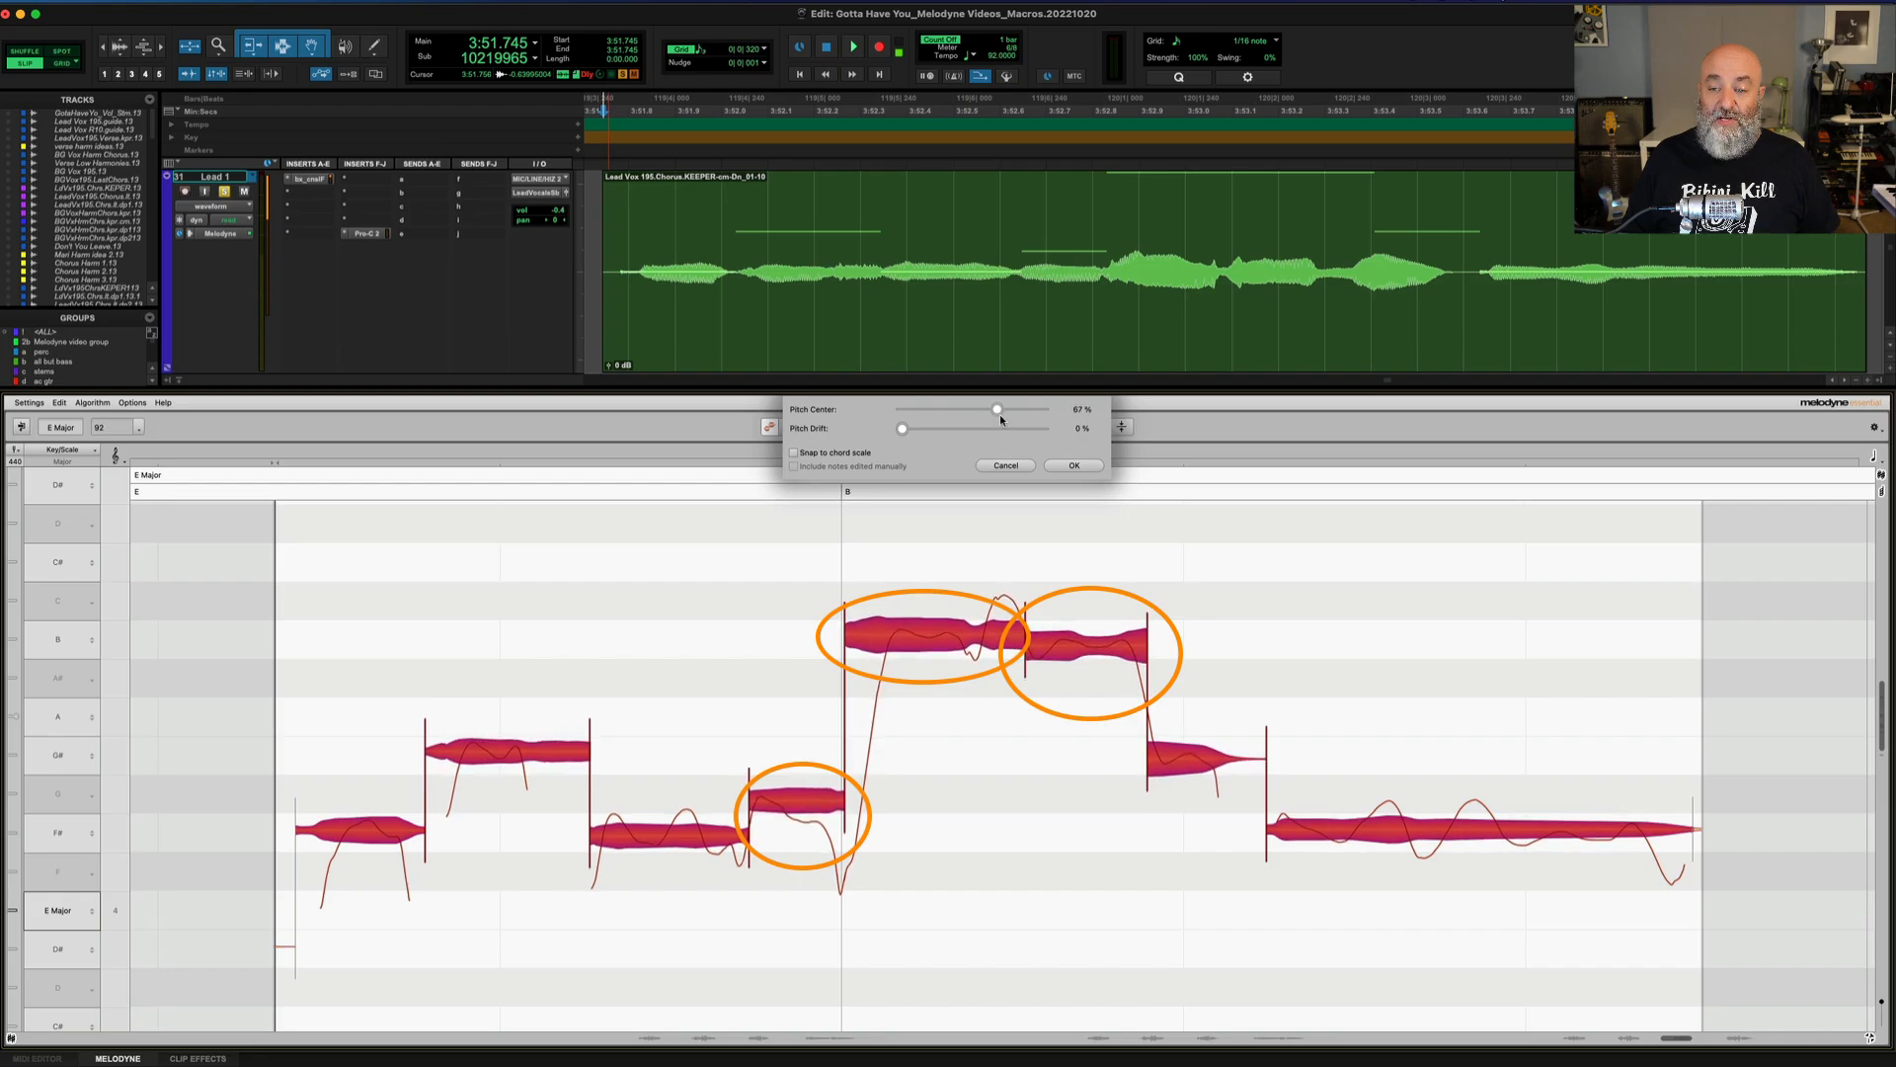
drag(996, 408, 1031, 409)
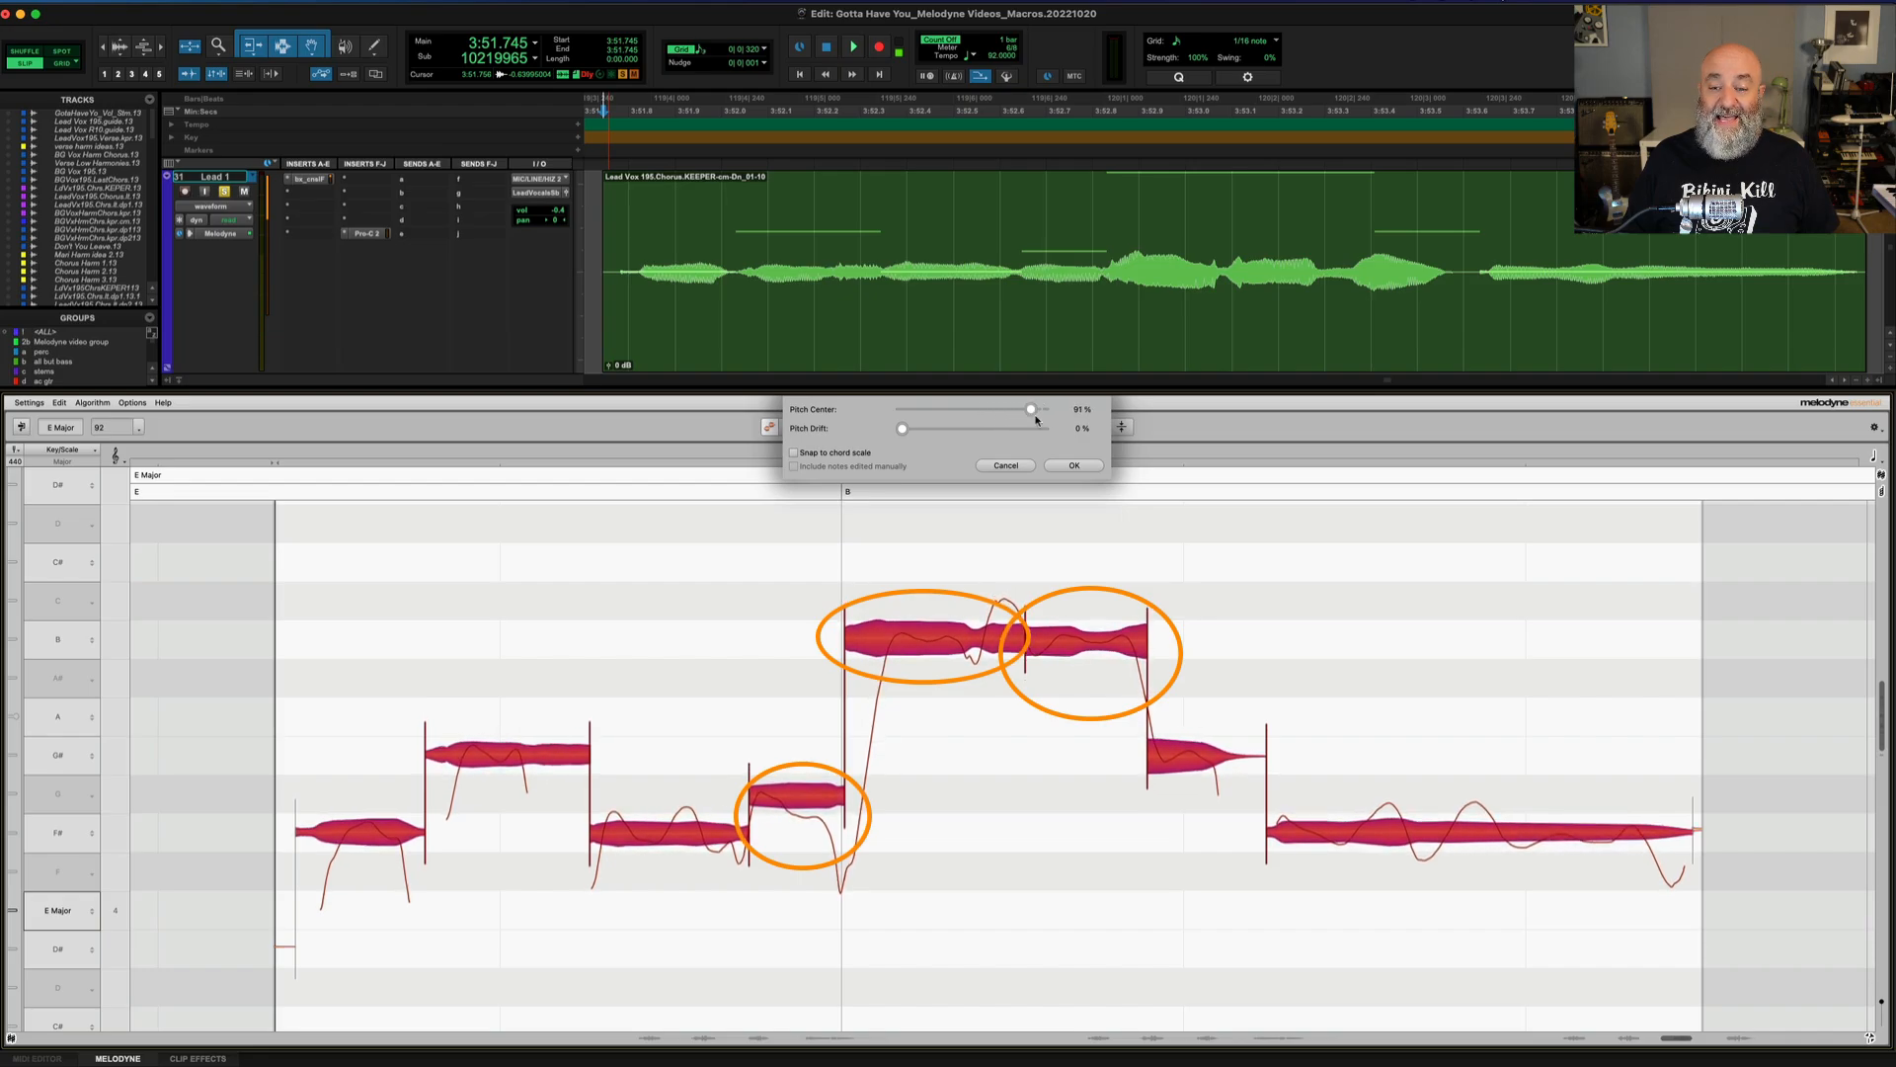
drag(1031, 409, 1041, 409)
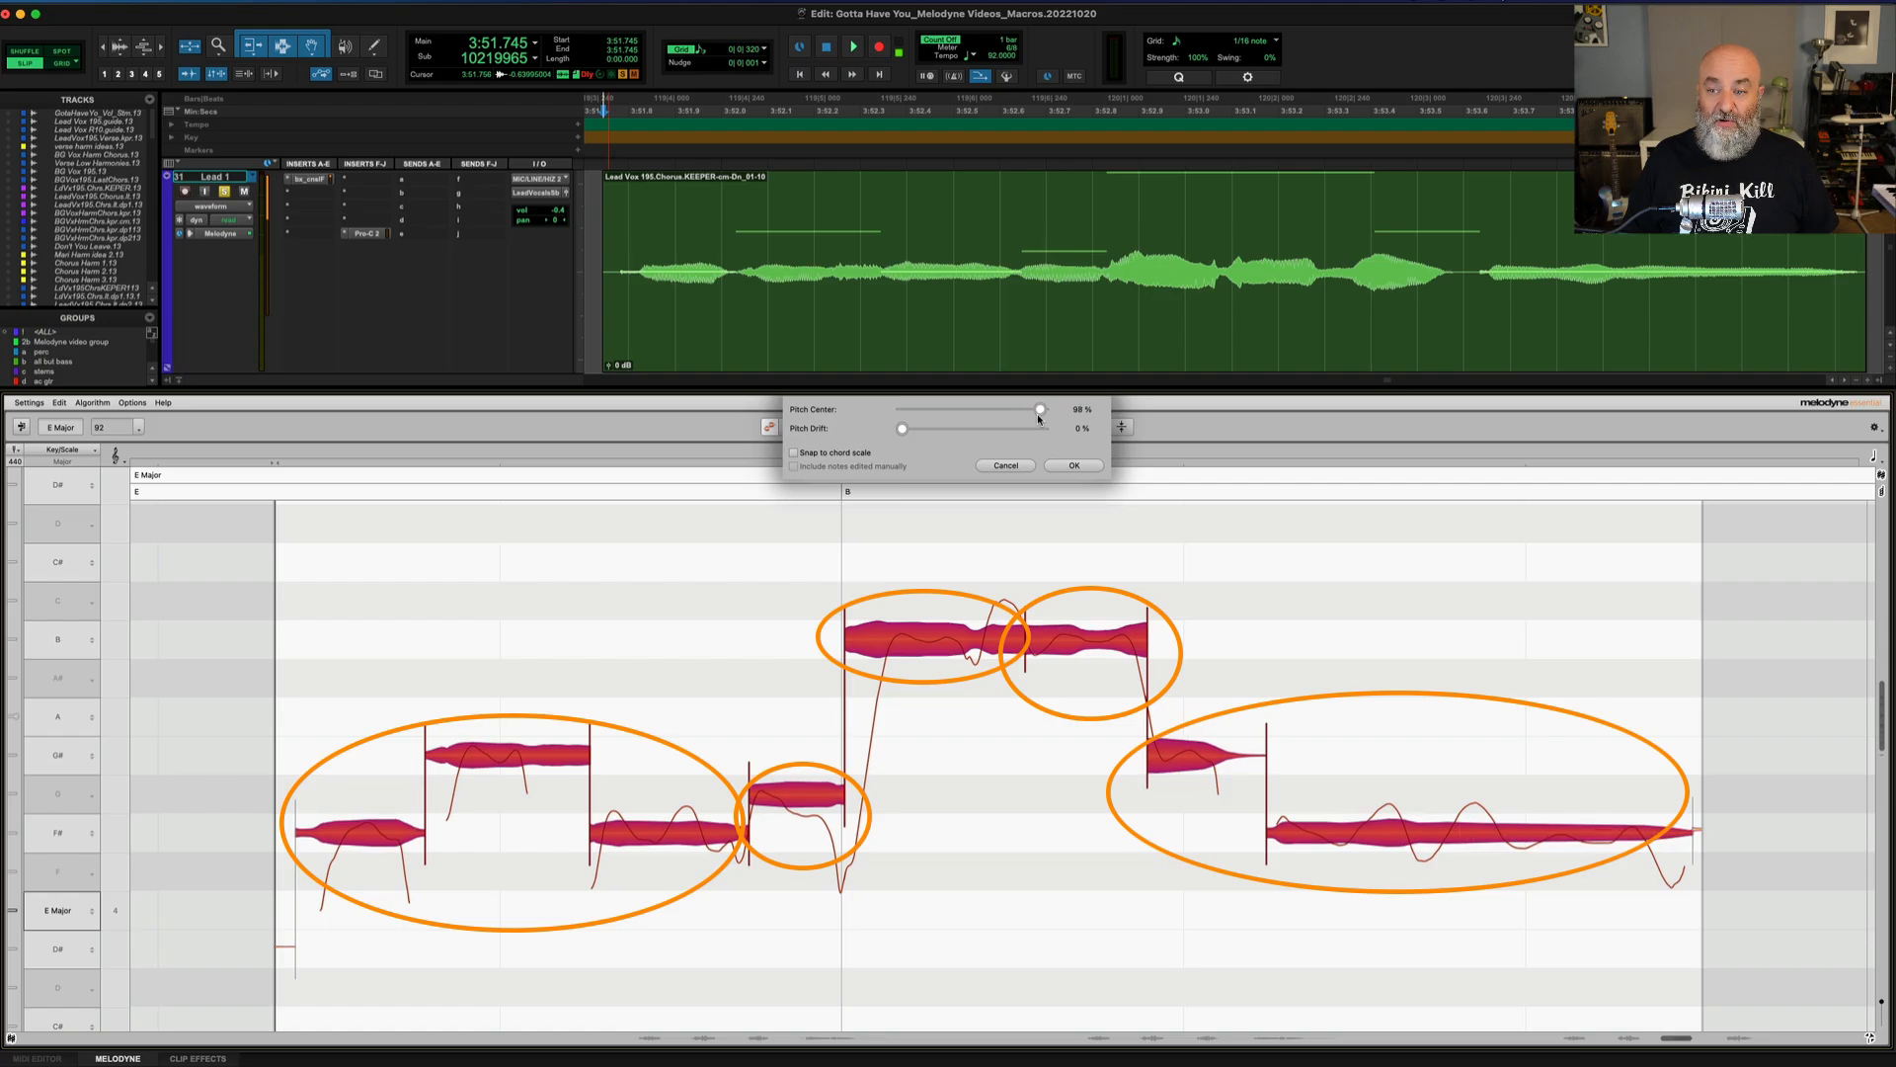
drag(1041, 409, 901, 409)
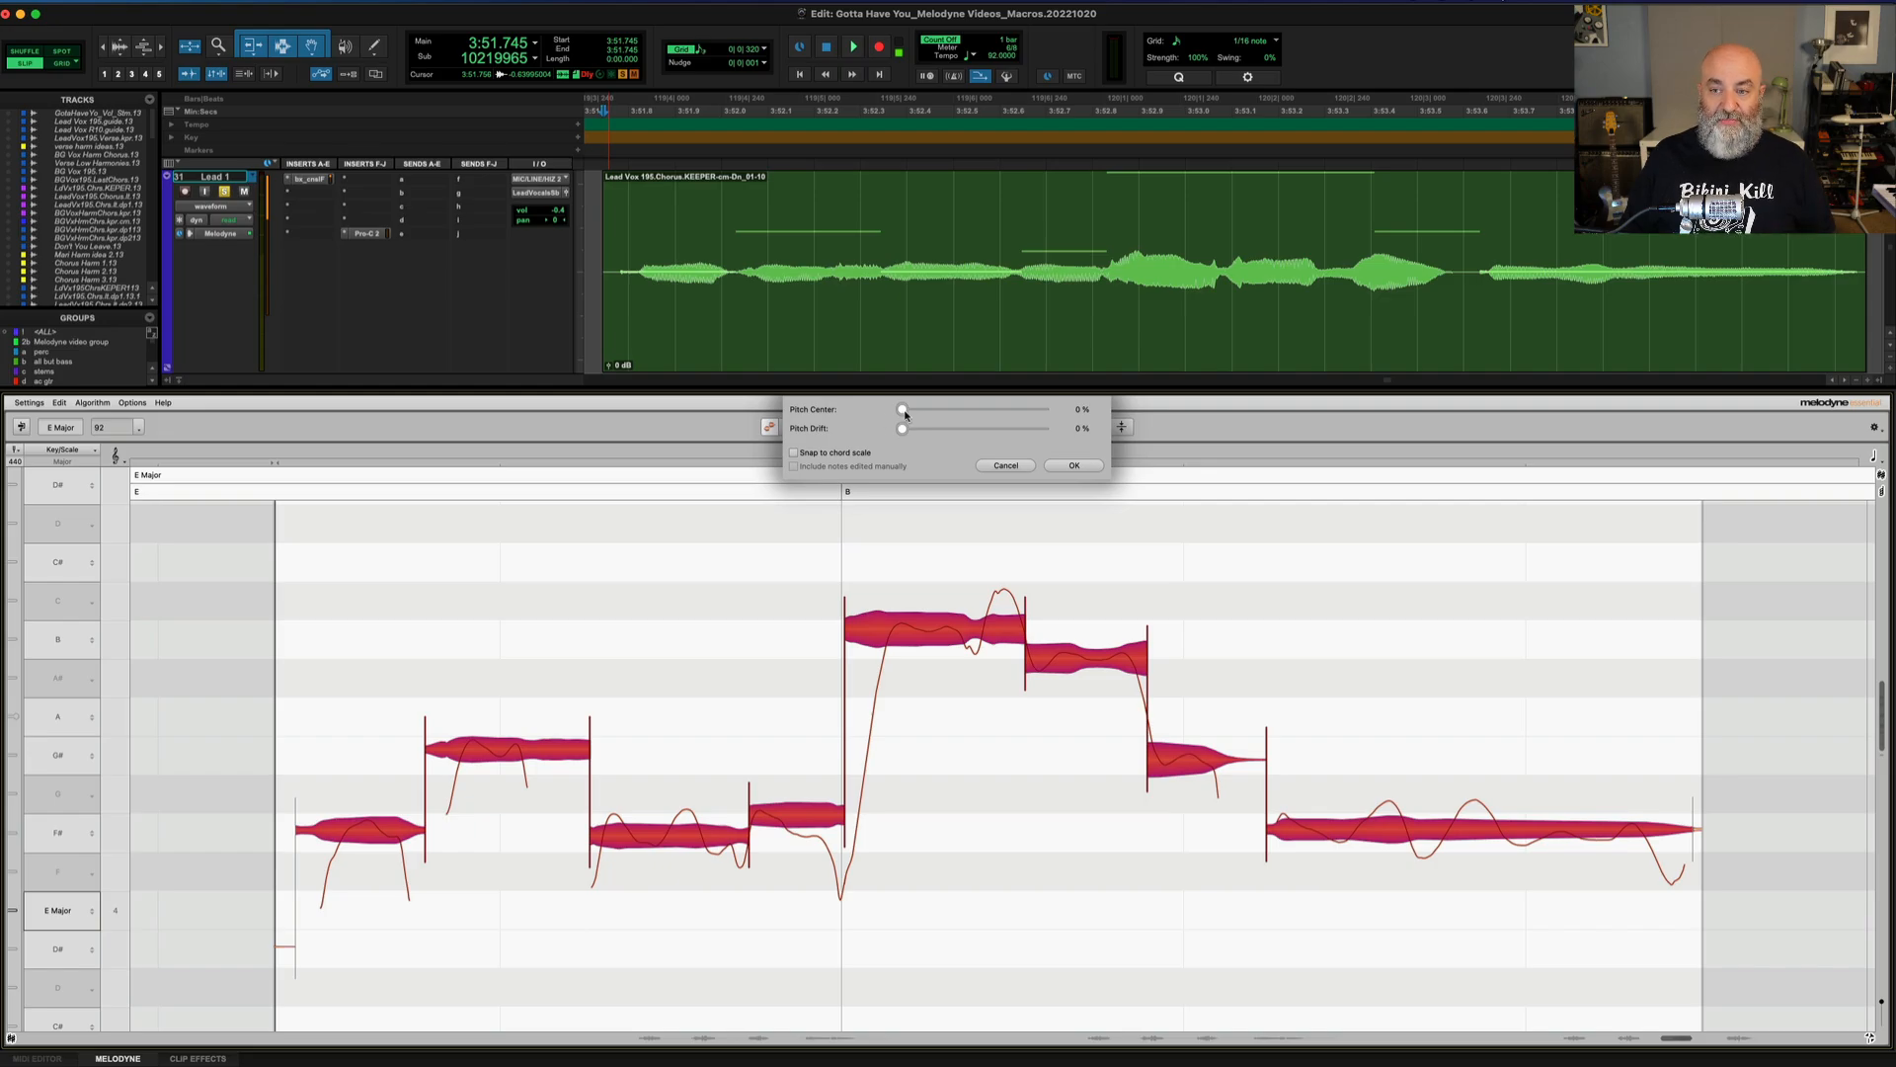
- Set Pitch Center correction to 32%, leaving Pitch Drift at 0%
drag(900, 411, 941, 411)
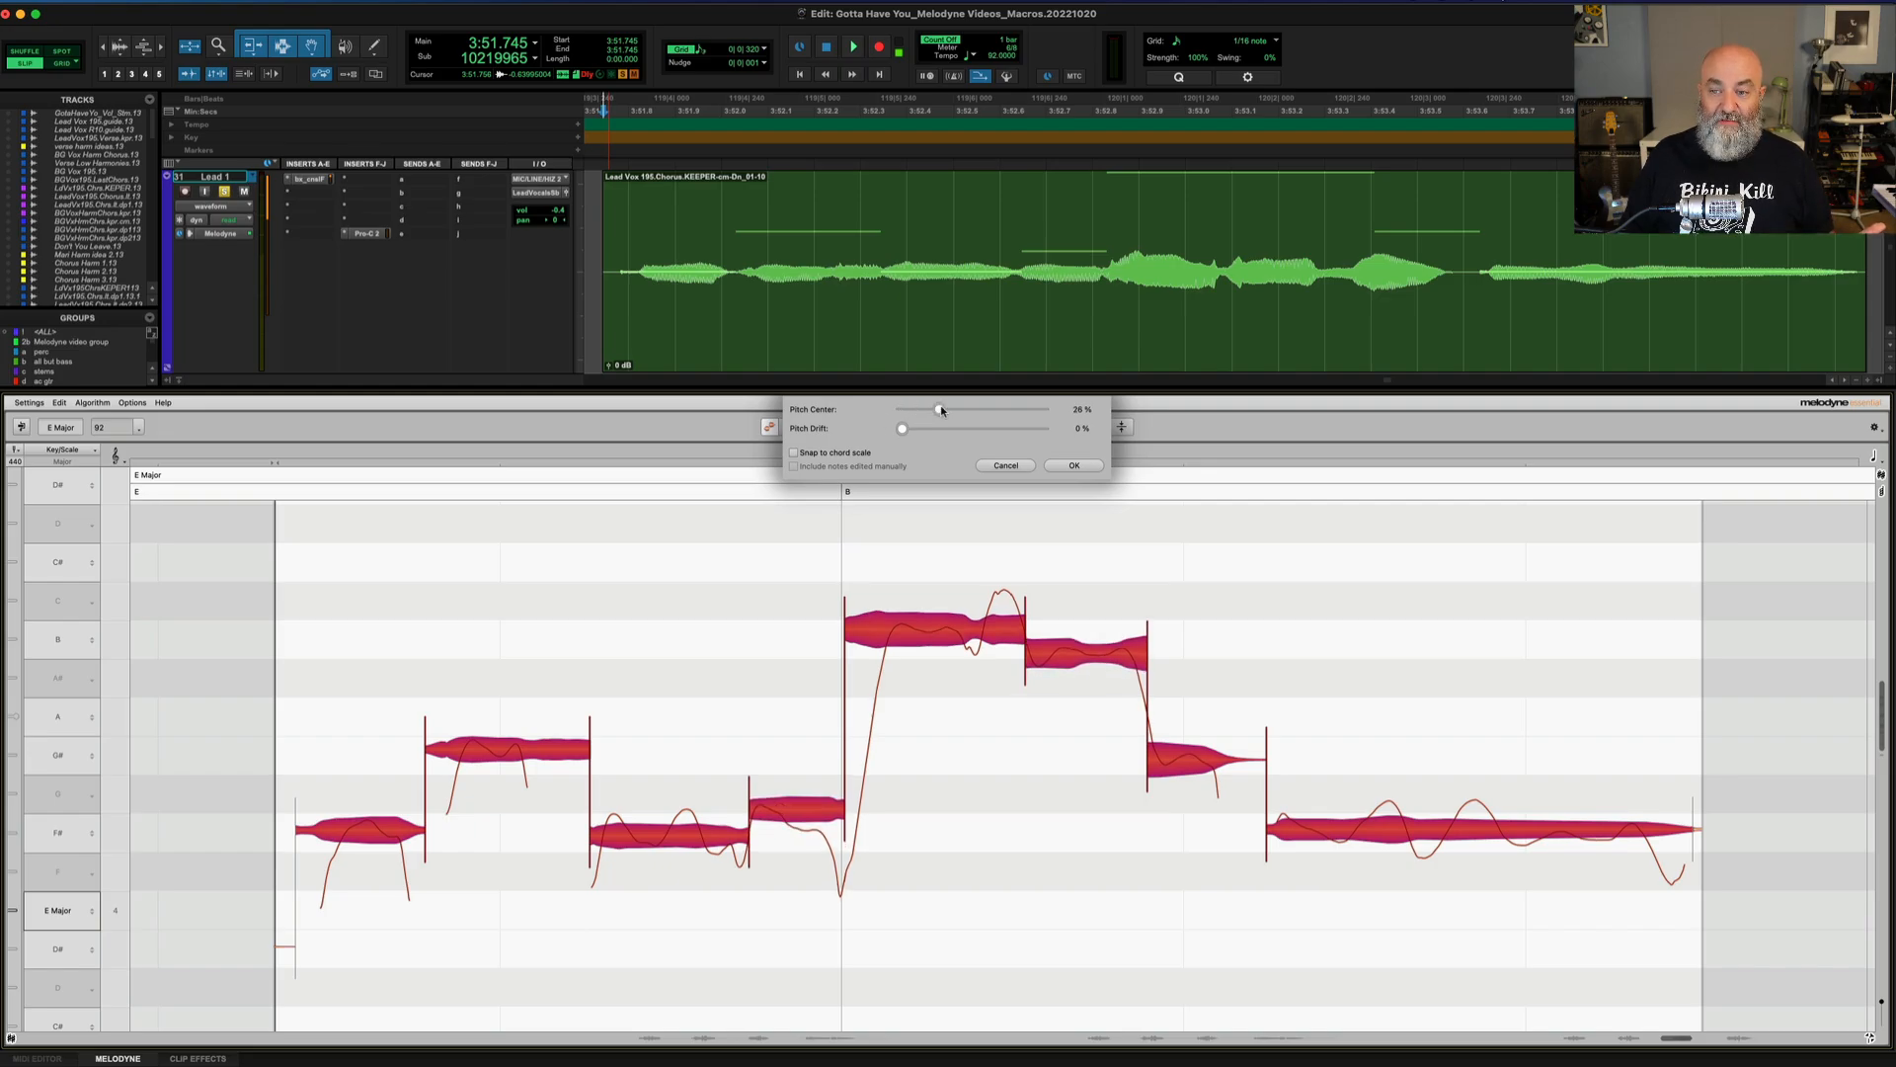
drag(941, 409, 946, 409)
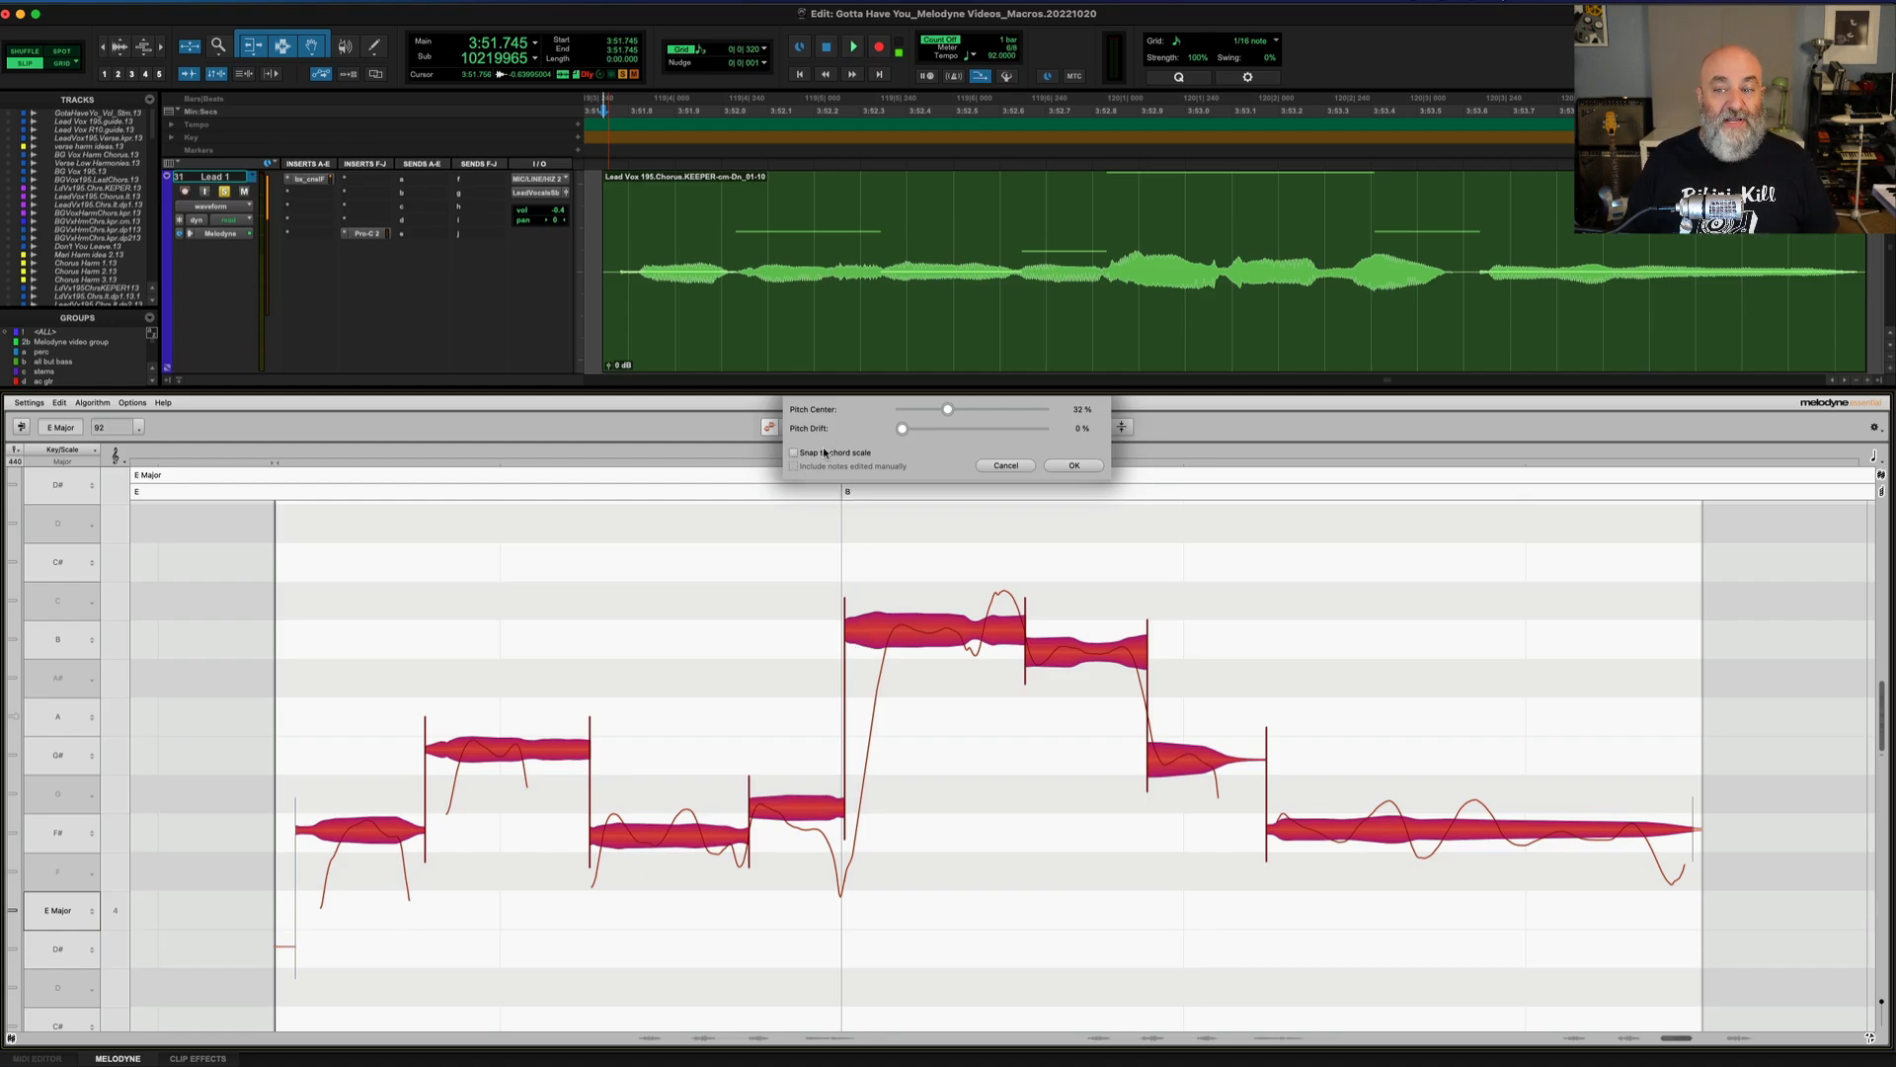
- Try Pitch Center around 29-38% with chord-scale snapping turned on
drag(946, 409, 956, 409)
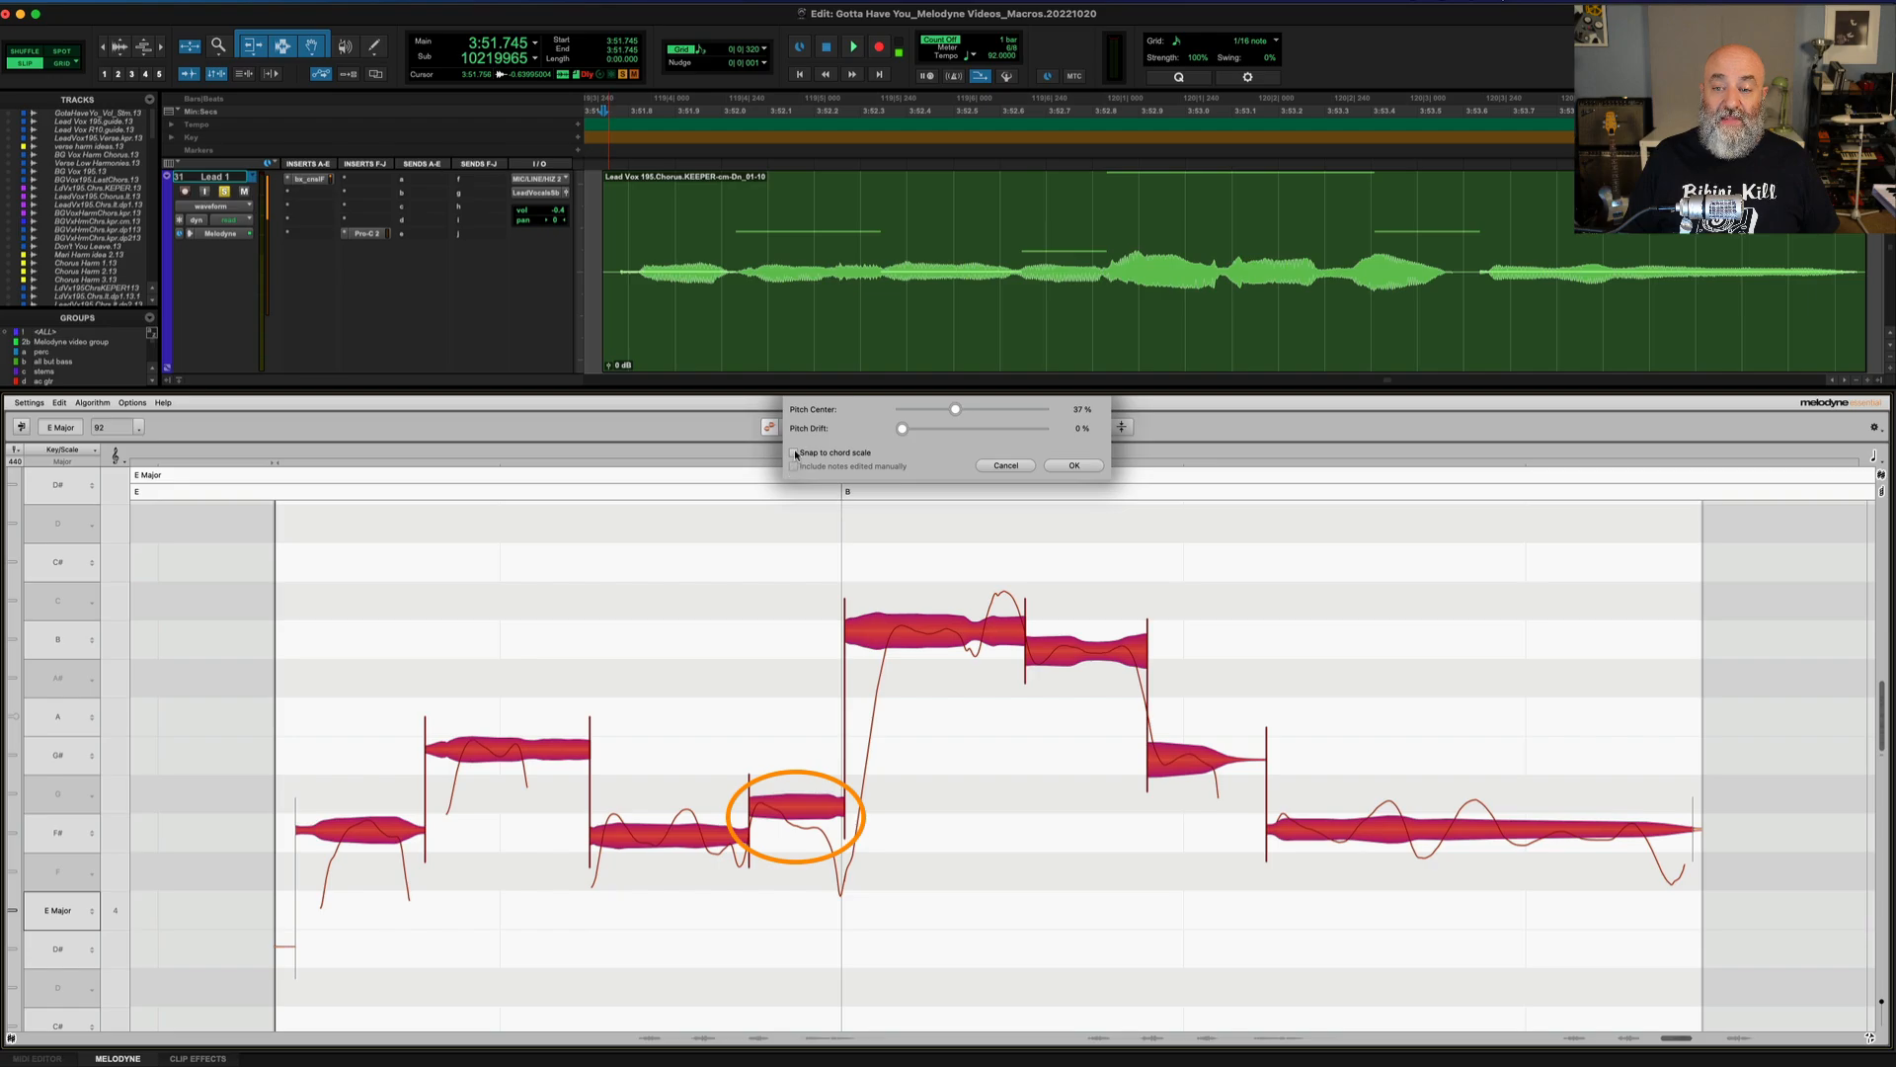
click(796, 451)
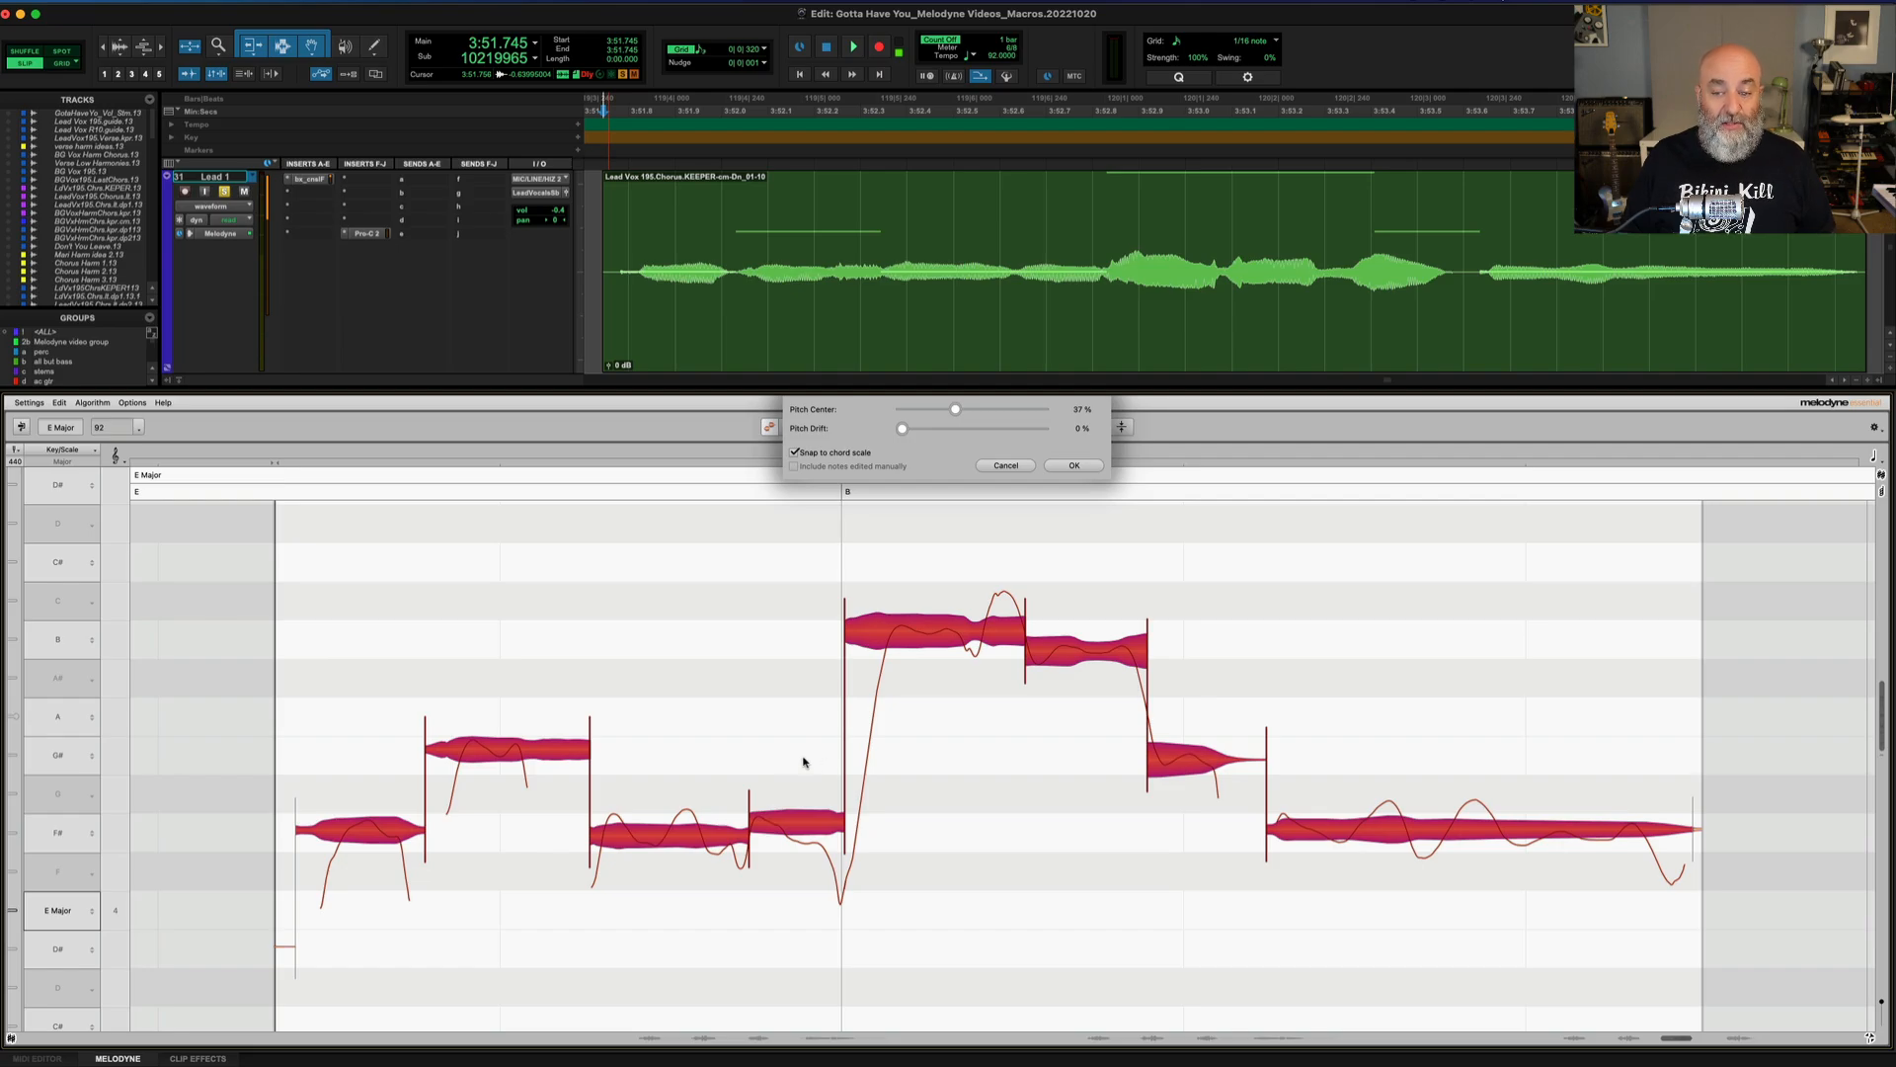
mouse_move(707, 693)
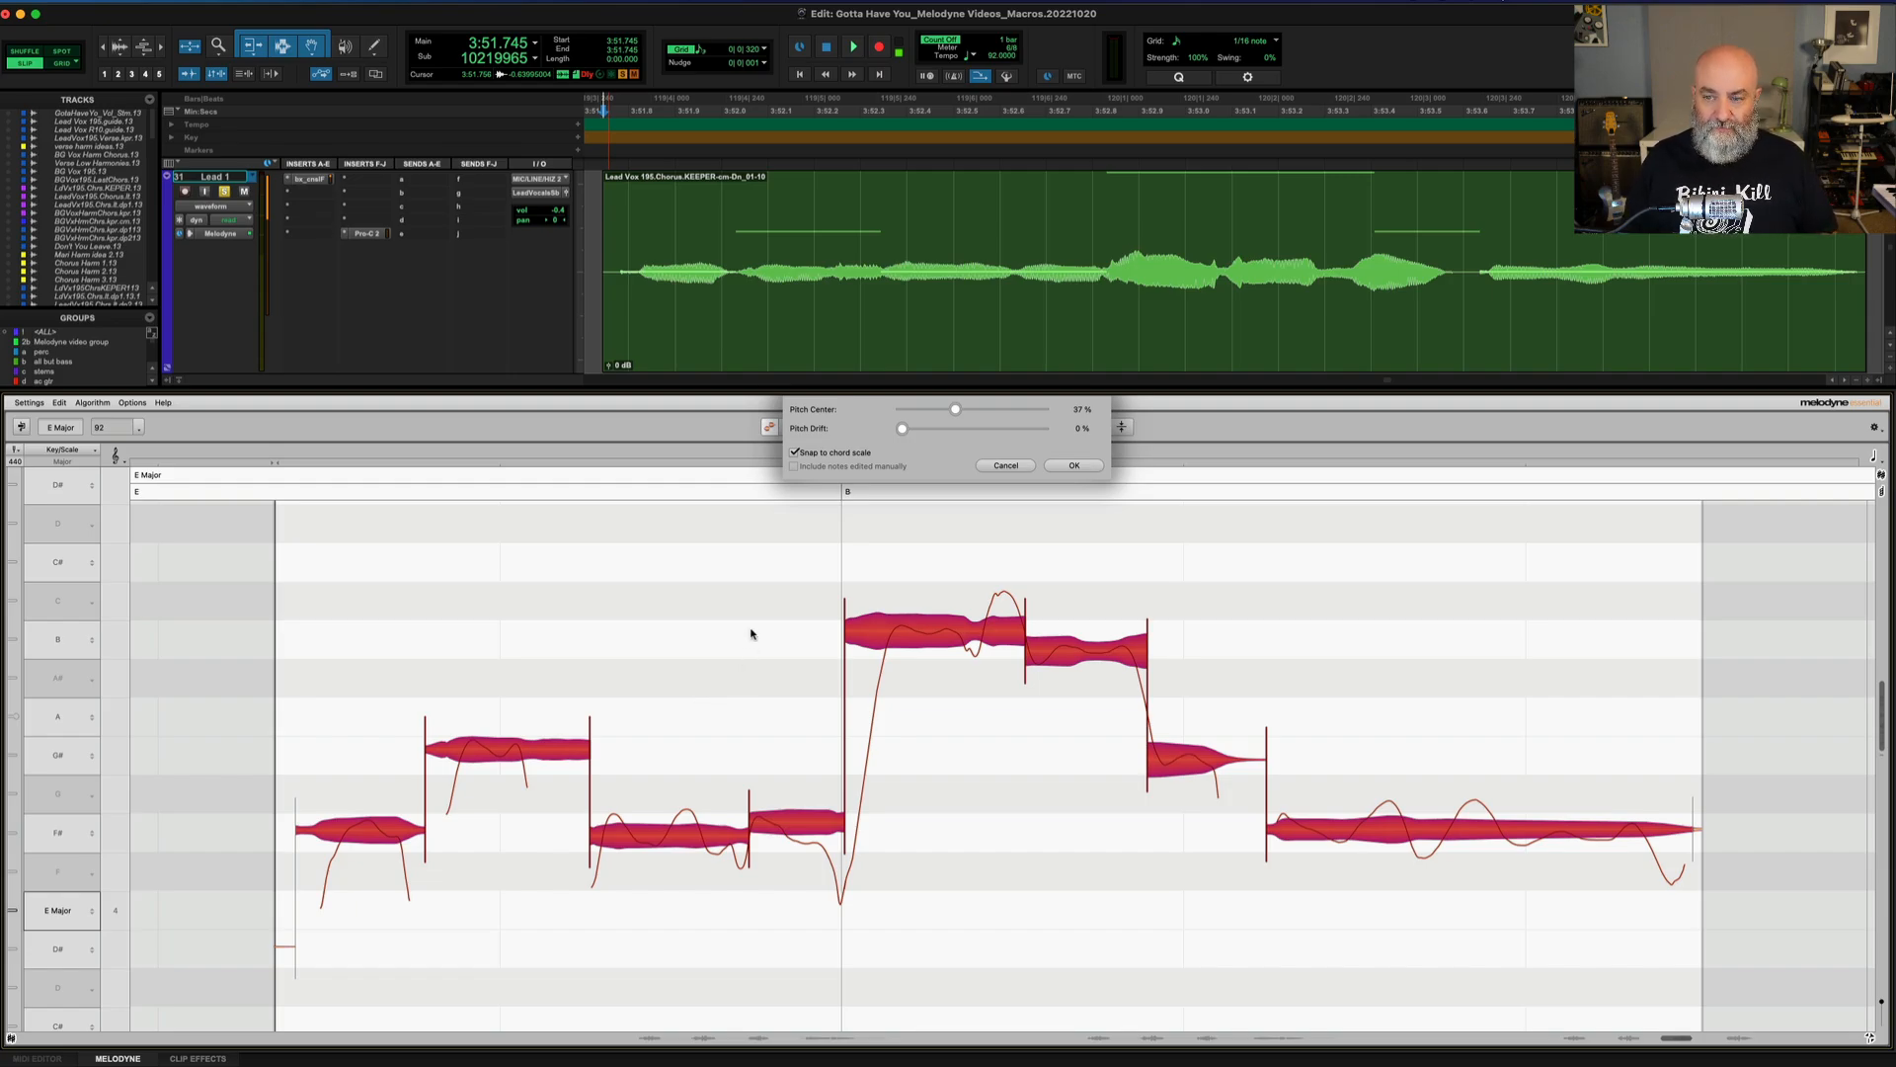
drag(956, 408, 962, 409)
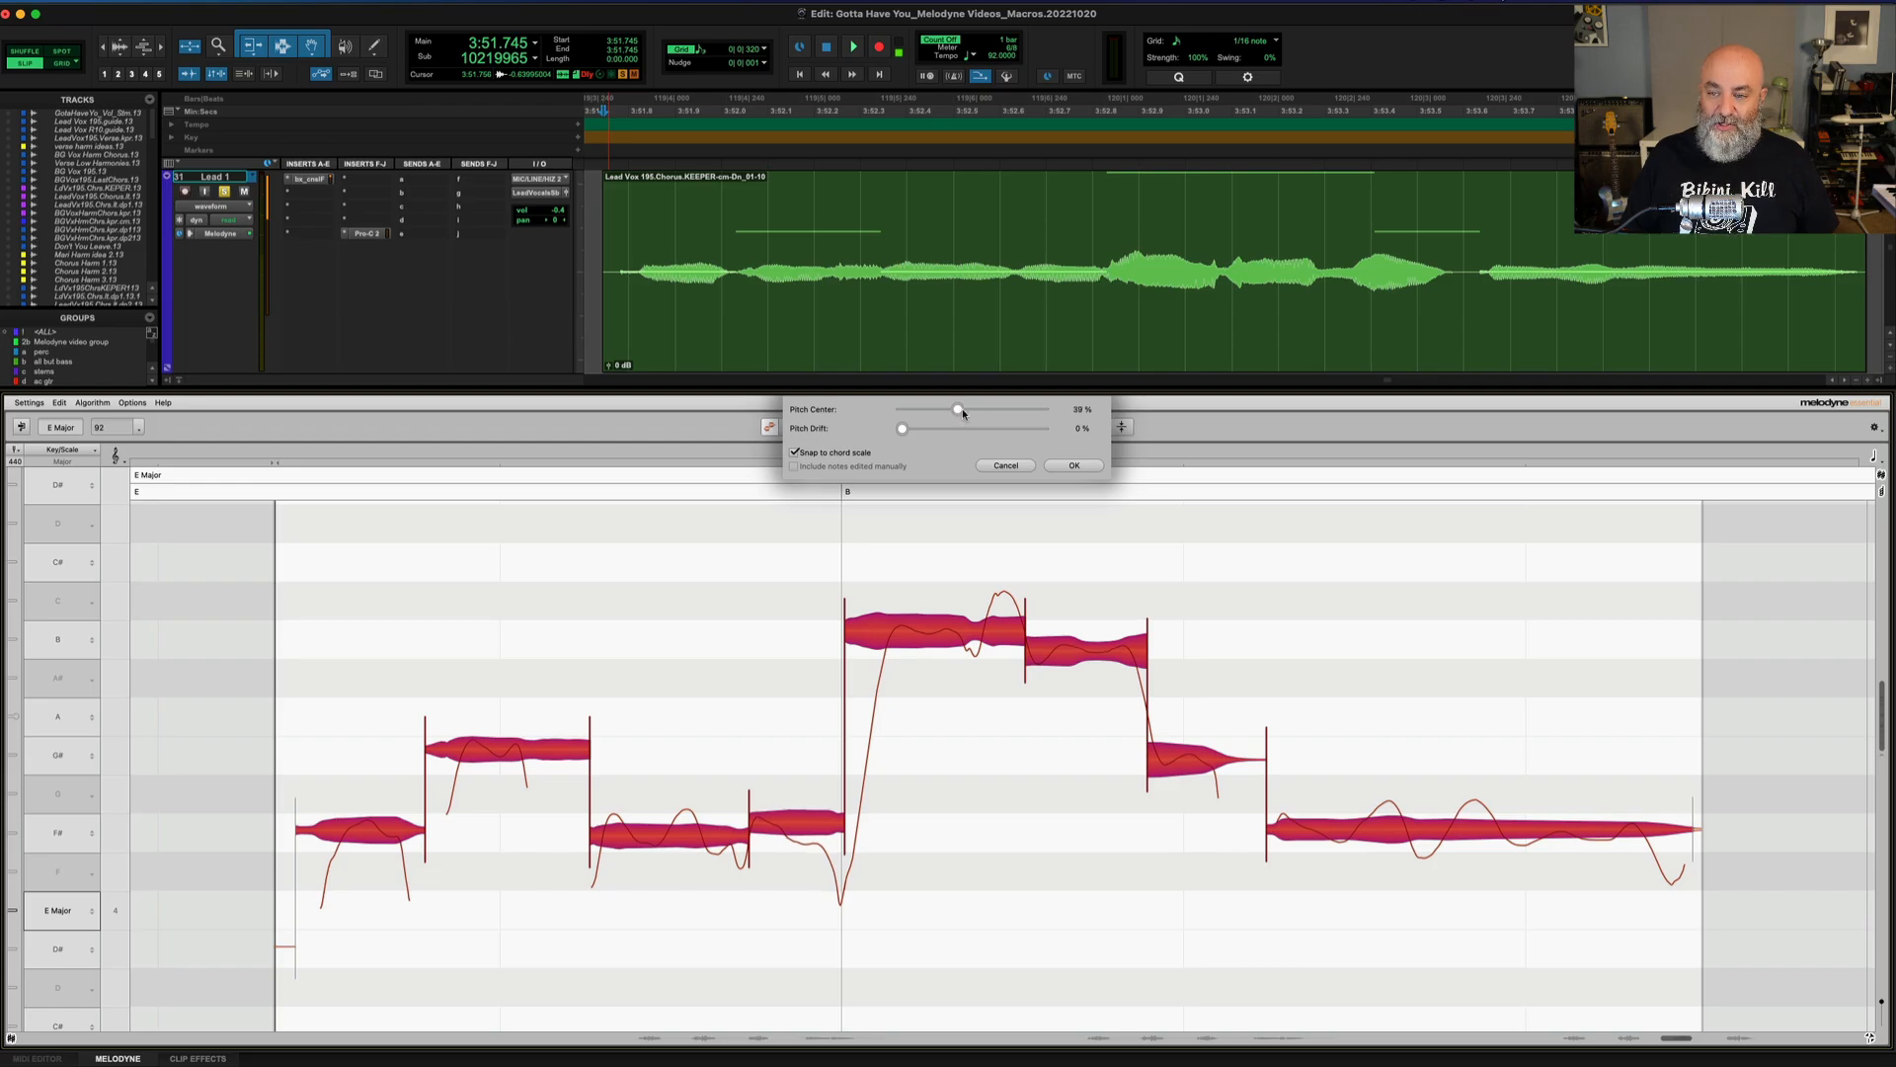
drag(960, 411, 952, 410)
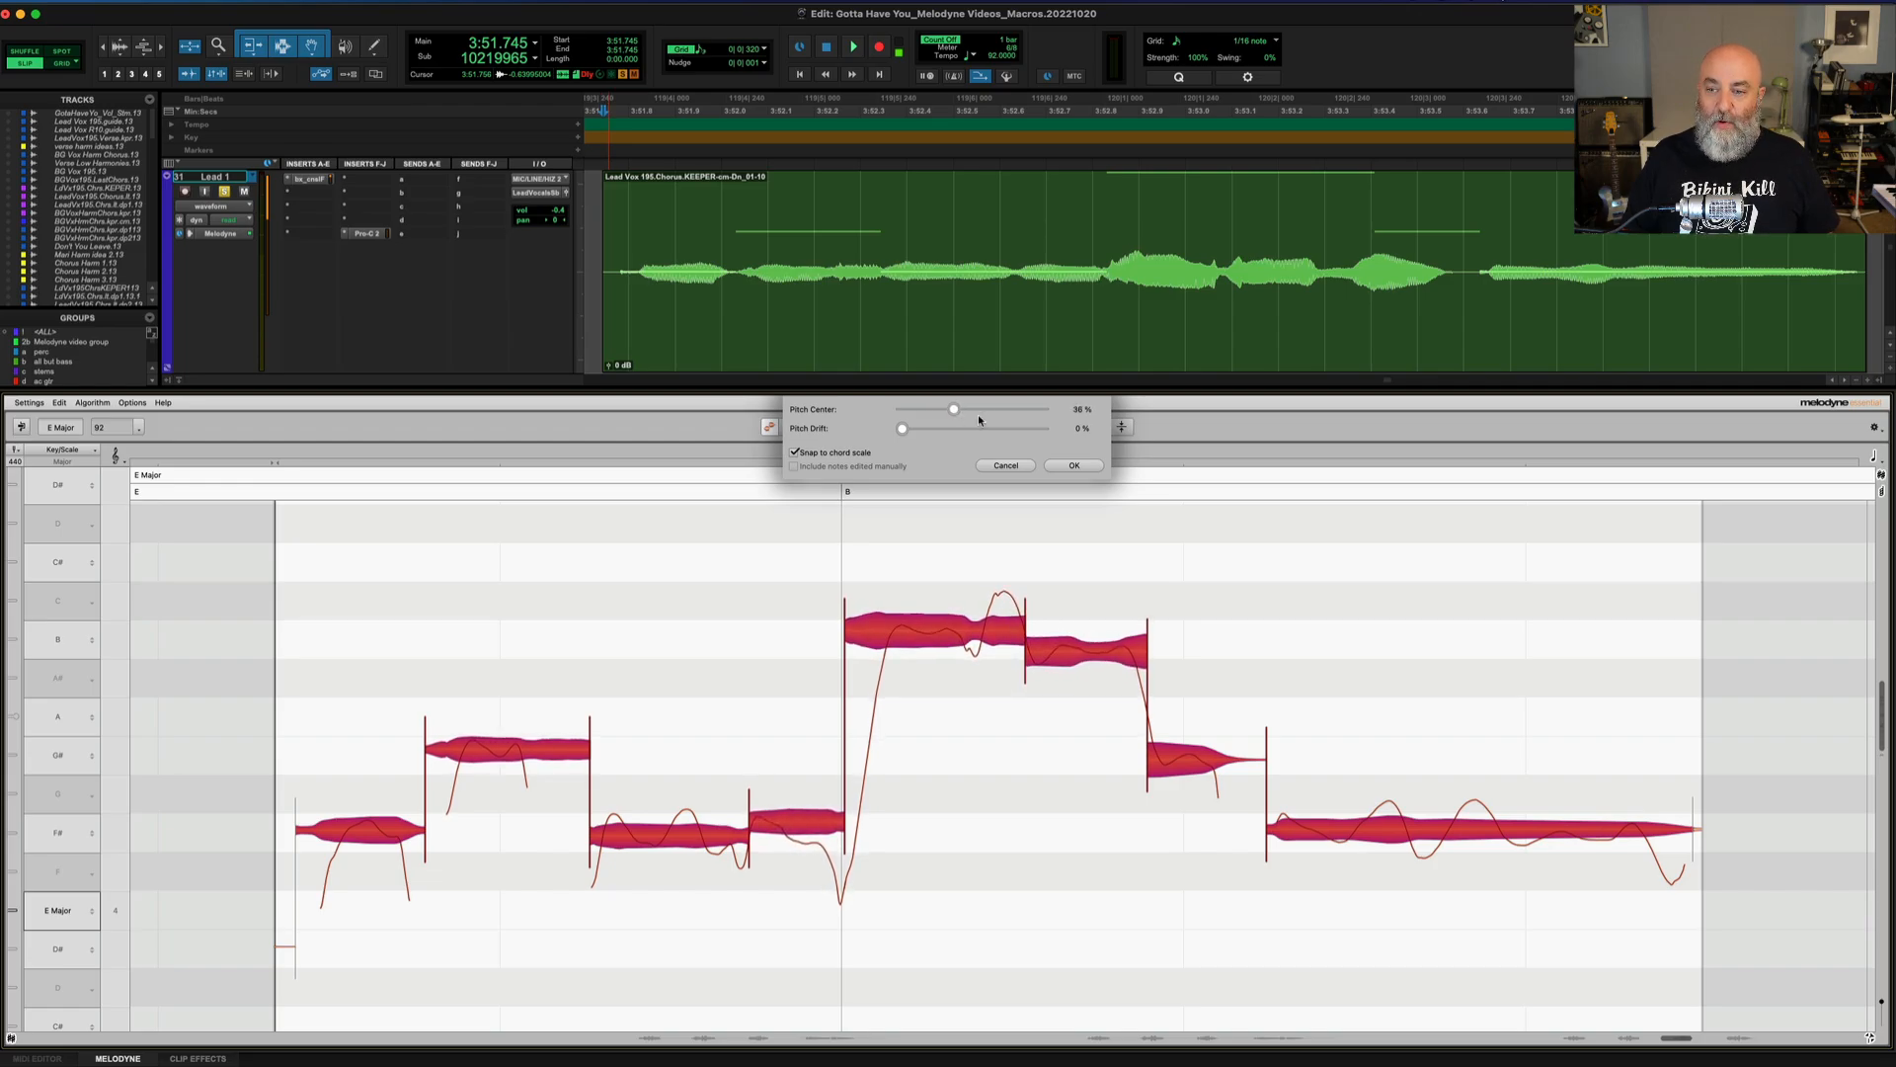
- Sweep Pitch Center up to 100%, through 80% and 53%, and back to 0%
drag(952, 409, 1043, 409)
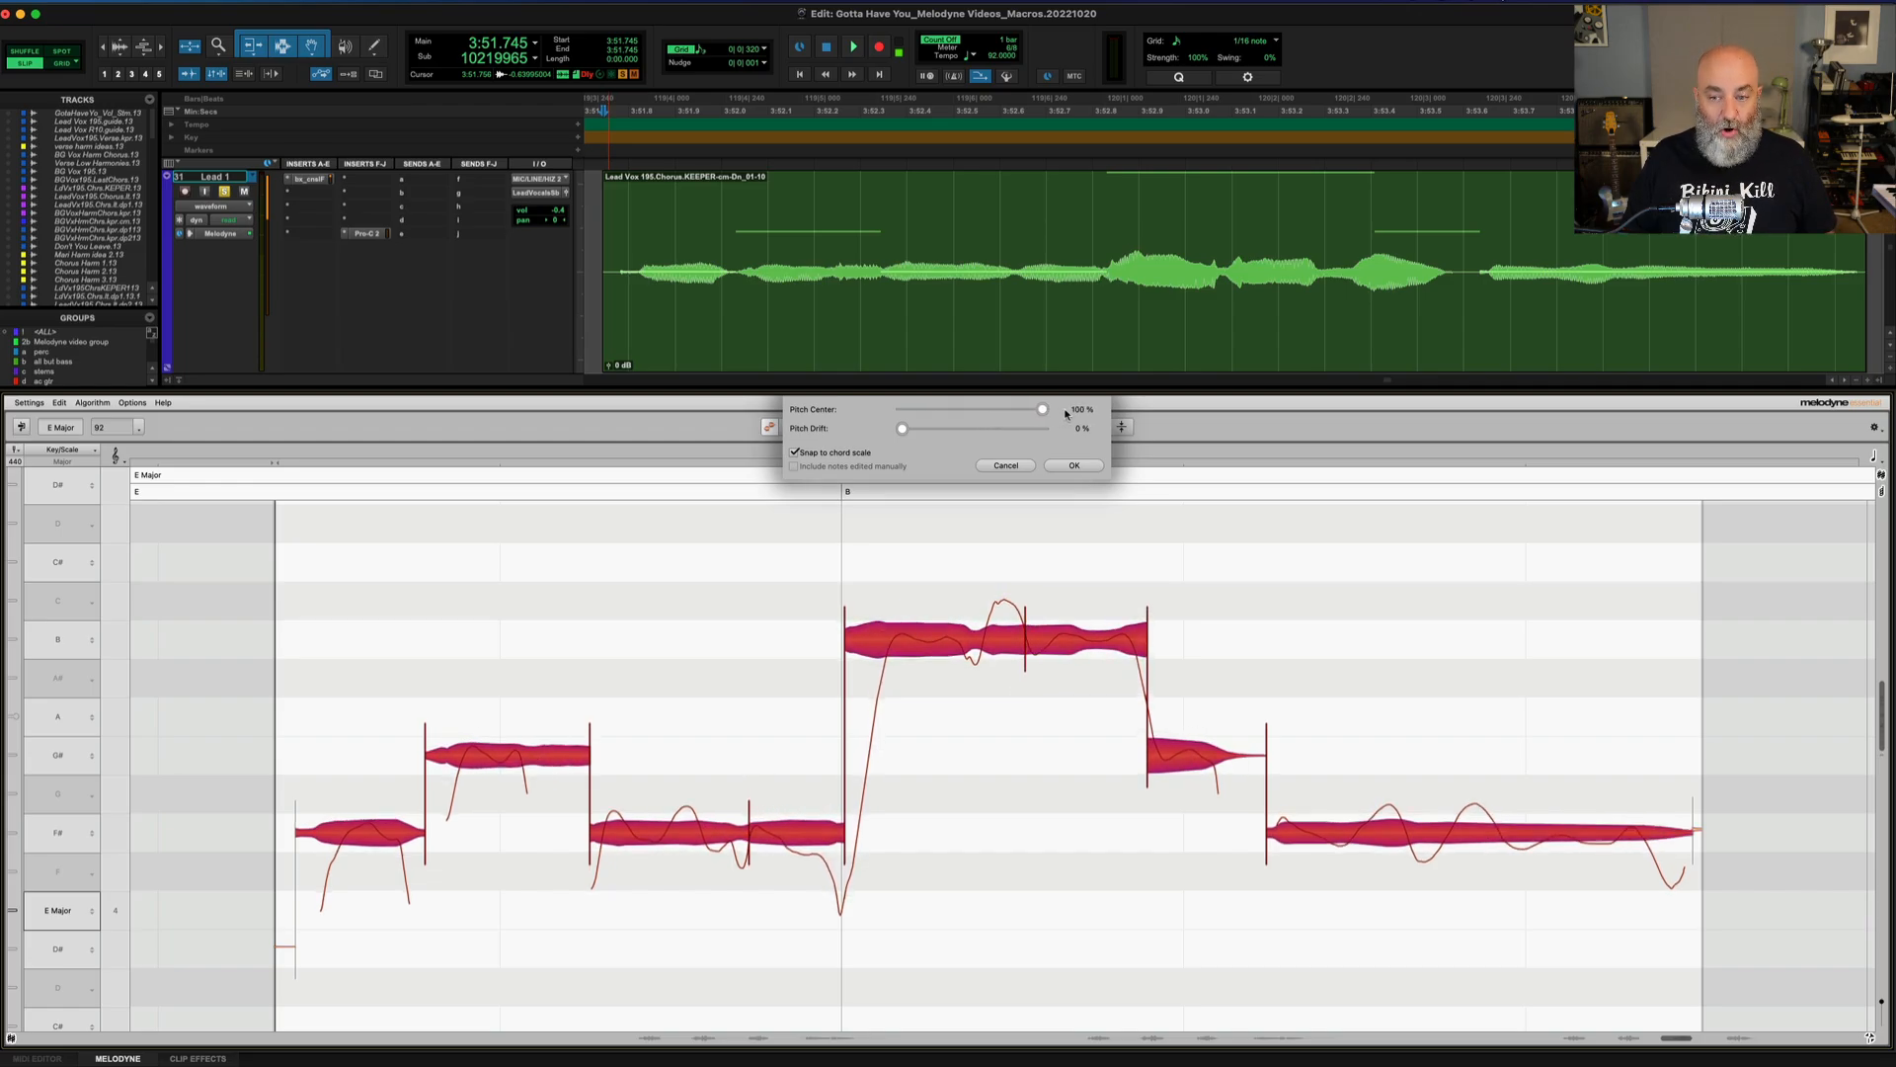
drag(1043, 410, 996, 411)
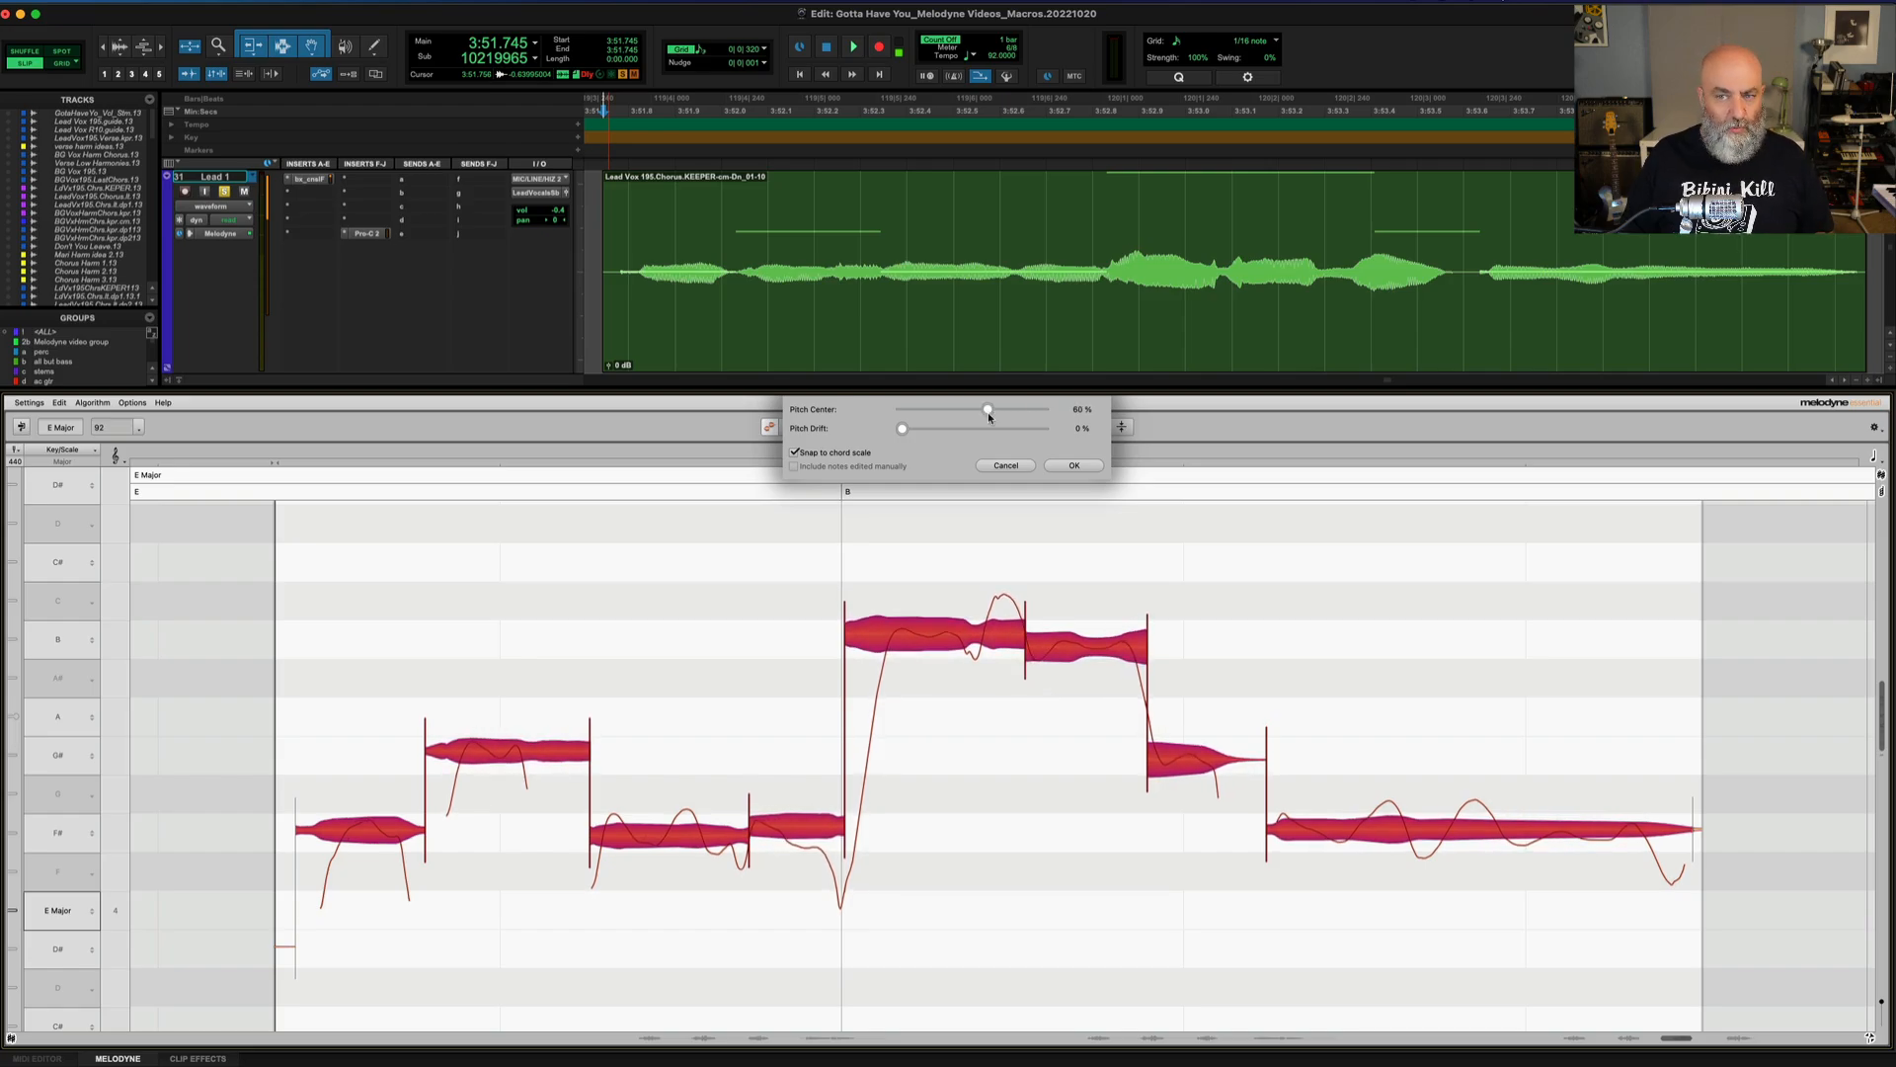
drag(990, 409, 978, 409)
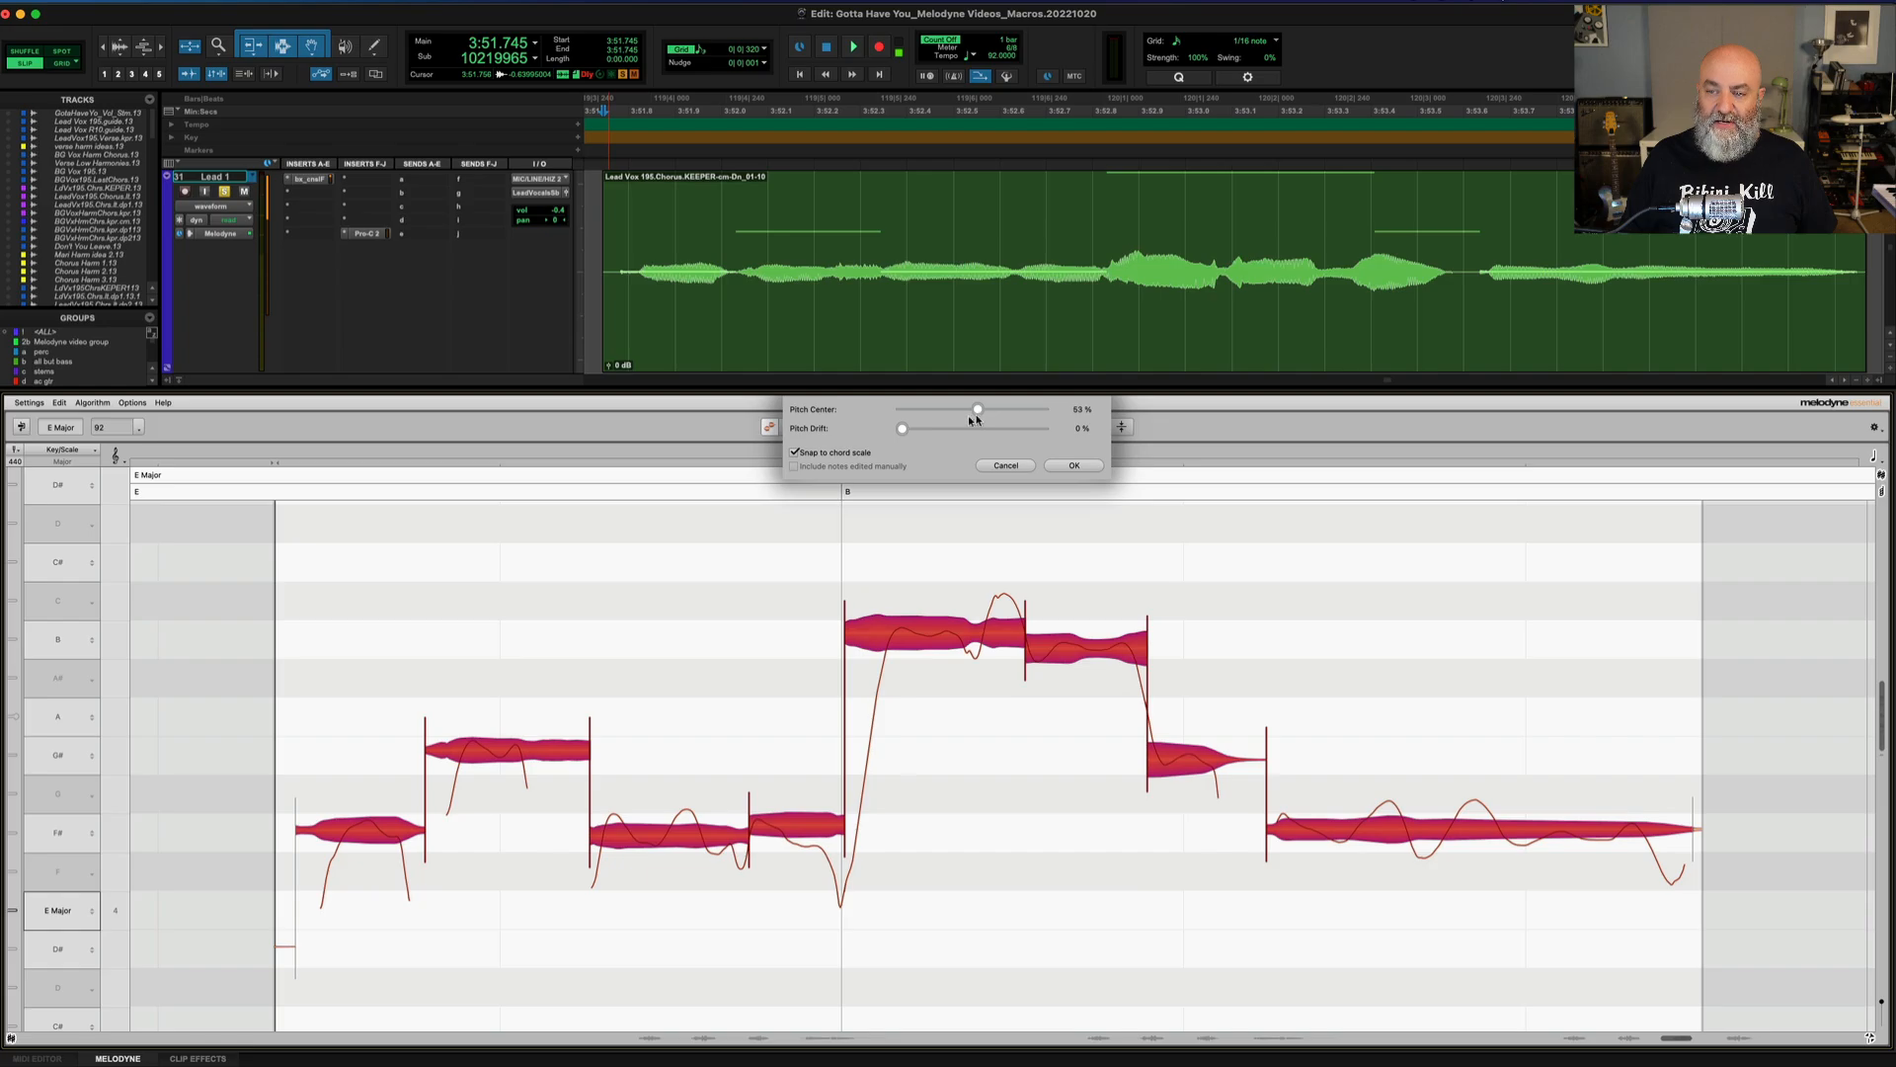
drag(978, 409, 900, 409)
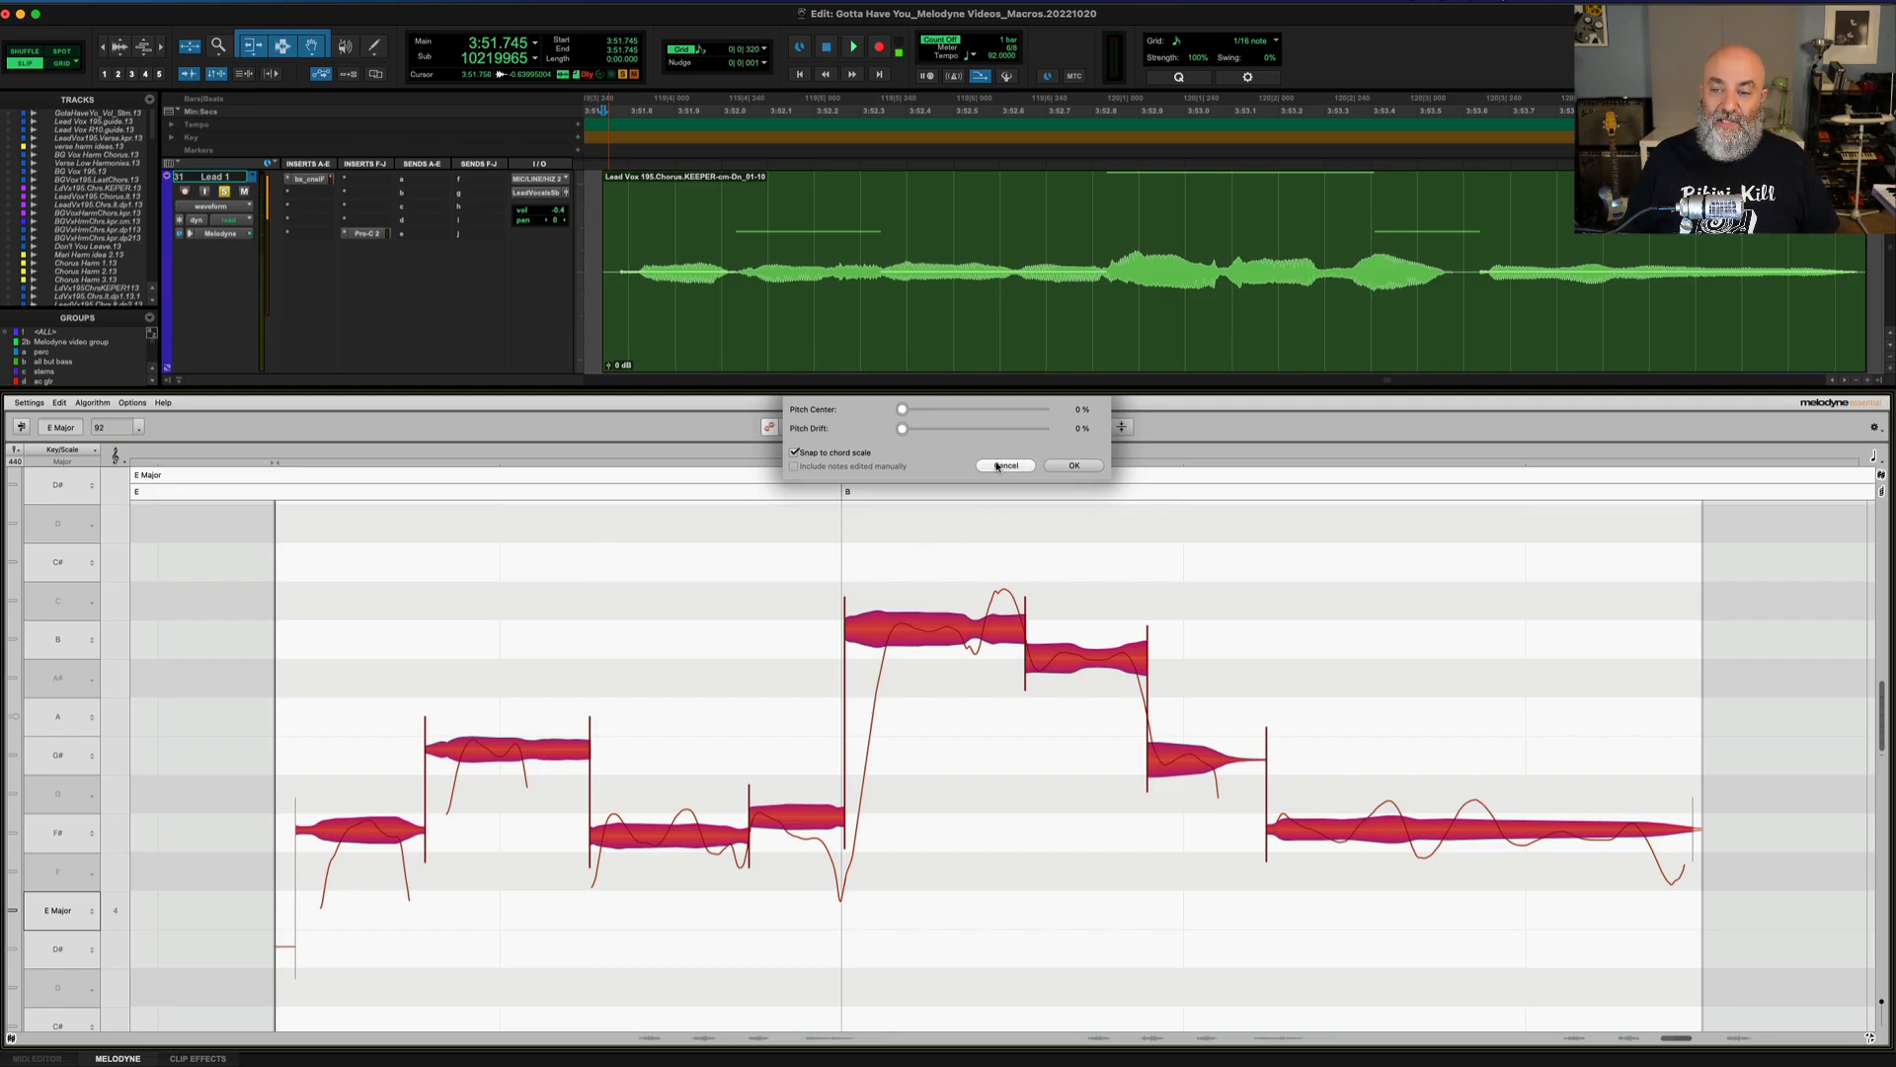
click(1070, 467)
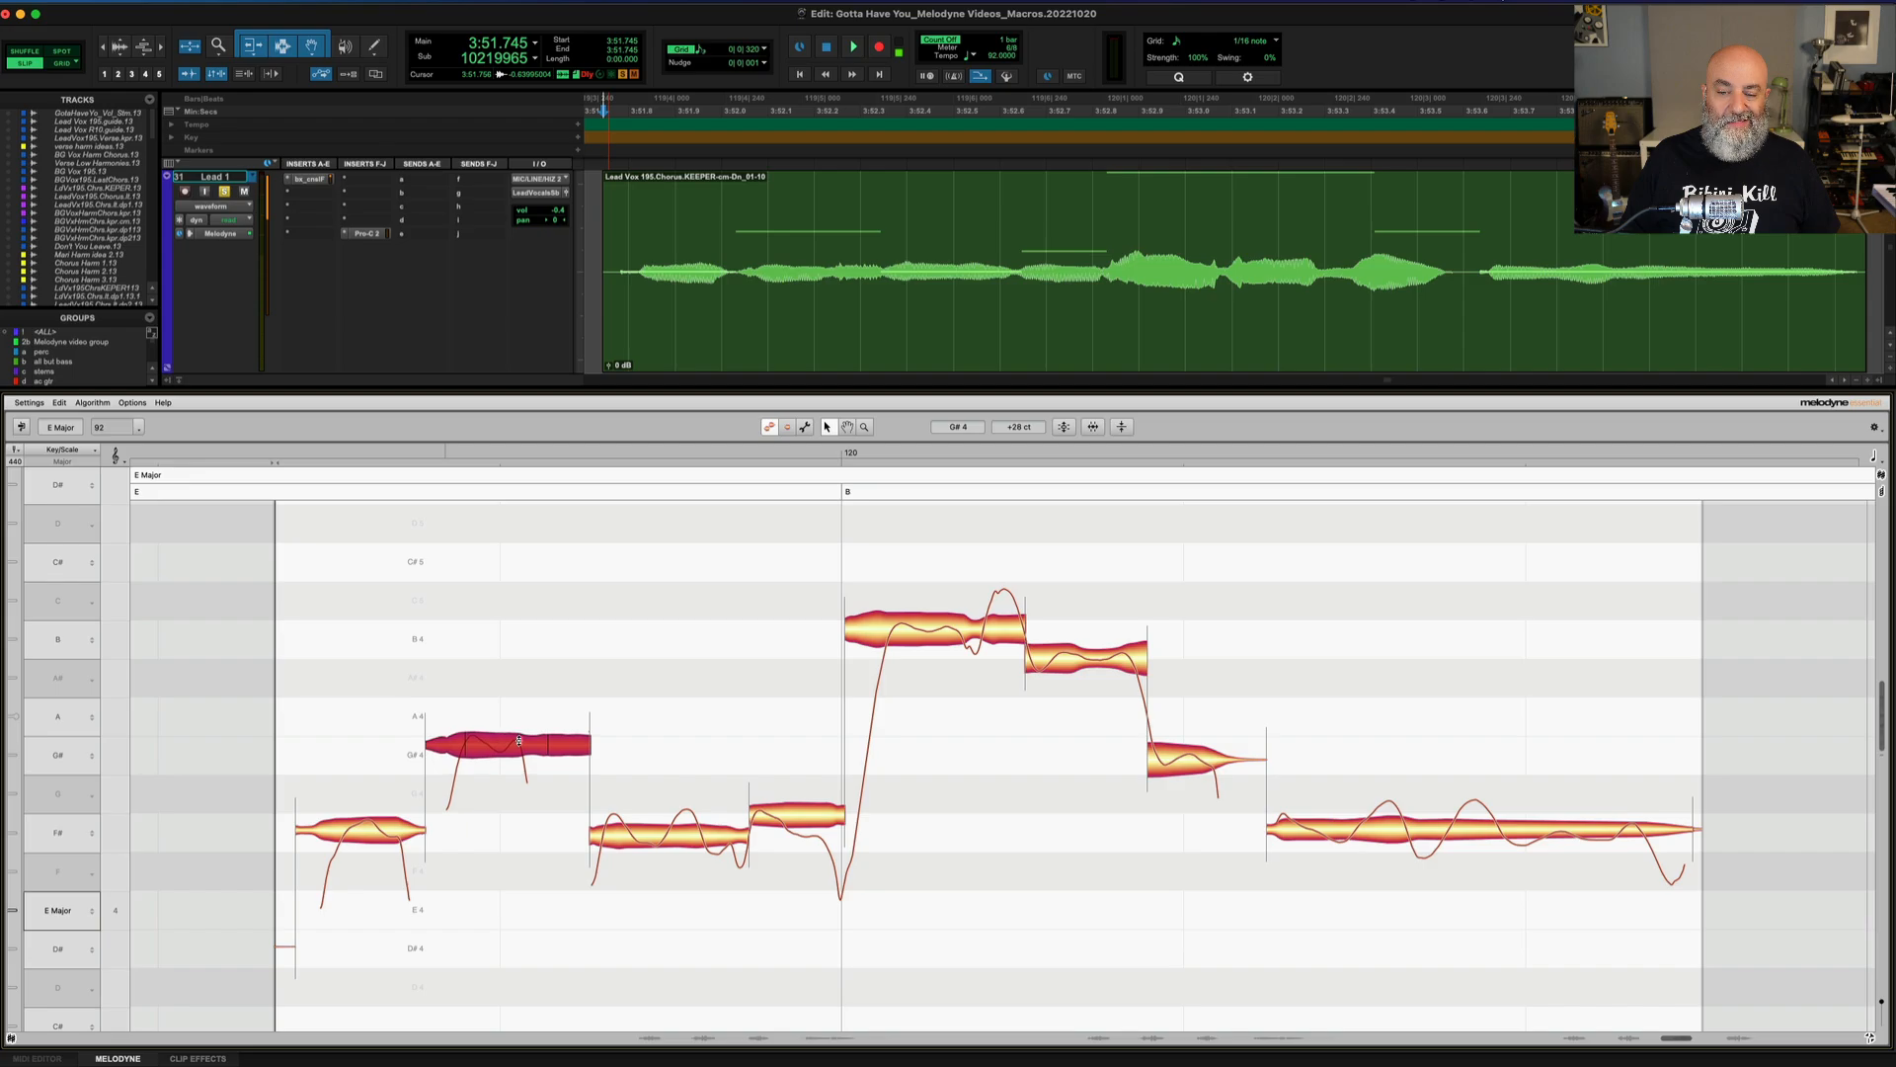
click(502, 745)
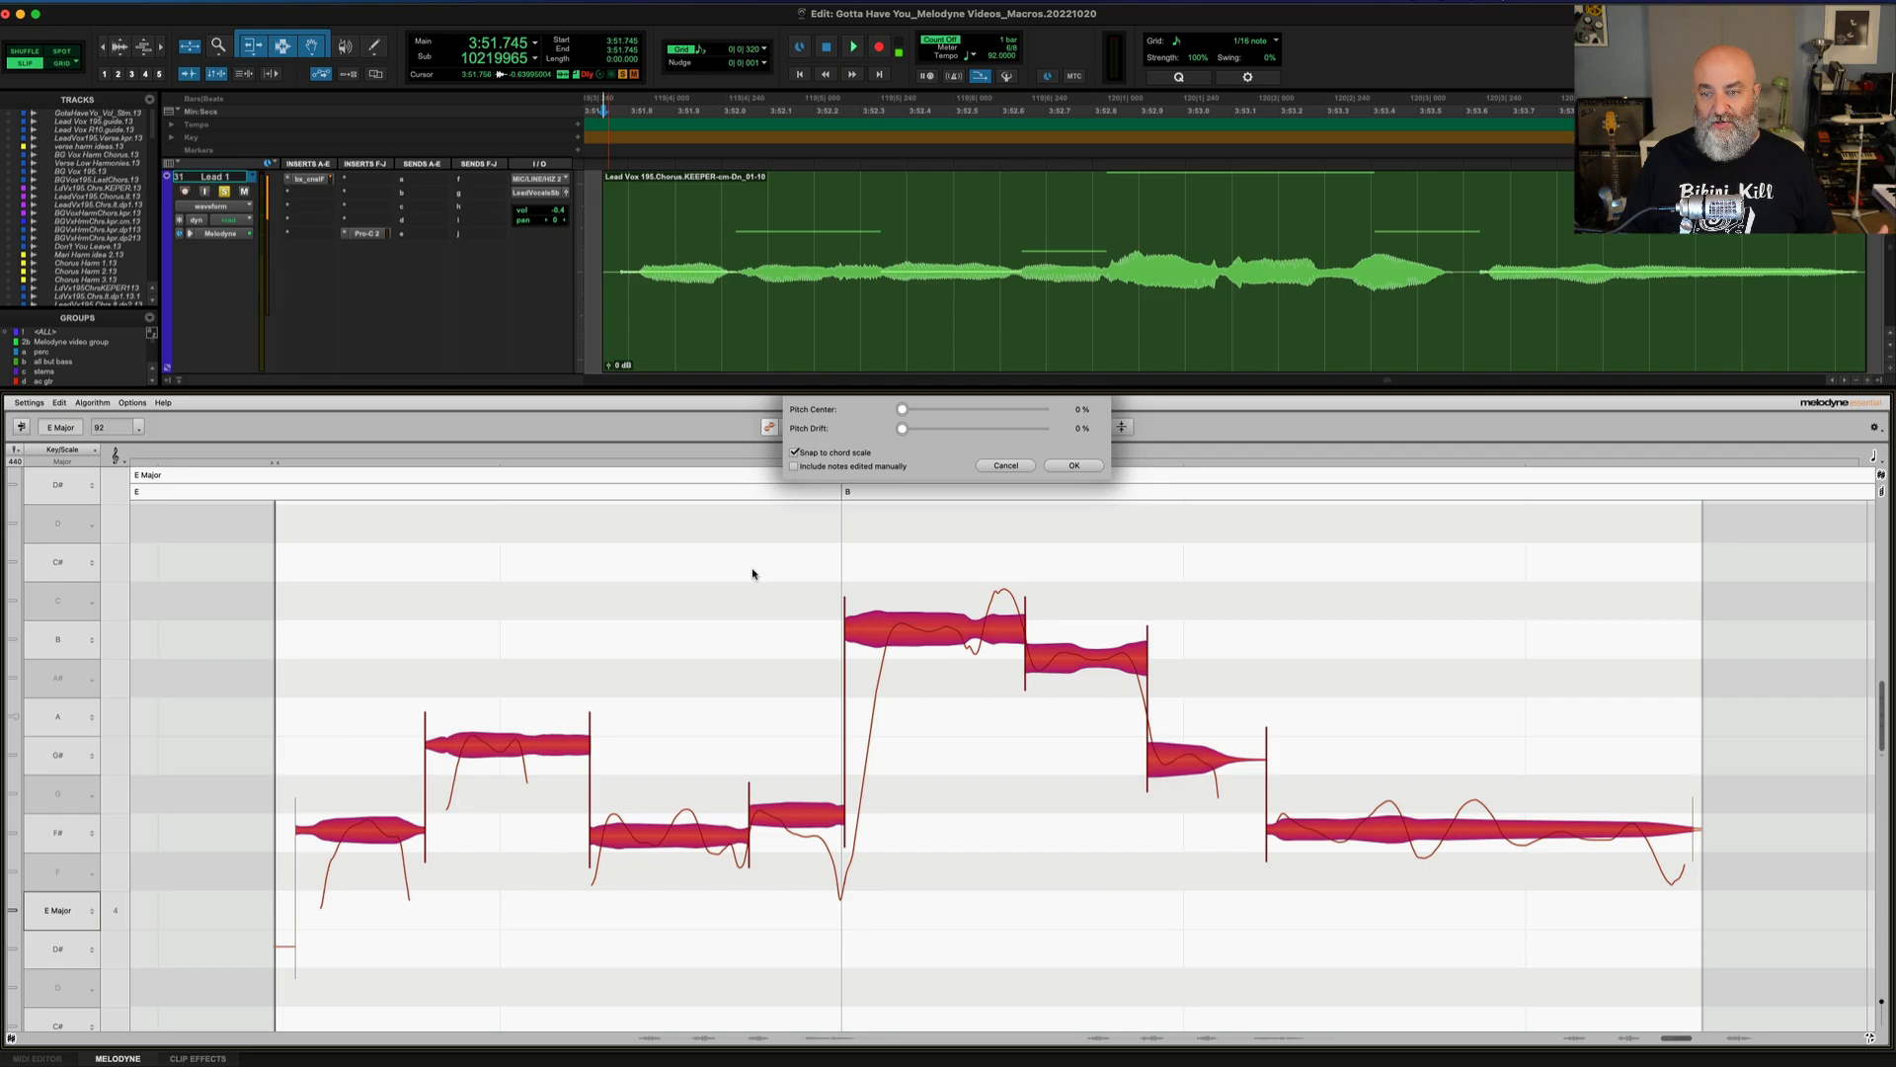
mouse_move(837, 438)
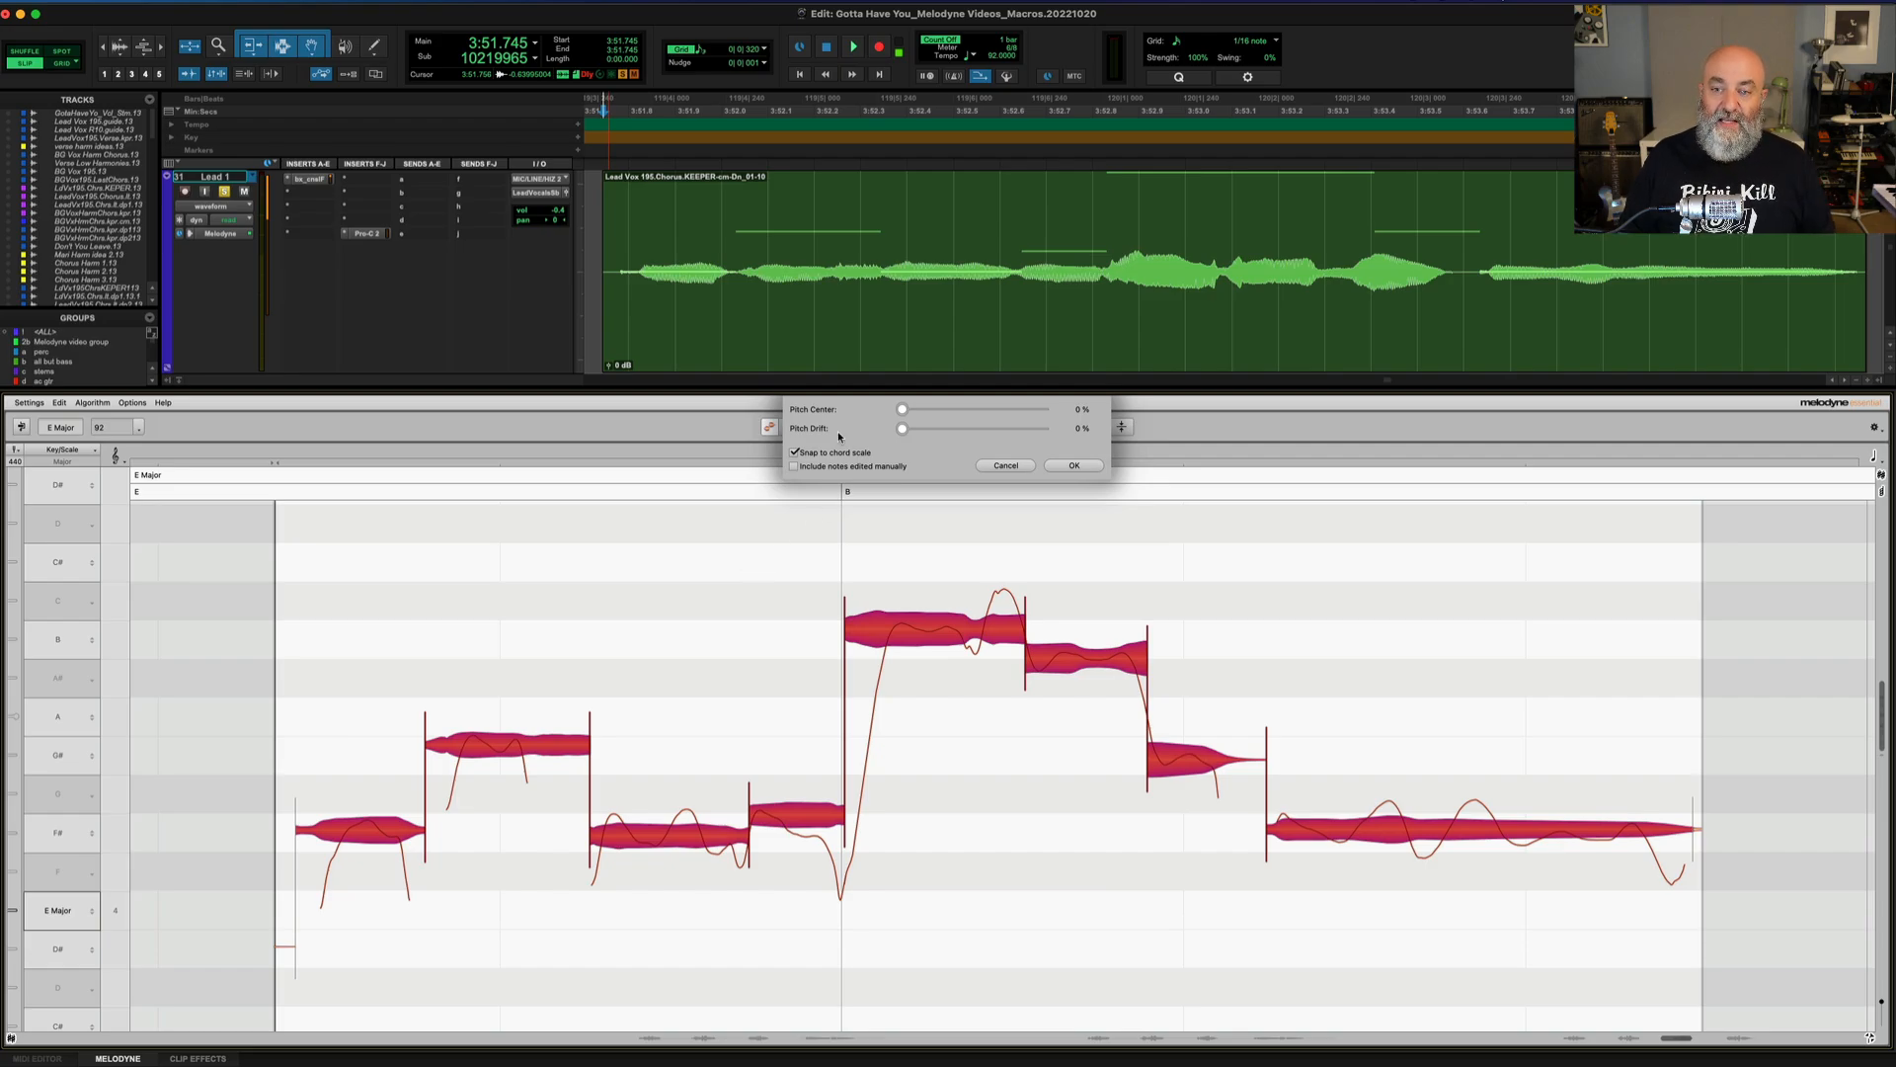
- Toggle 'Include notes edited manually' on and off, preview Pitch Center at 69%, return it to 0%
click(796, 471)
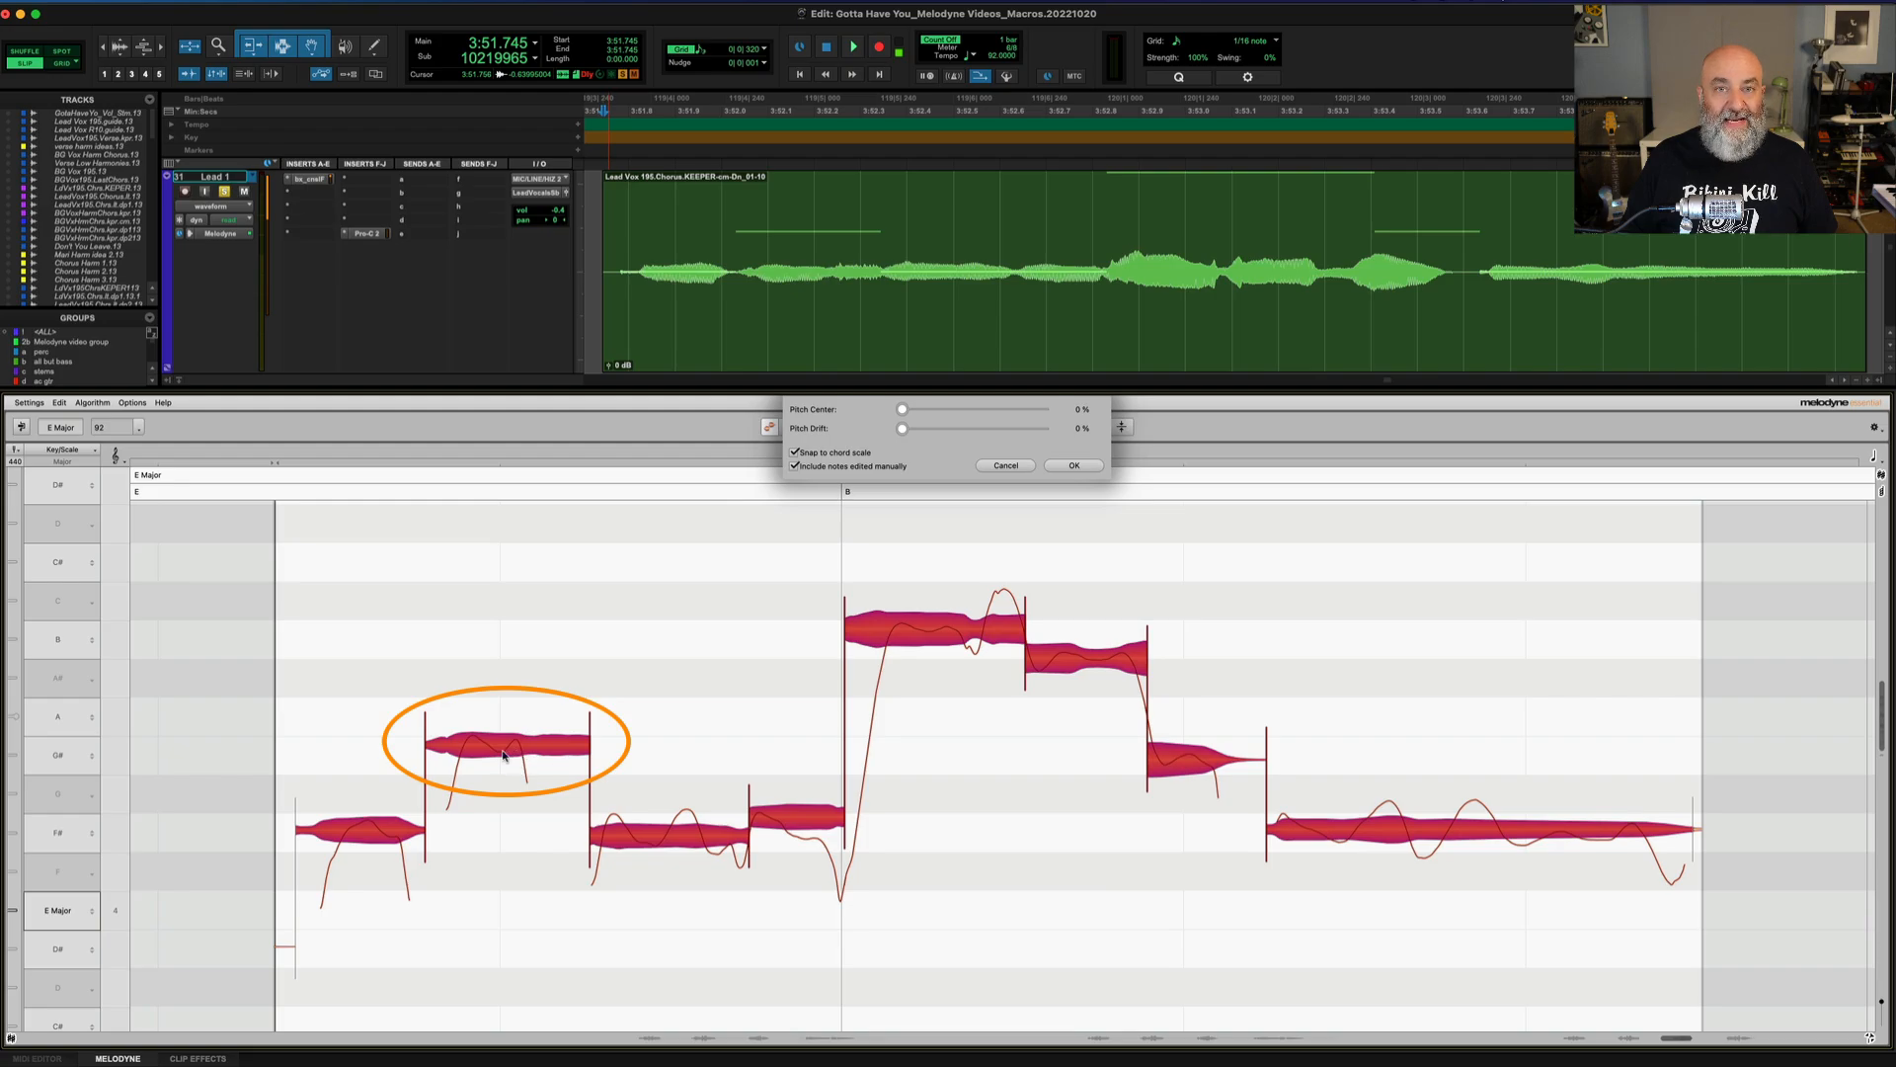
click(796, 466)
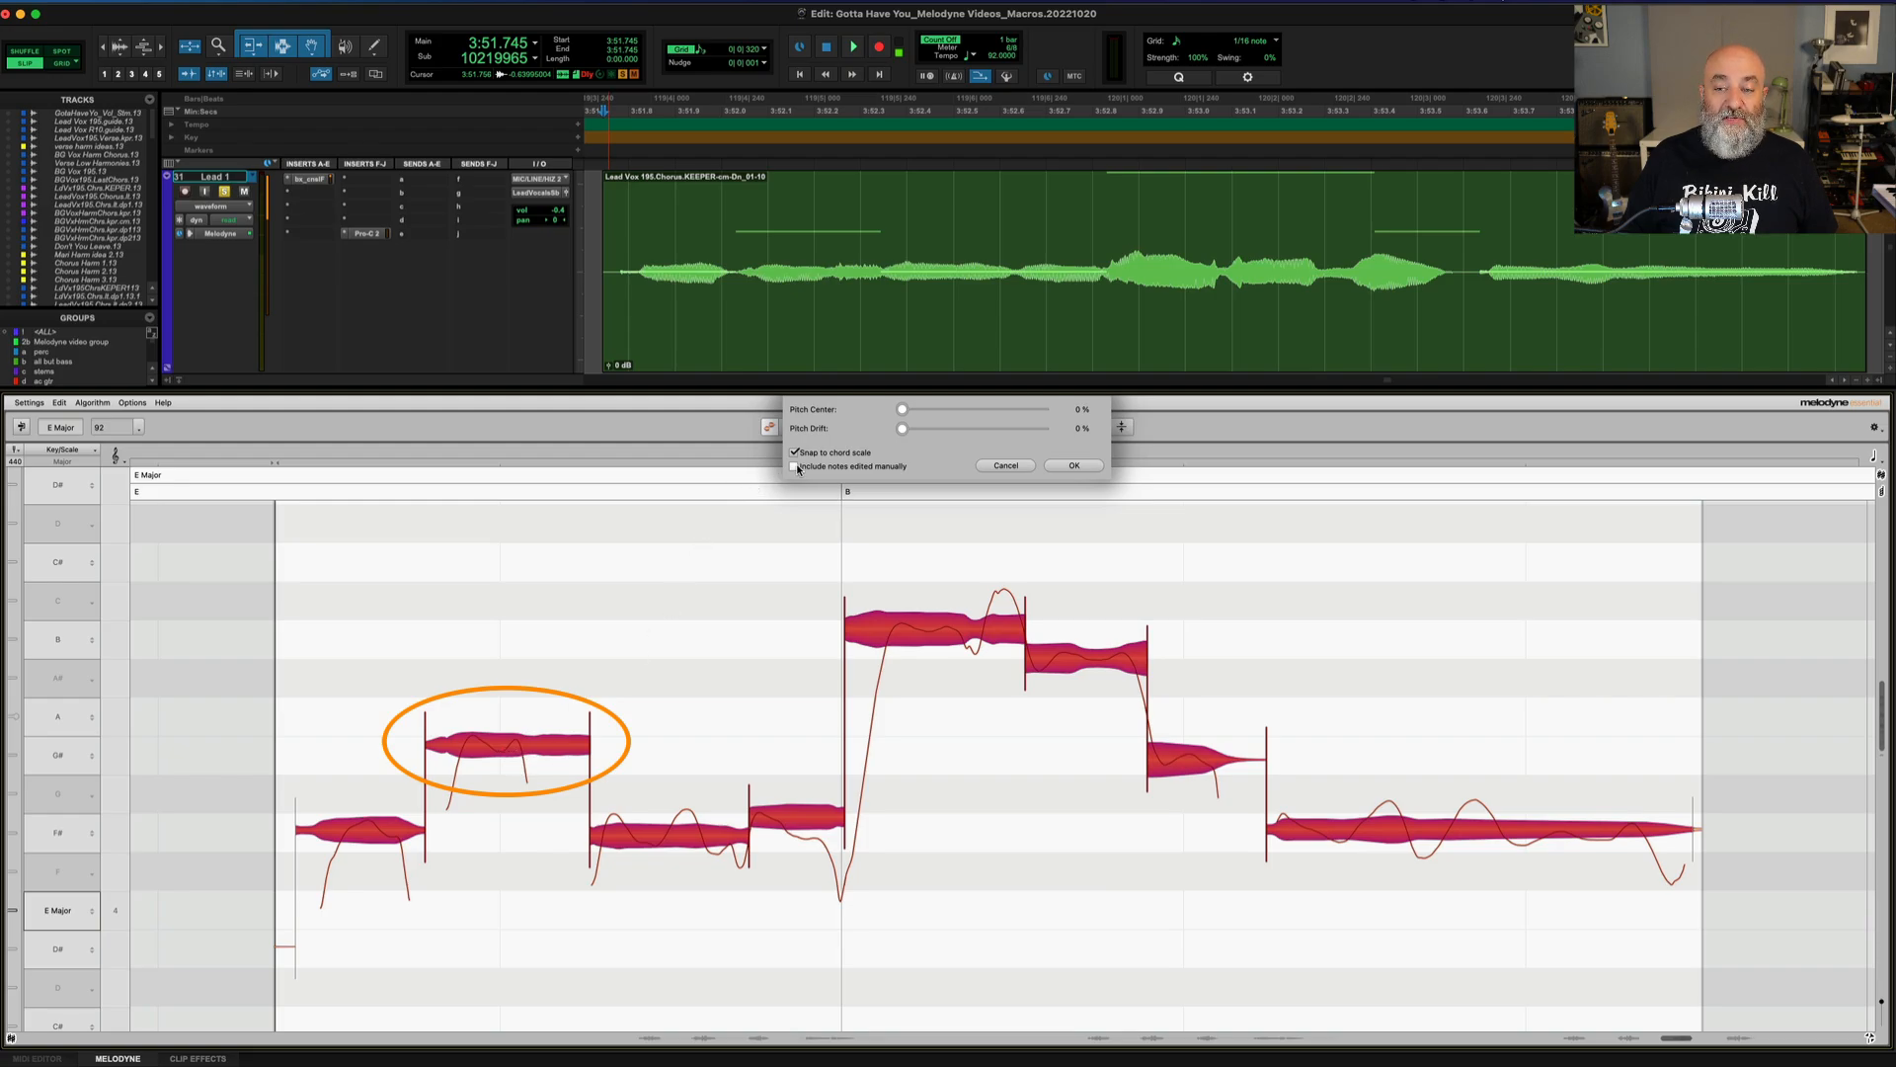
drag(901, 409, 970, 409)
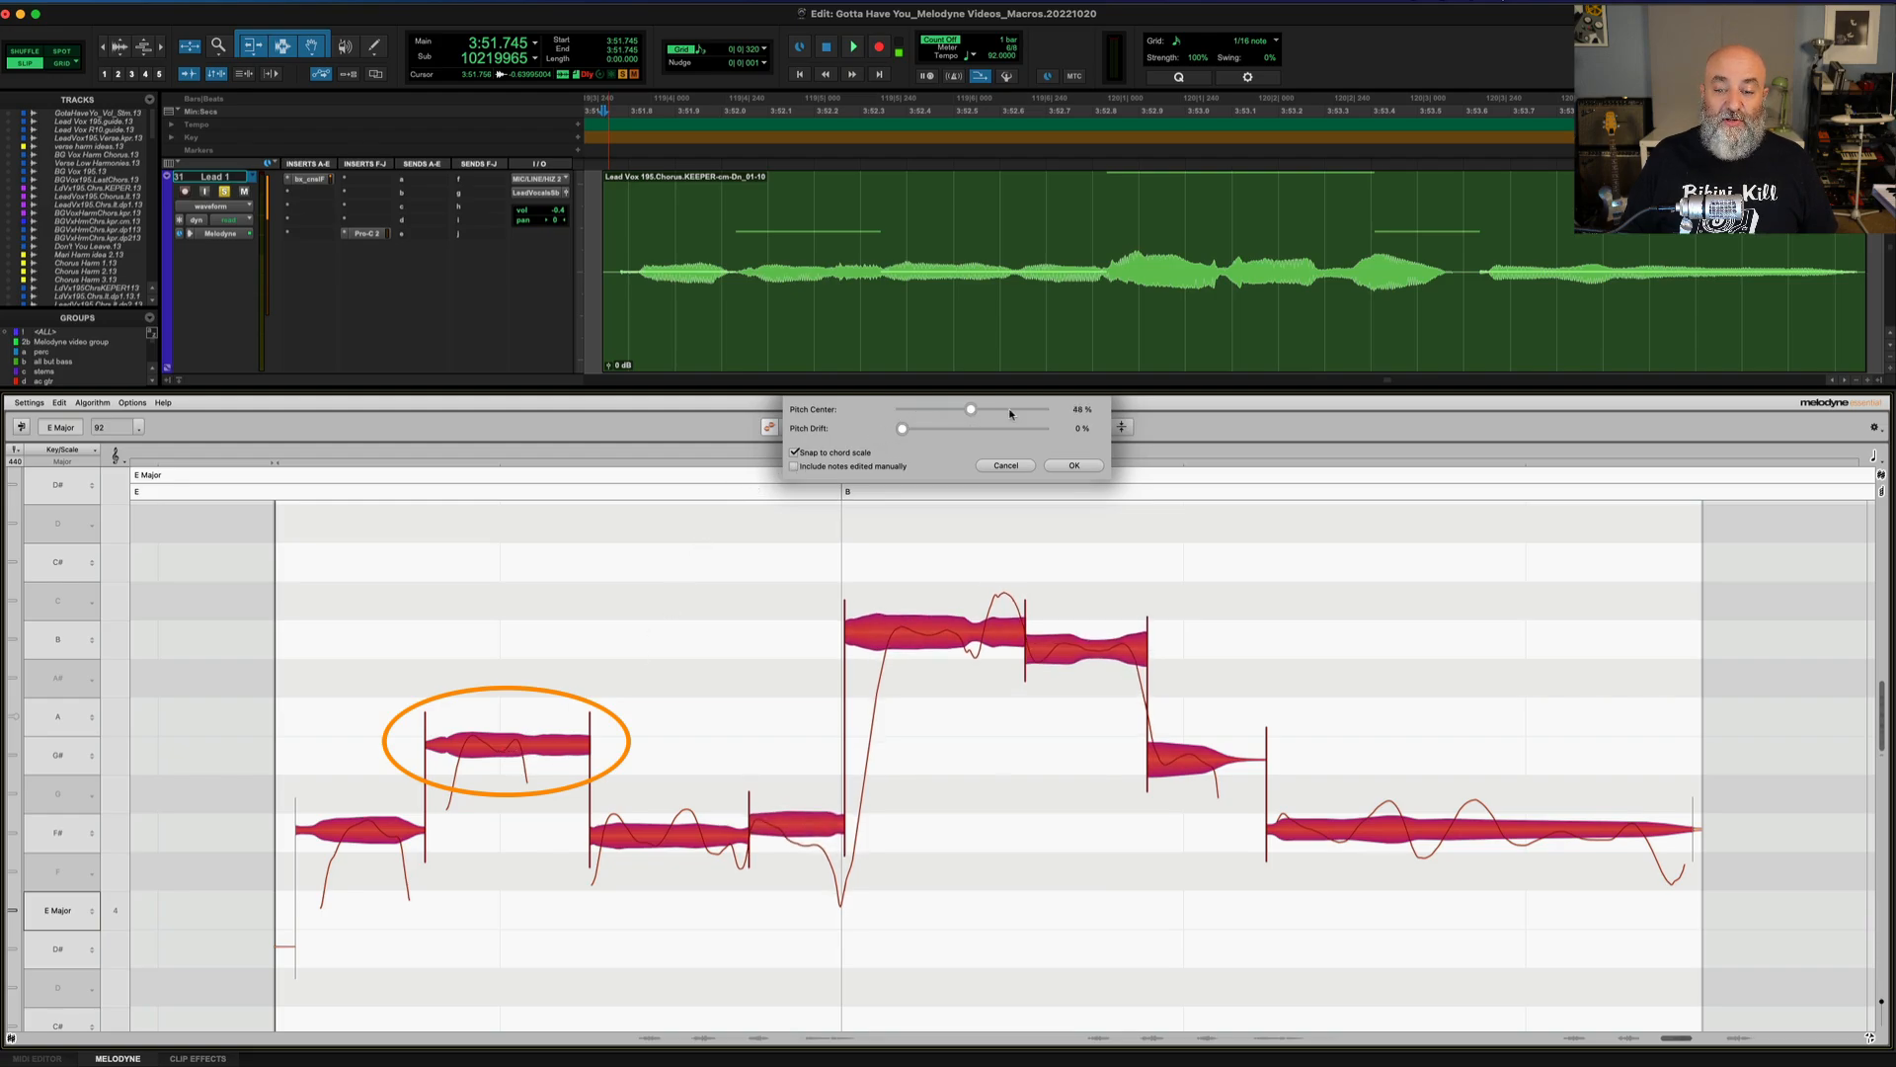
drag(969, 411, 901, 410)
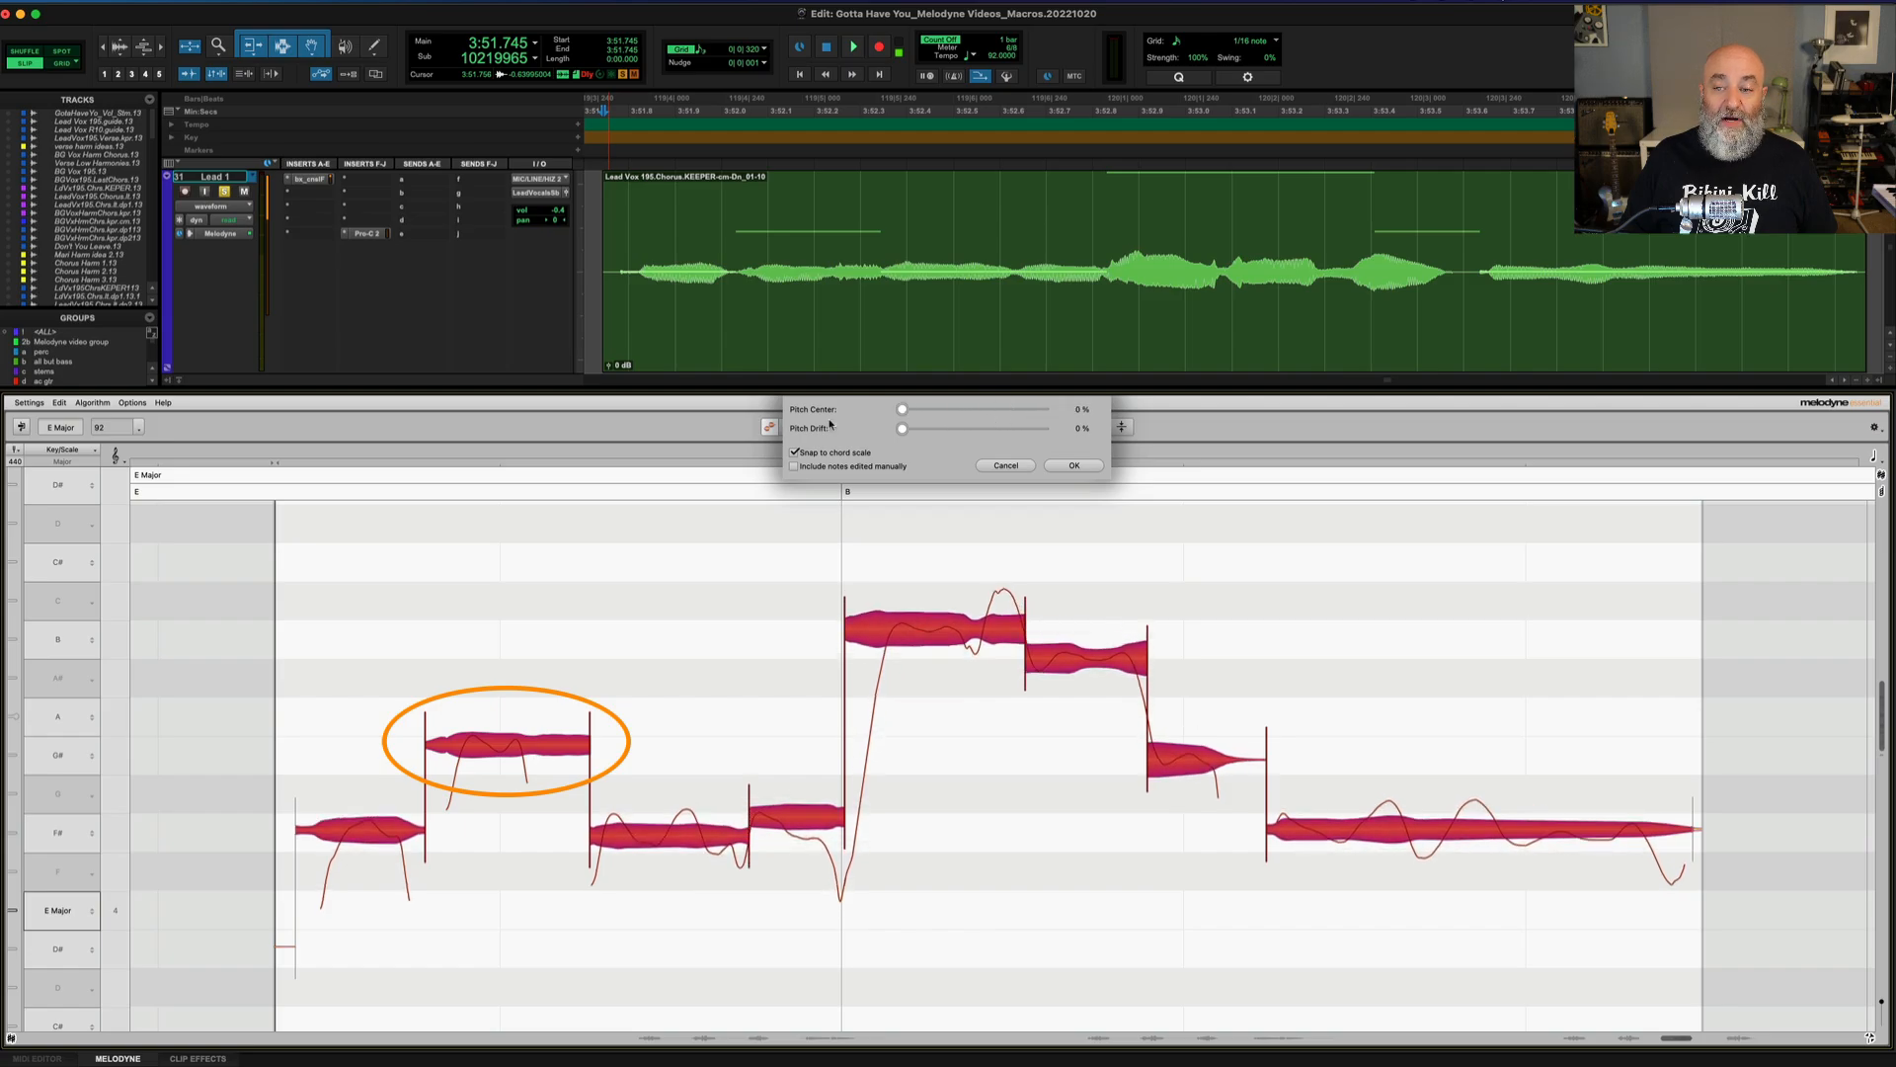
- With manually edited notes included, preview 80% centre, reset to 0% and cancel the macro
click(794, 468)
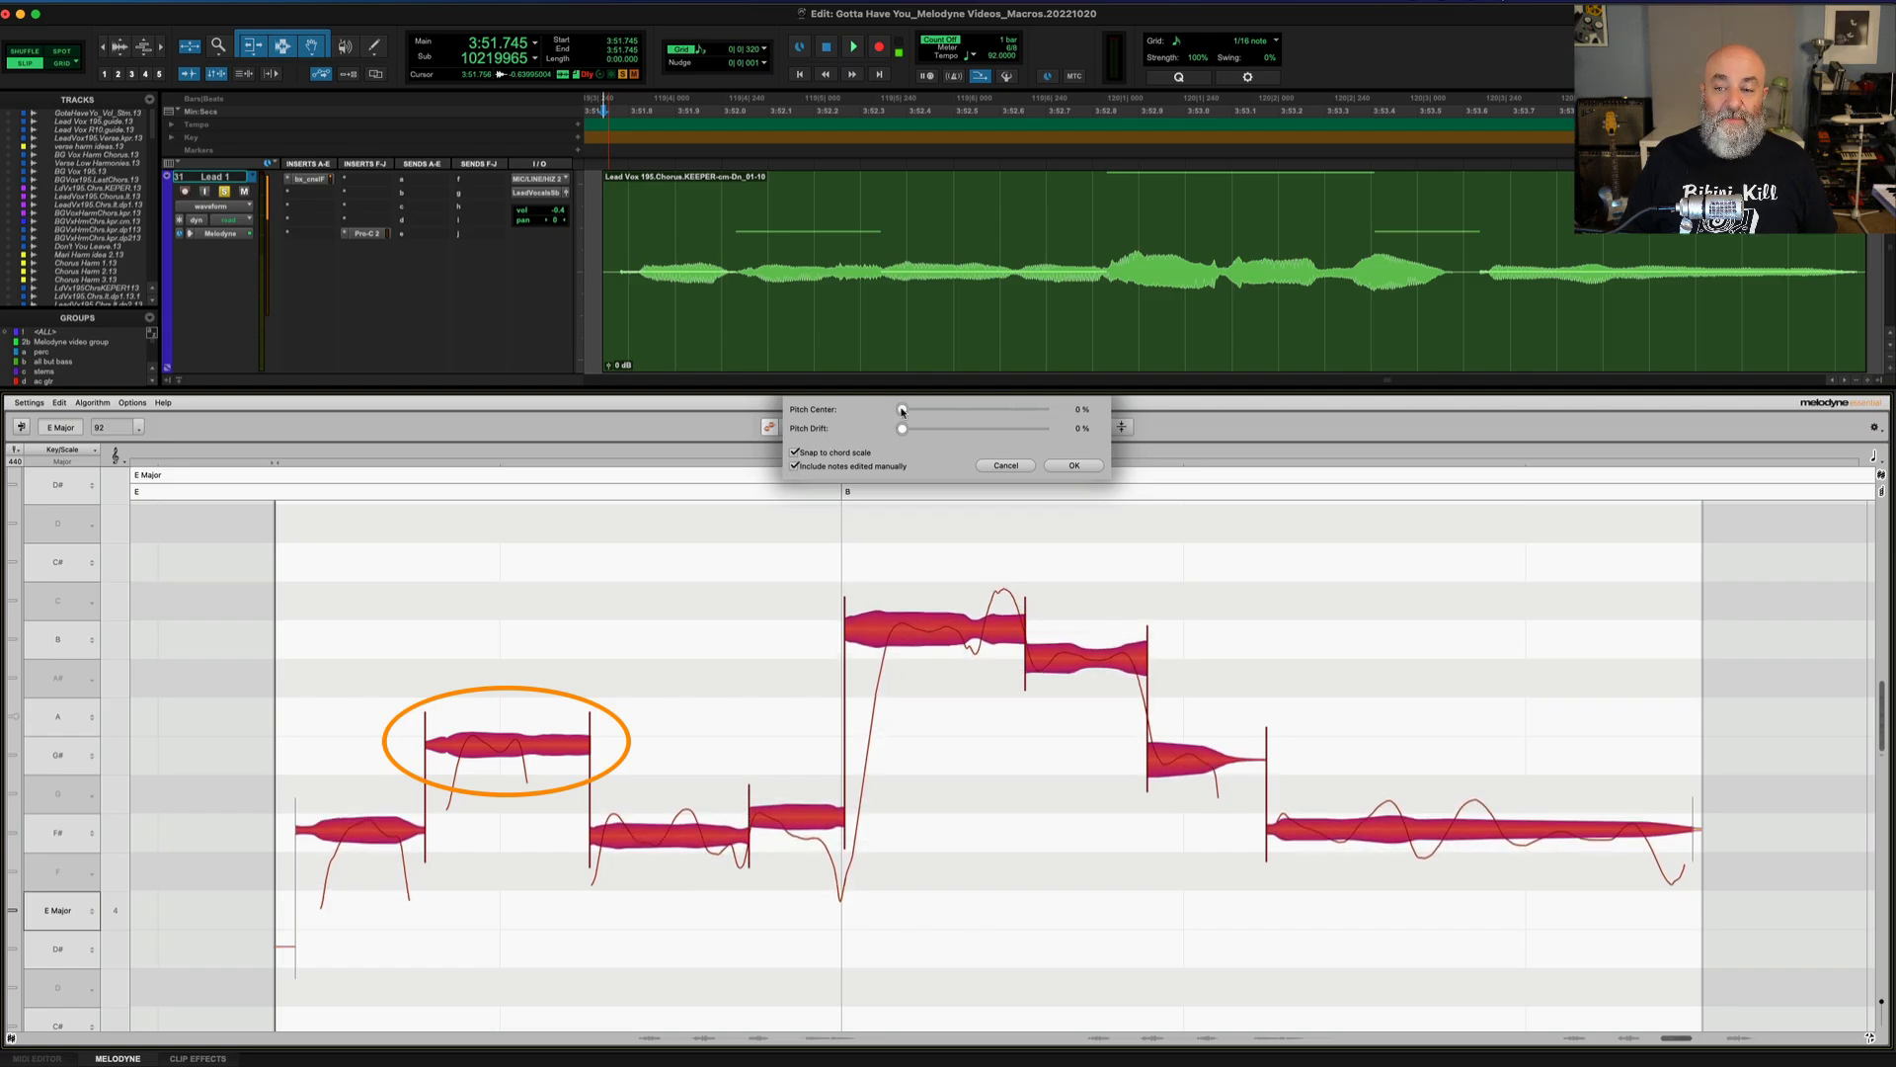
drag(901, 411, 1013, 411)
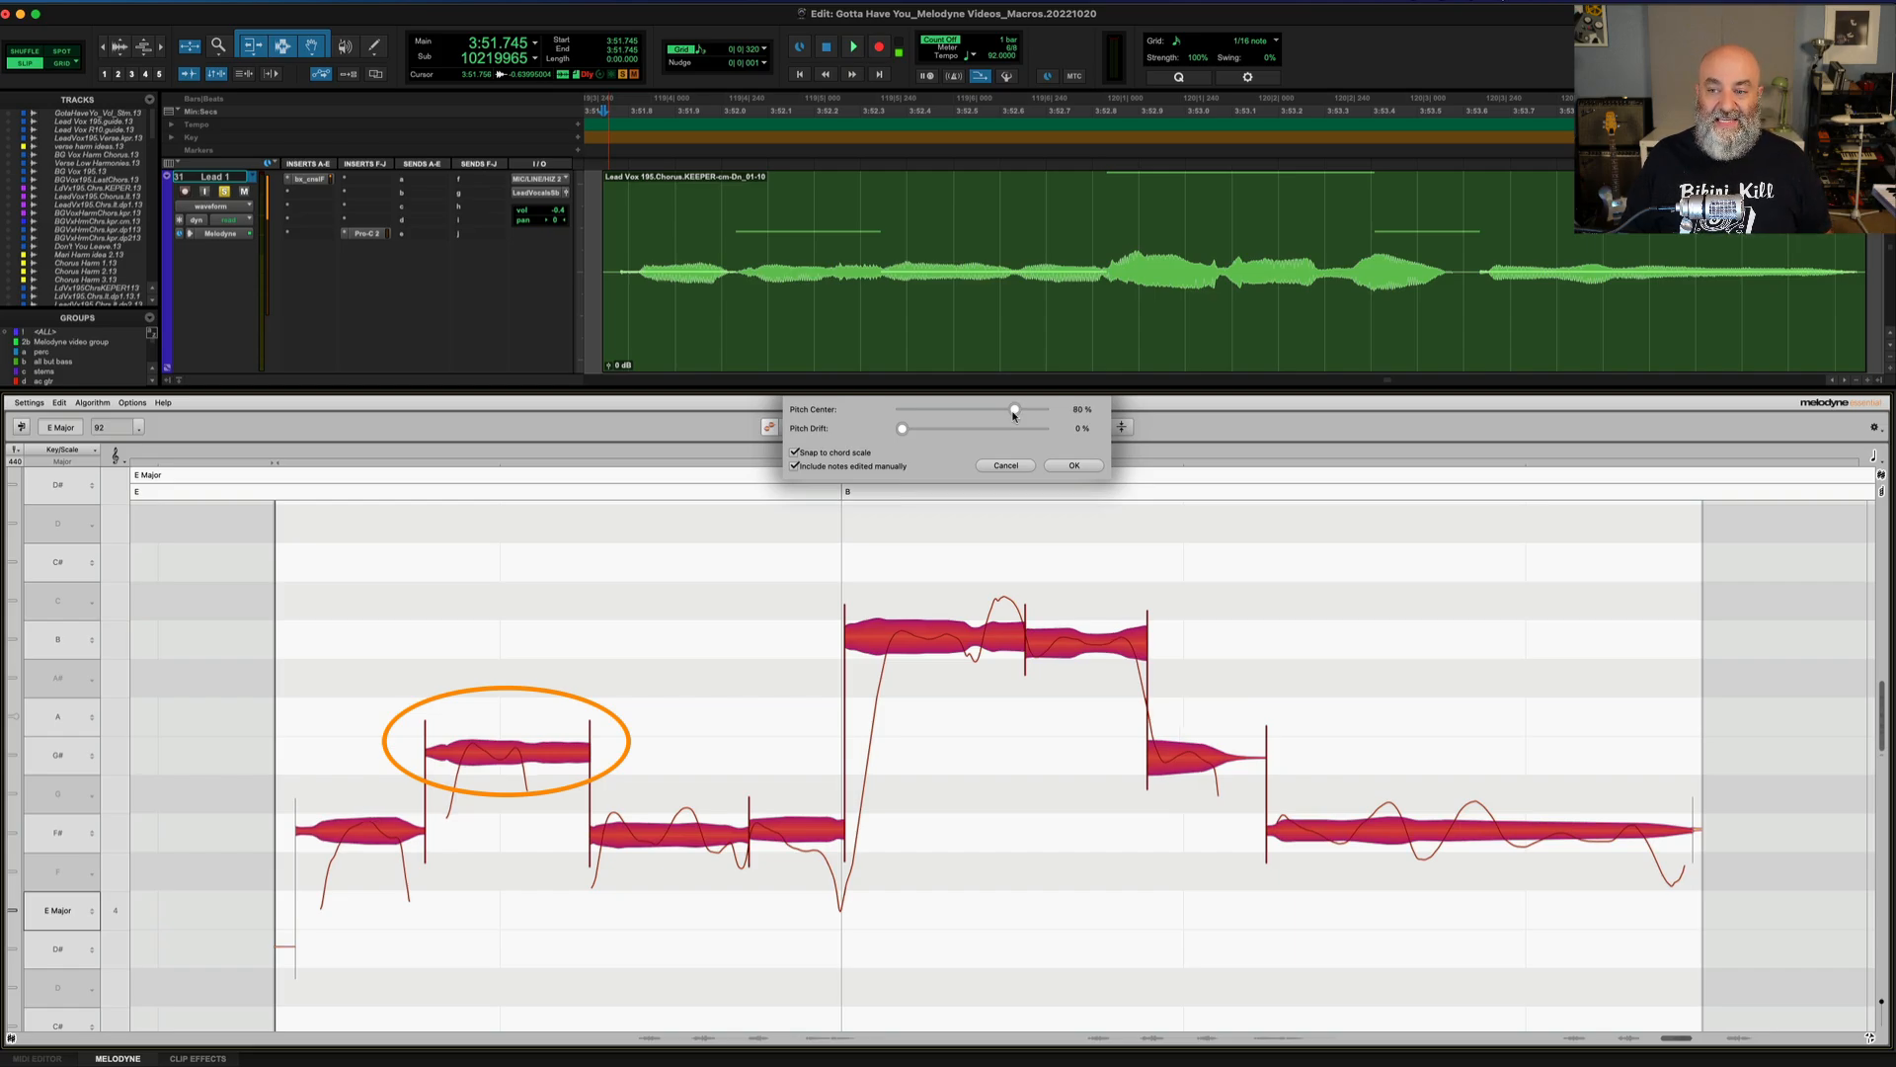
drag(1013, 409, 908, 409)
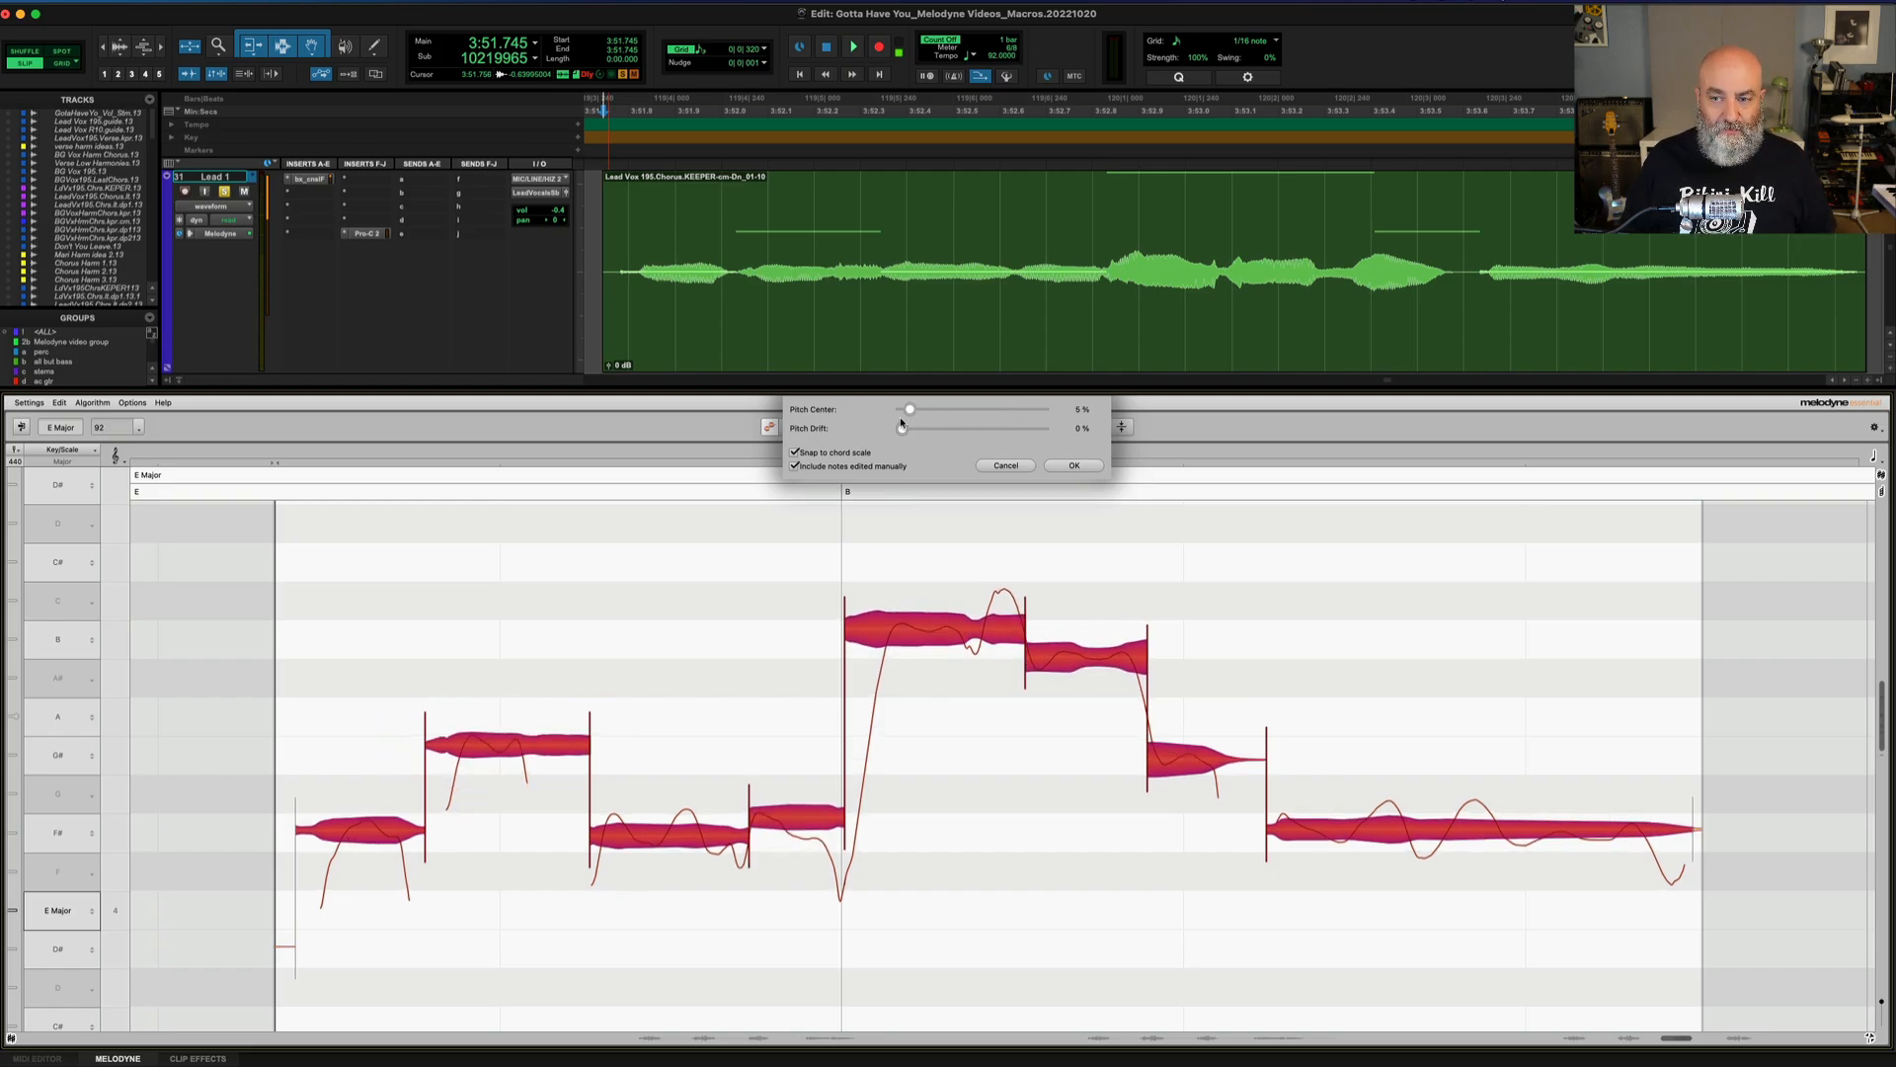
drag(910, 409, 901, 409)
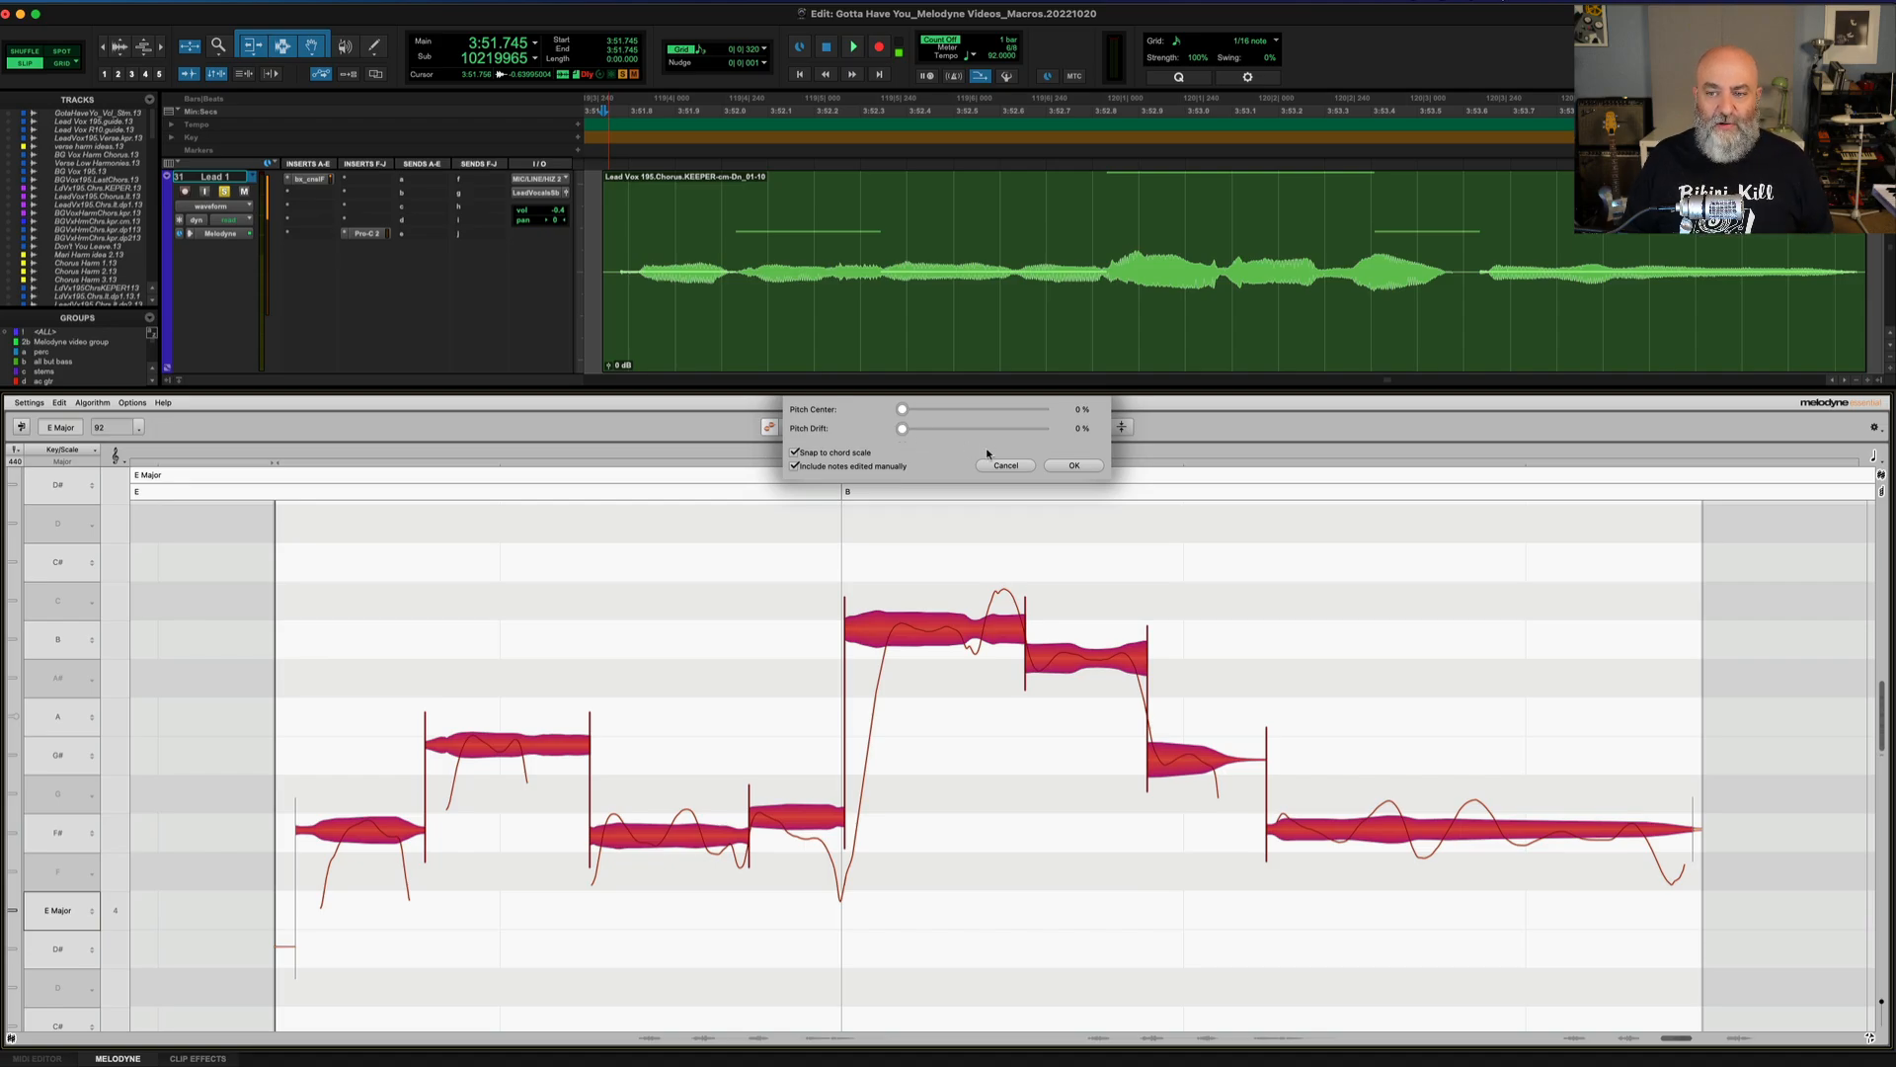
click(1071, 466)
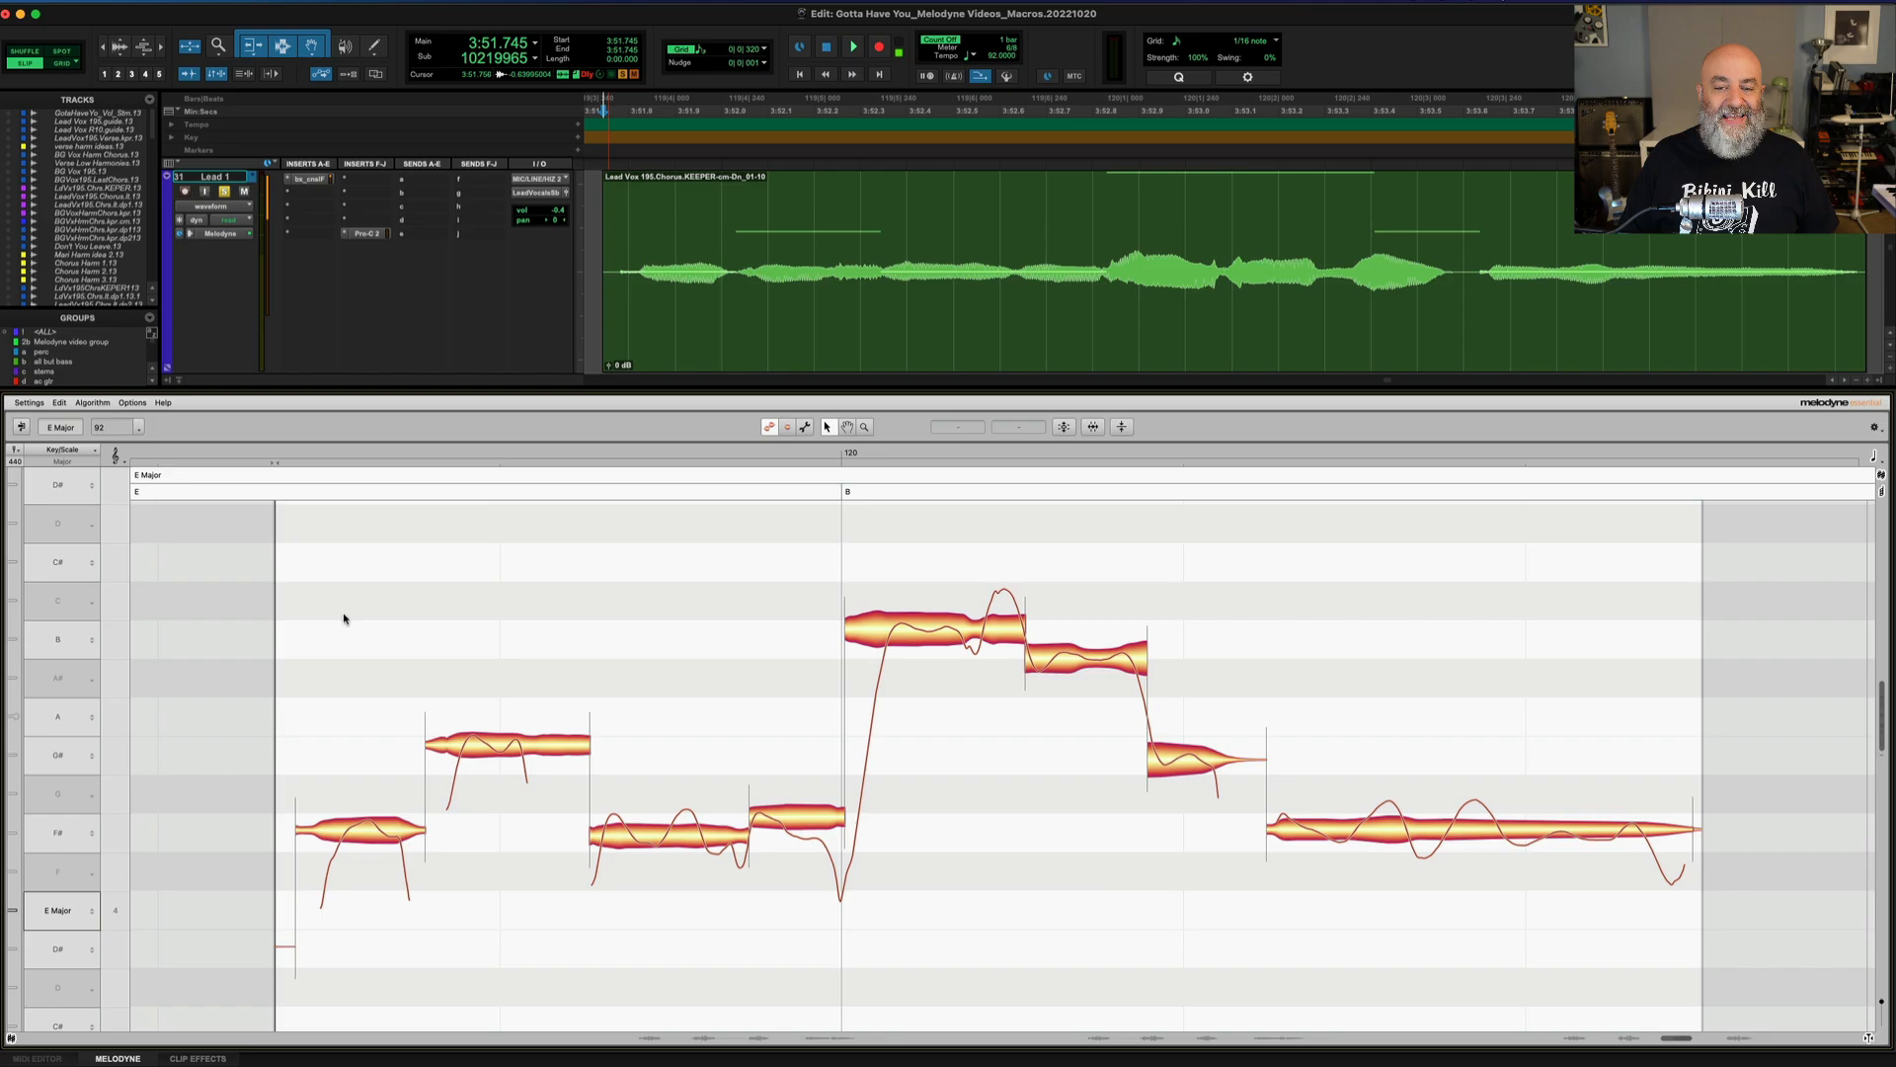
- Correct the last four notes of the phrase 42% toward their pitch centers
drag(322, 594, 796, 814)
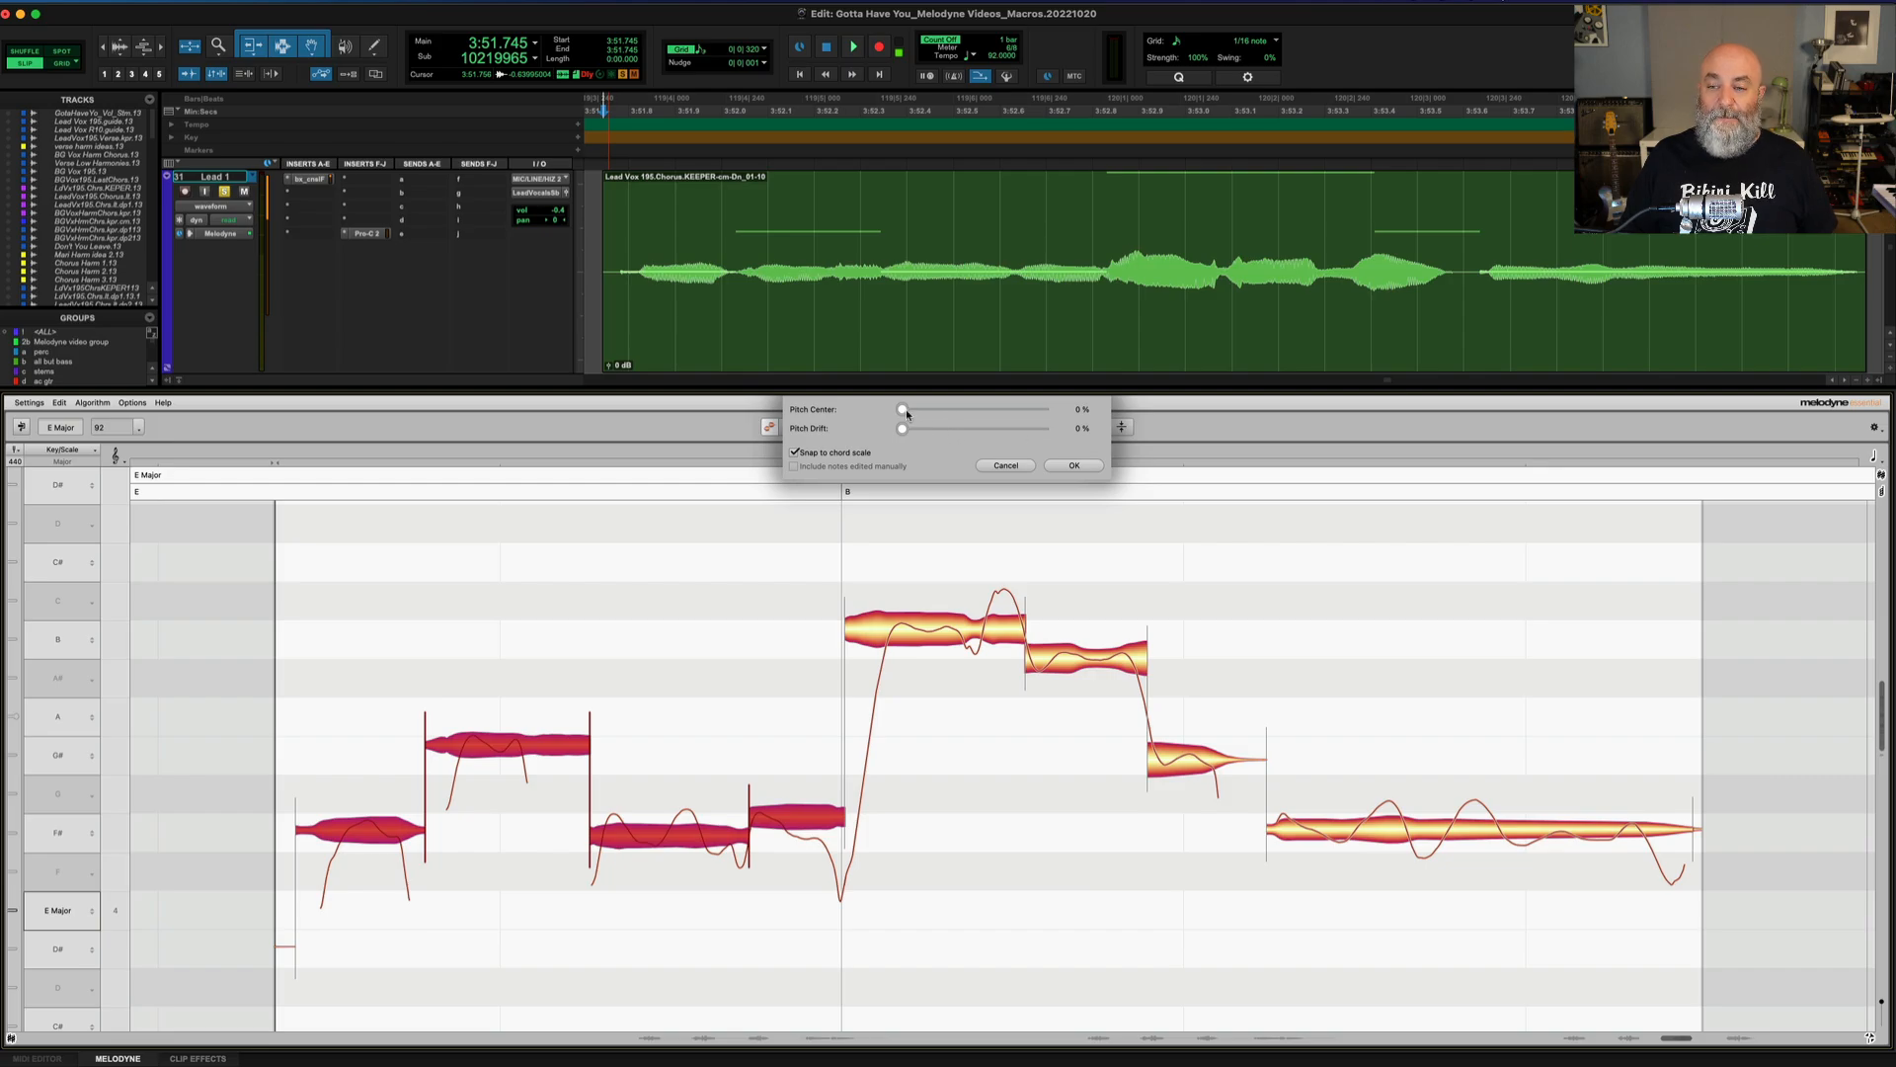
drag(905, 409, 946, 409)
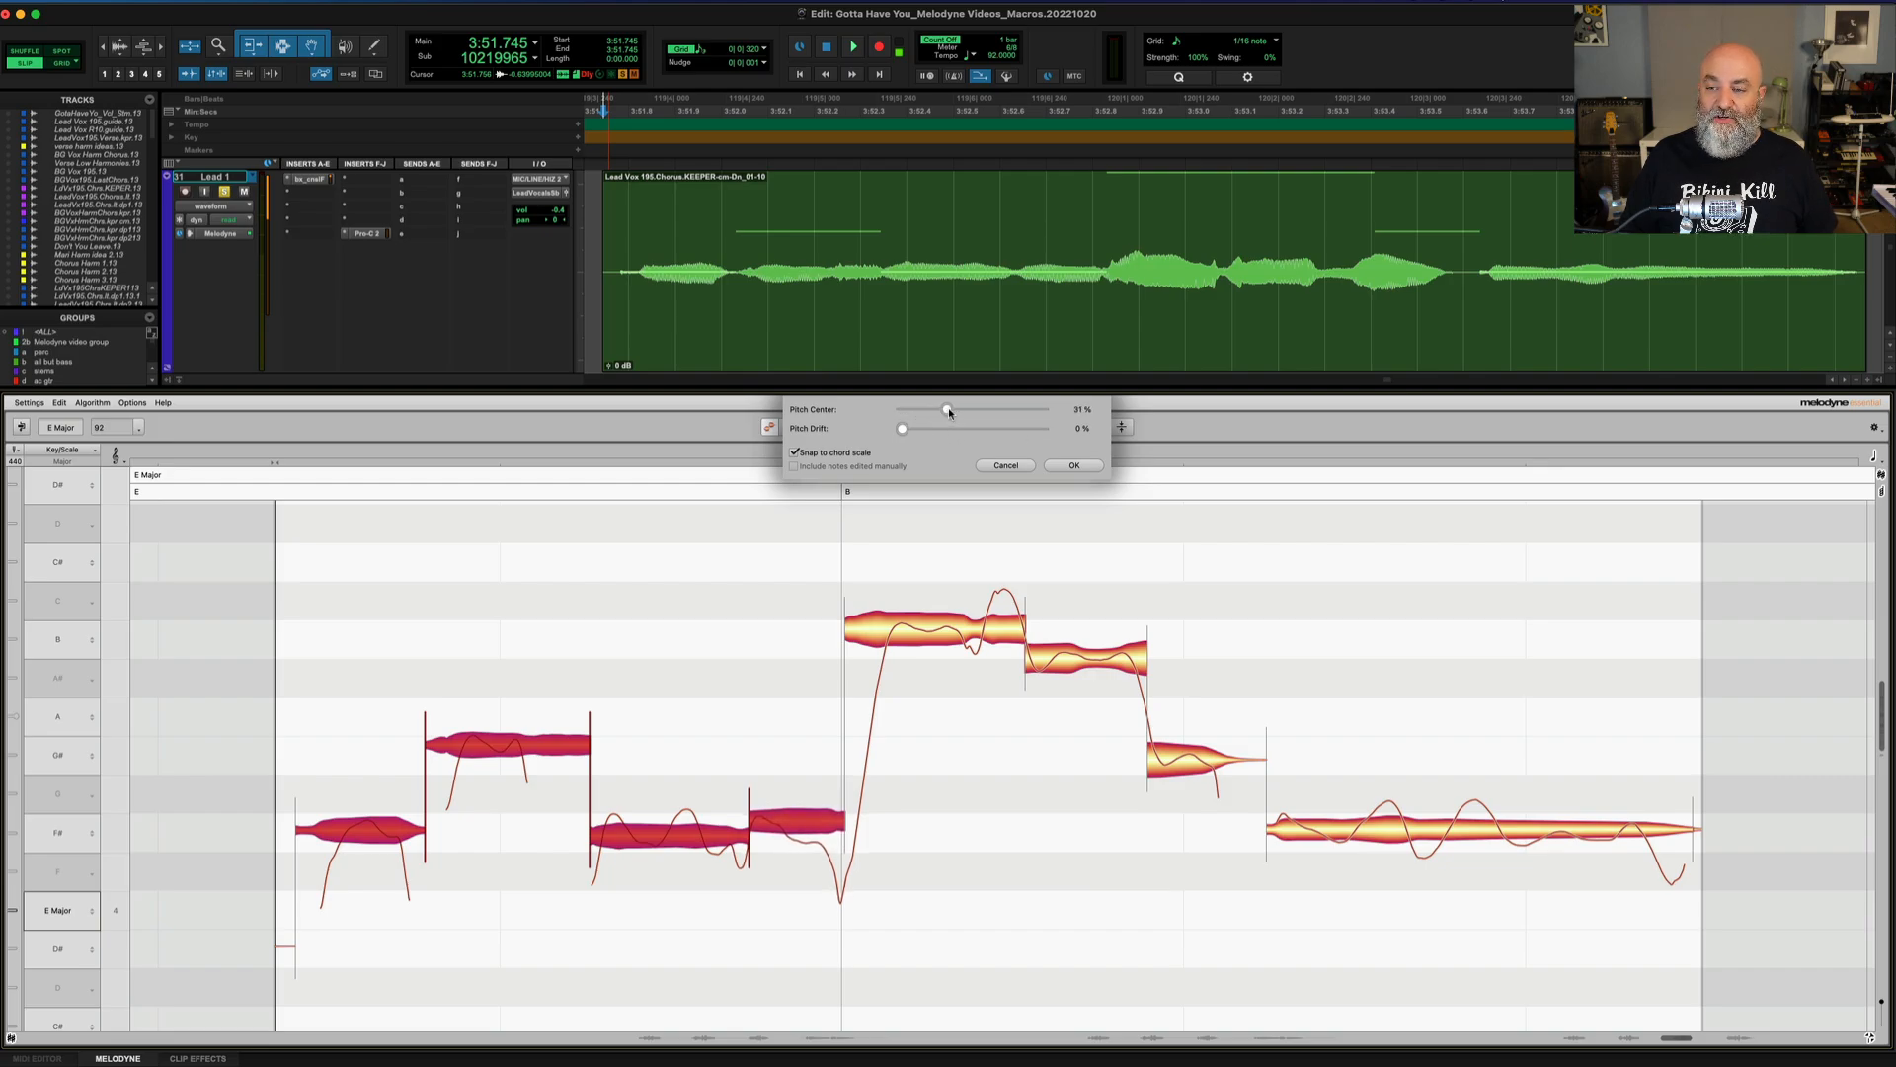
drag(948, 411, 965, 411)
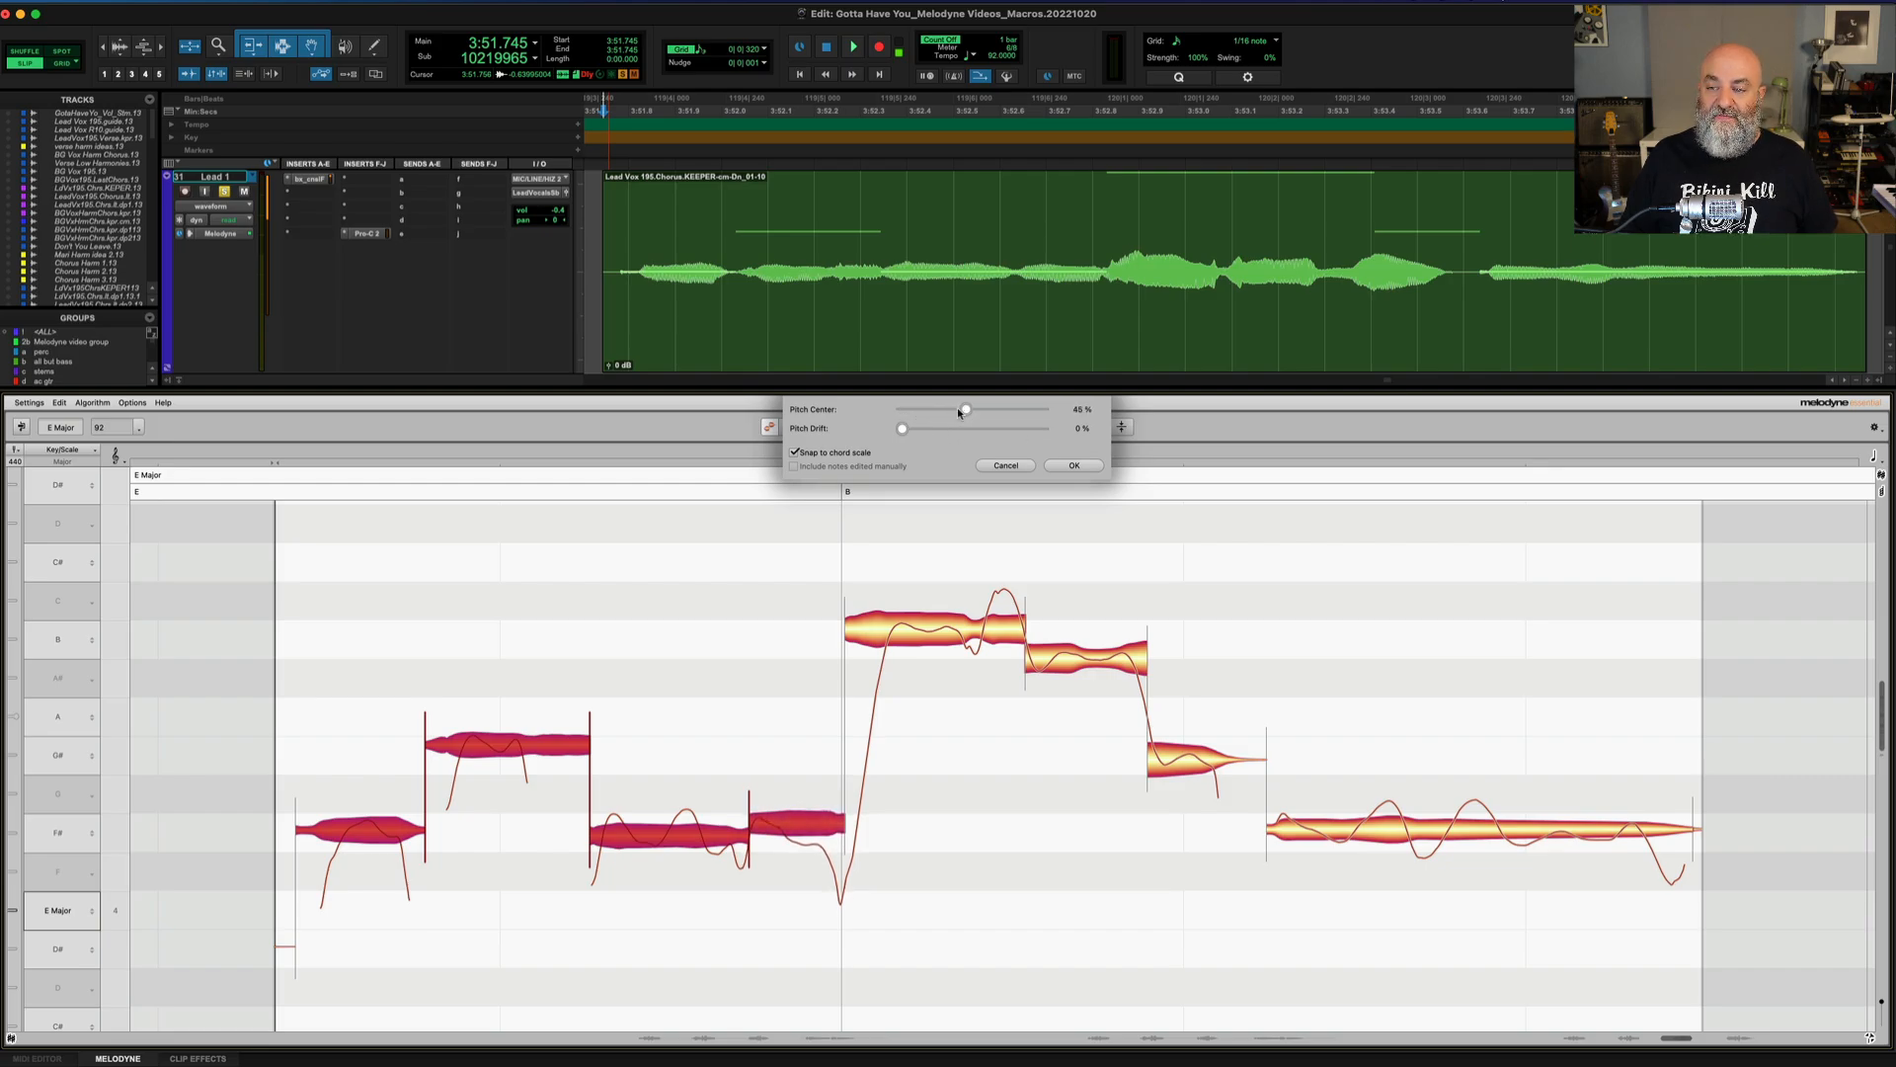
drag(964, 409, 960, 409)
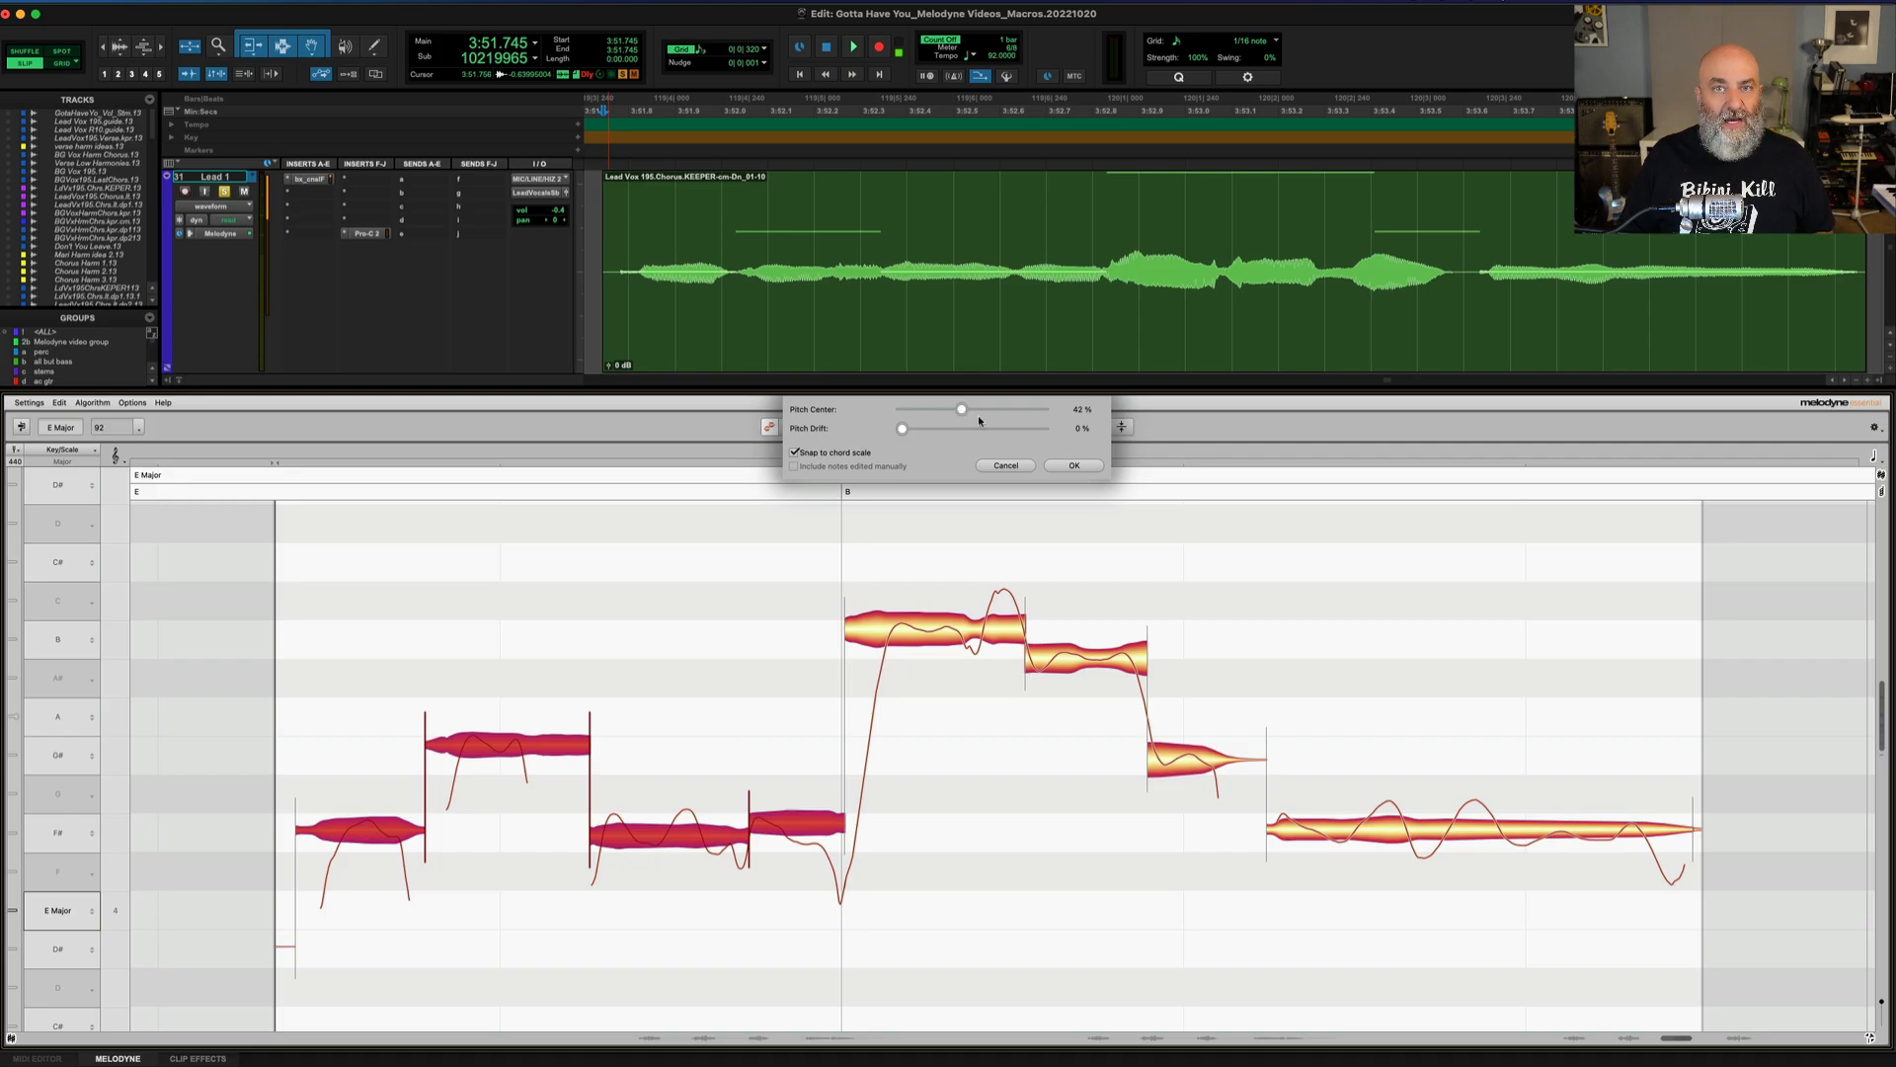
click(1071, 467)
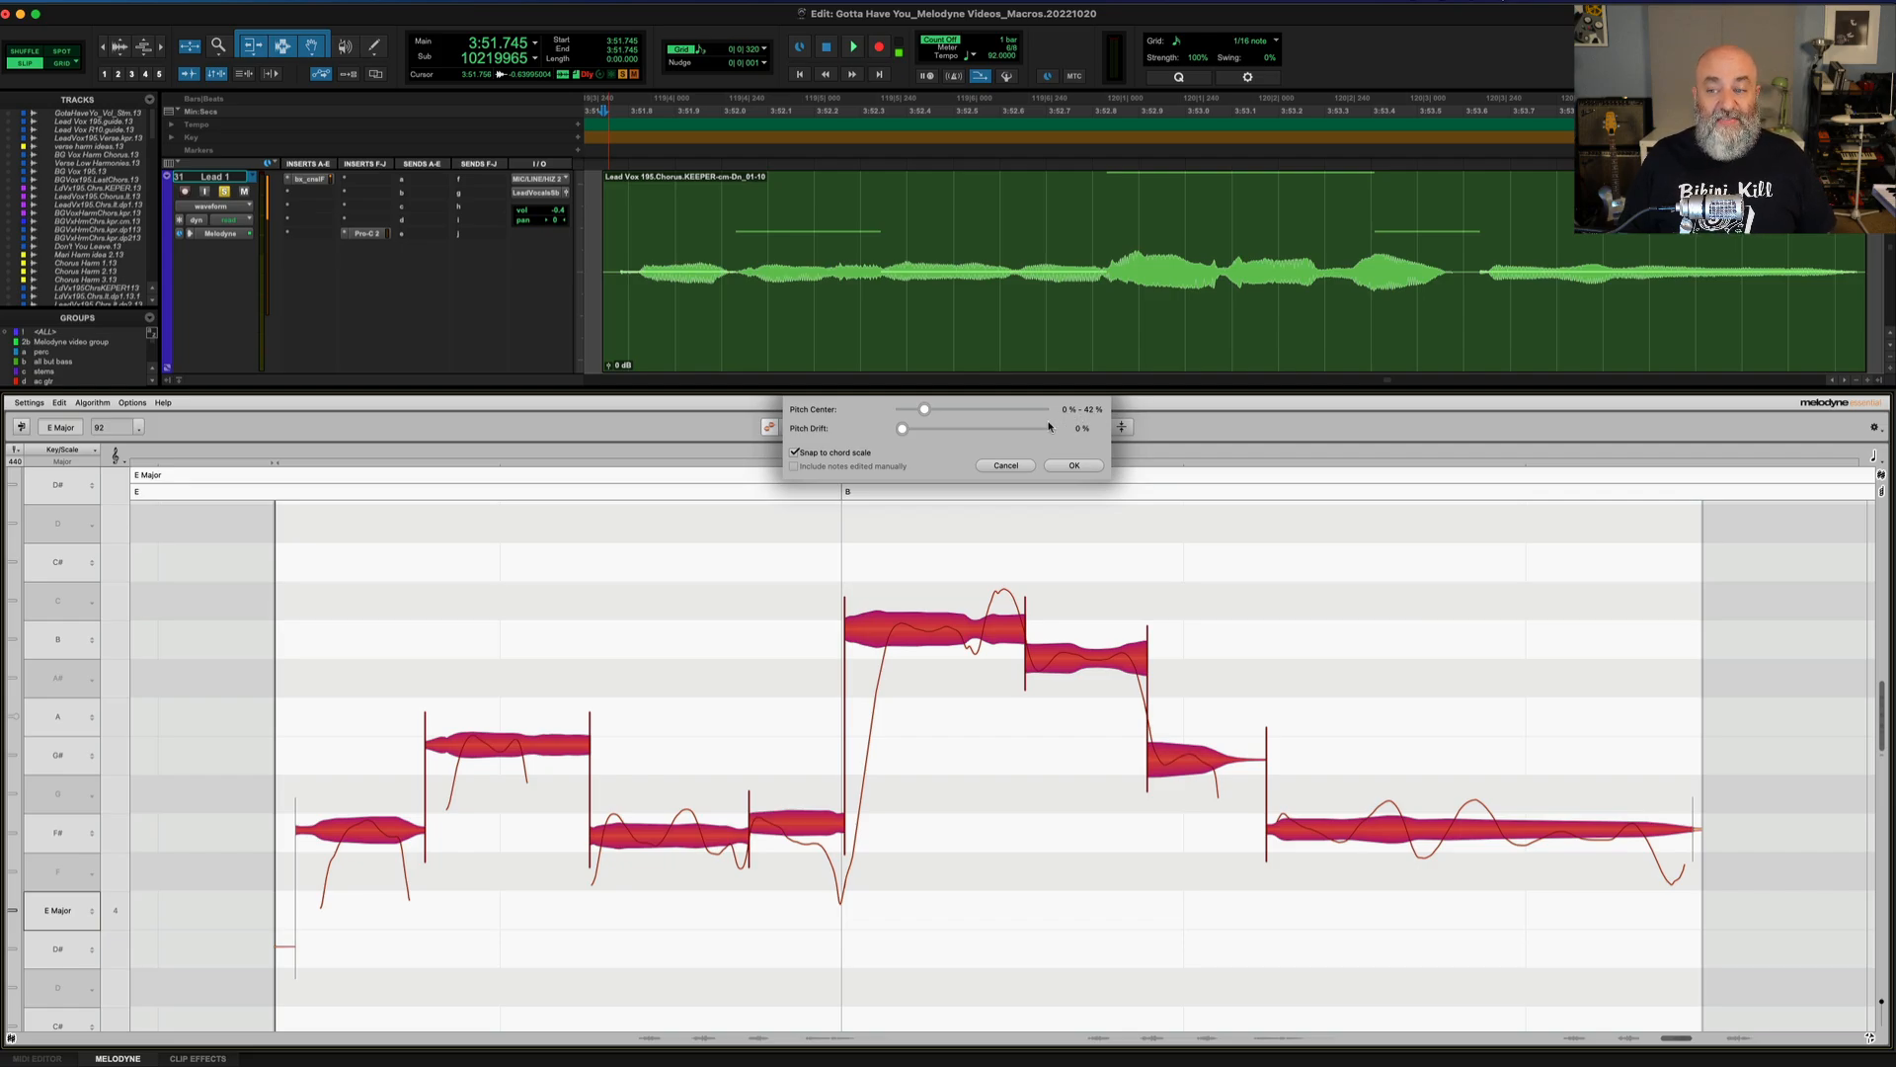
mouse_move(762, 723)
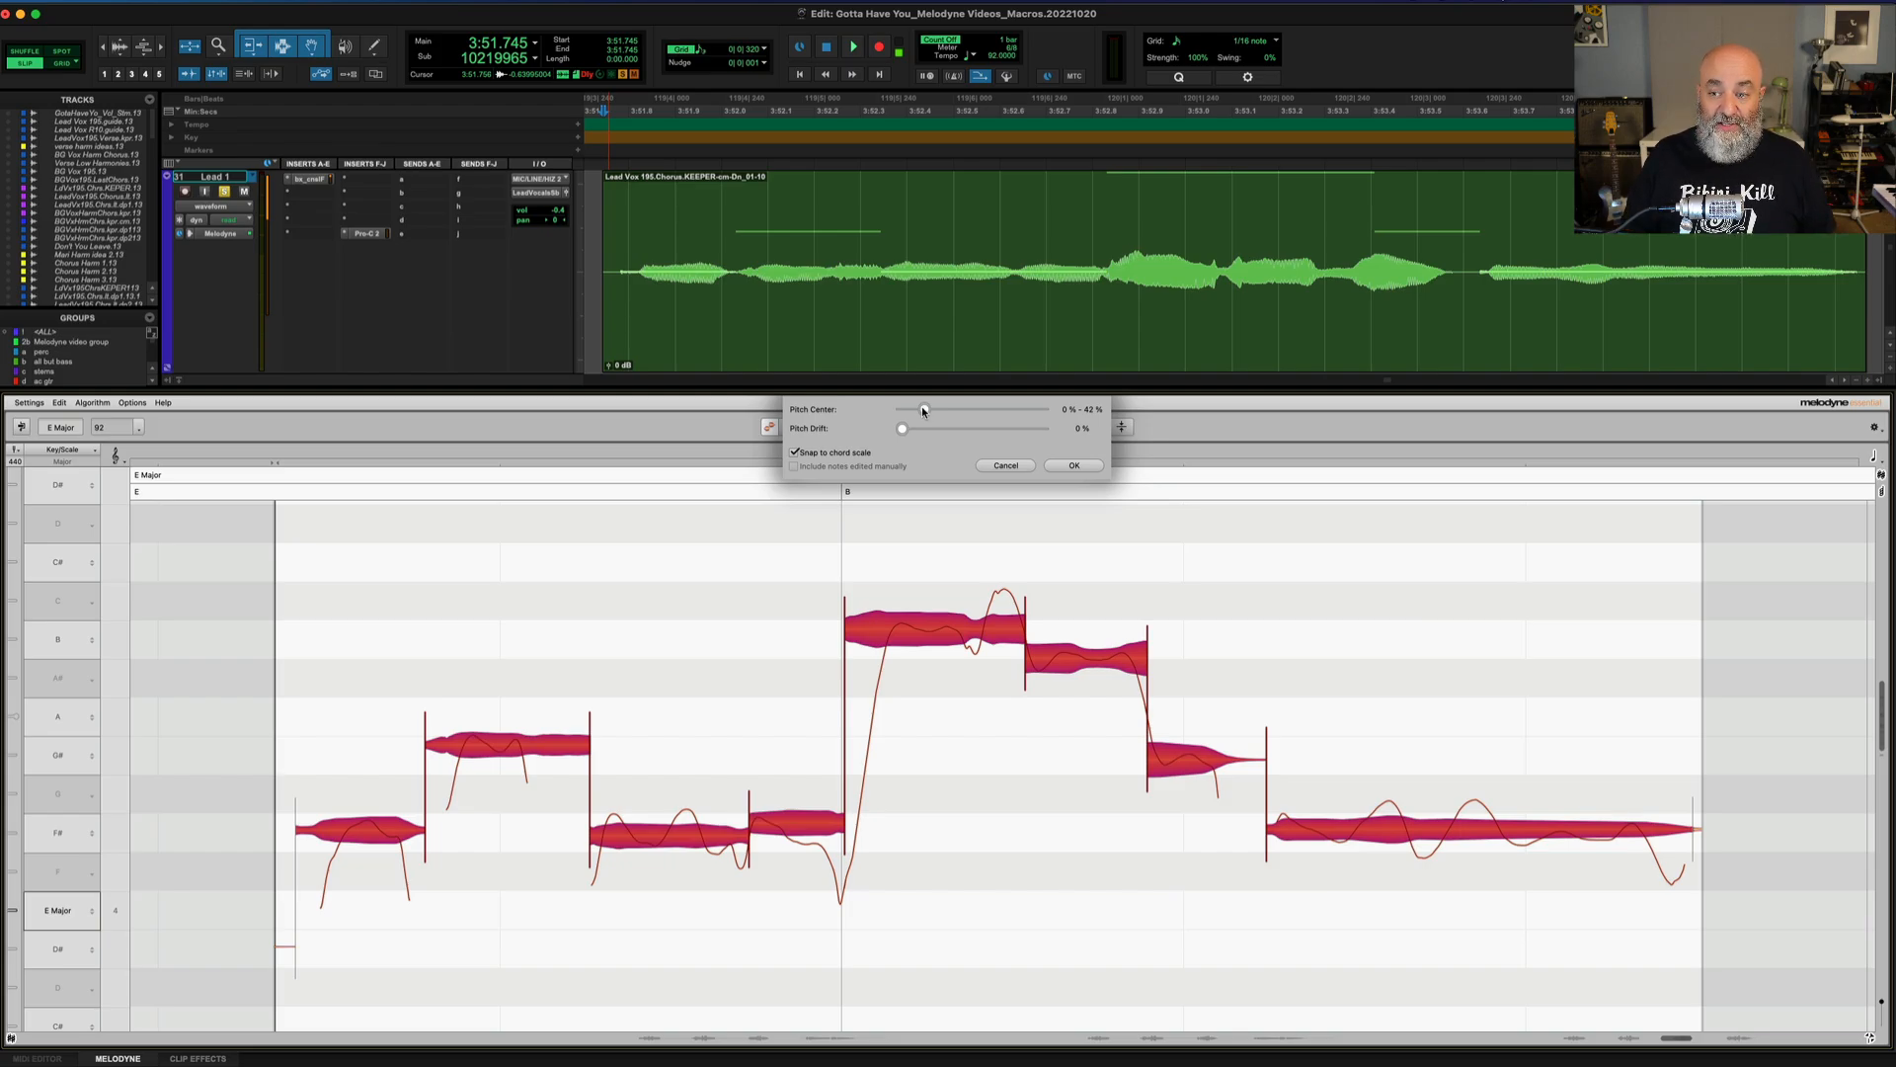
- Apply one 80% Pitch Center correction to all notes, drift at 0%
drag(925, 409, 927, 409)
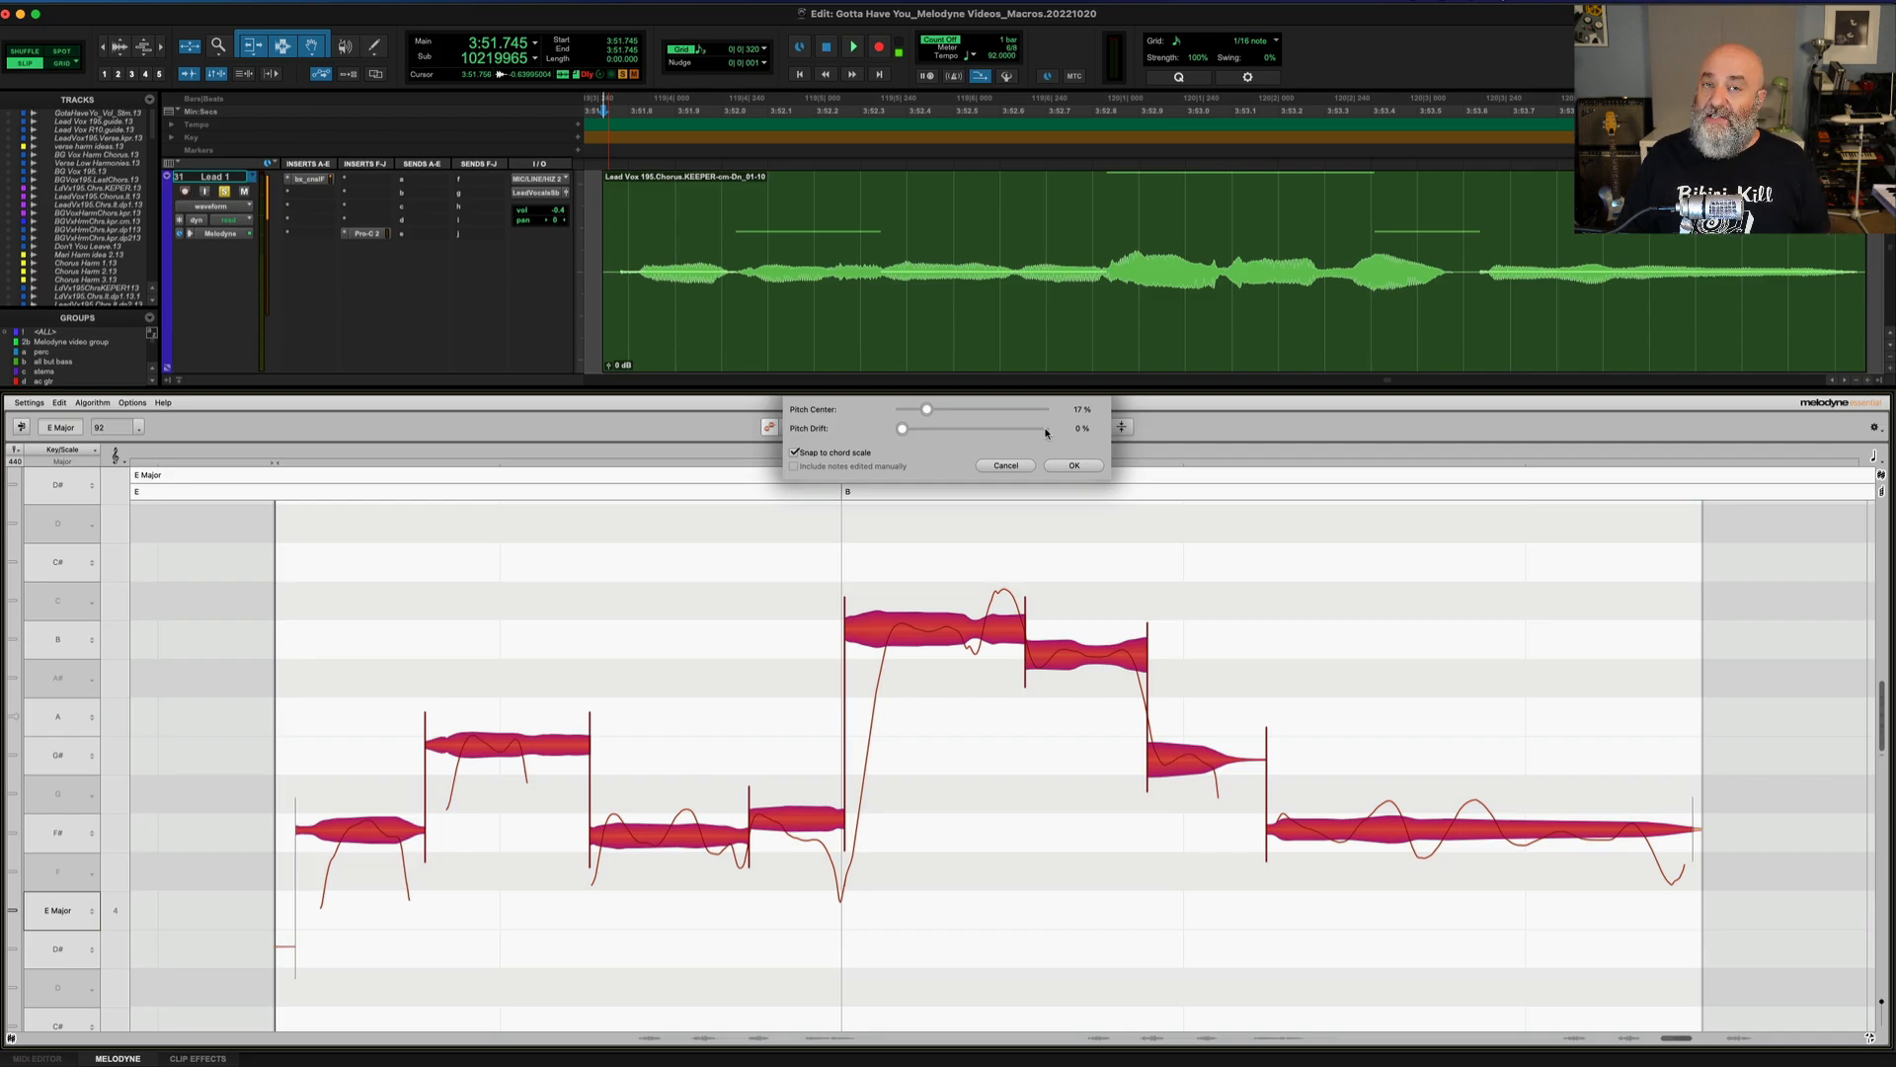
mouse_move(960, 391)
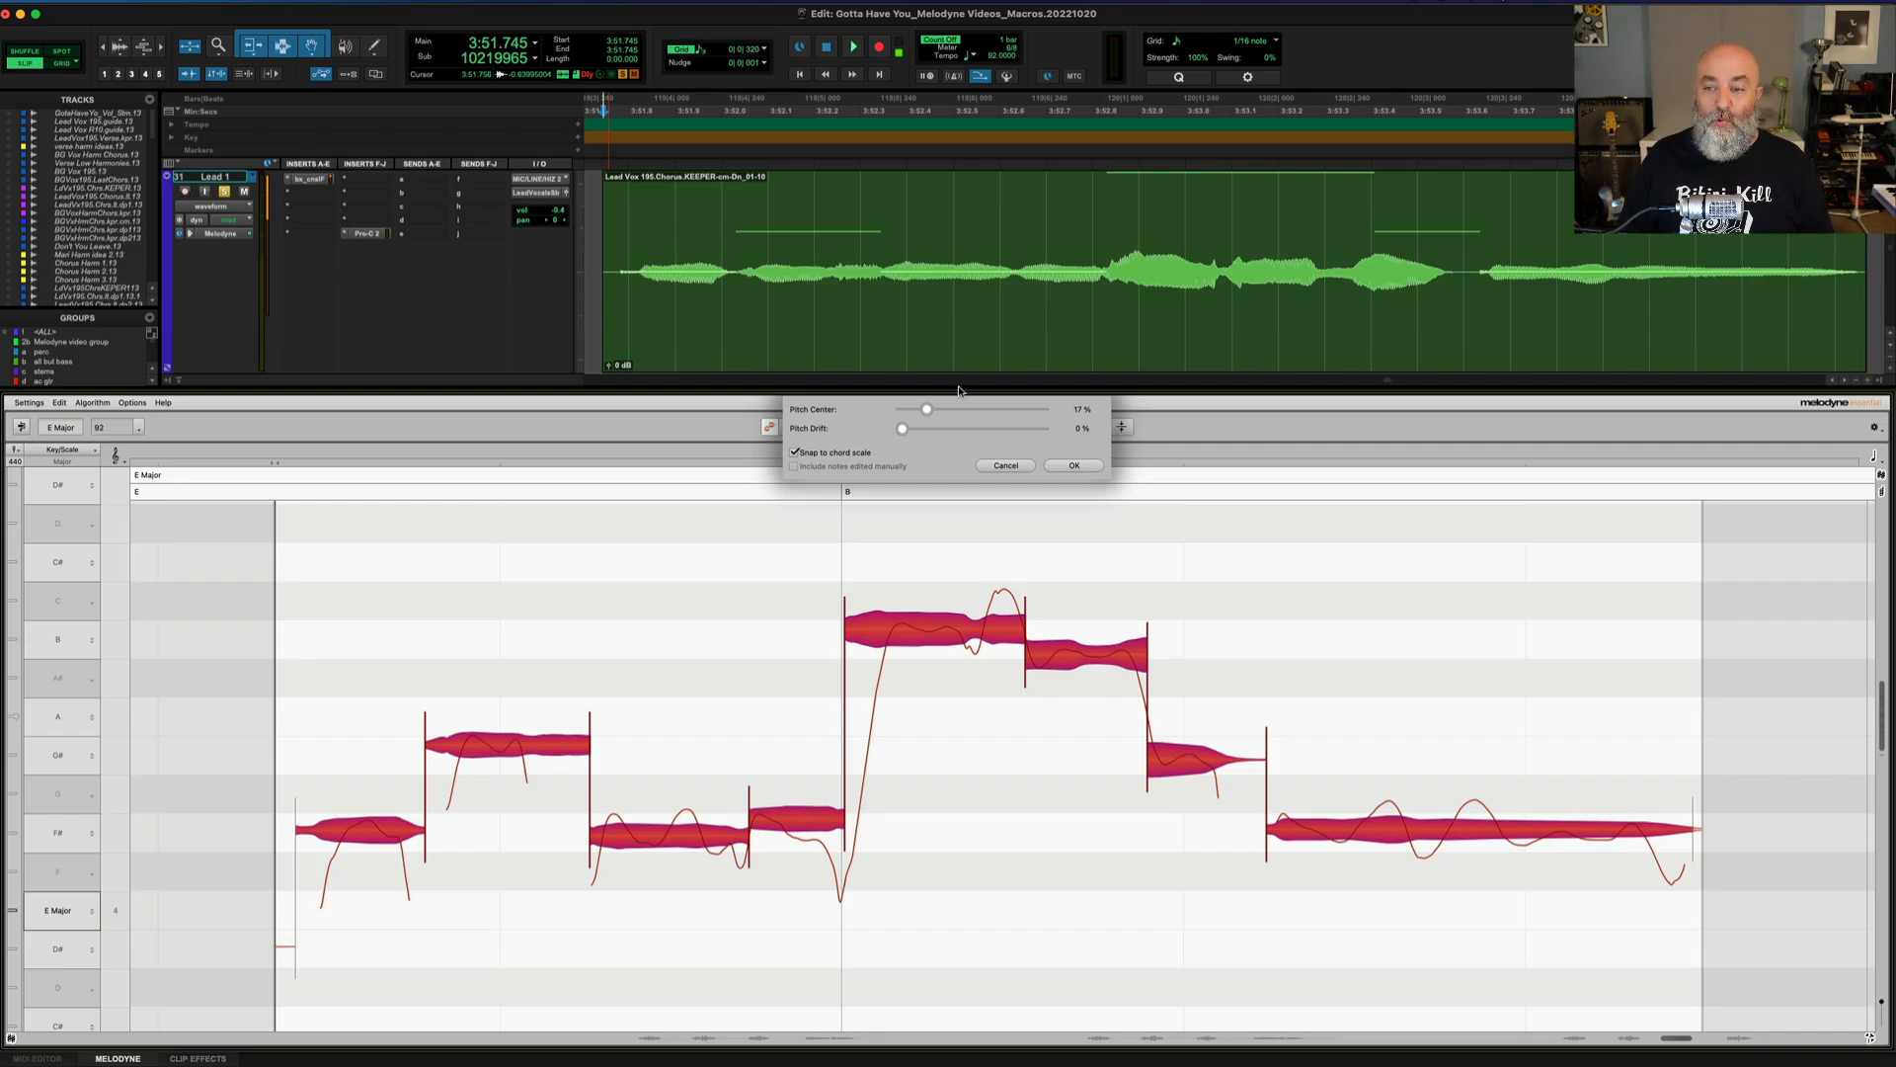
drag(925, 409, 1002, 408)
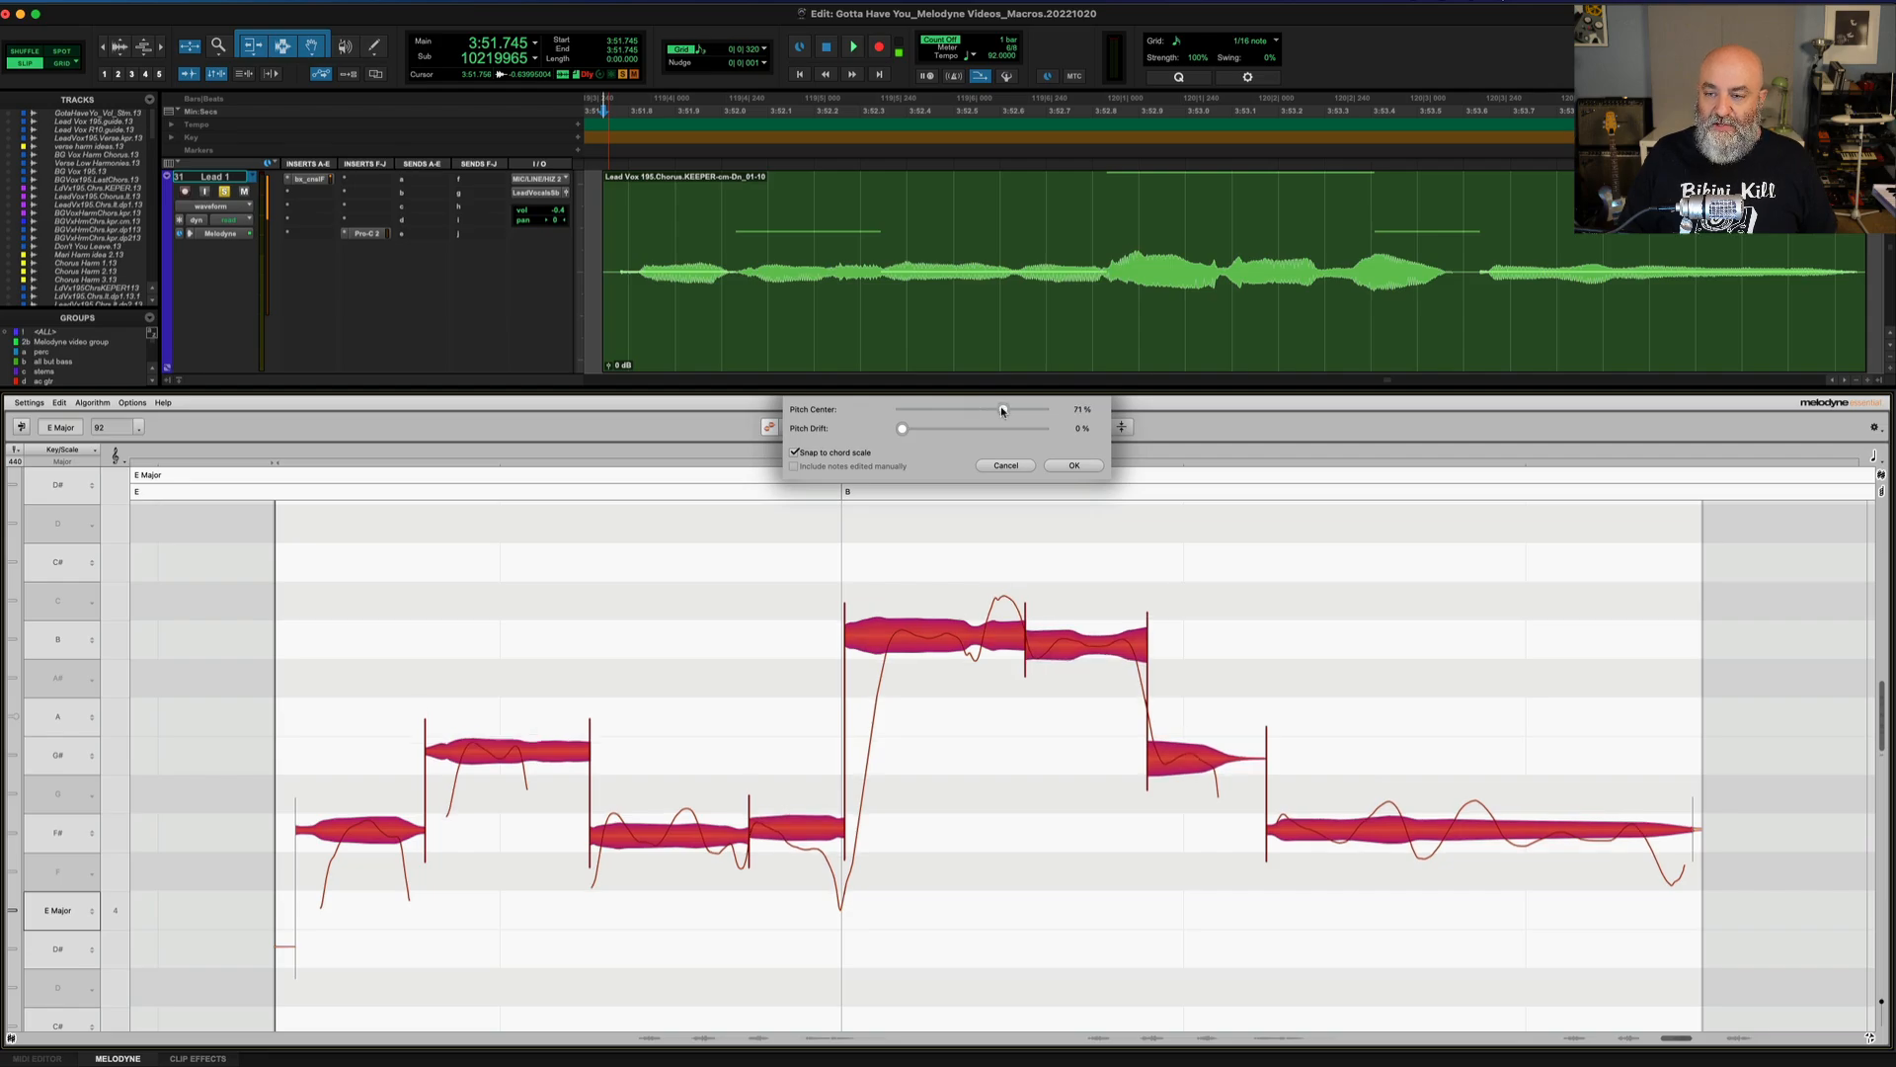
drag(1002, 409, 1013, 409)
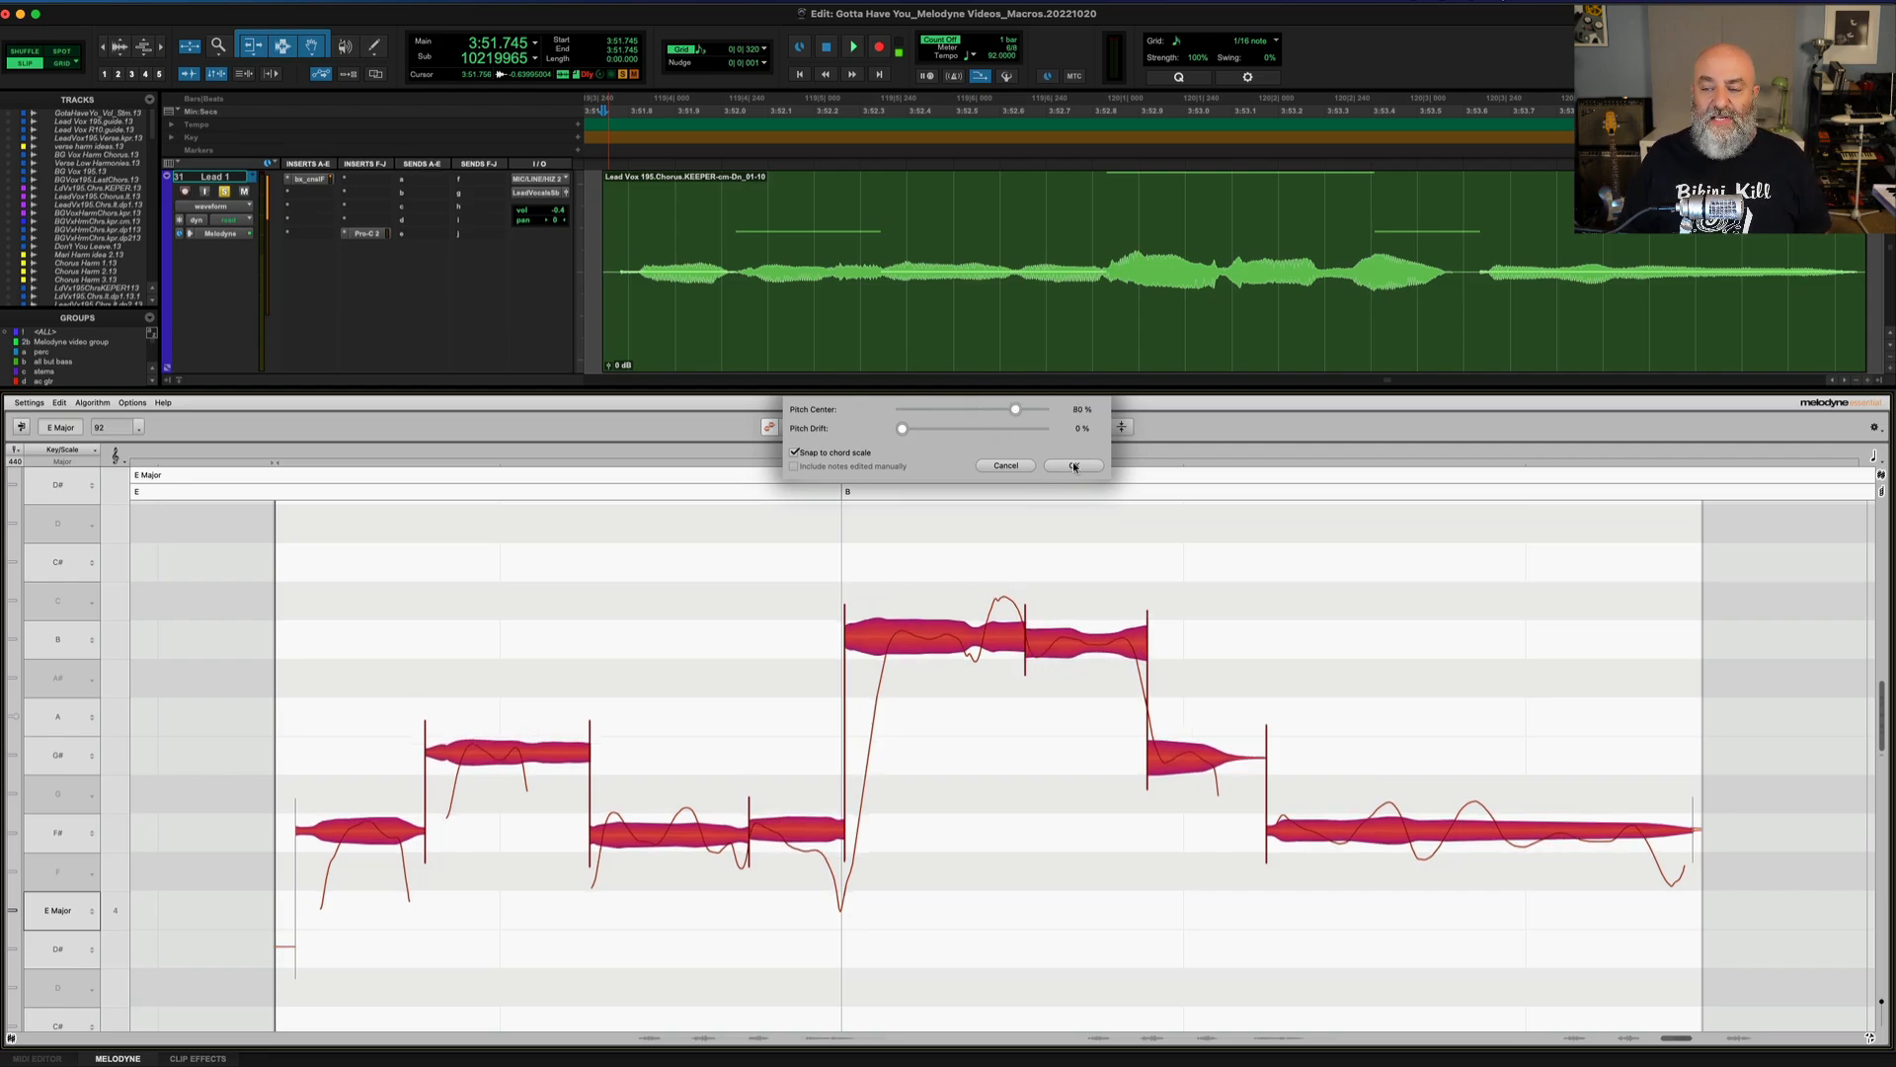
click(1070, 466)
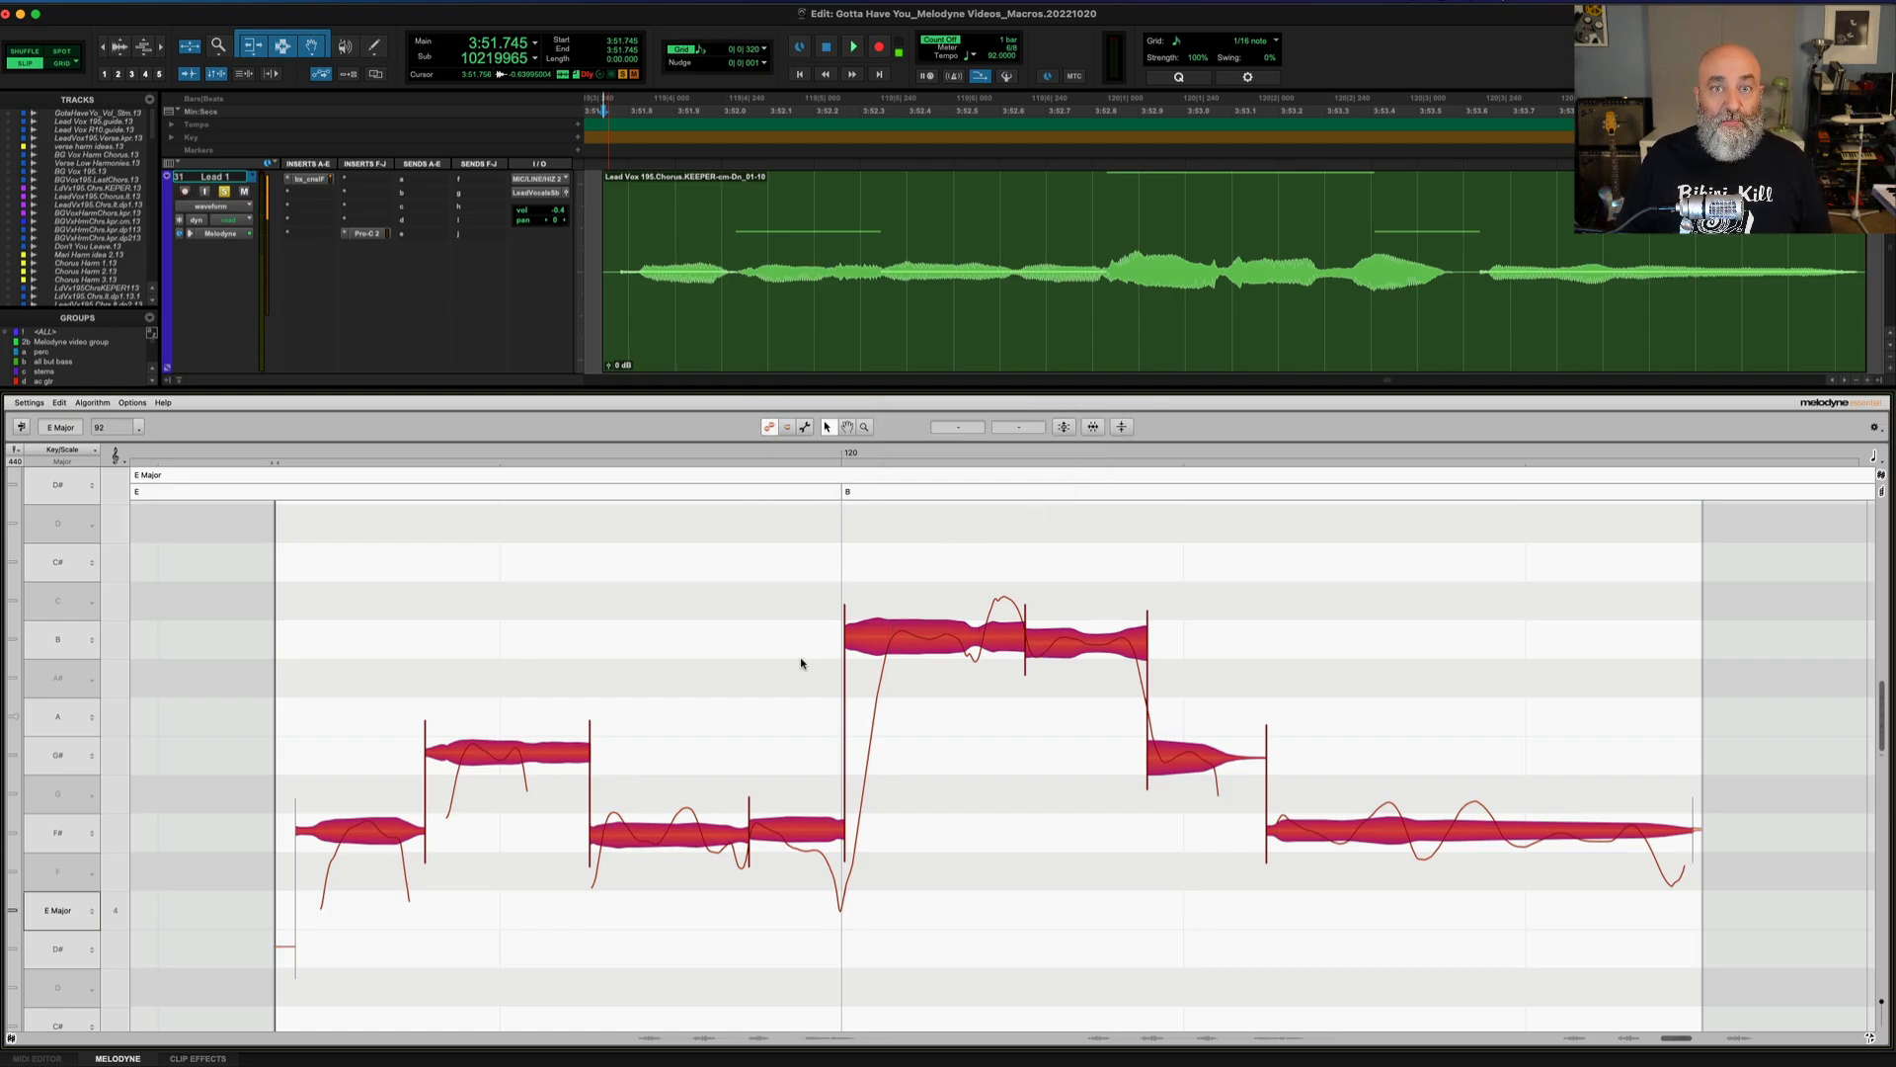
mouse_move(774, 656)
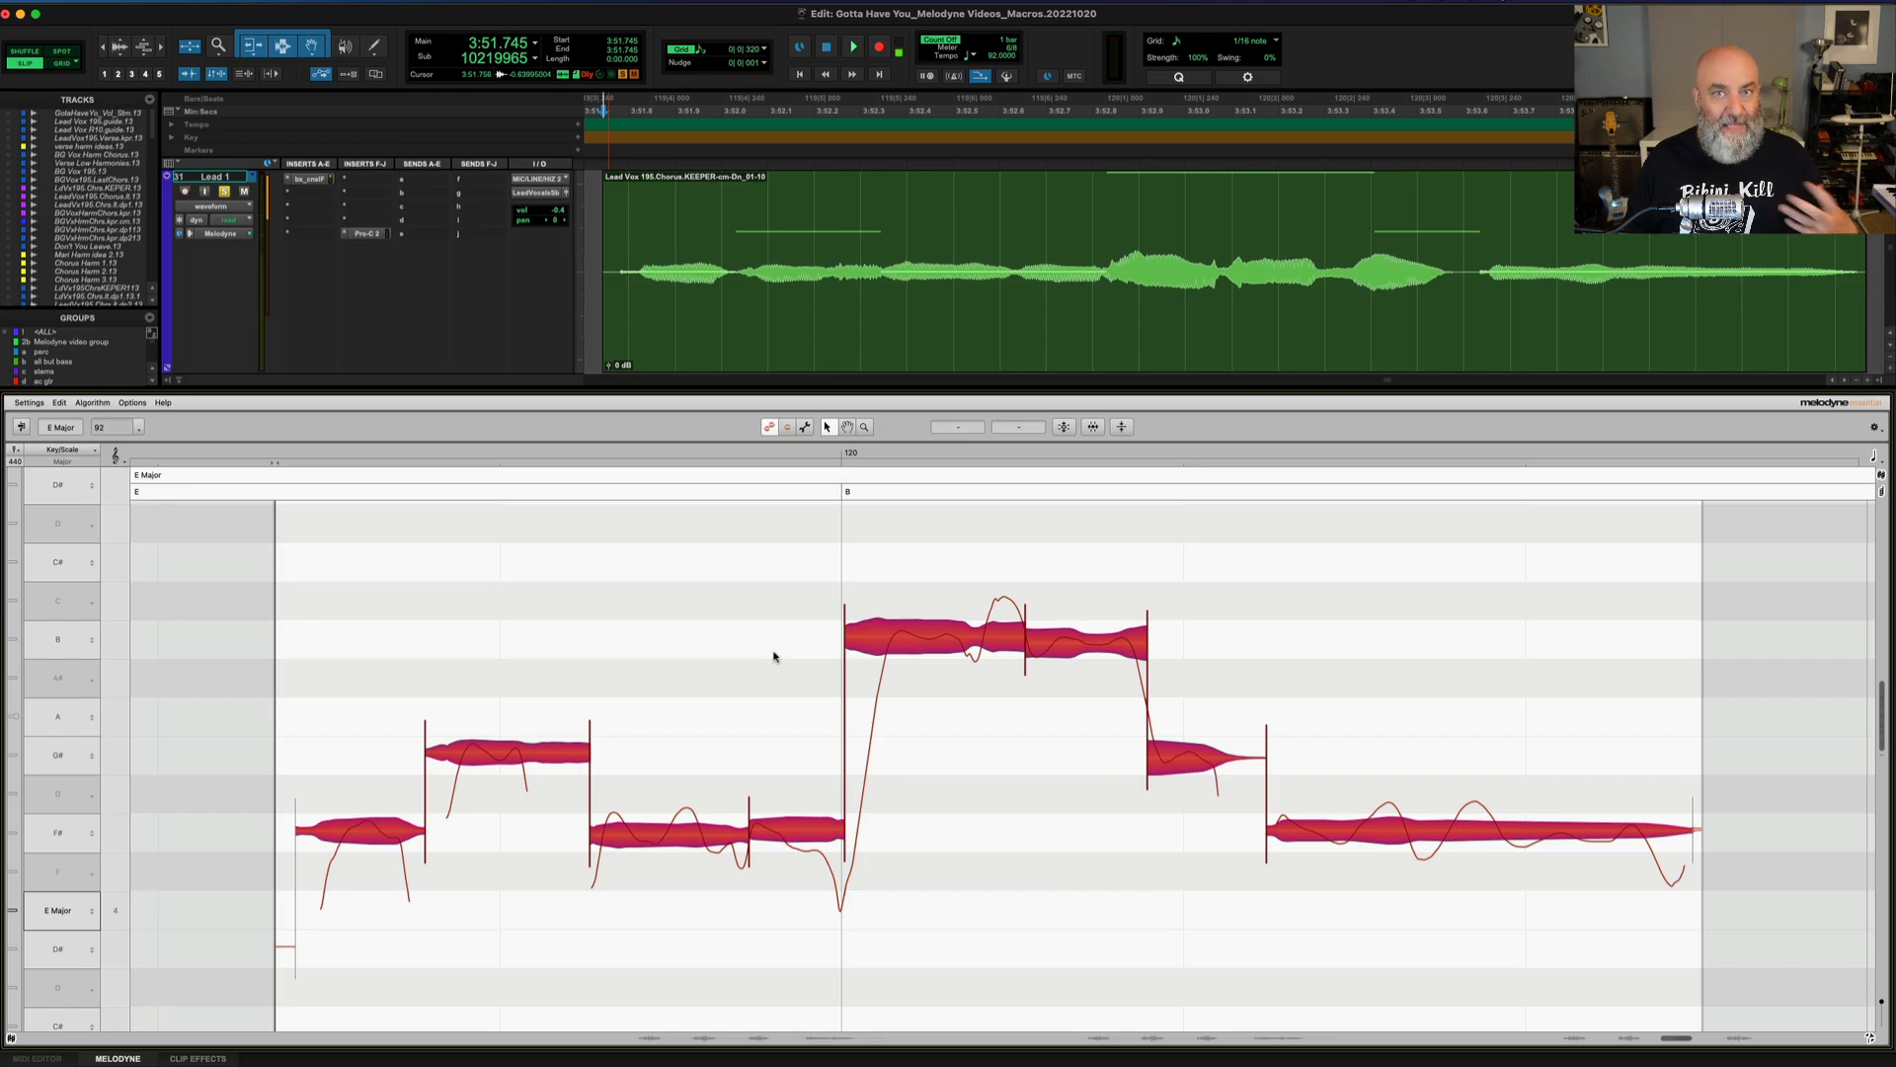
mouse_move(709, 655)
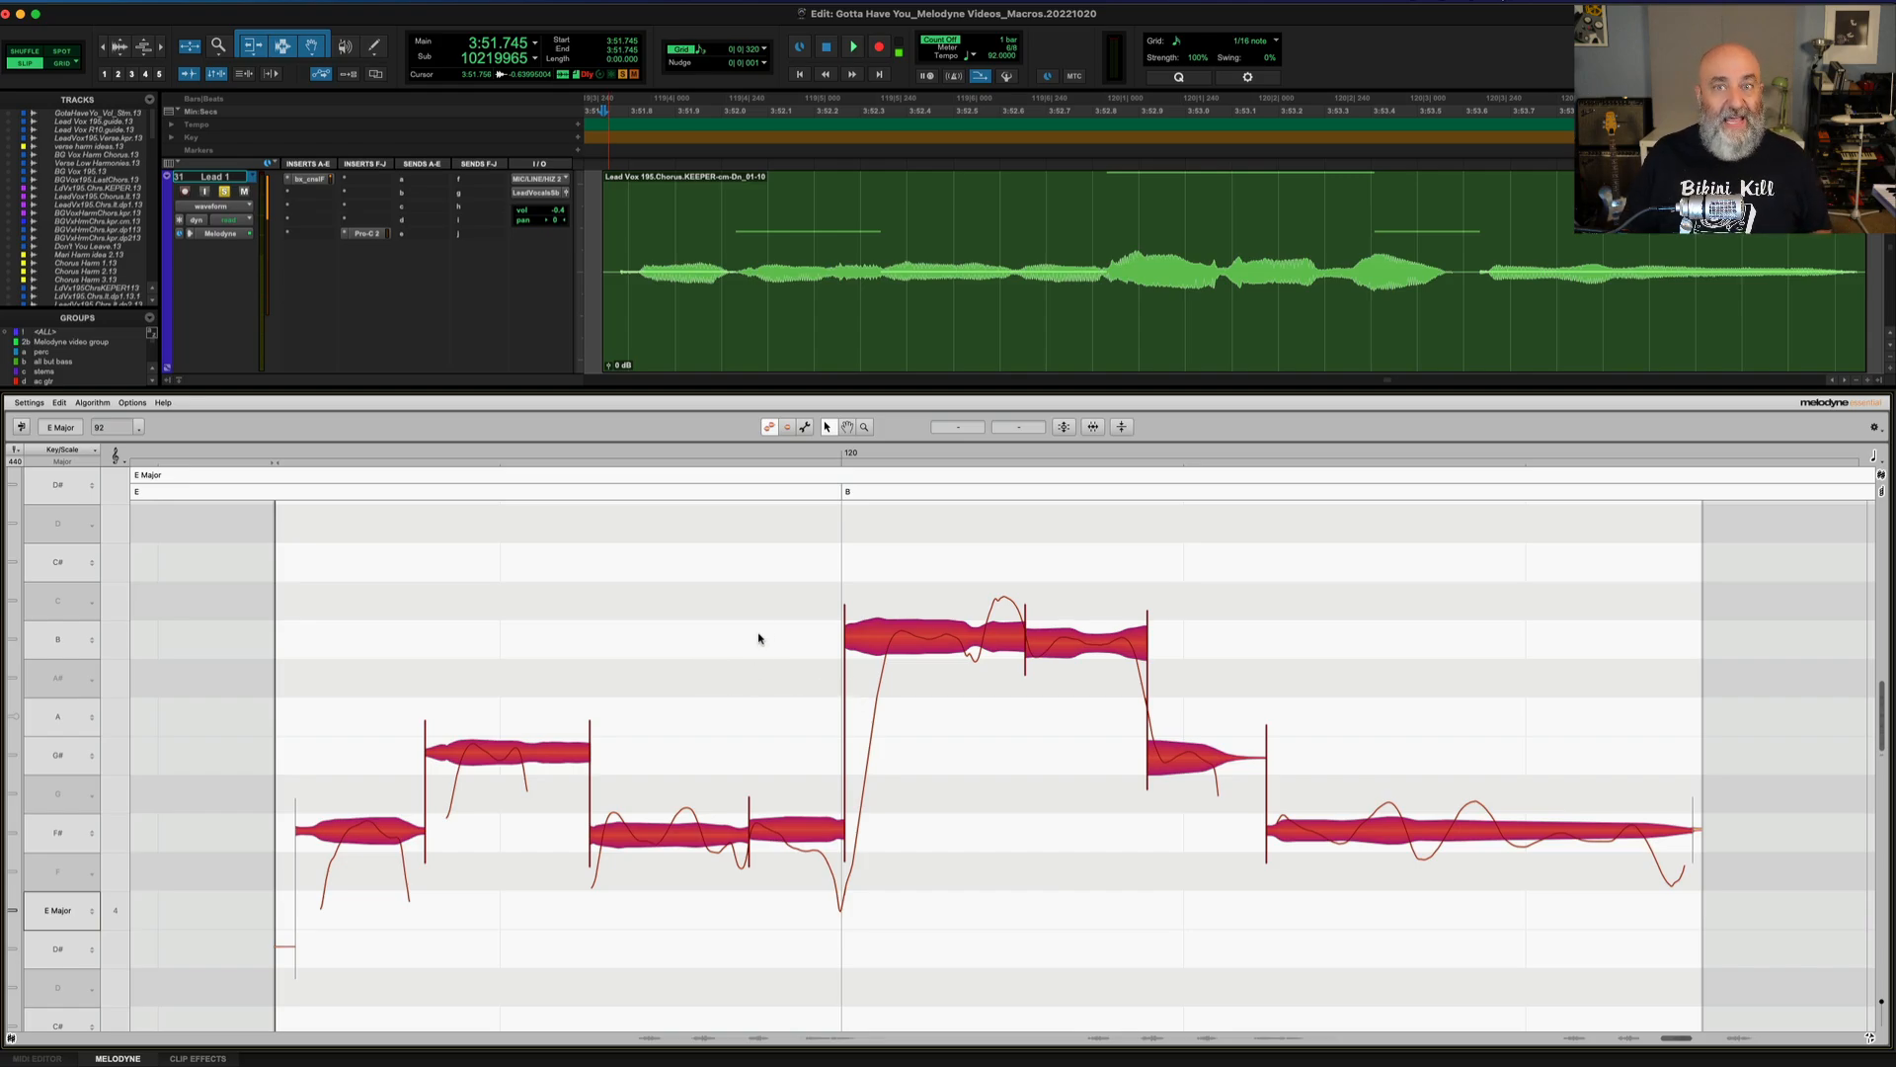
mouse_move(875, 679)
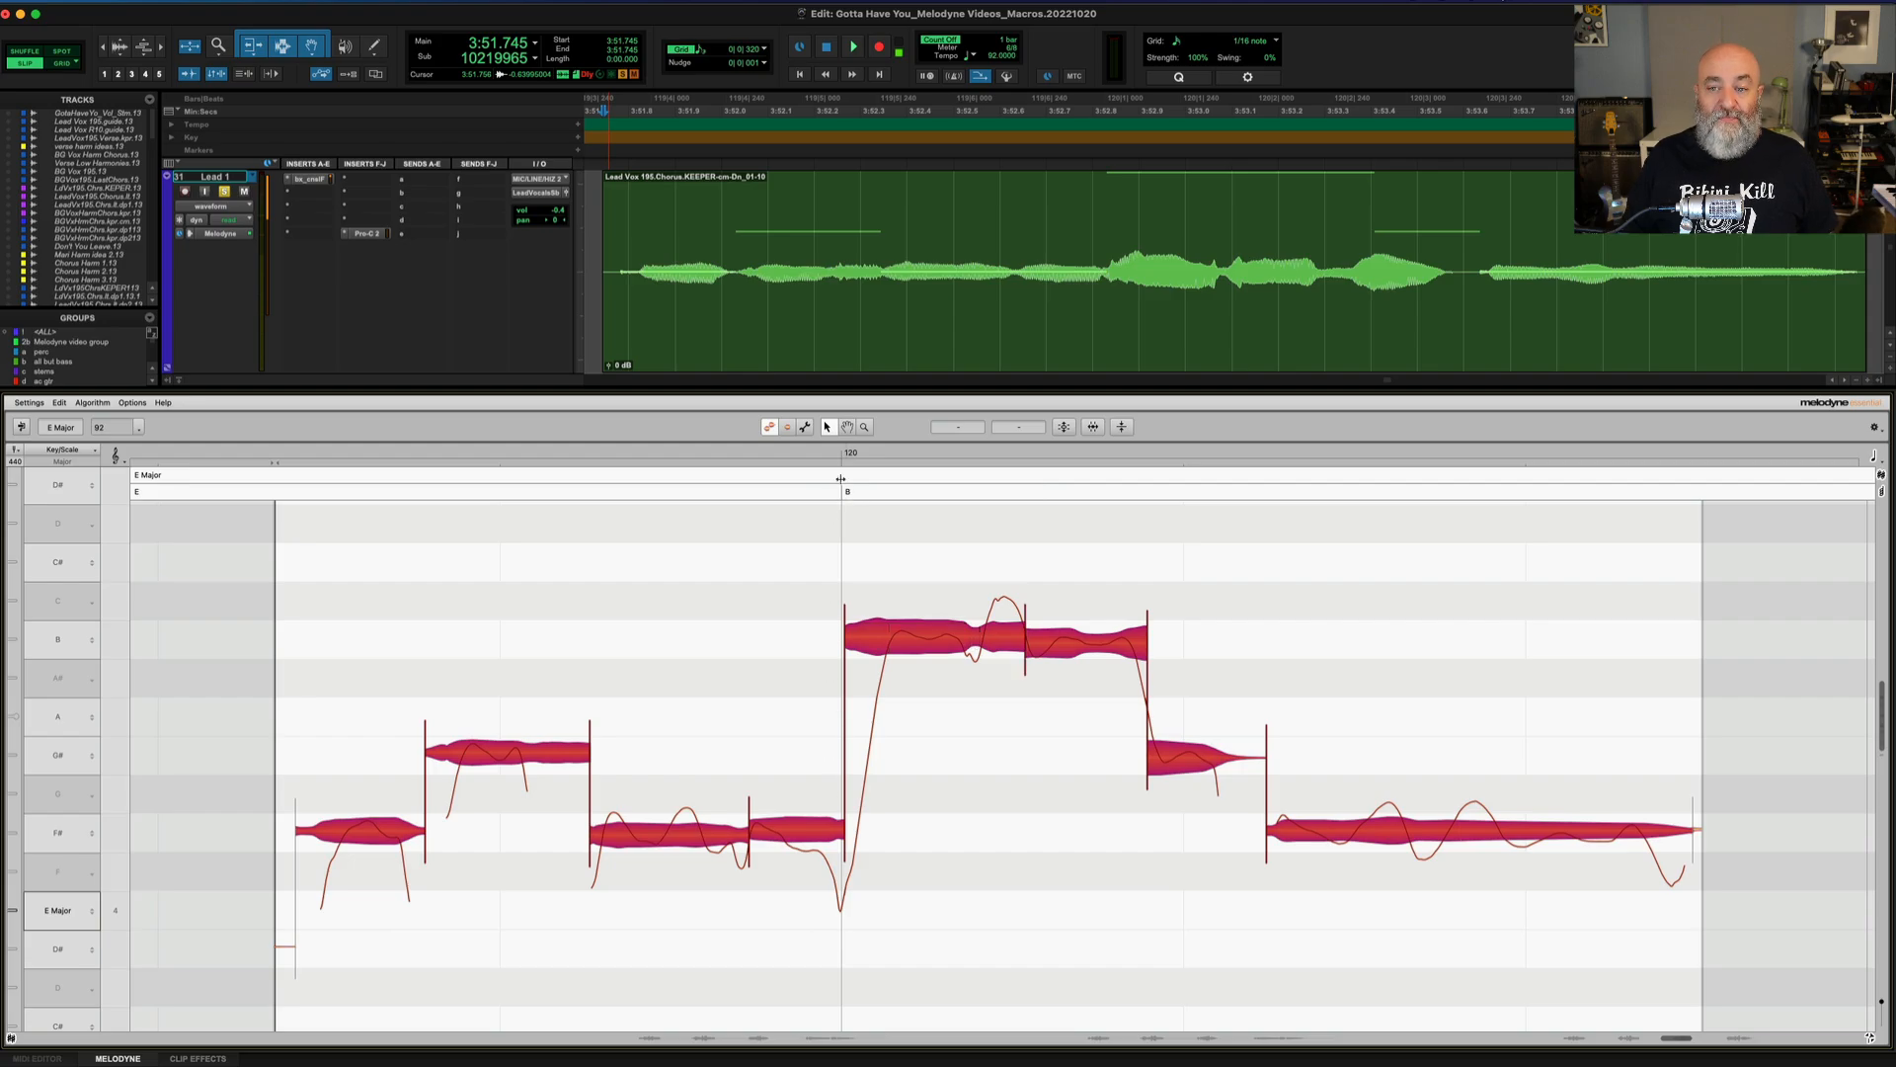
- Reopen the Correct Pitch Macro at 0% for the split B note and the short note
click(848, 427)
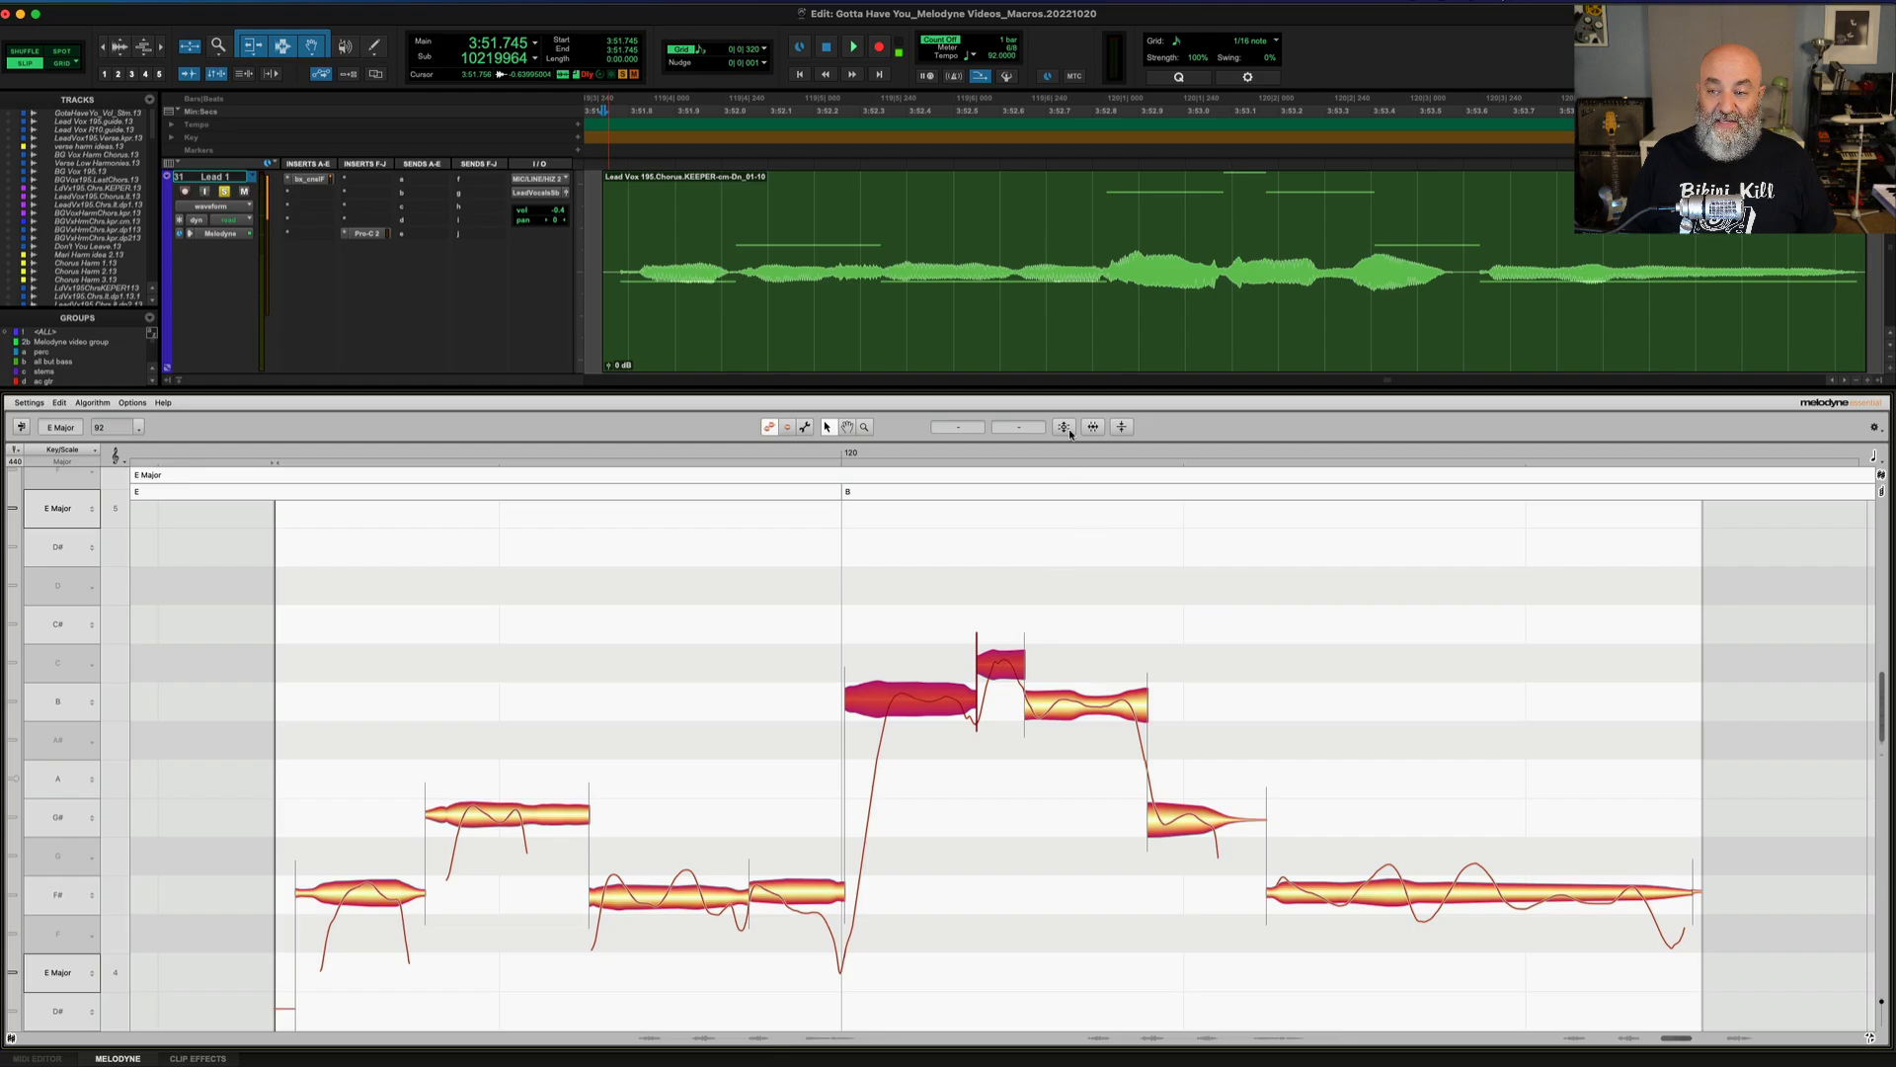
click(1063, 427)
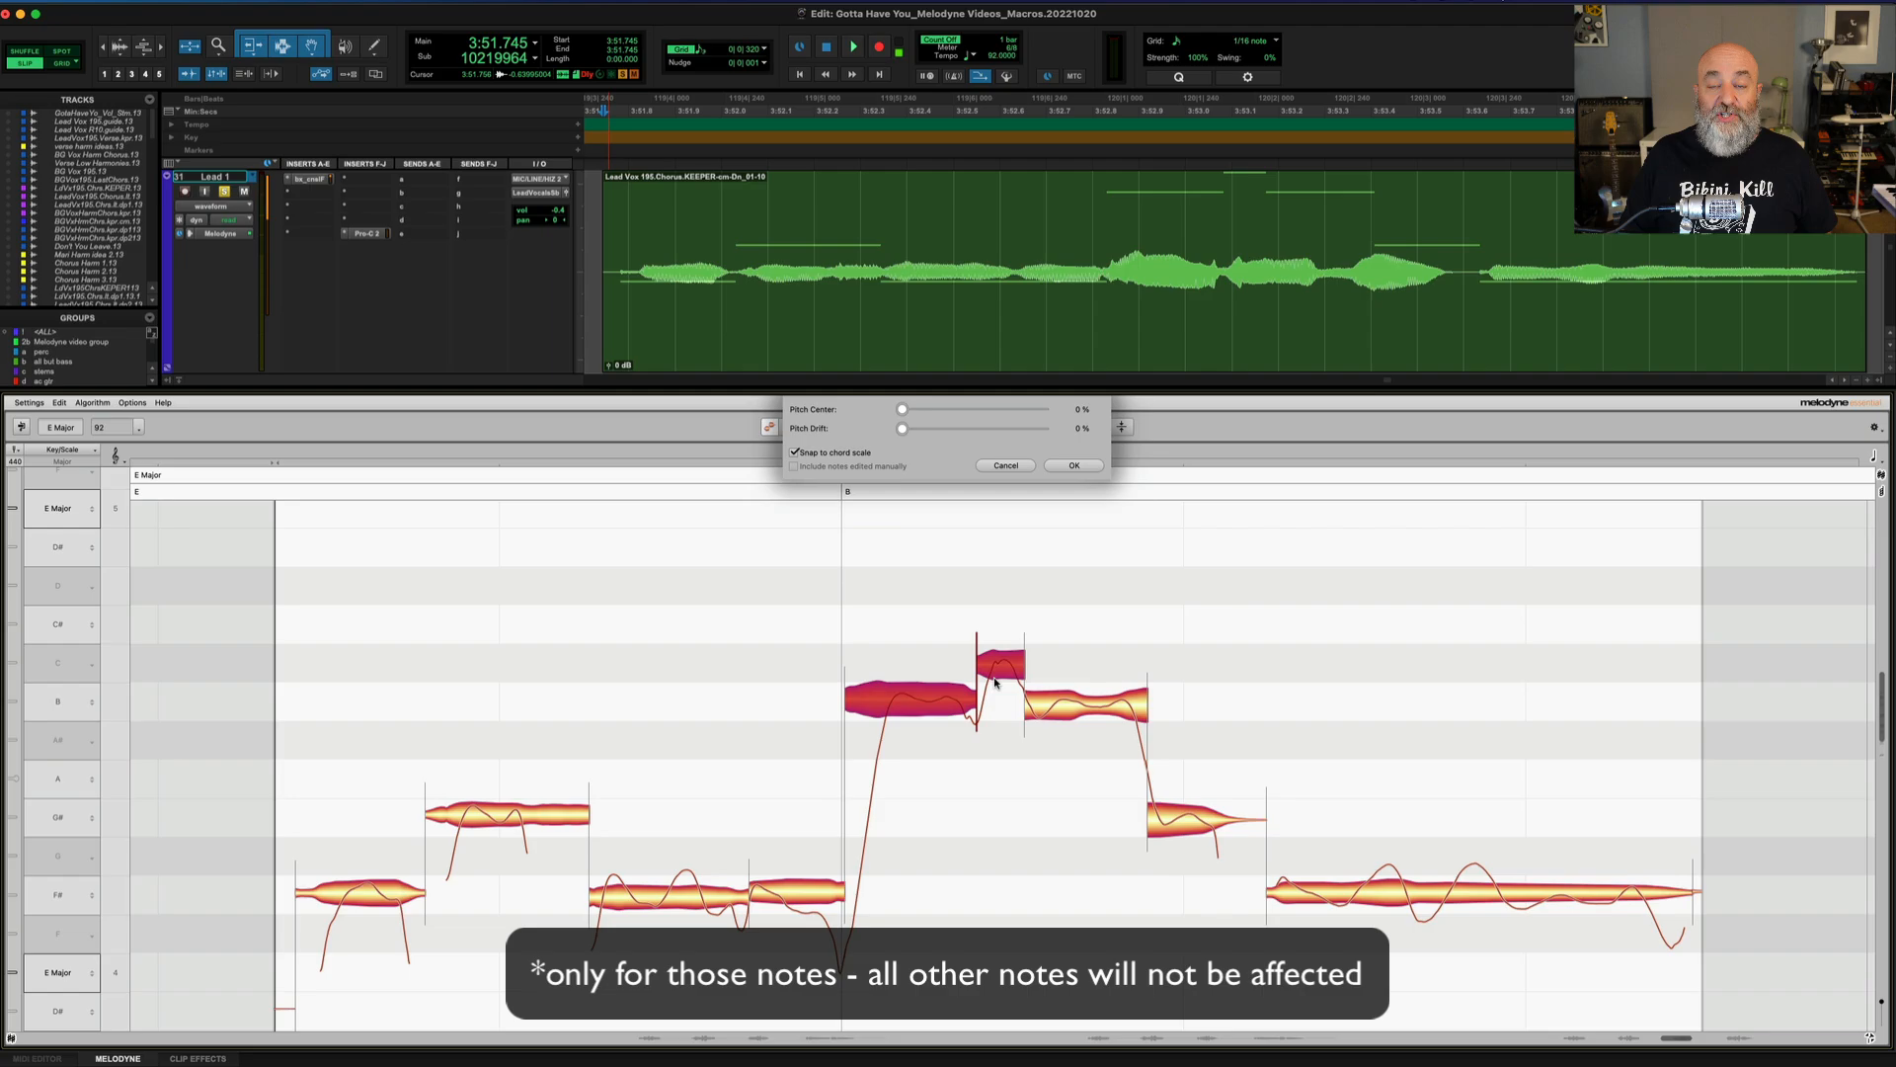
mouse_move(925, 597)
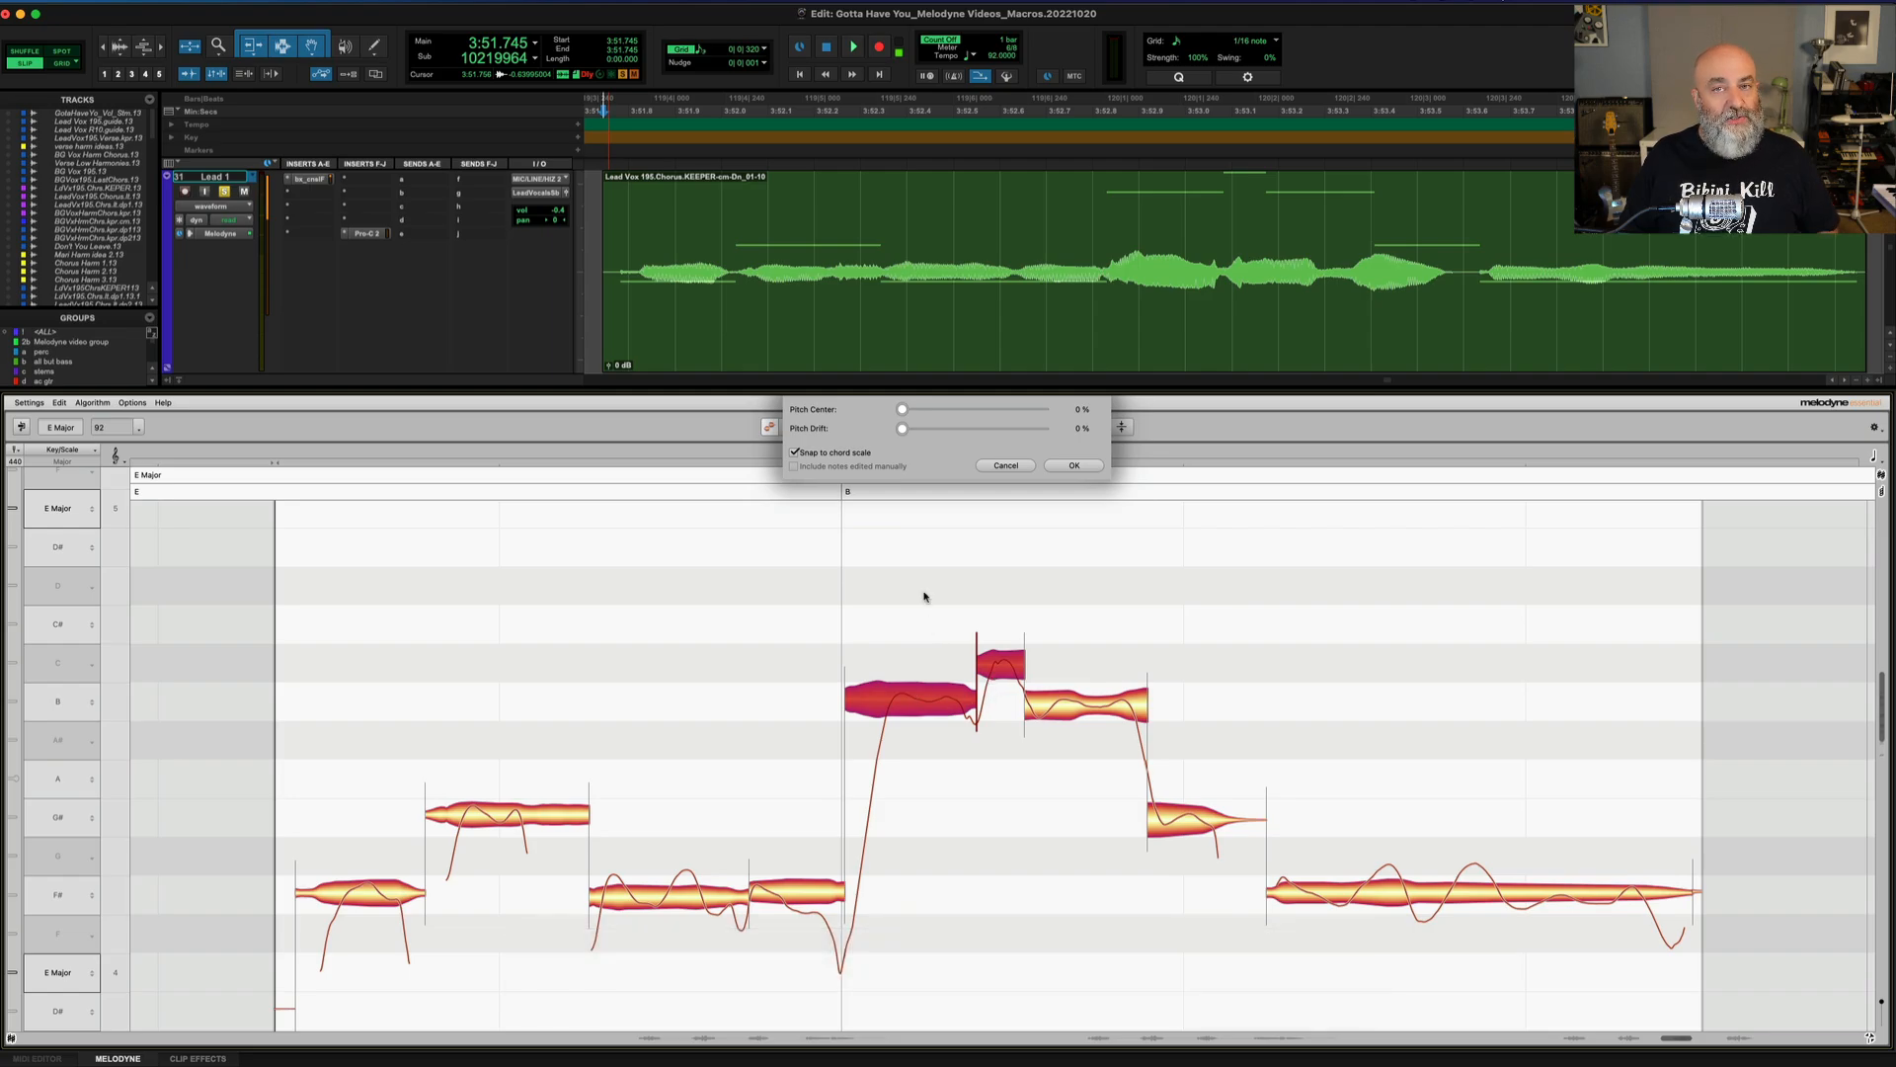
mouse_move(907, 573)
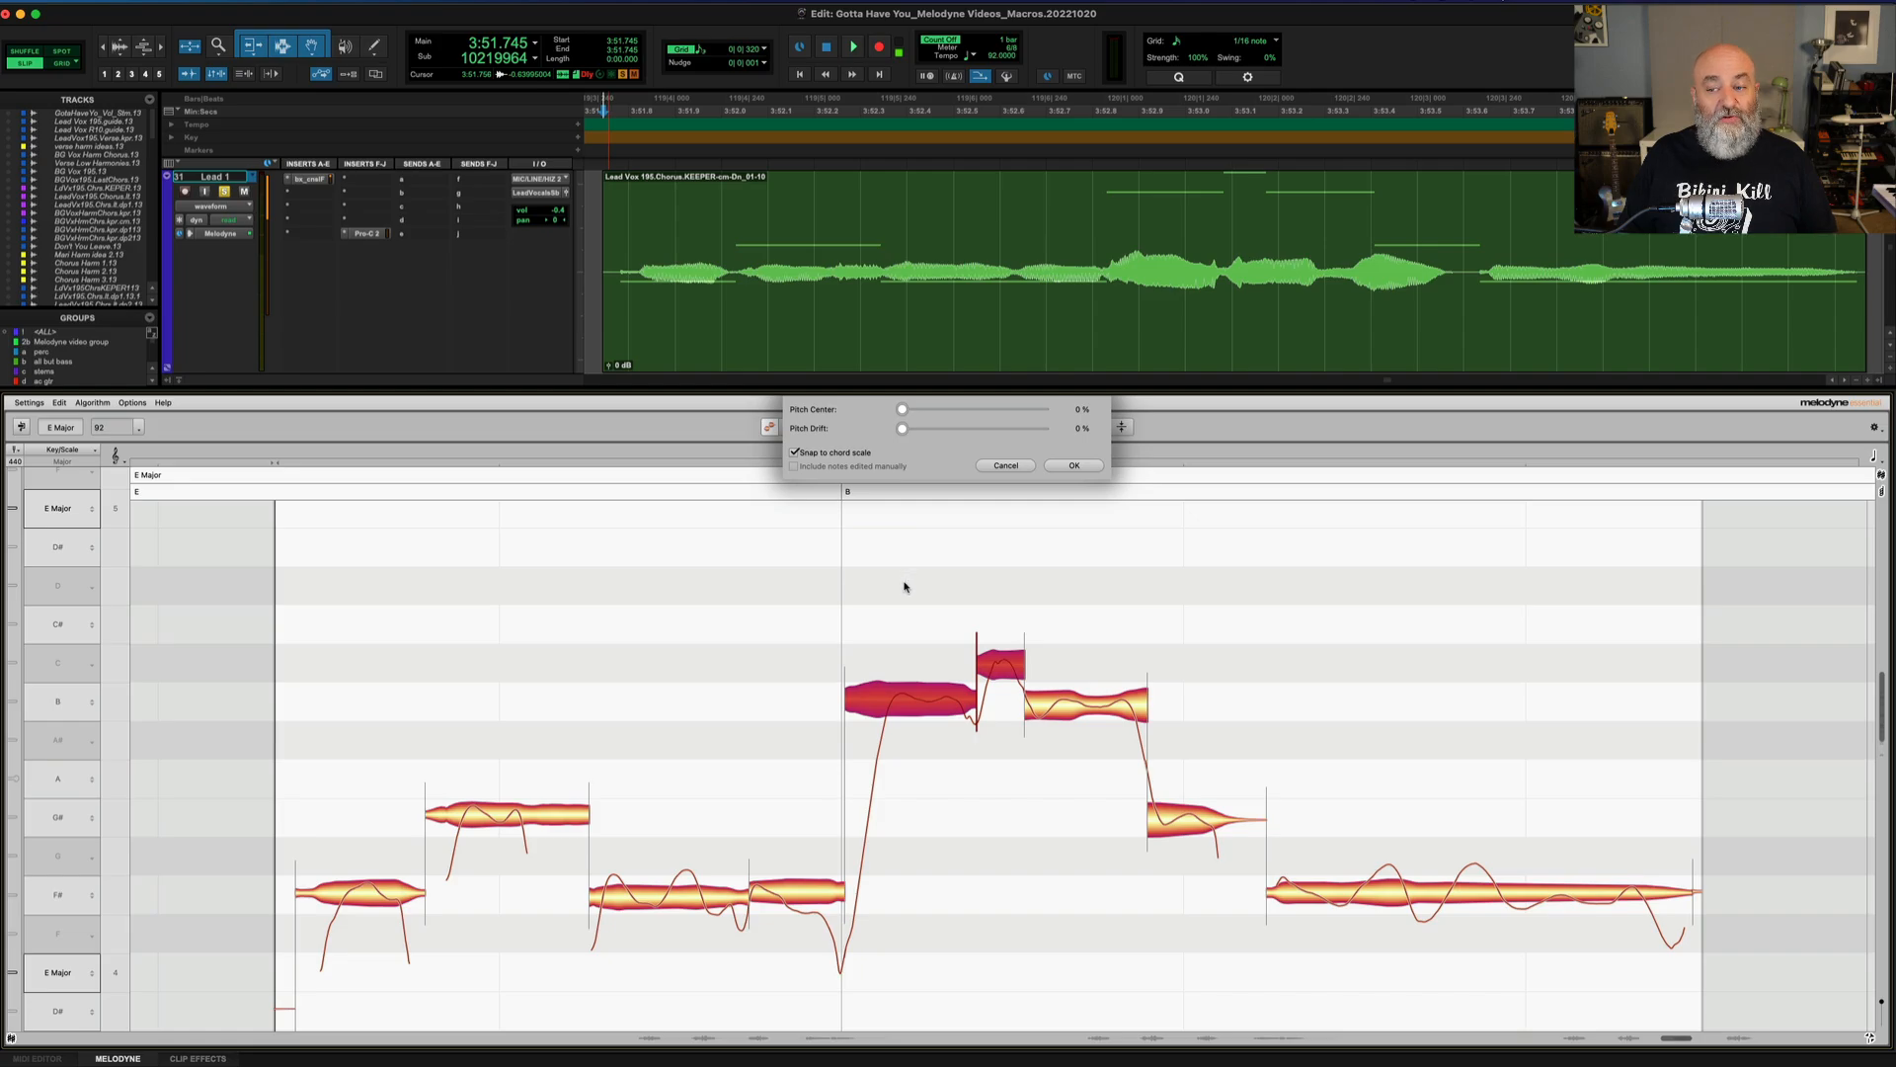
mouse_move(1038, 484)
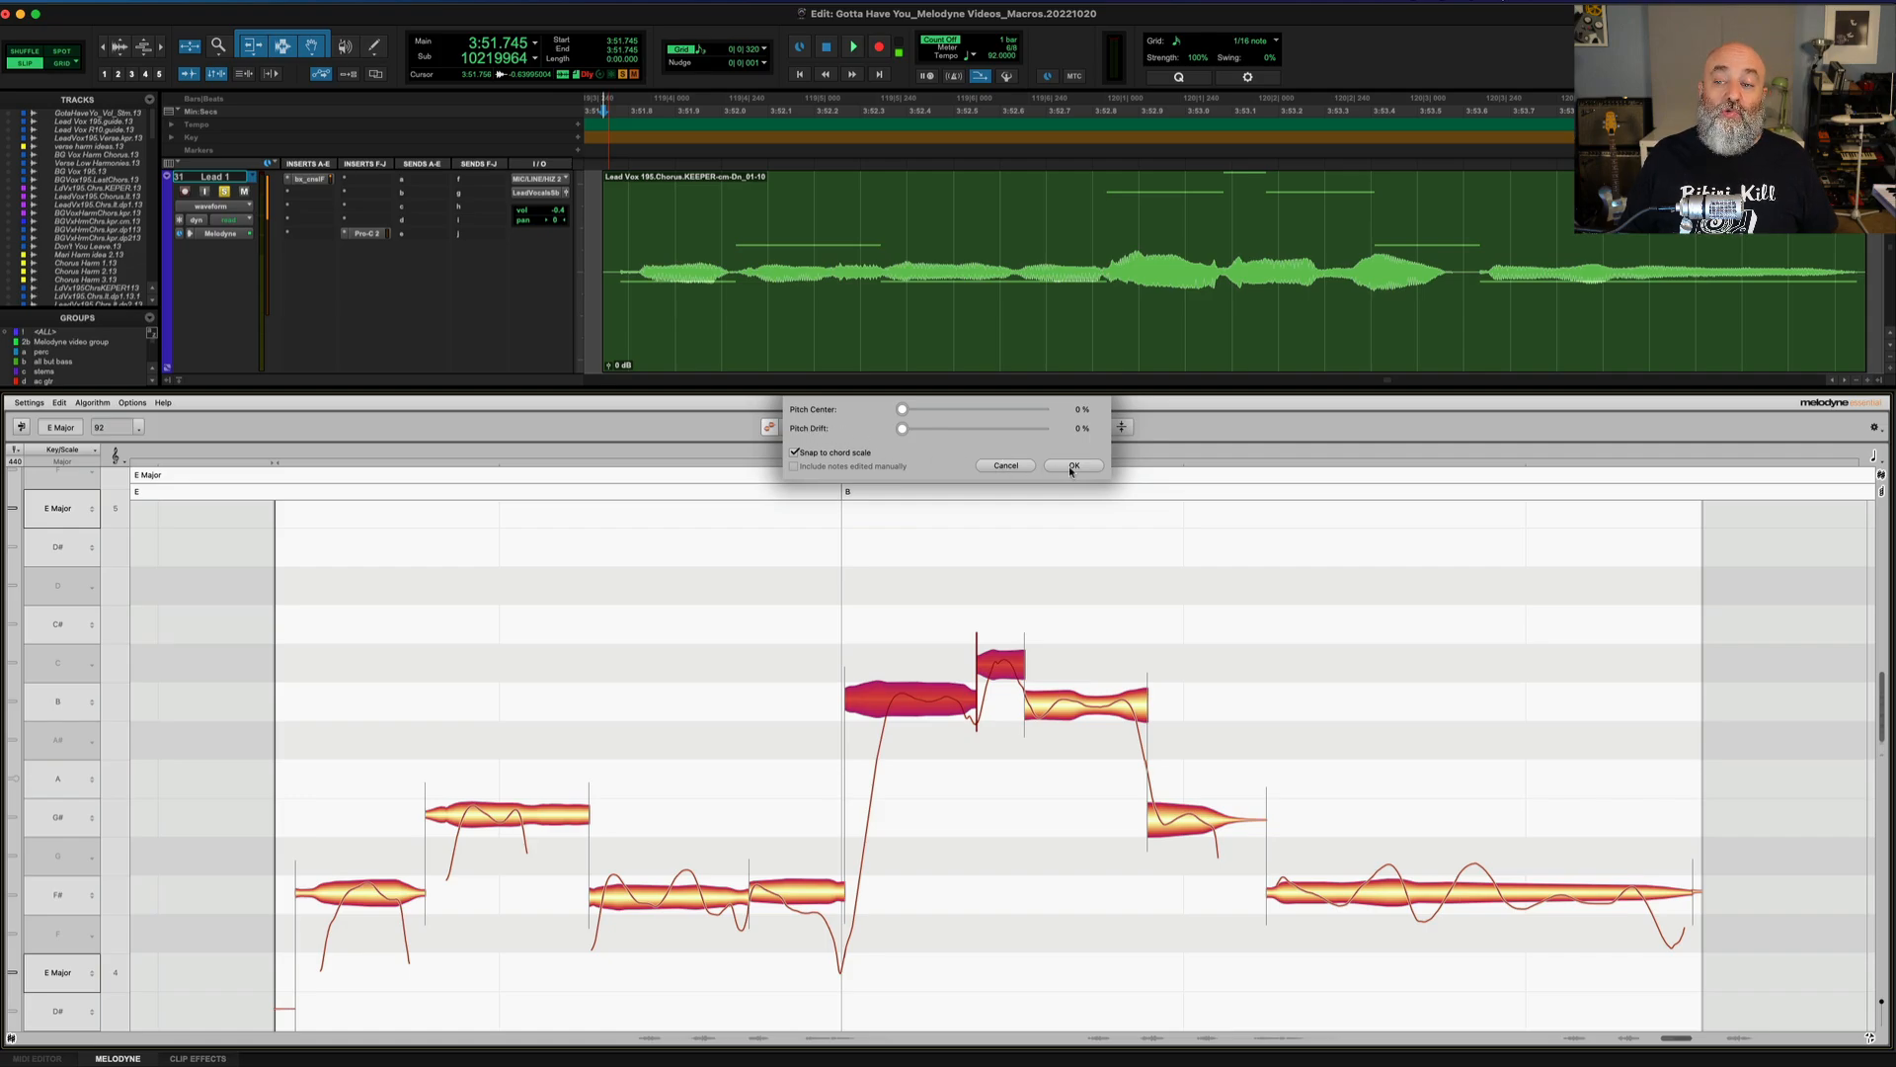
- Close the macro uncorrected, then apply Lead 3 centre correction with drift pulled to 0%
click(1071, 467)
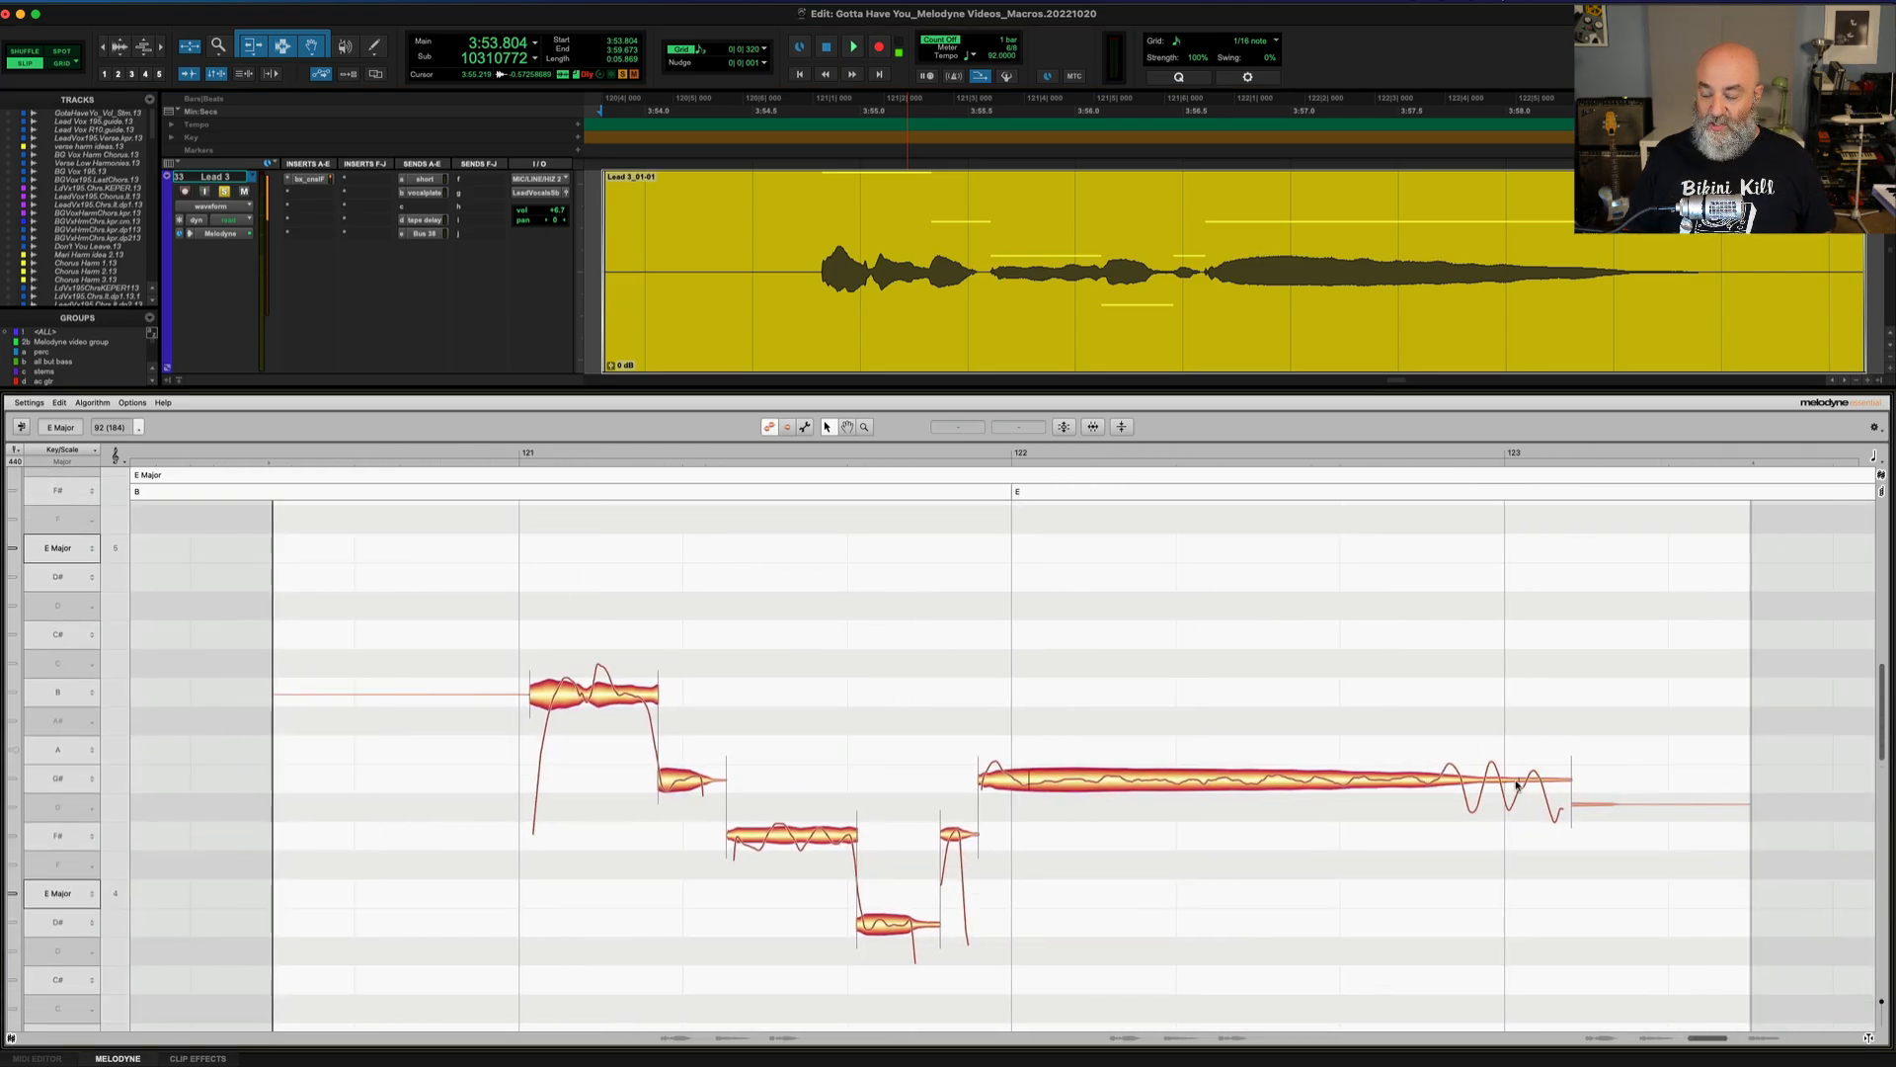
click(851, 46)
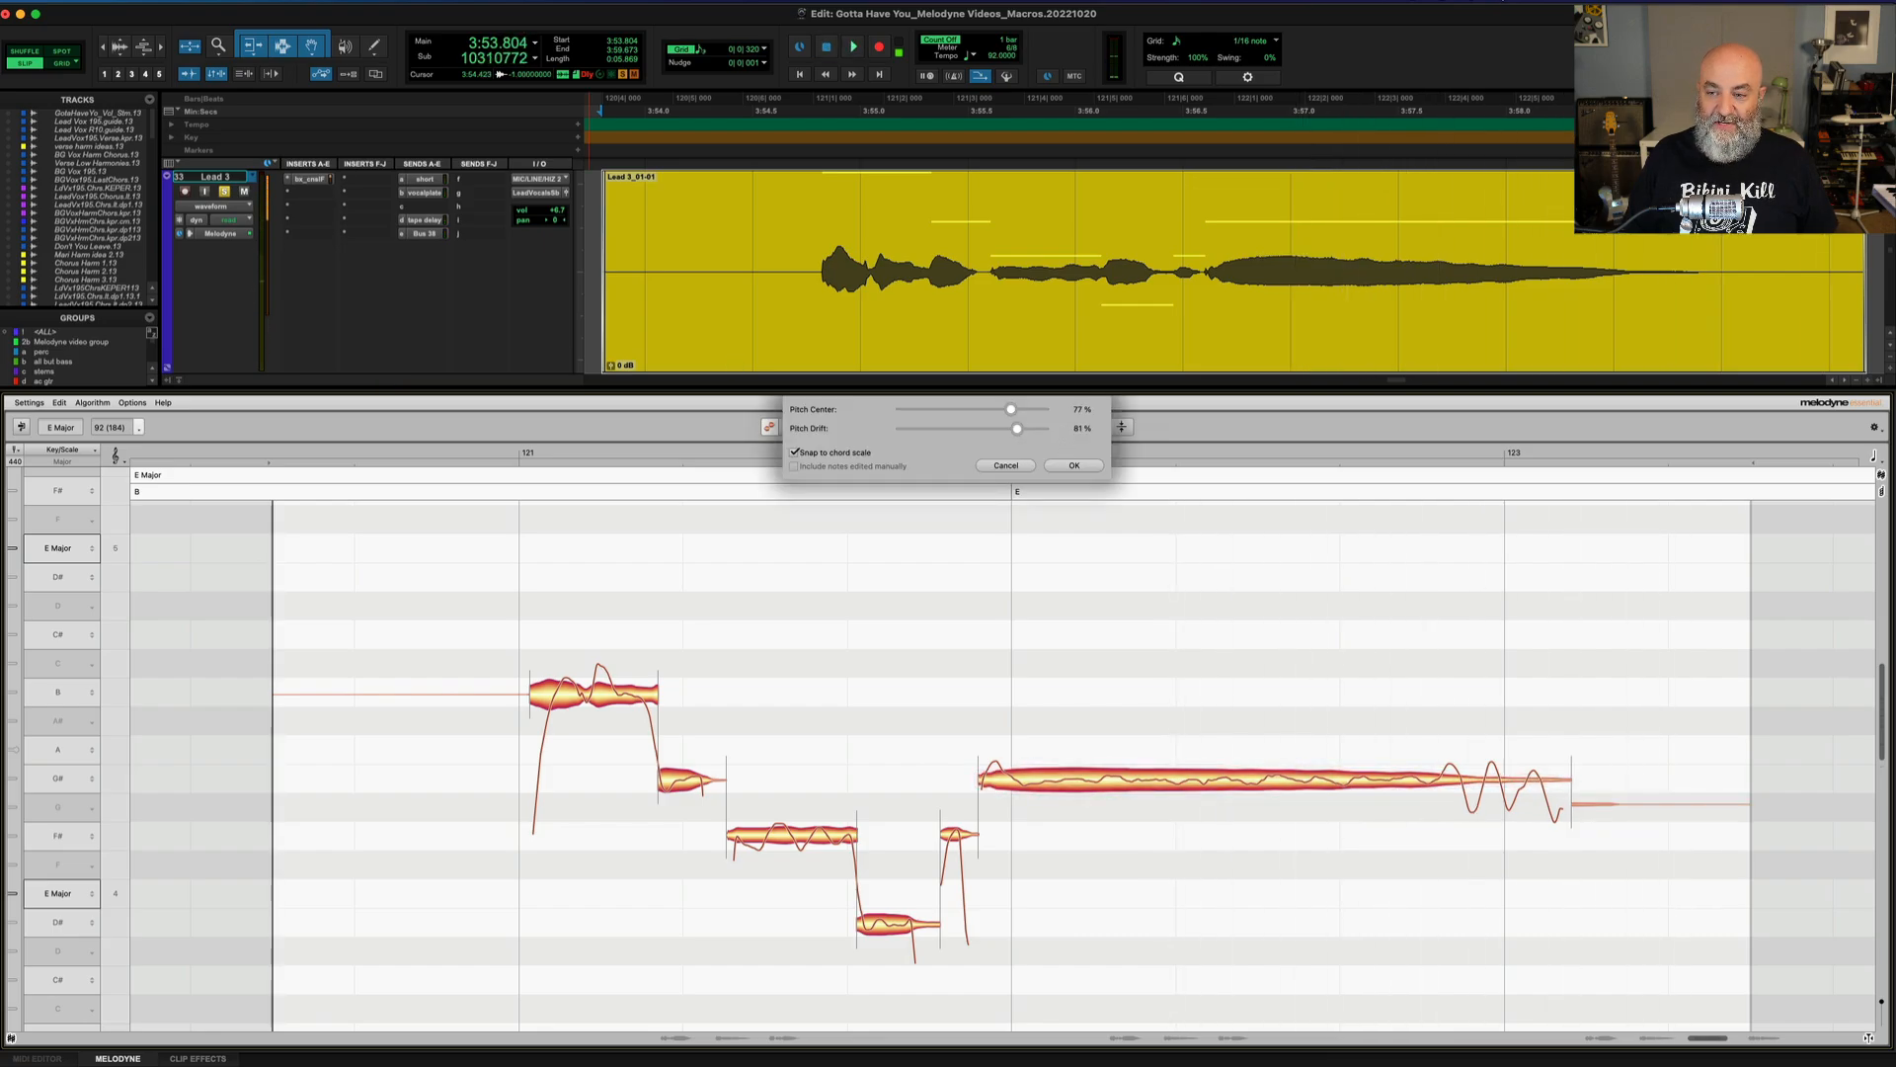
drag(1015, 428, 900, 428)
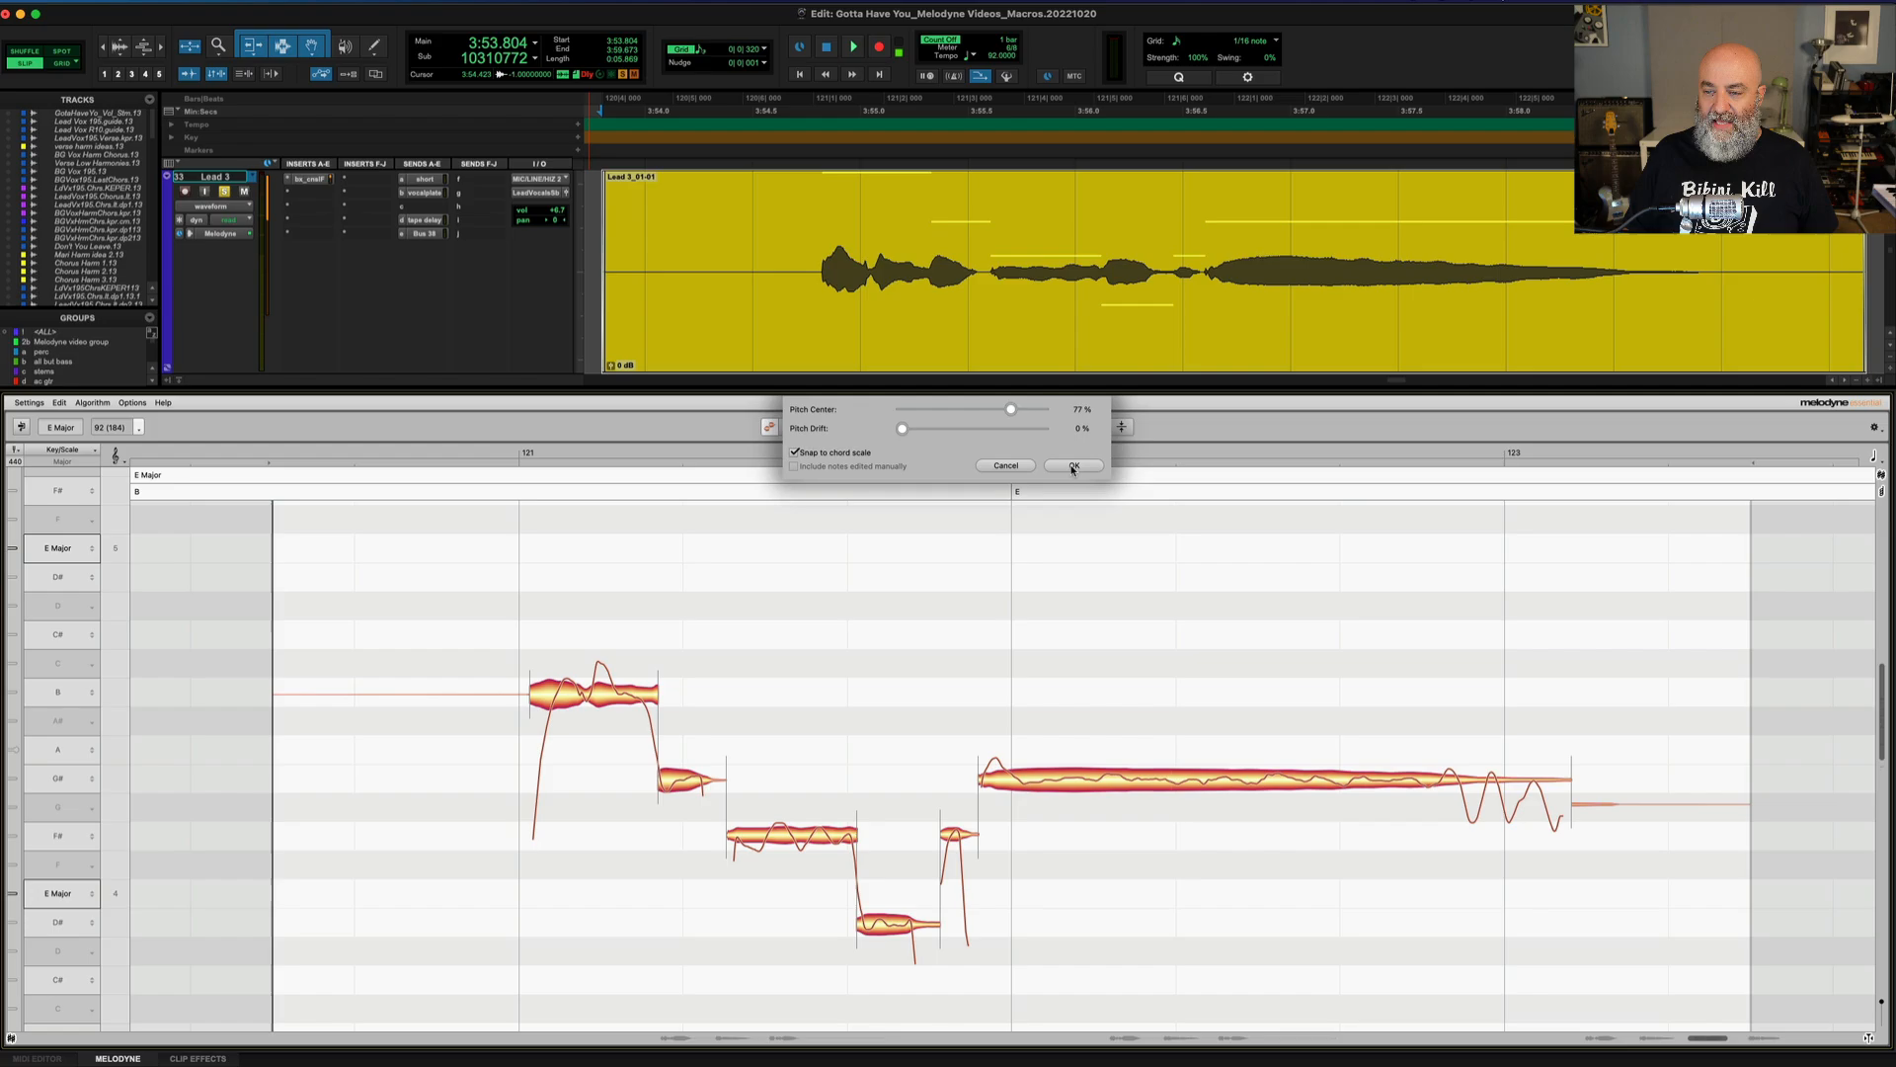
click(1070, 466)
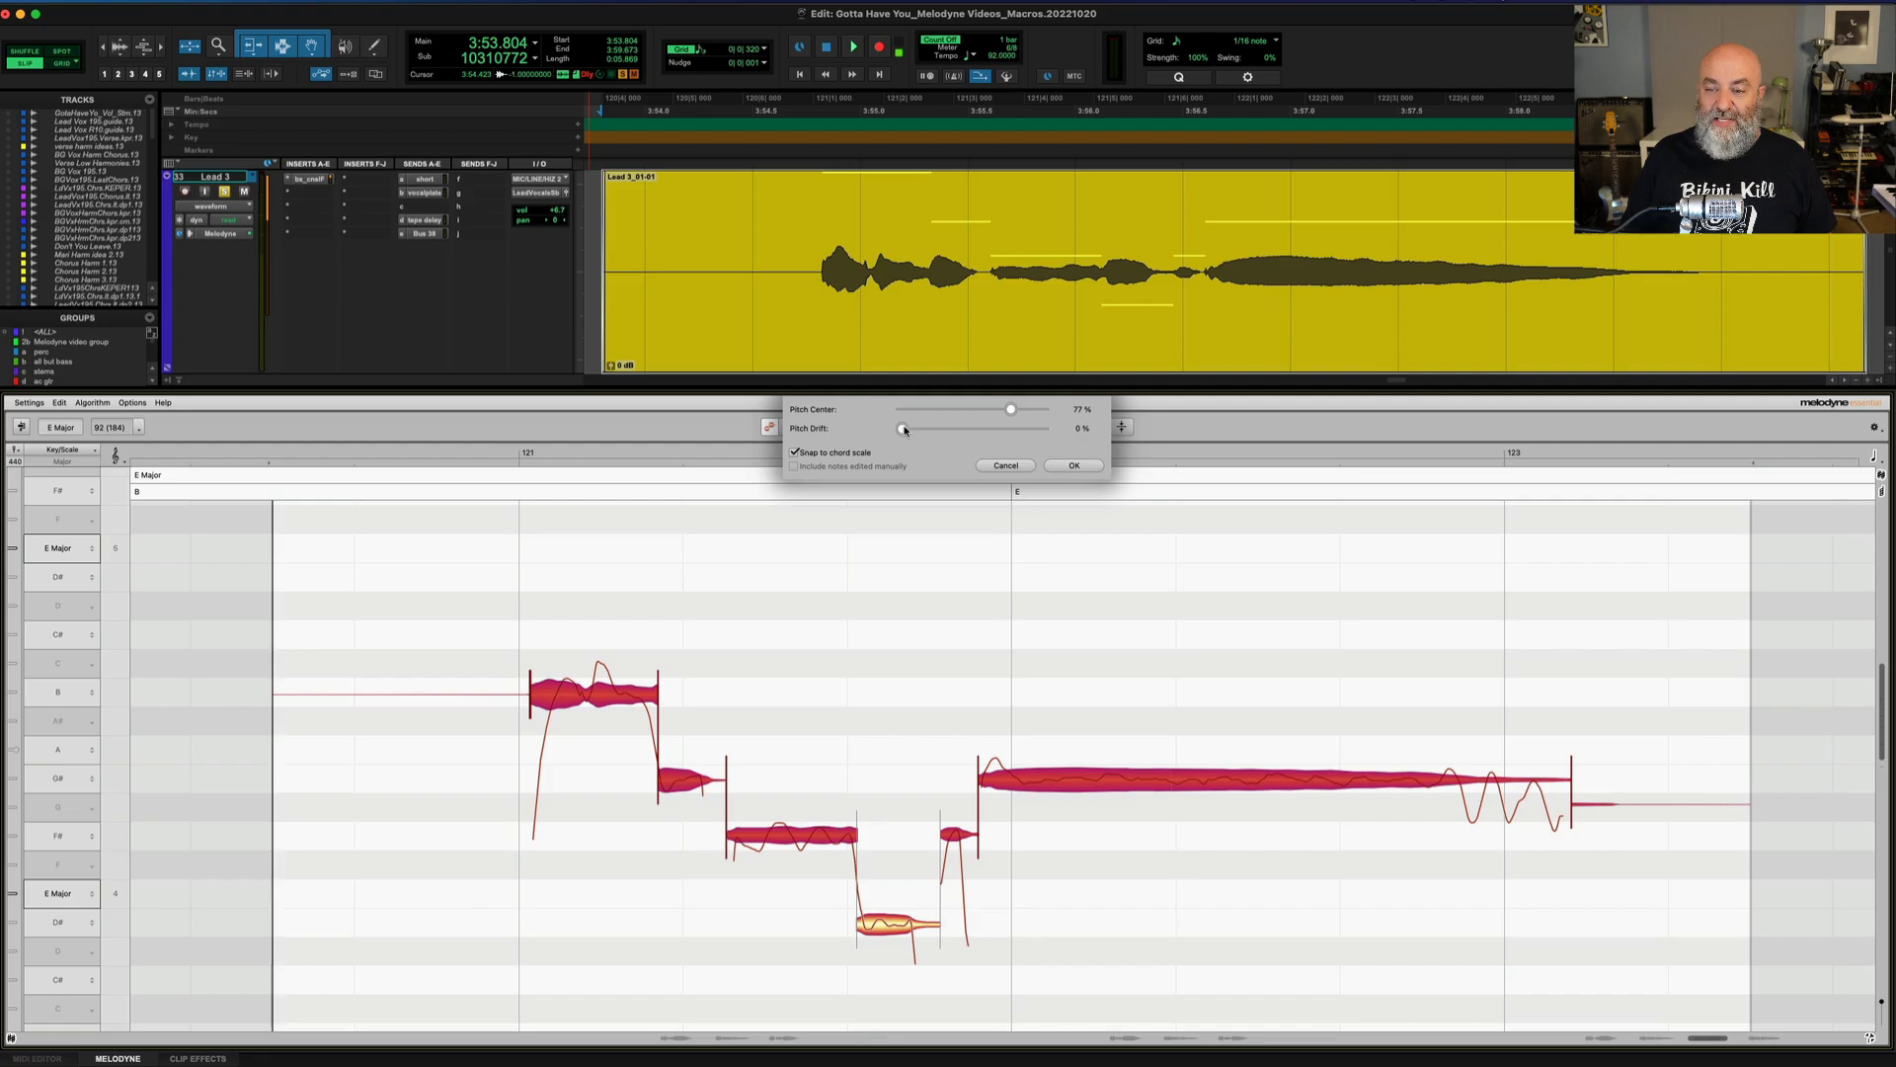
- Raise Lead 3 Pitch Drift to about 83%, apply it, and audition the corrected phrase
drag(905, 428, 1019, 428)
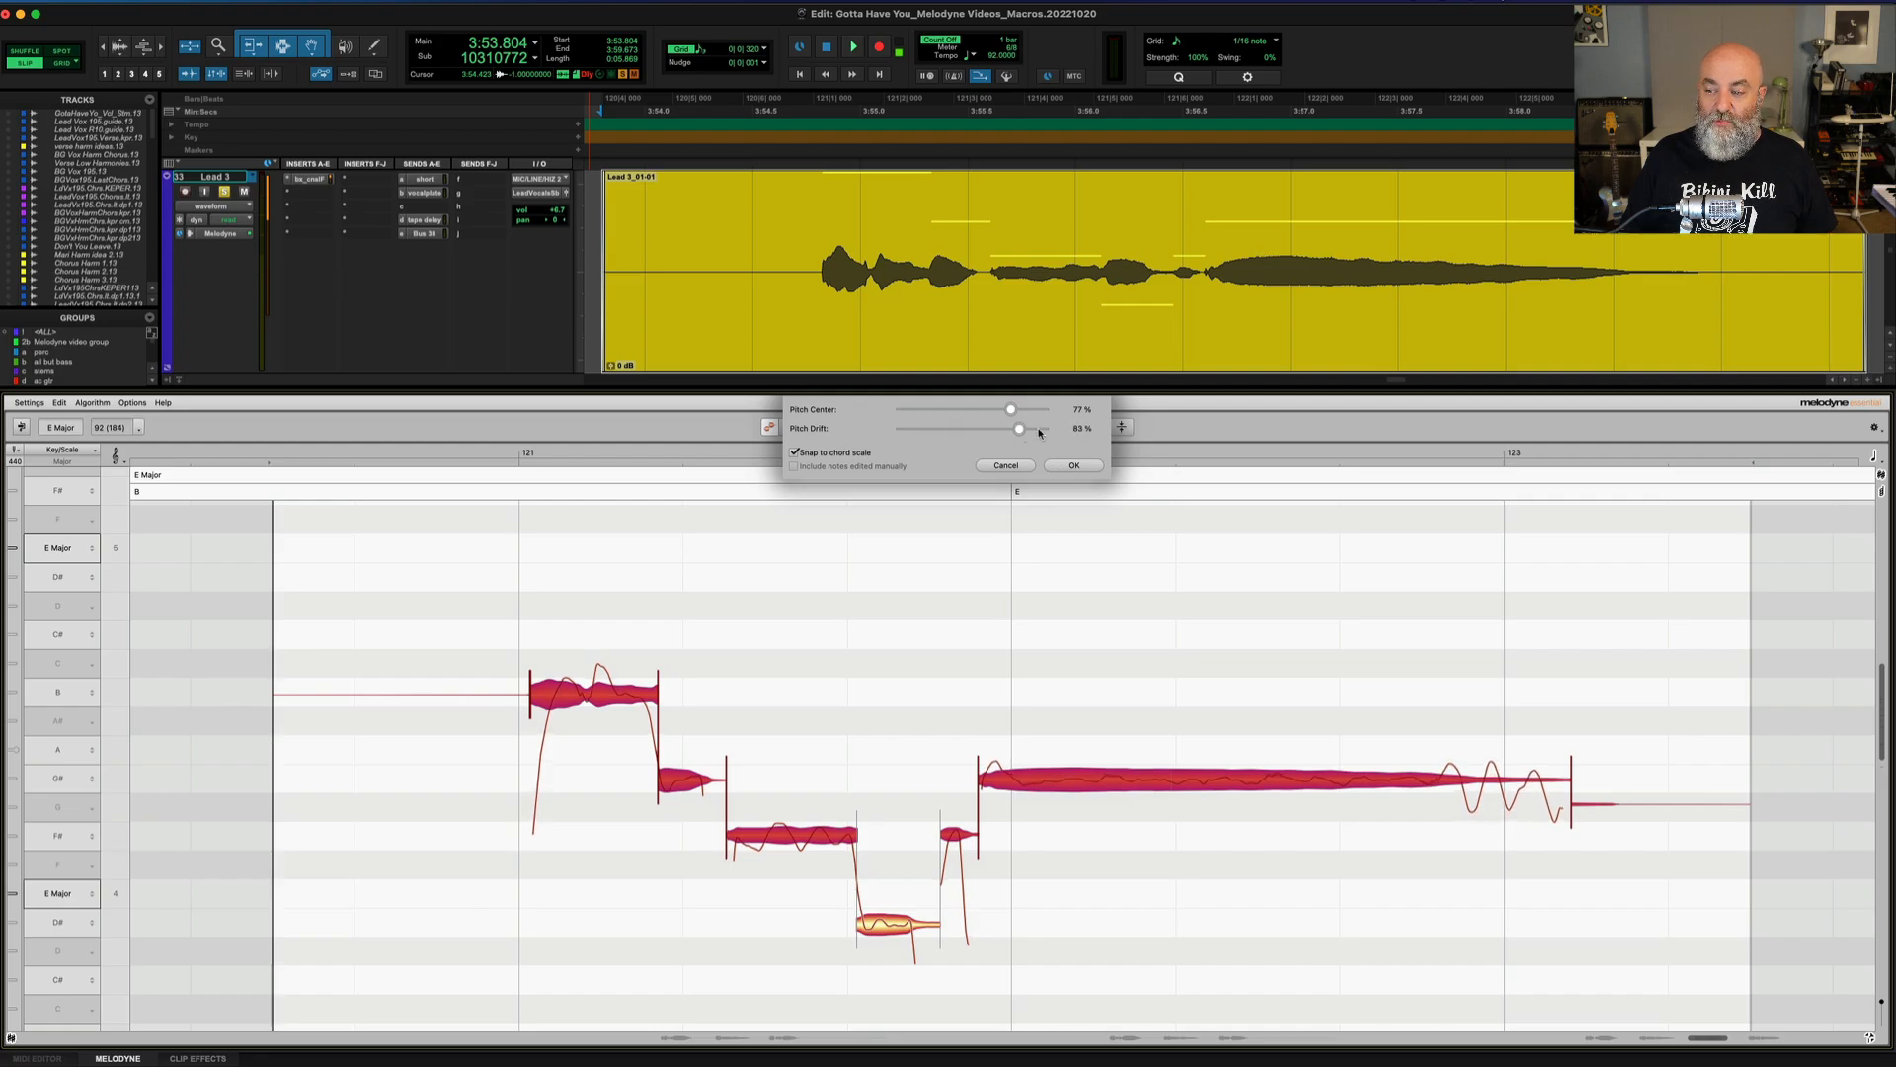
drag(1018, 428, 1041, 429)
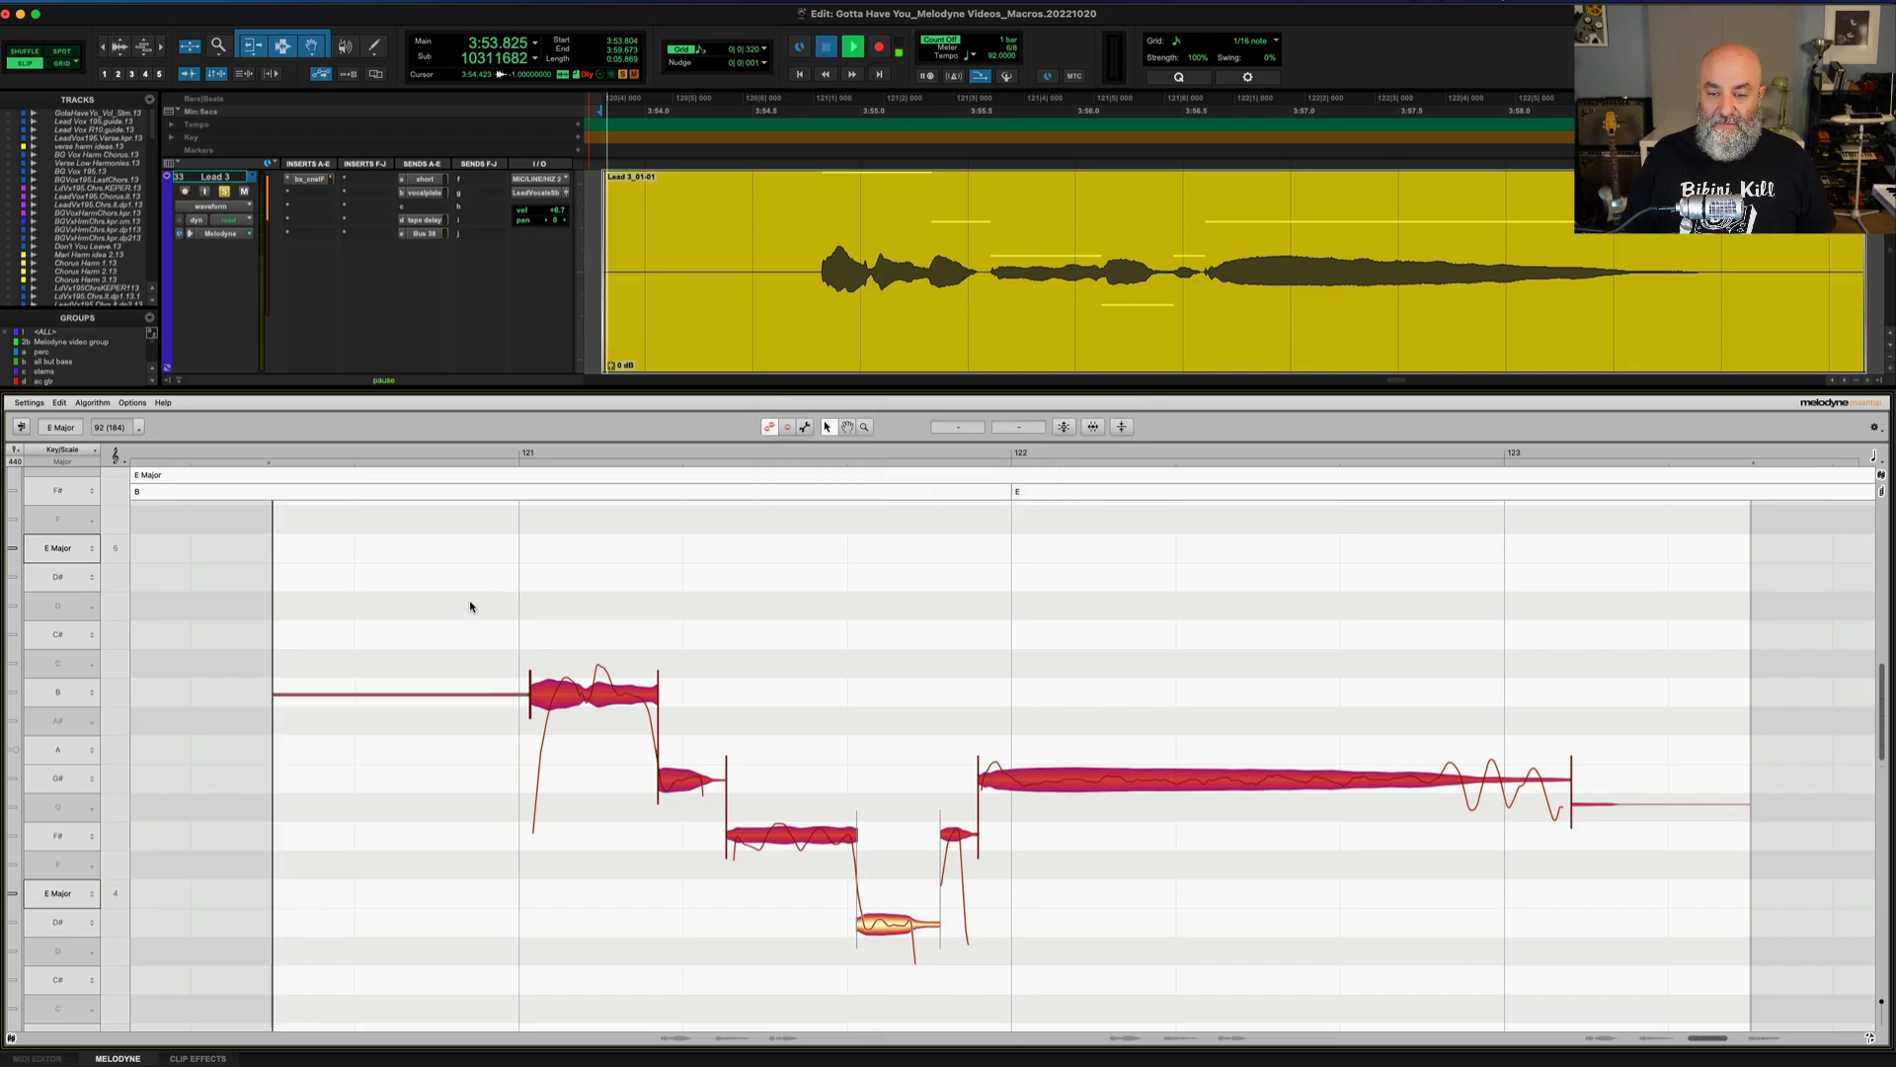
click(854, 46)
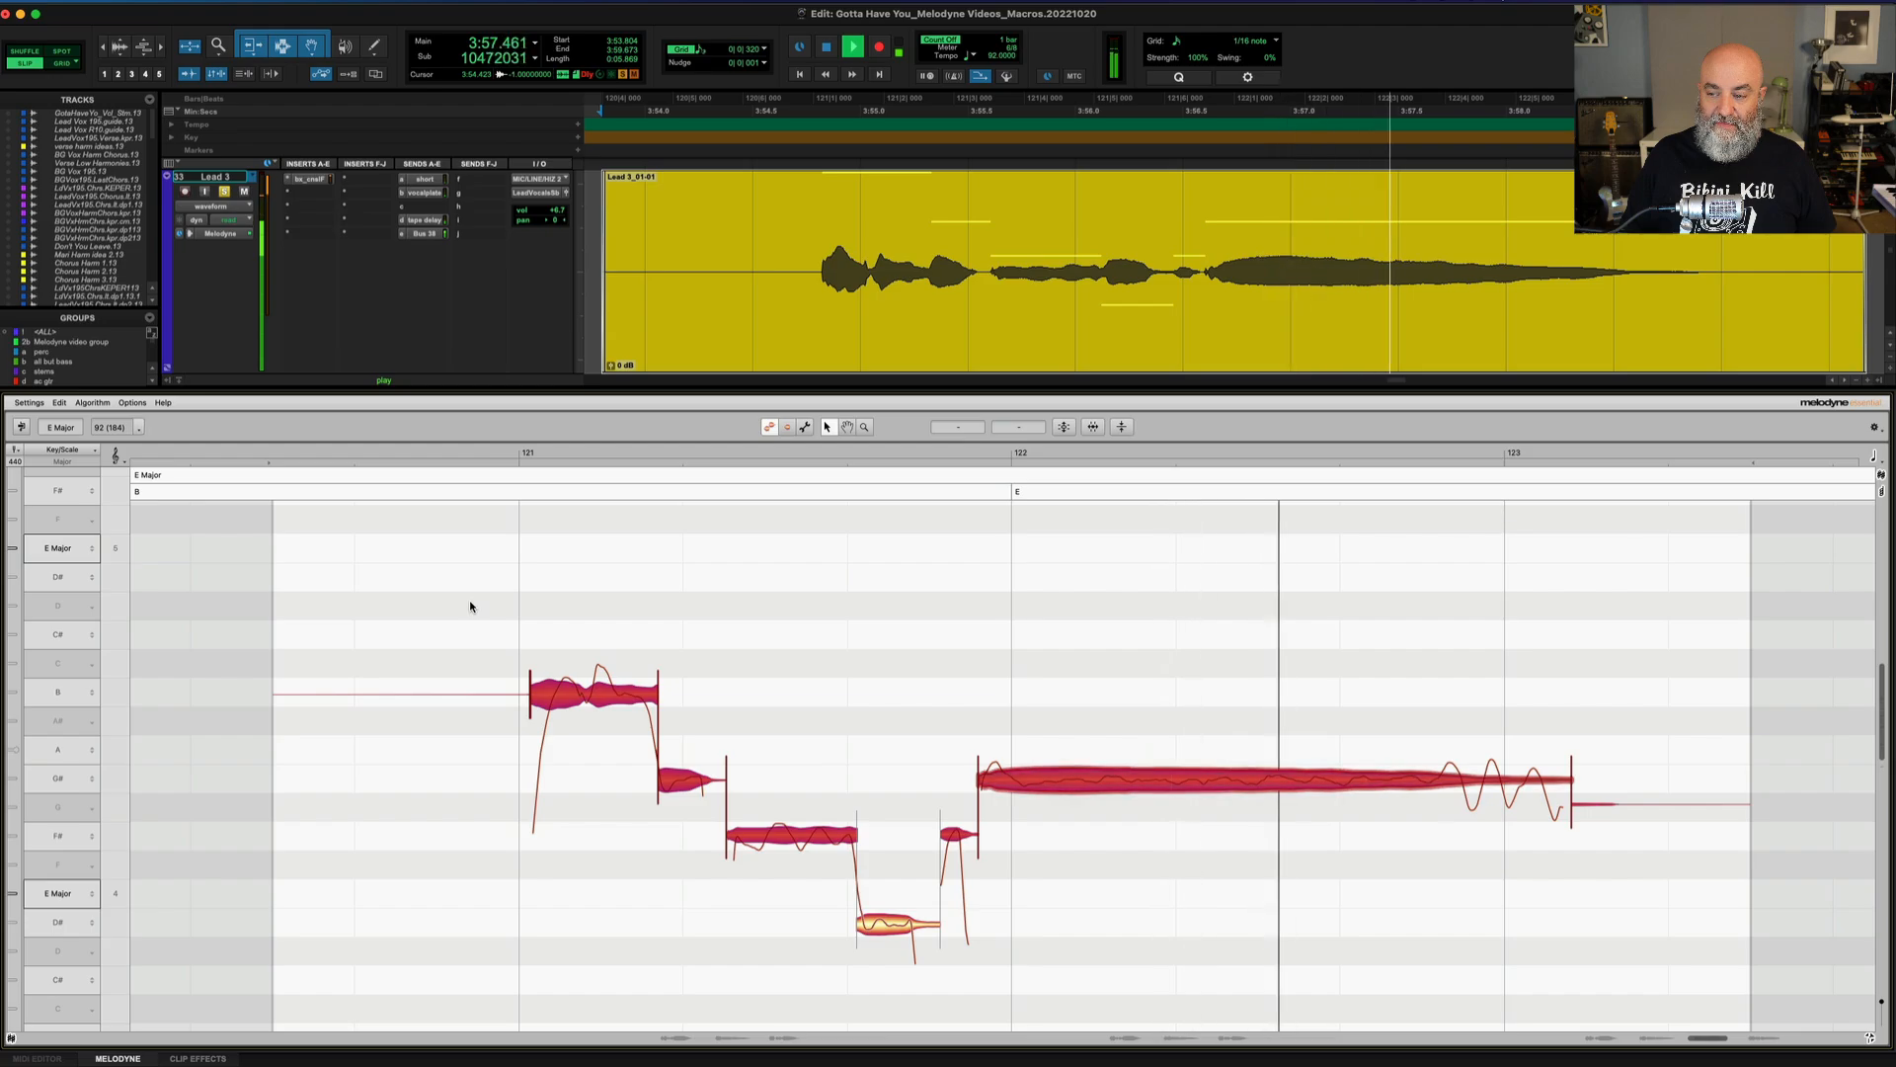
click(826, 45)
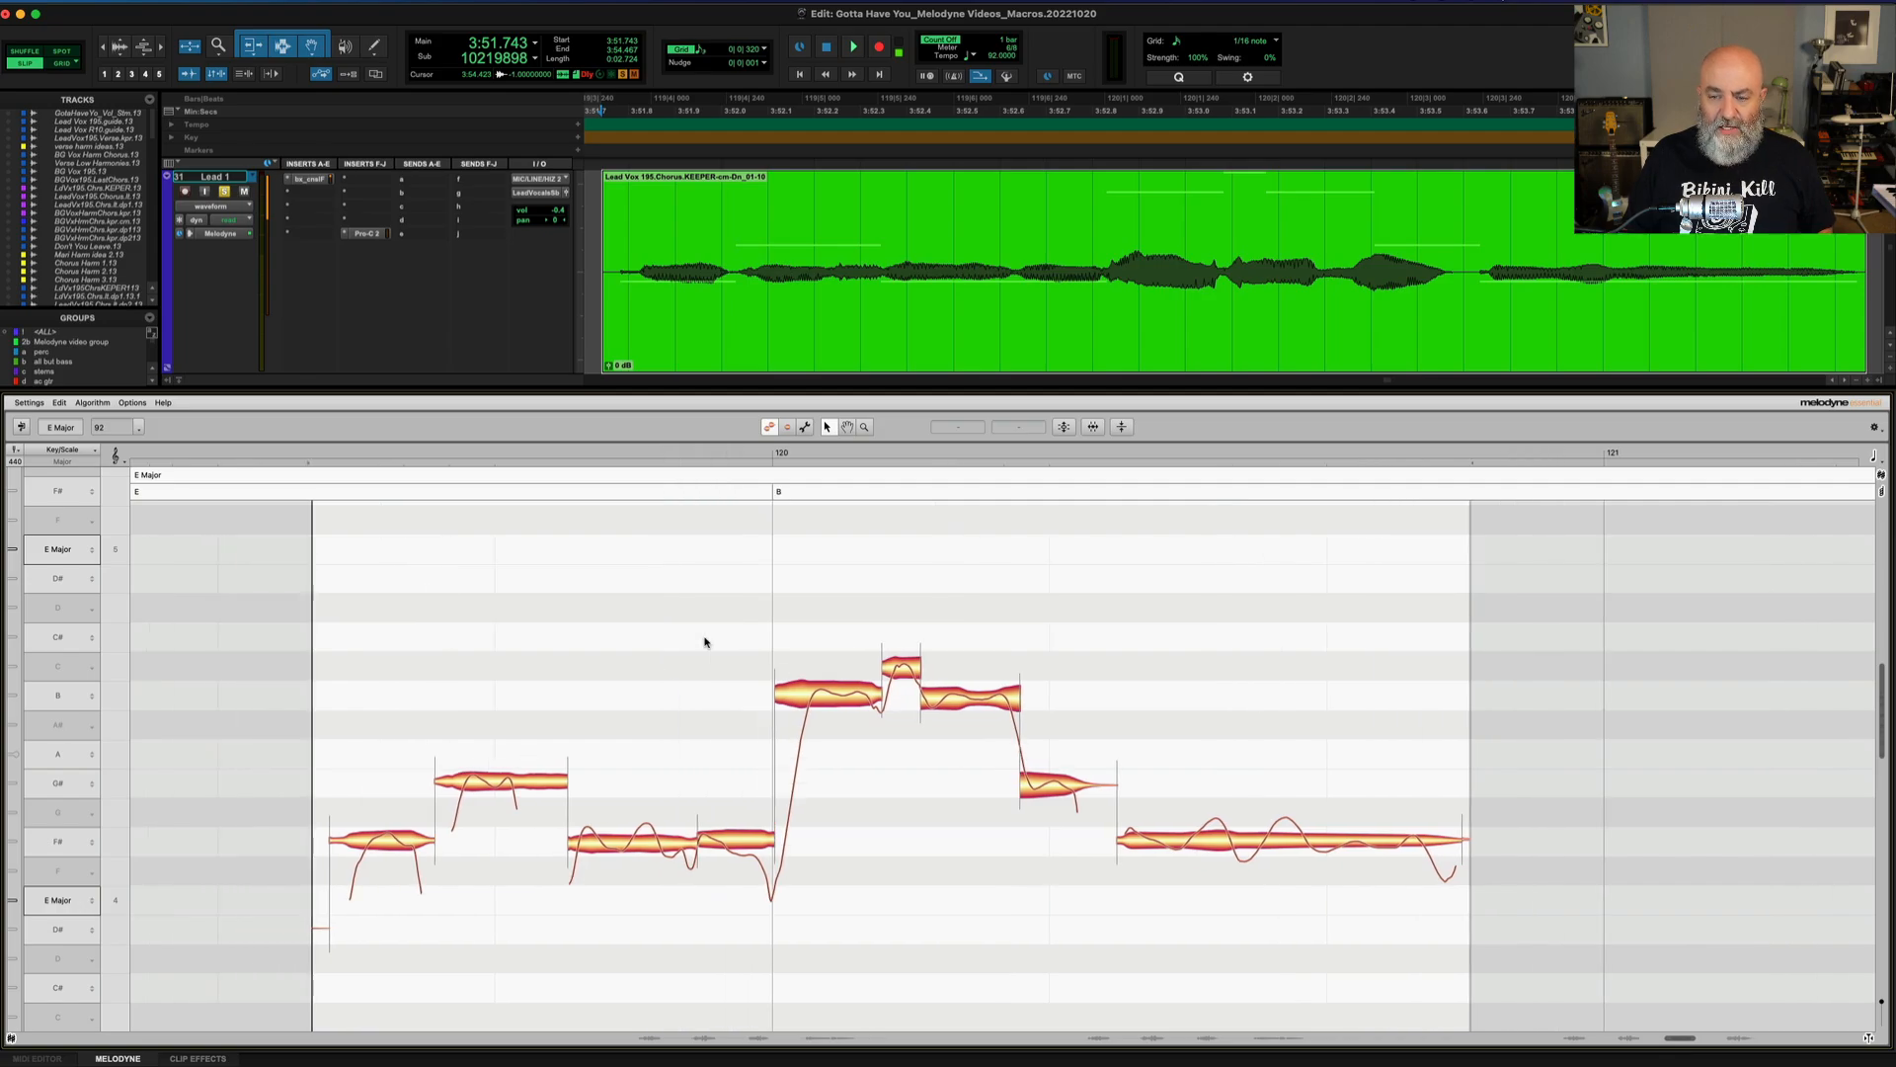
mouse_move(642, 612)
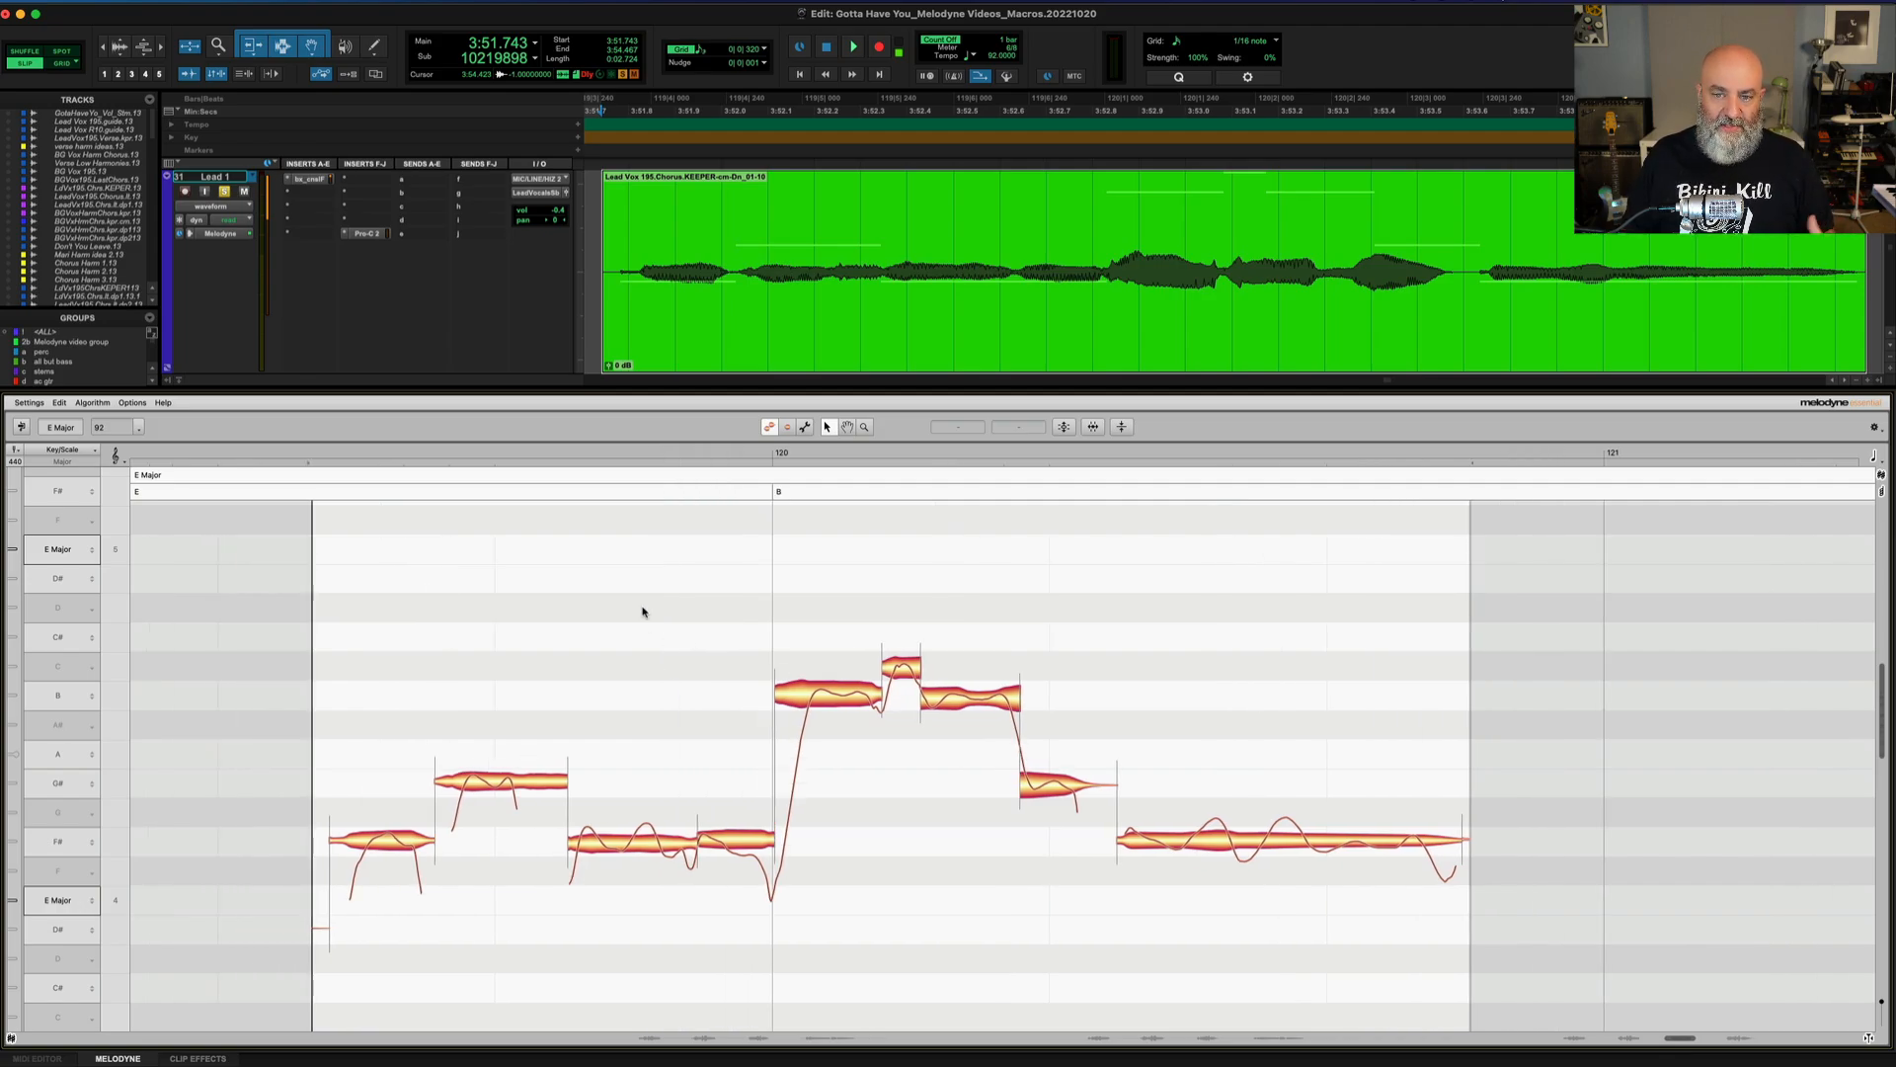
mouse_move(672, 529)
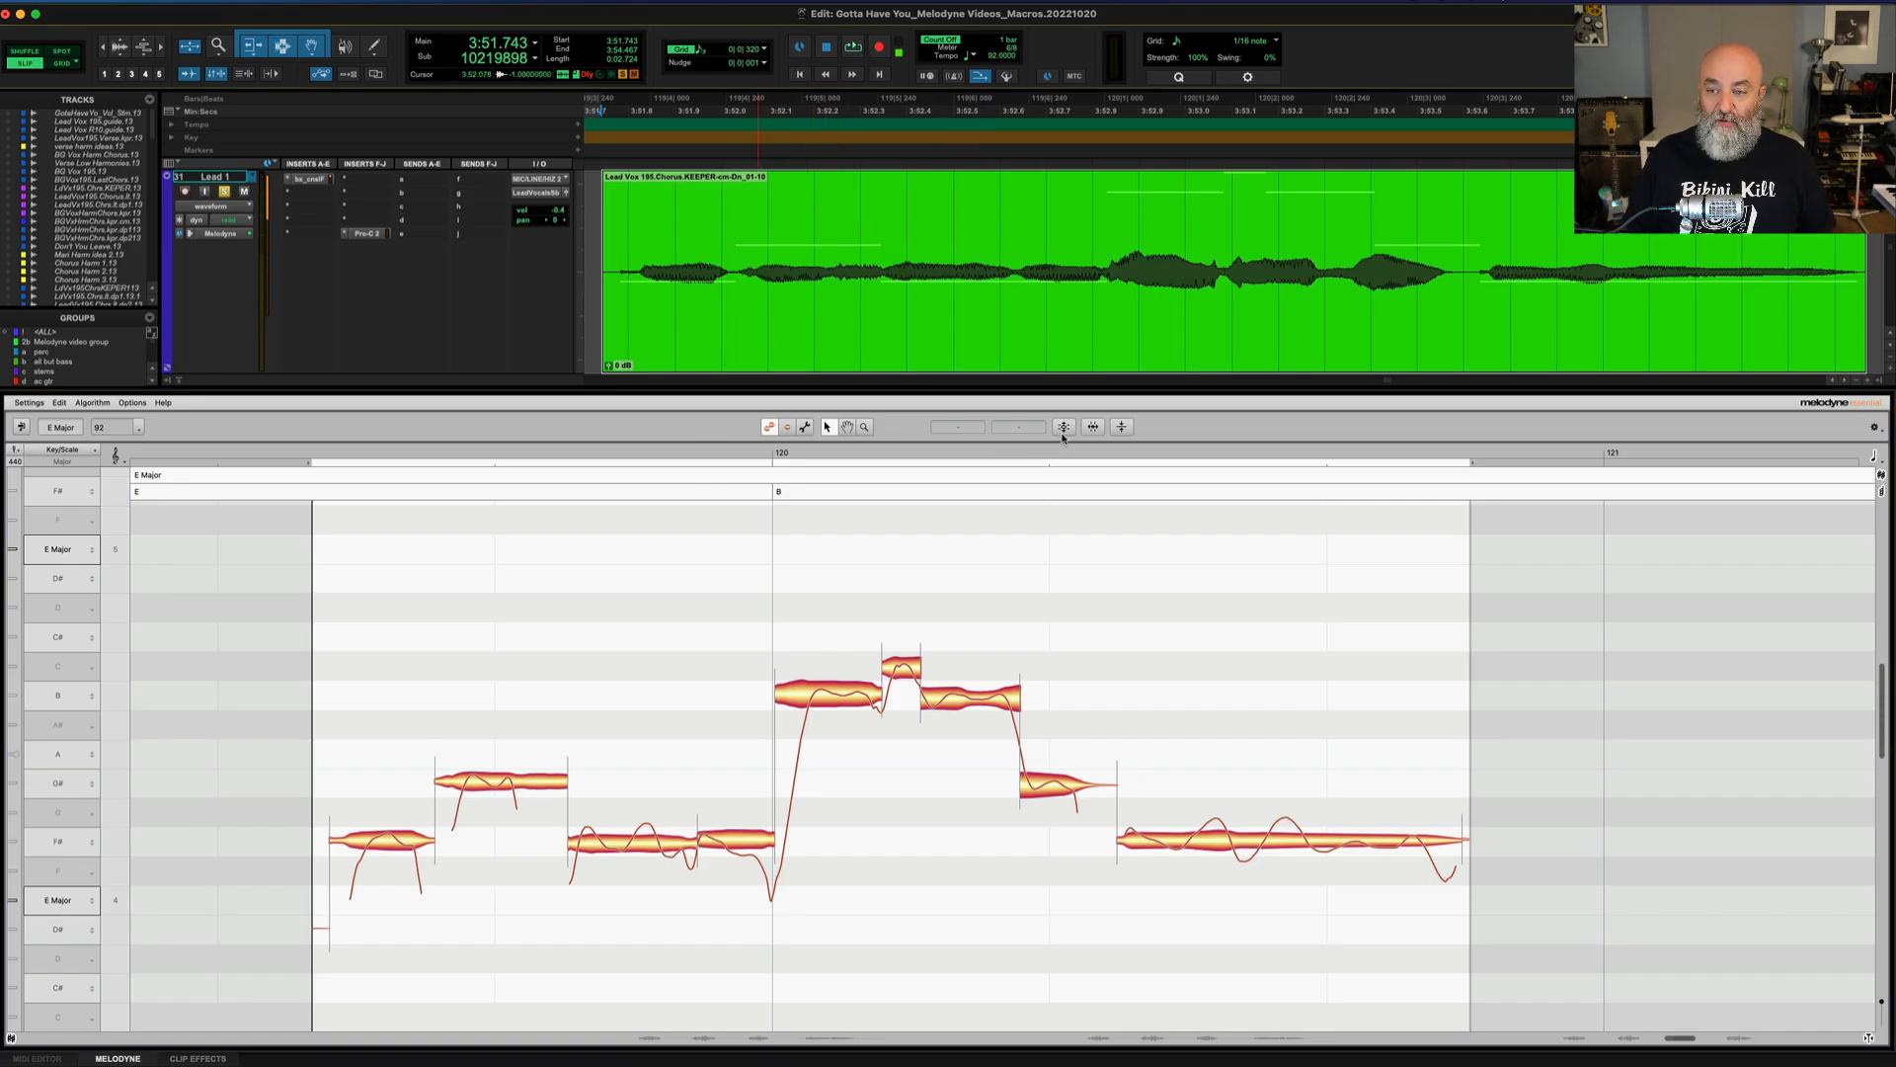
mouse_move(1063, 427)
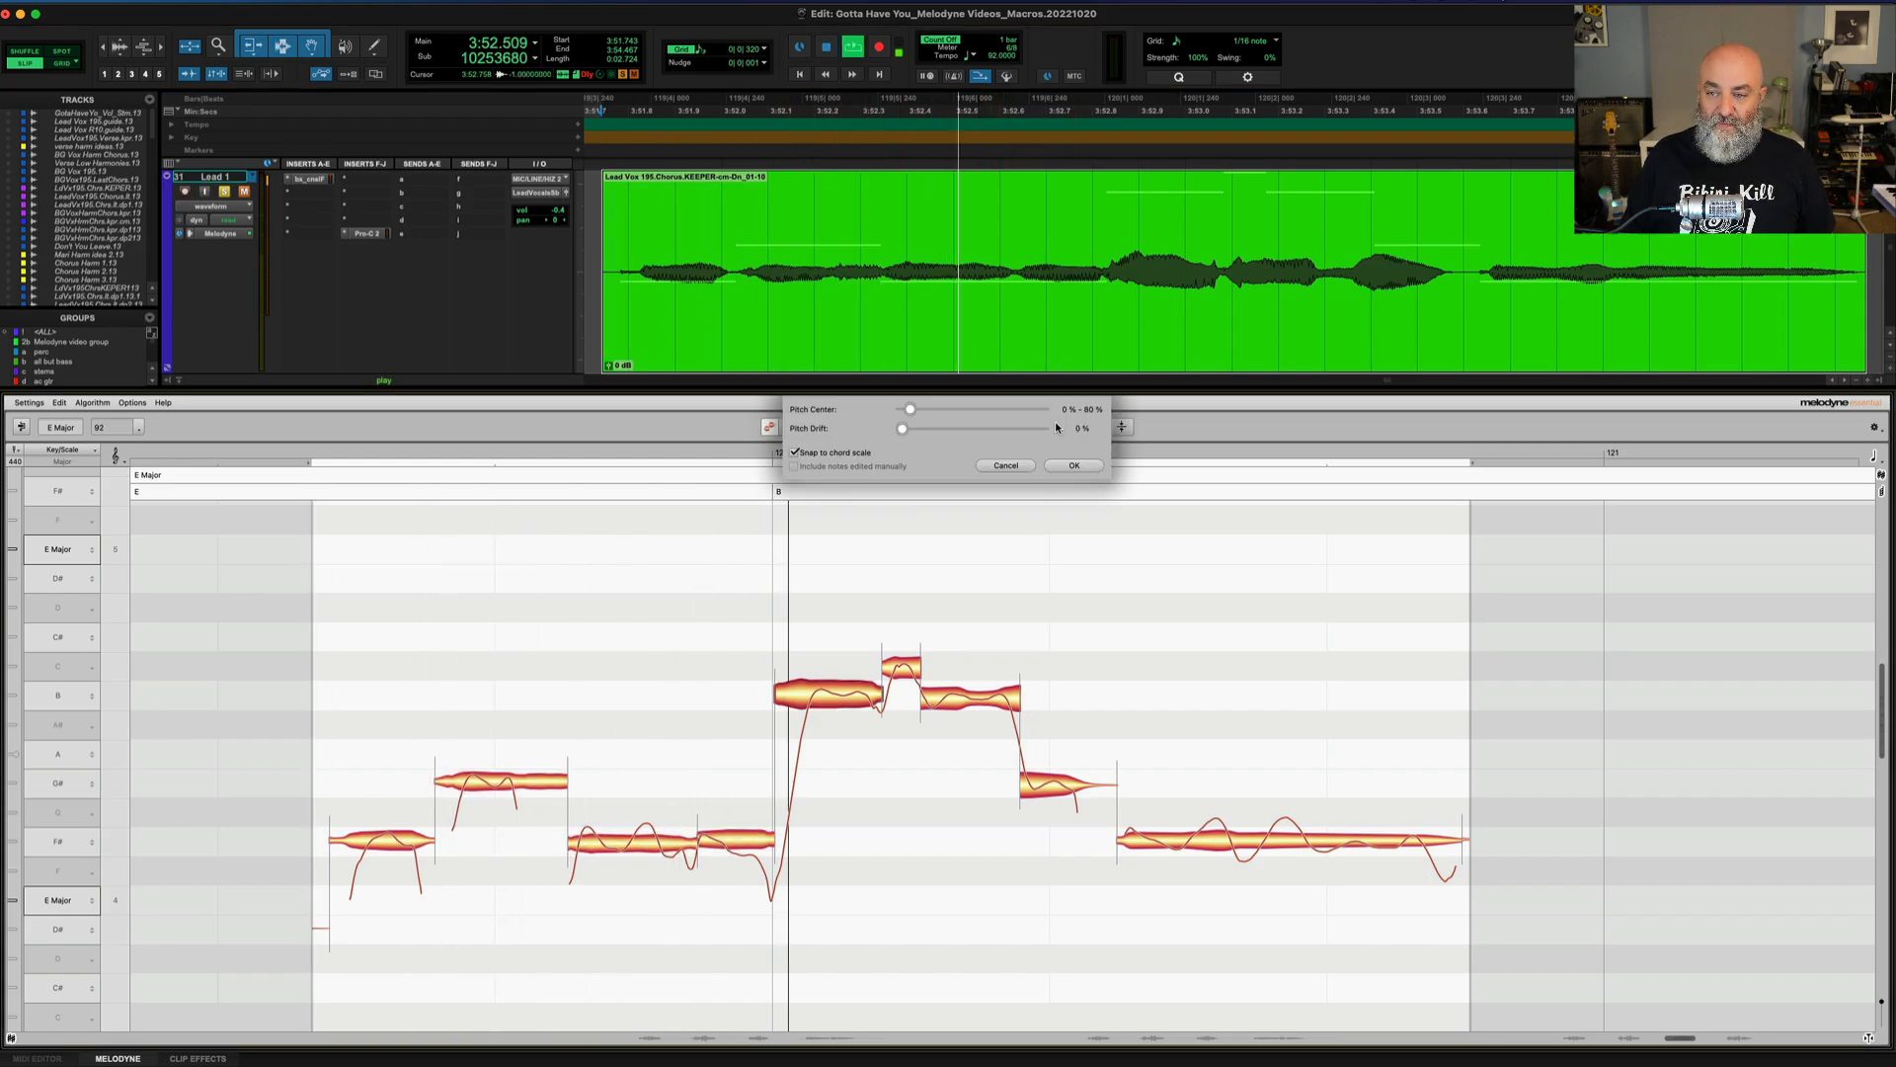
- Sweep Pitch Center on all Lead 1 notes up to about 73% and back to 66% while listening
drag(909, 409, 945, 408)
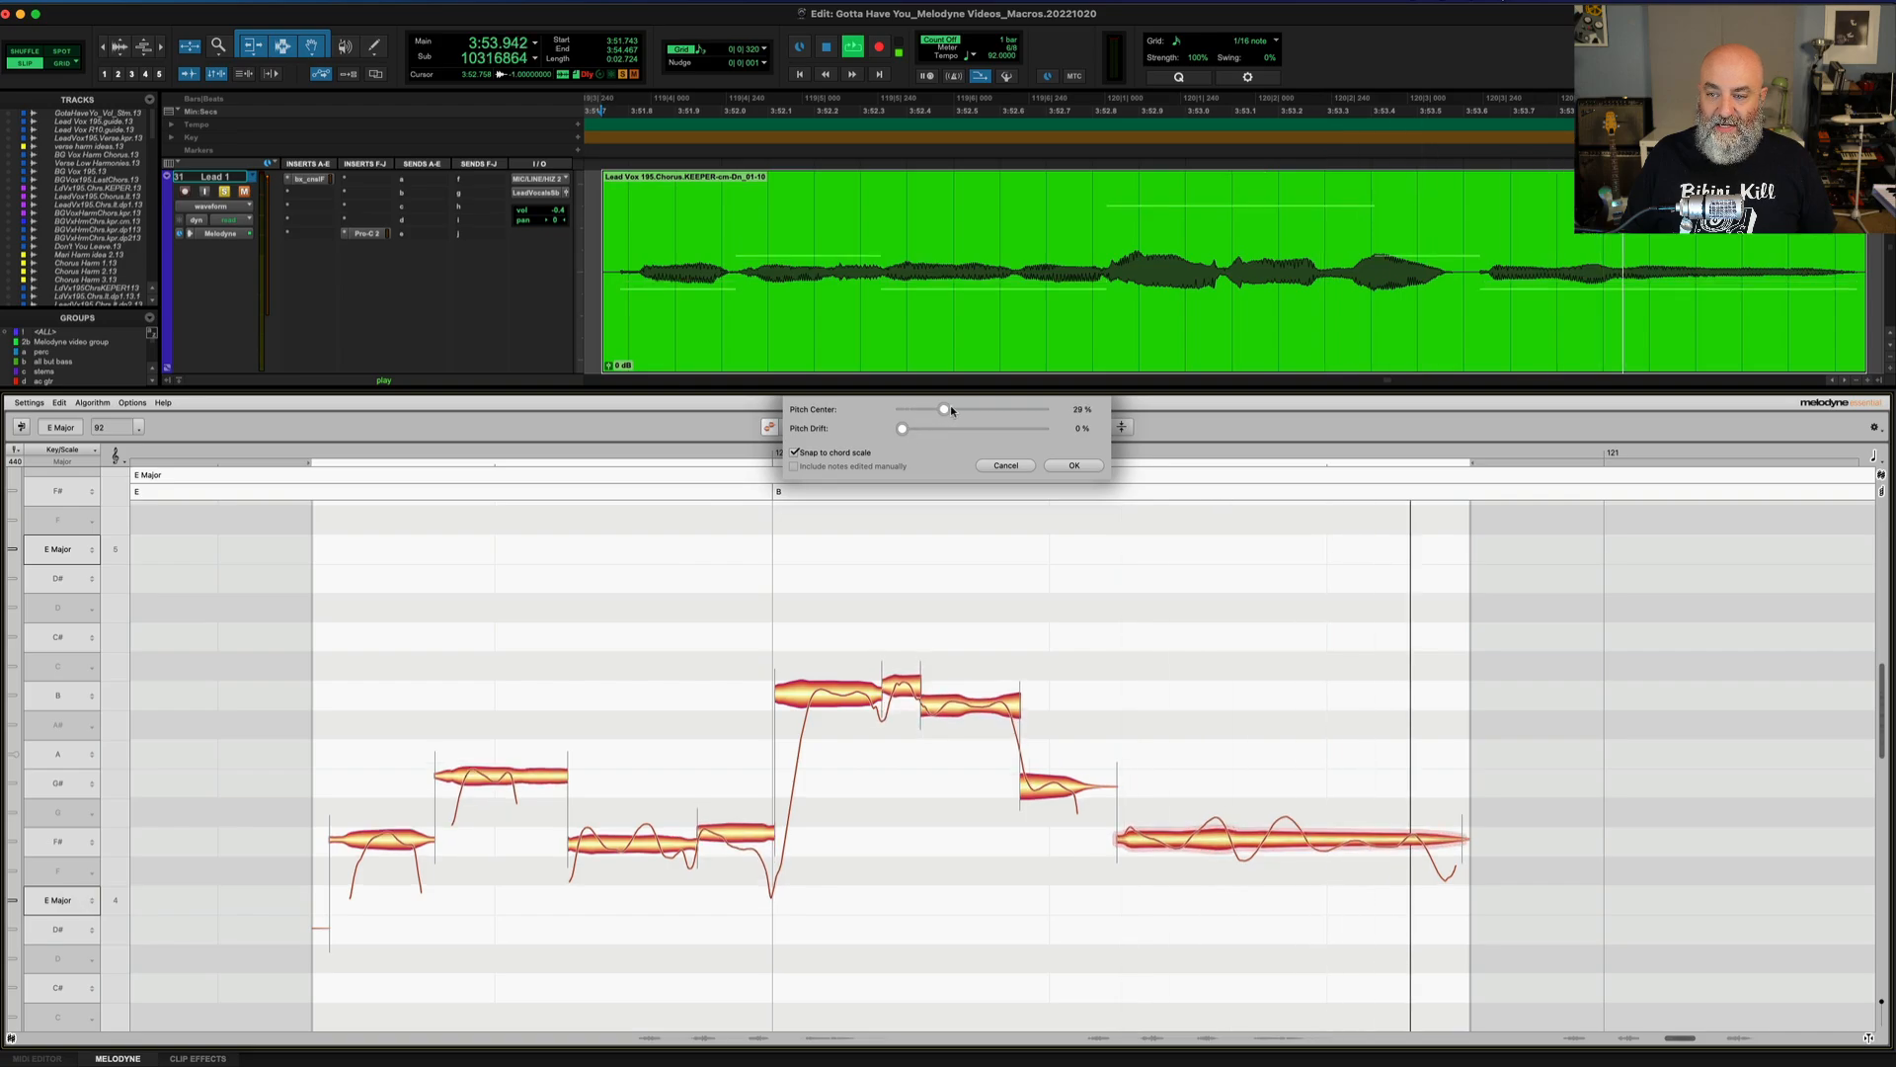
drag(945, 409, 987, 409)
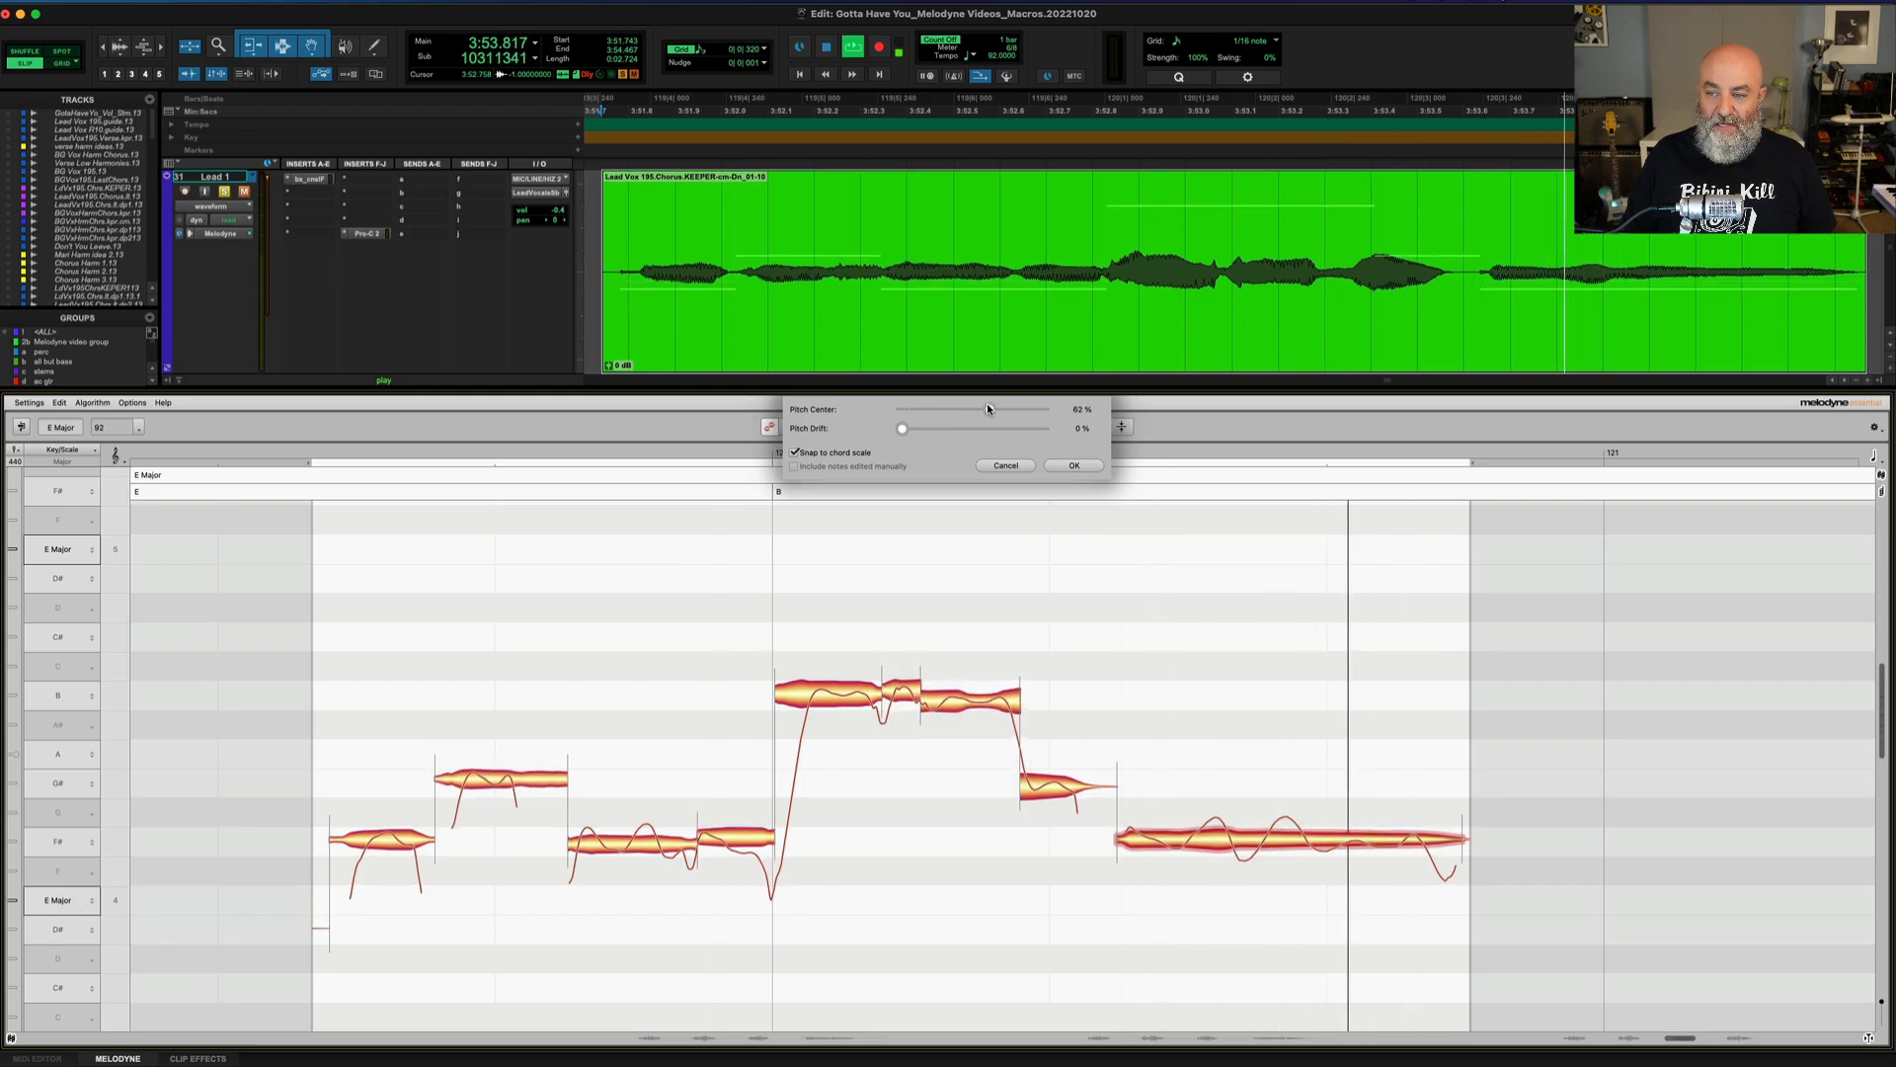
drag(988, 409, 1003, 409)
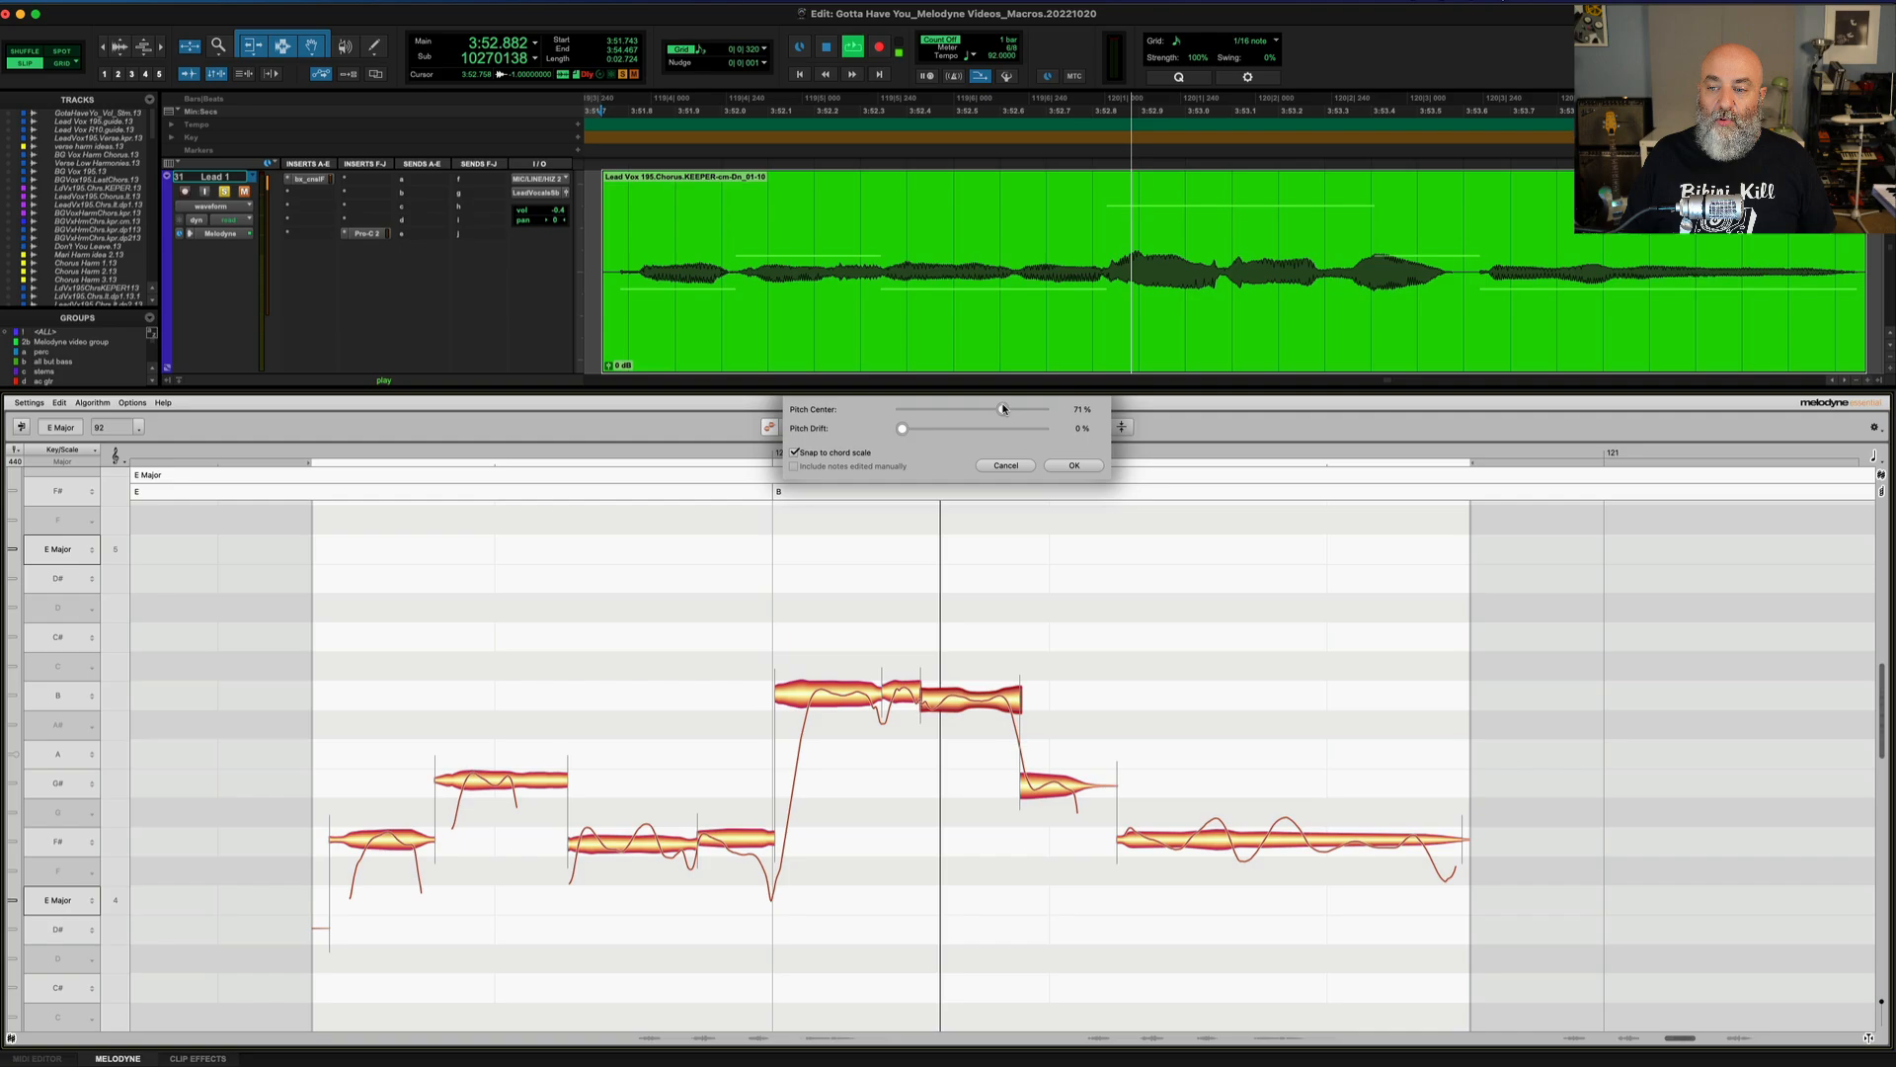
drag(1002, 409, 1006, 409)
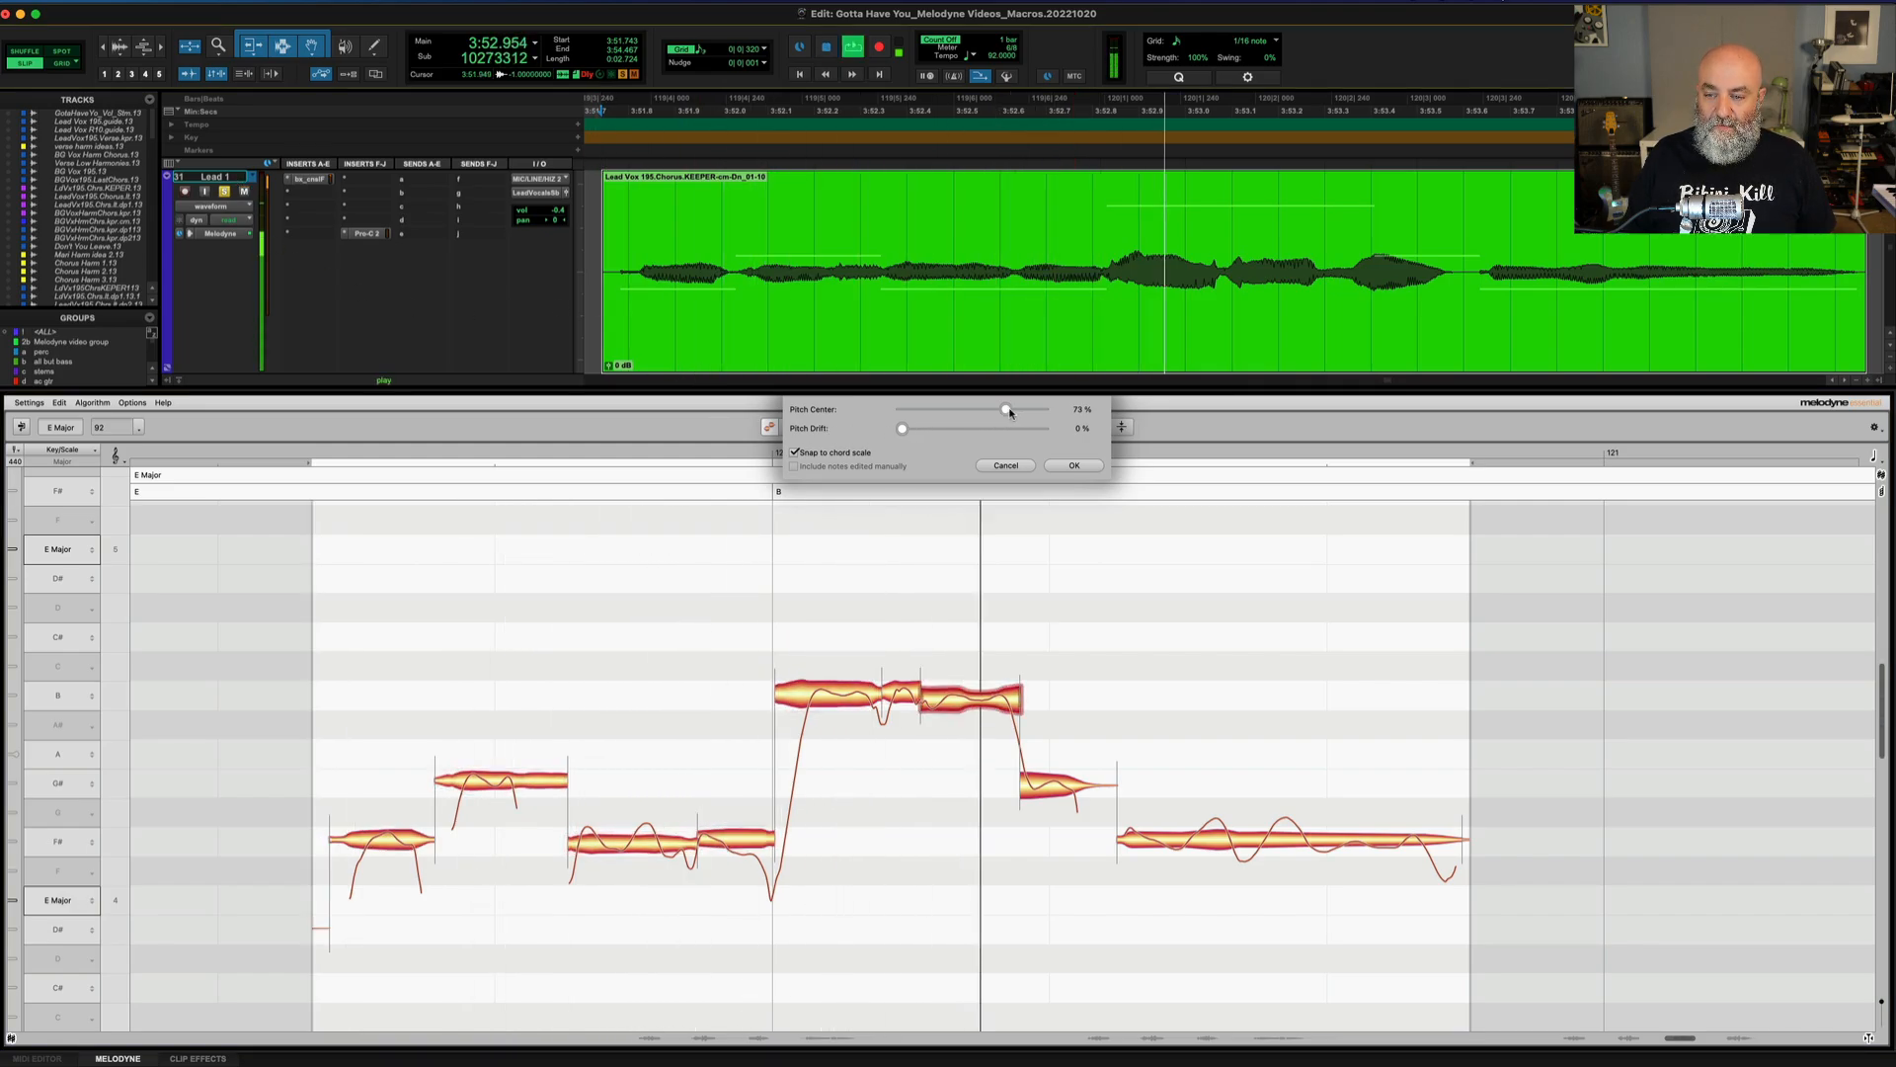
drag(1006, 409, 1000, 409)
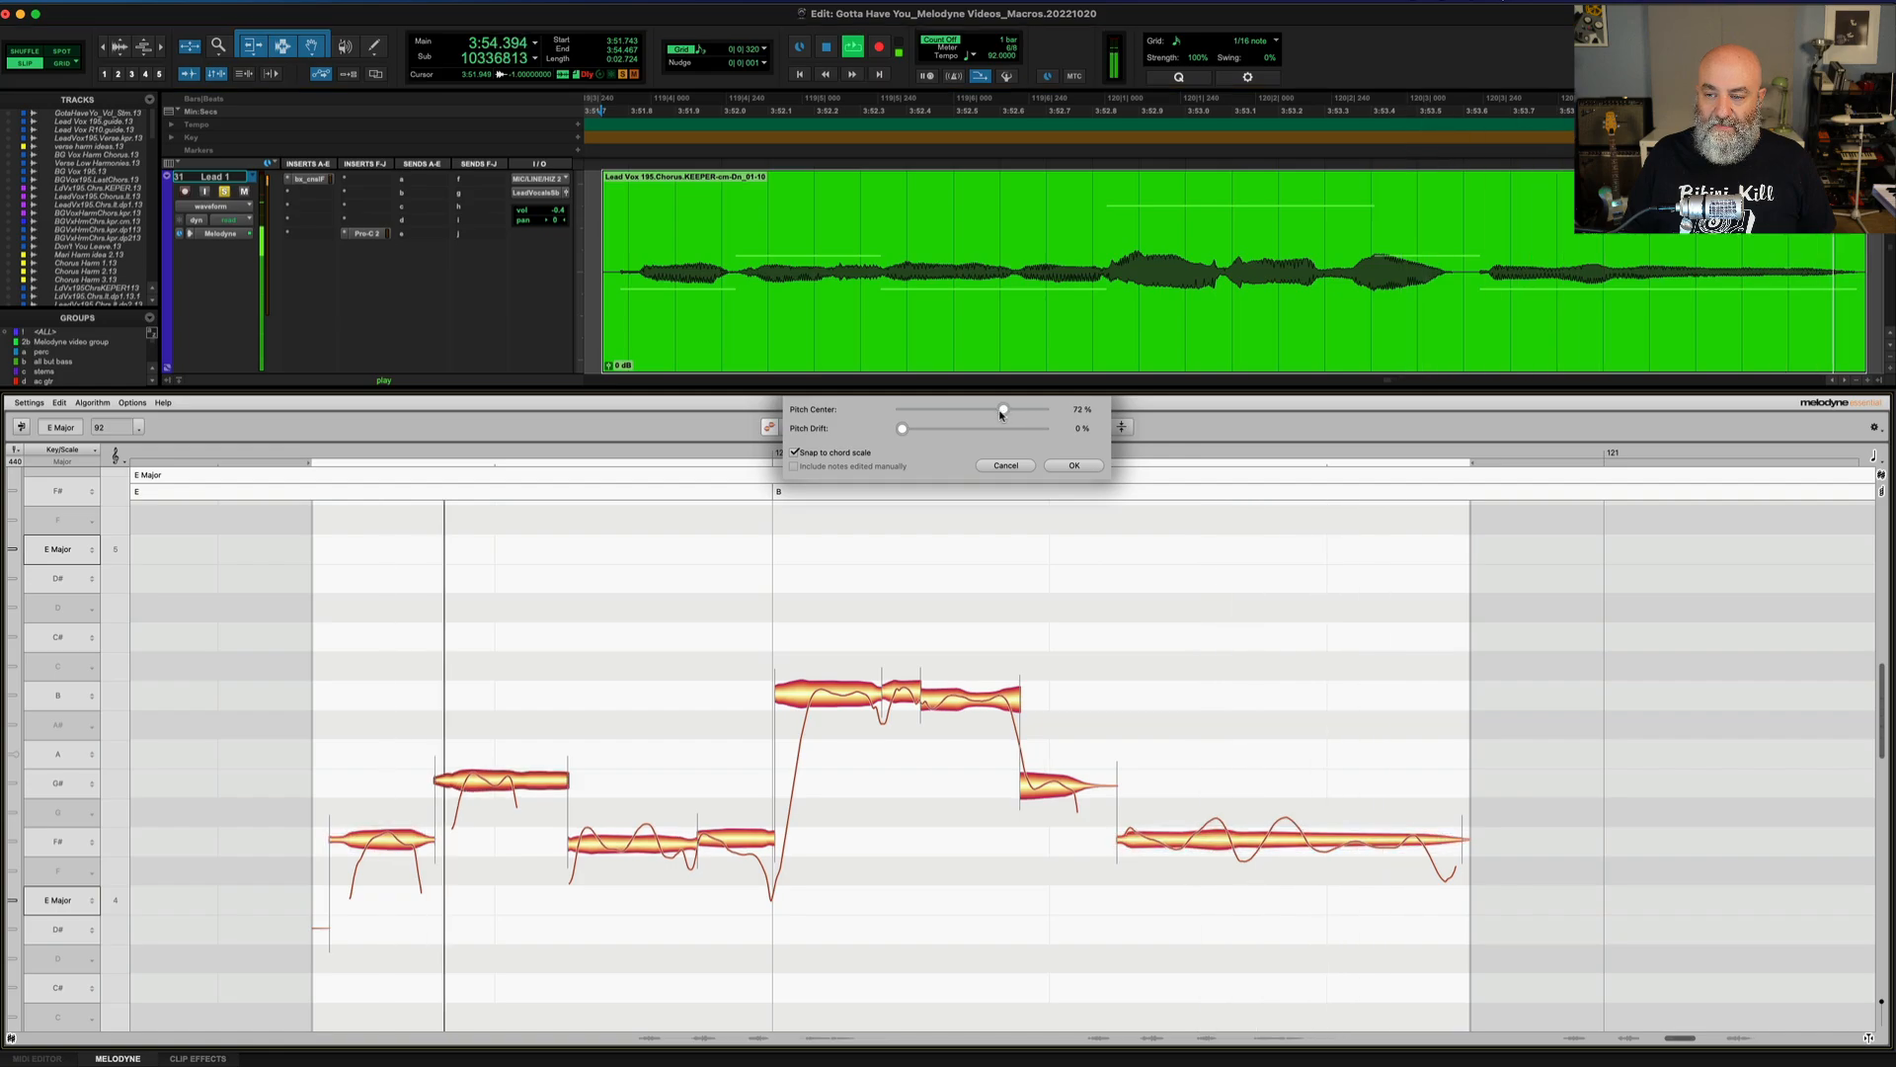
drag(1002, 409, 995, 409)
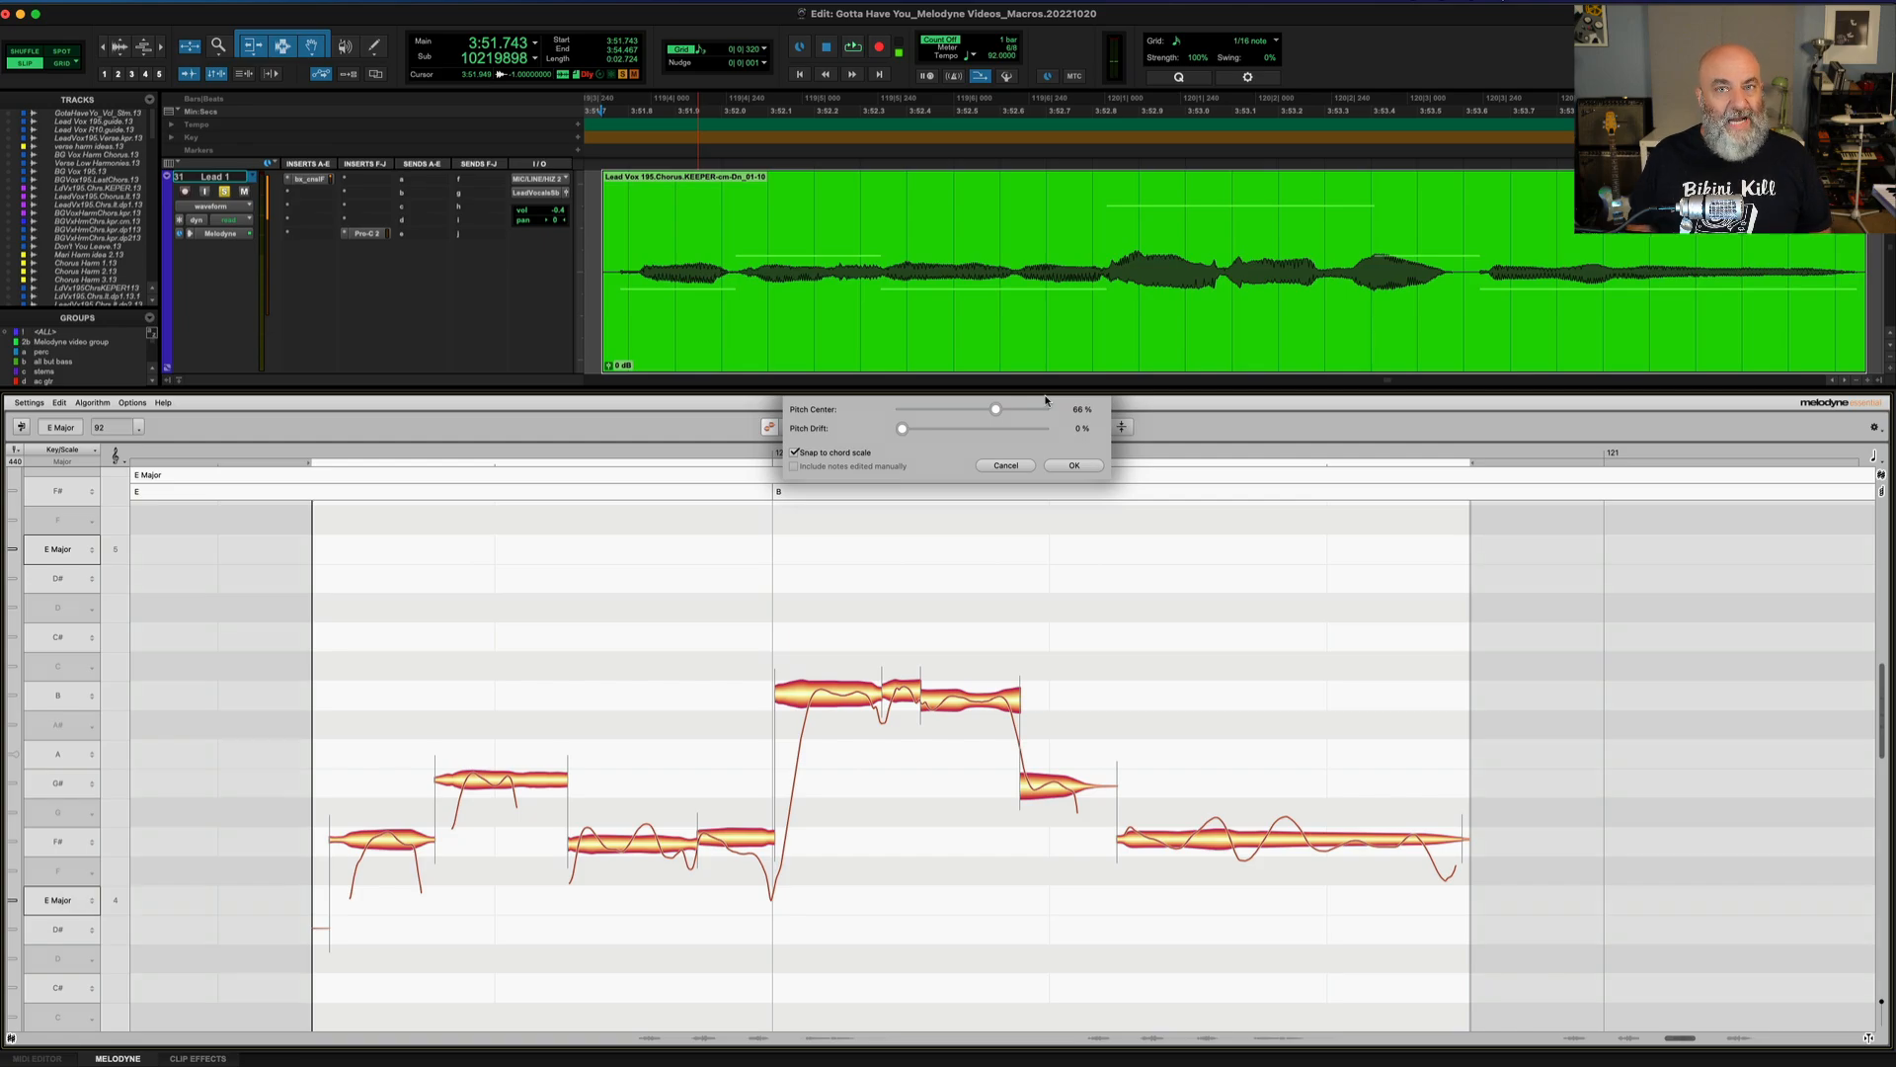
mouse_move(952, 581)
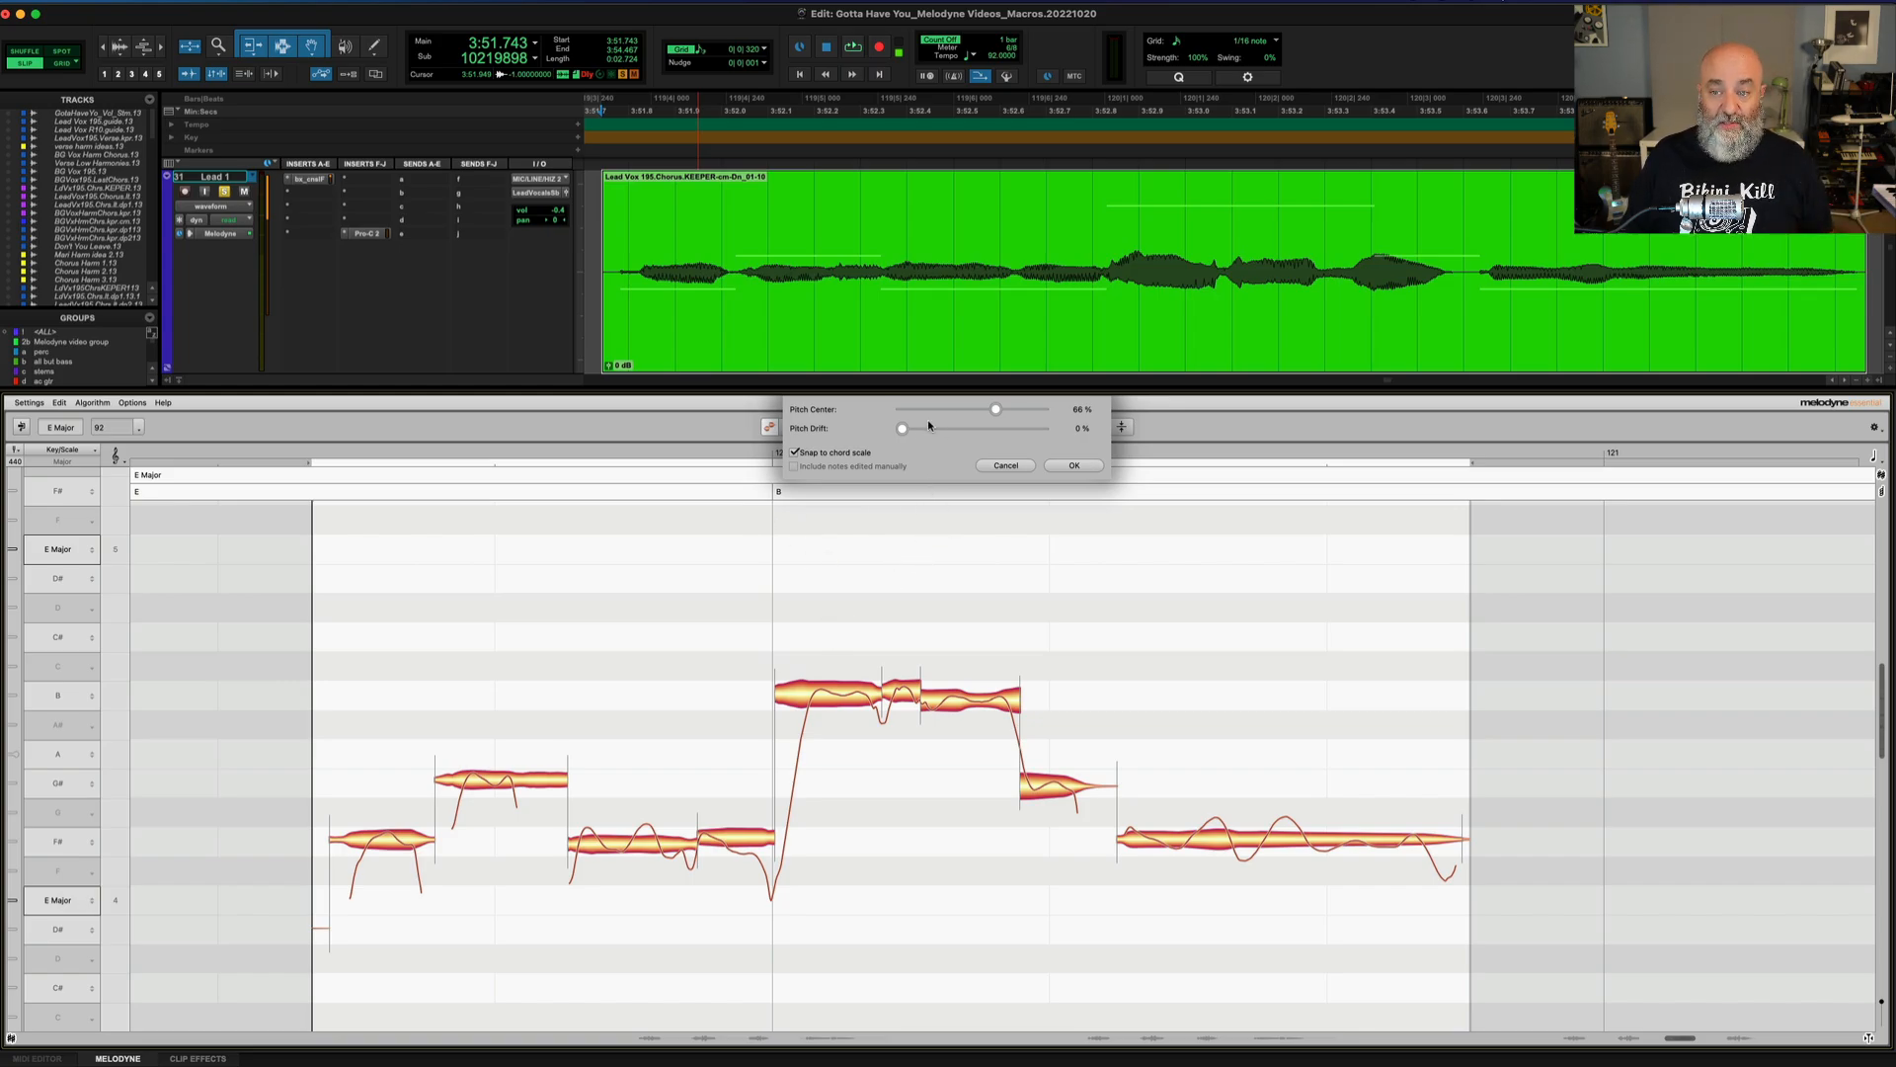
- Push Pitch Center and Pitch Drift to 100%, then return both to 0%
drag(994, 409, 1043, 409)
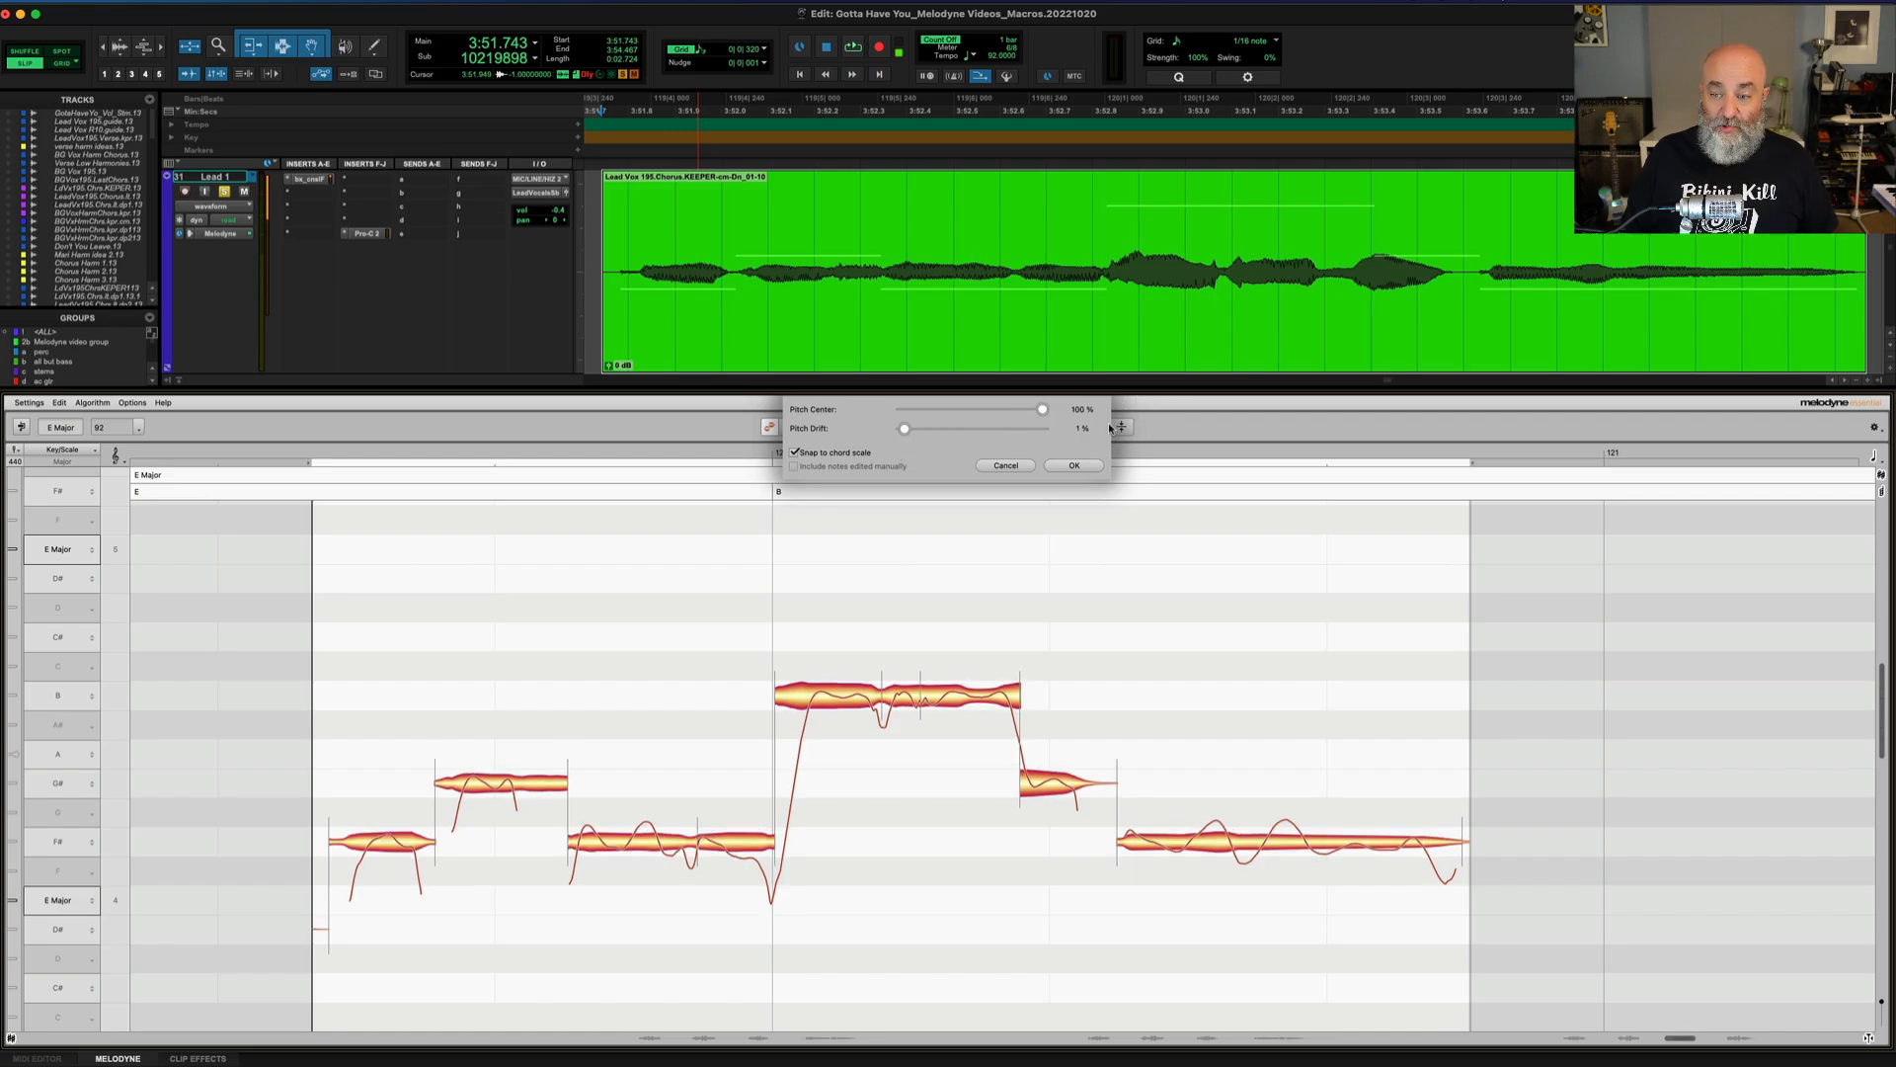
drag(905, 427, 1043, 427)
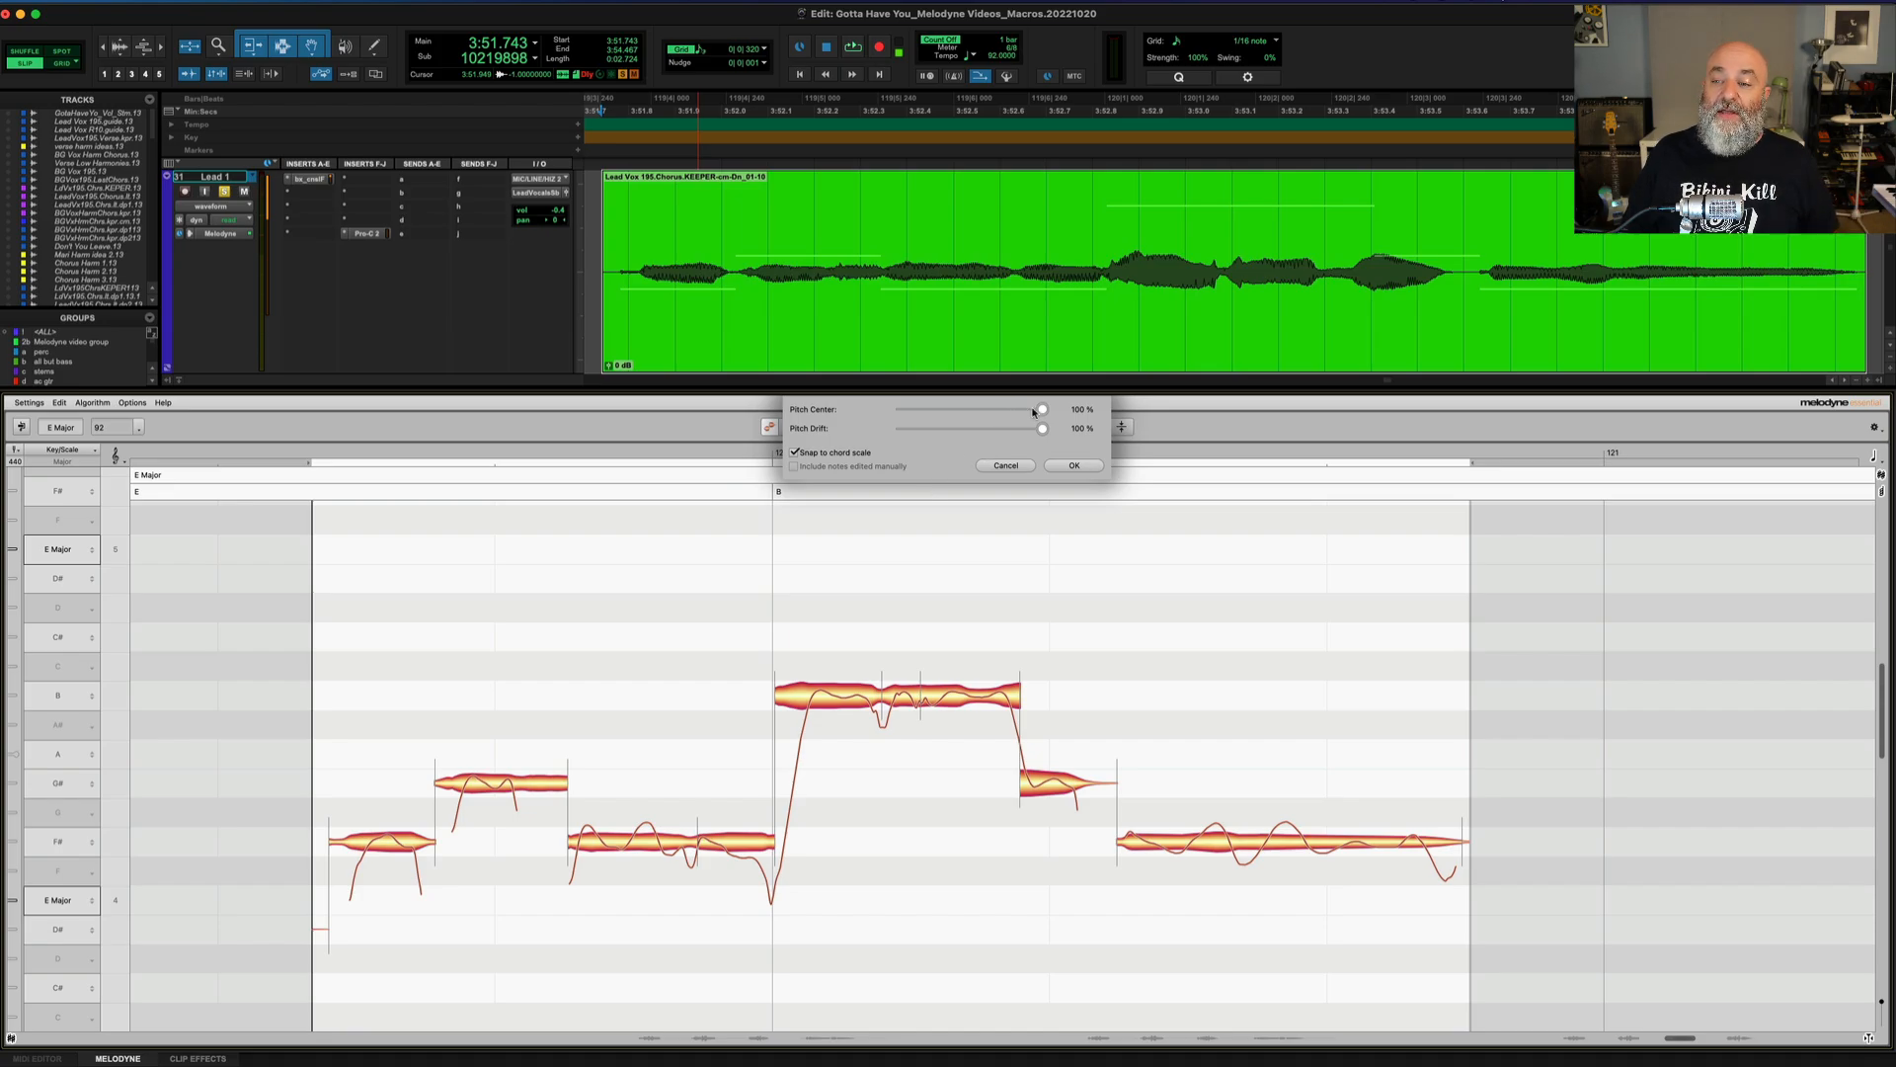
drag(1041, 411, 901, 411)
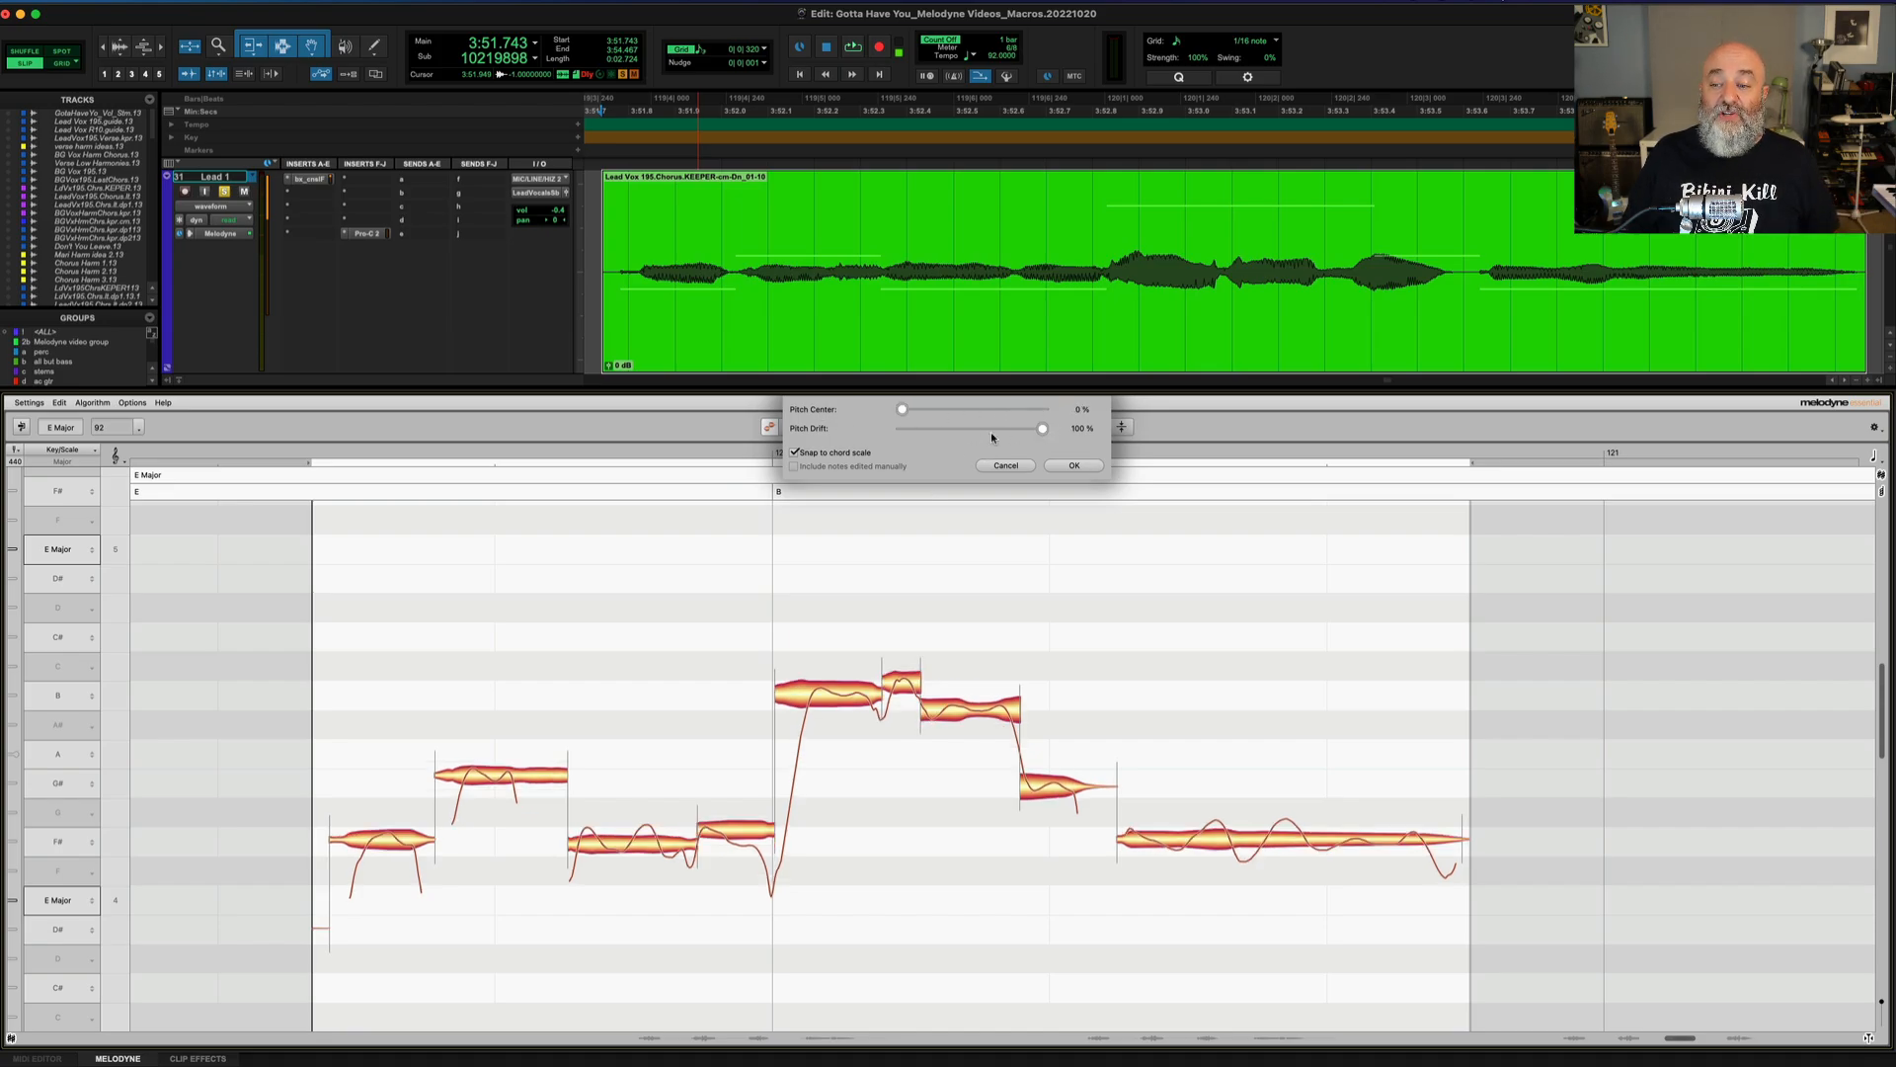
drag(1043, 429, 901, 428)
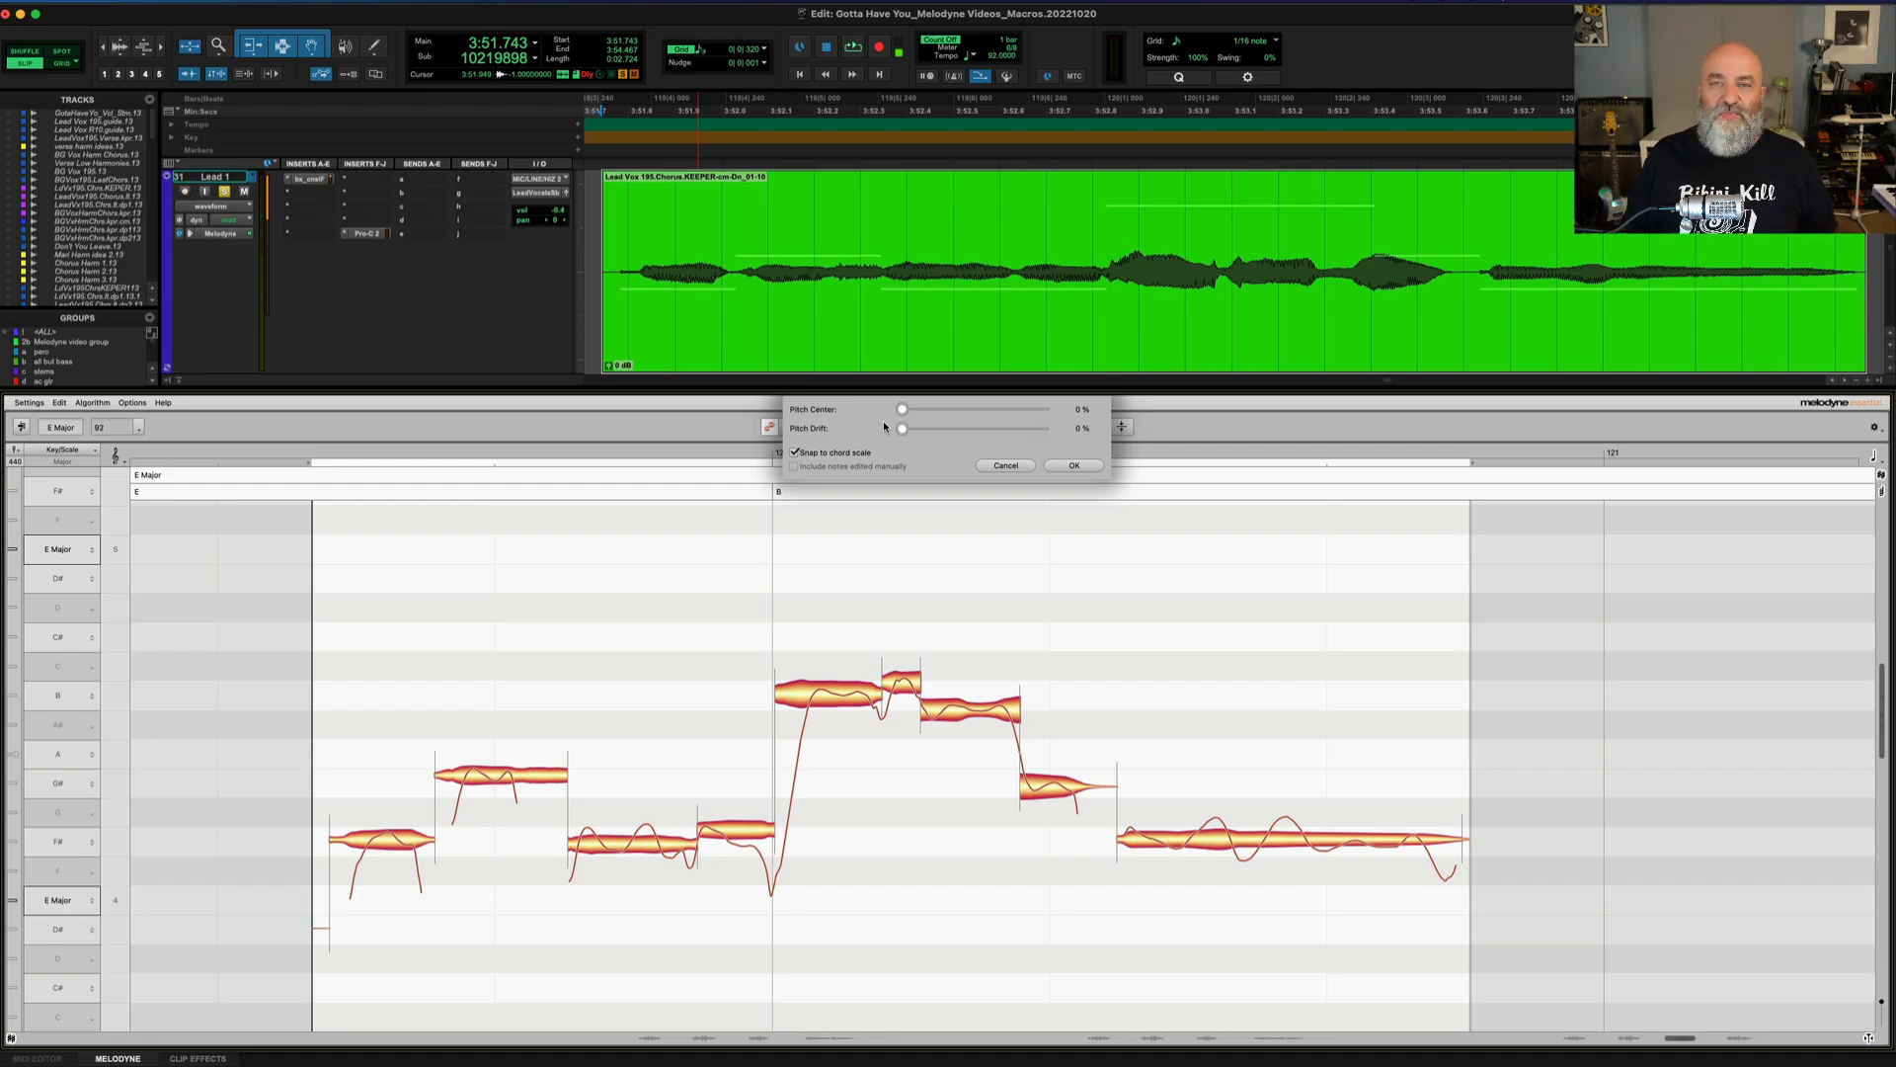